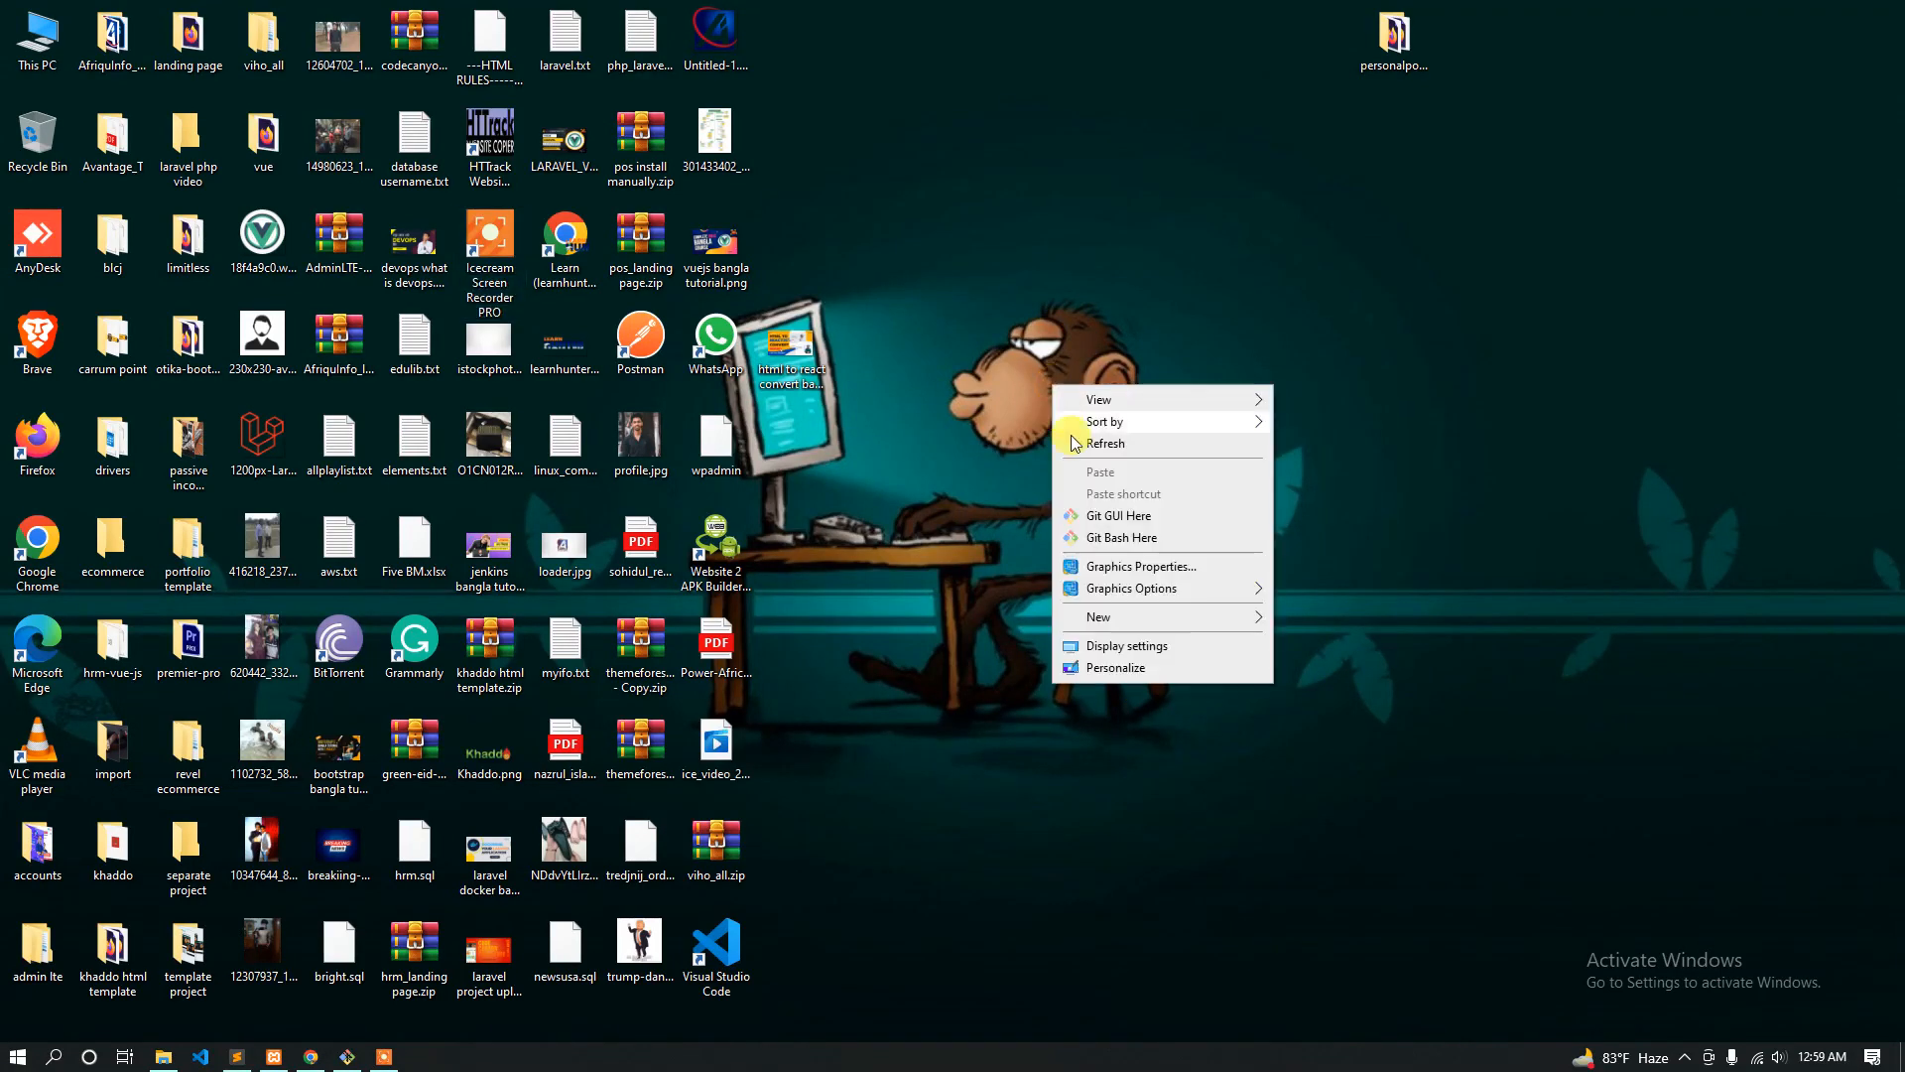
pyautogui.moveTo(1086, 447)
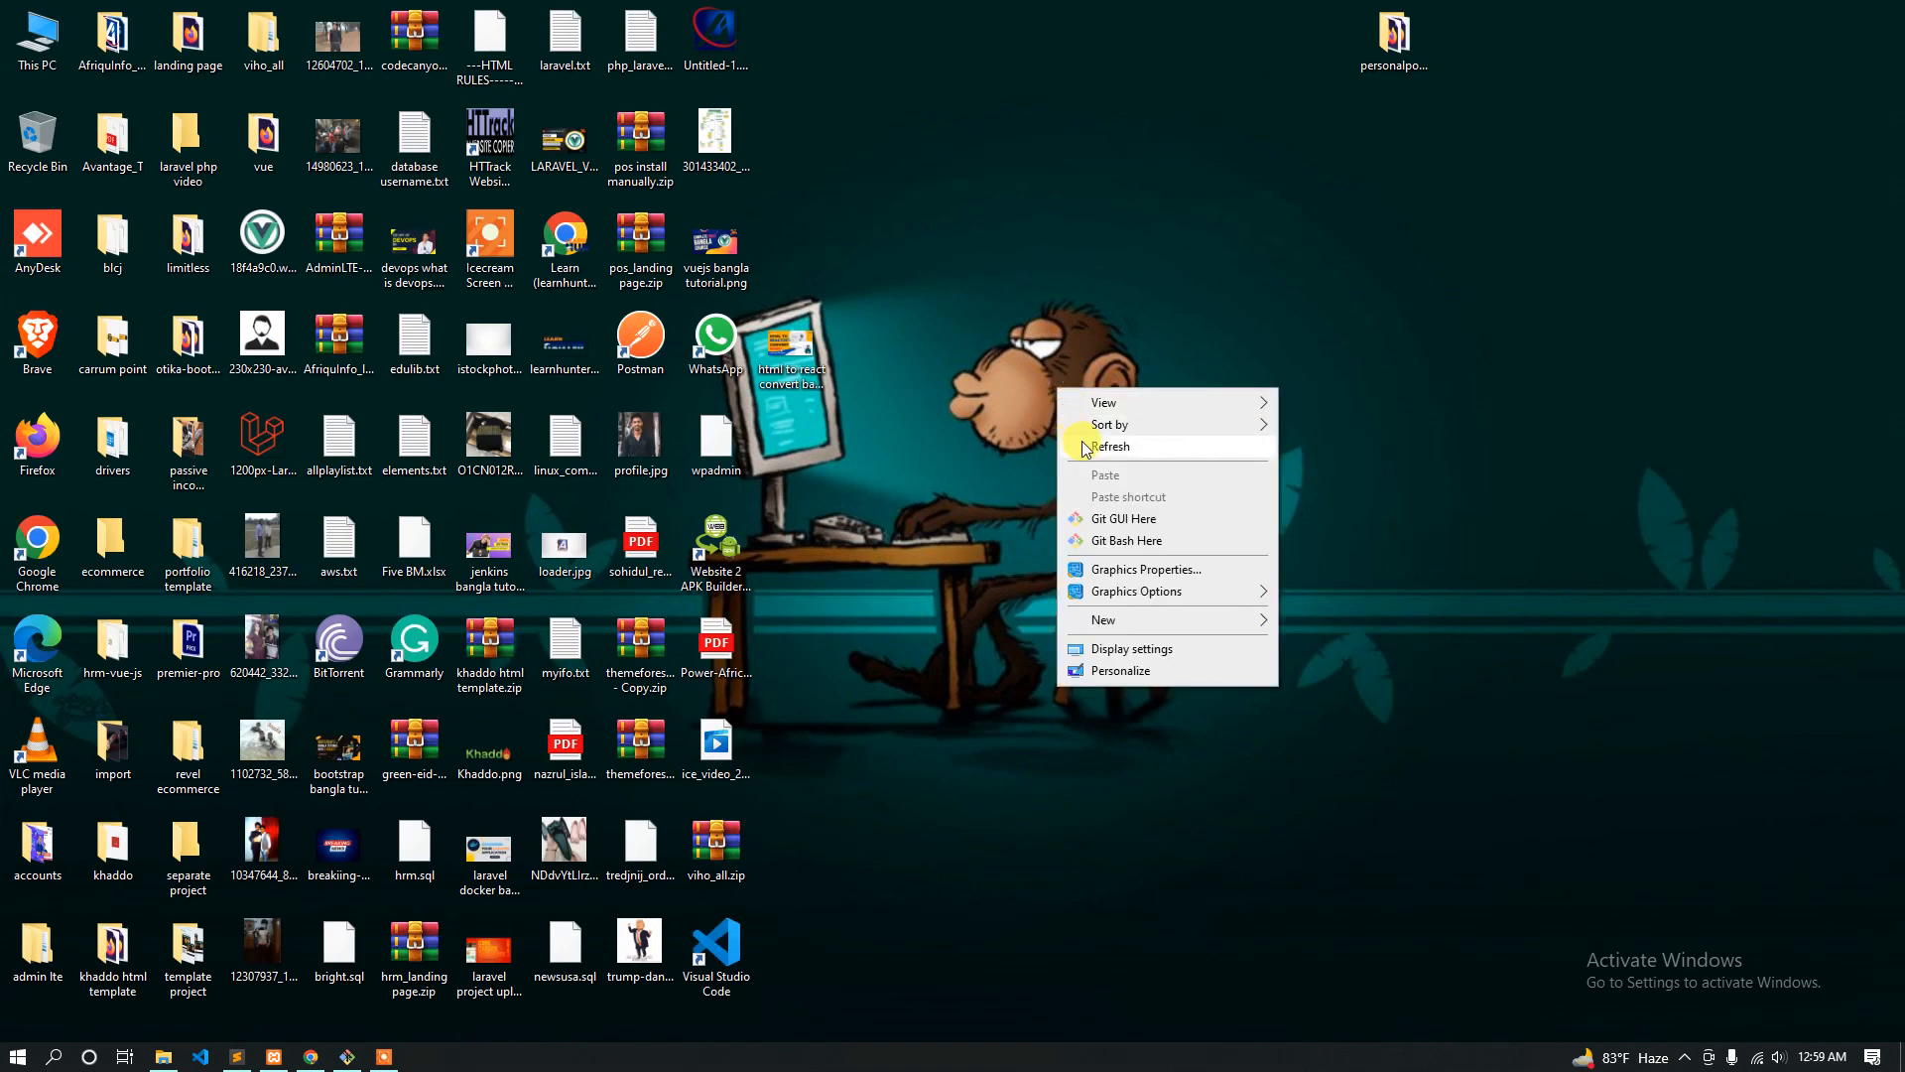
# - Scroll the localhost/laravel8 homepage and bring up its Register form in Chrome
pyautogui.click(1110, 446)
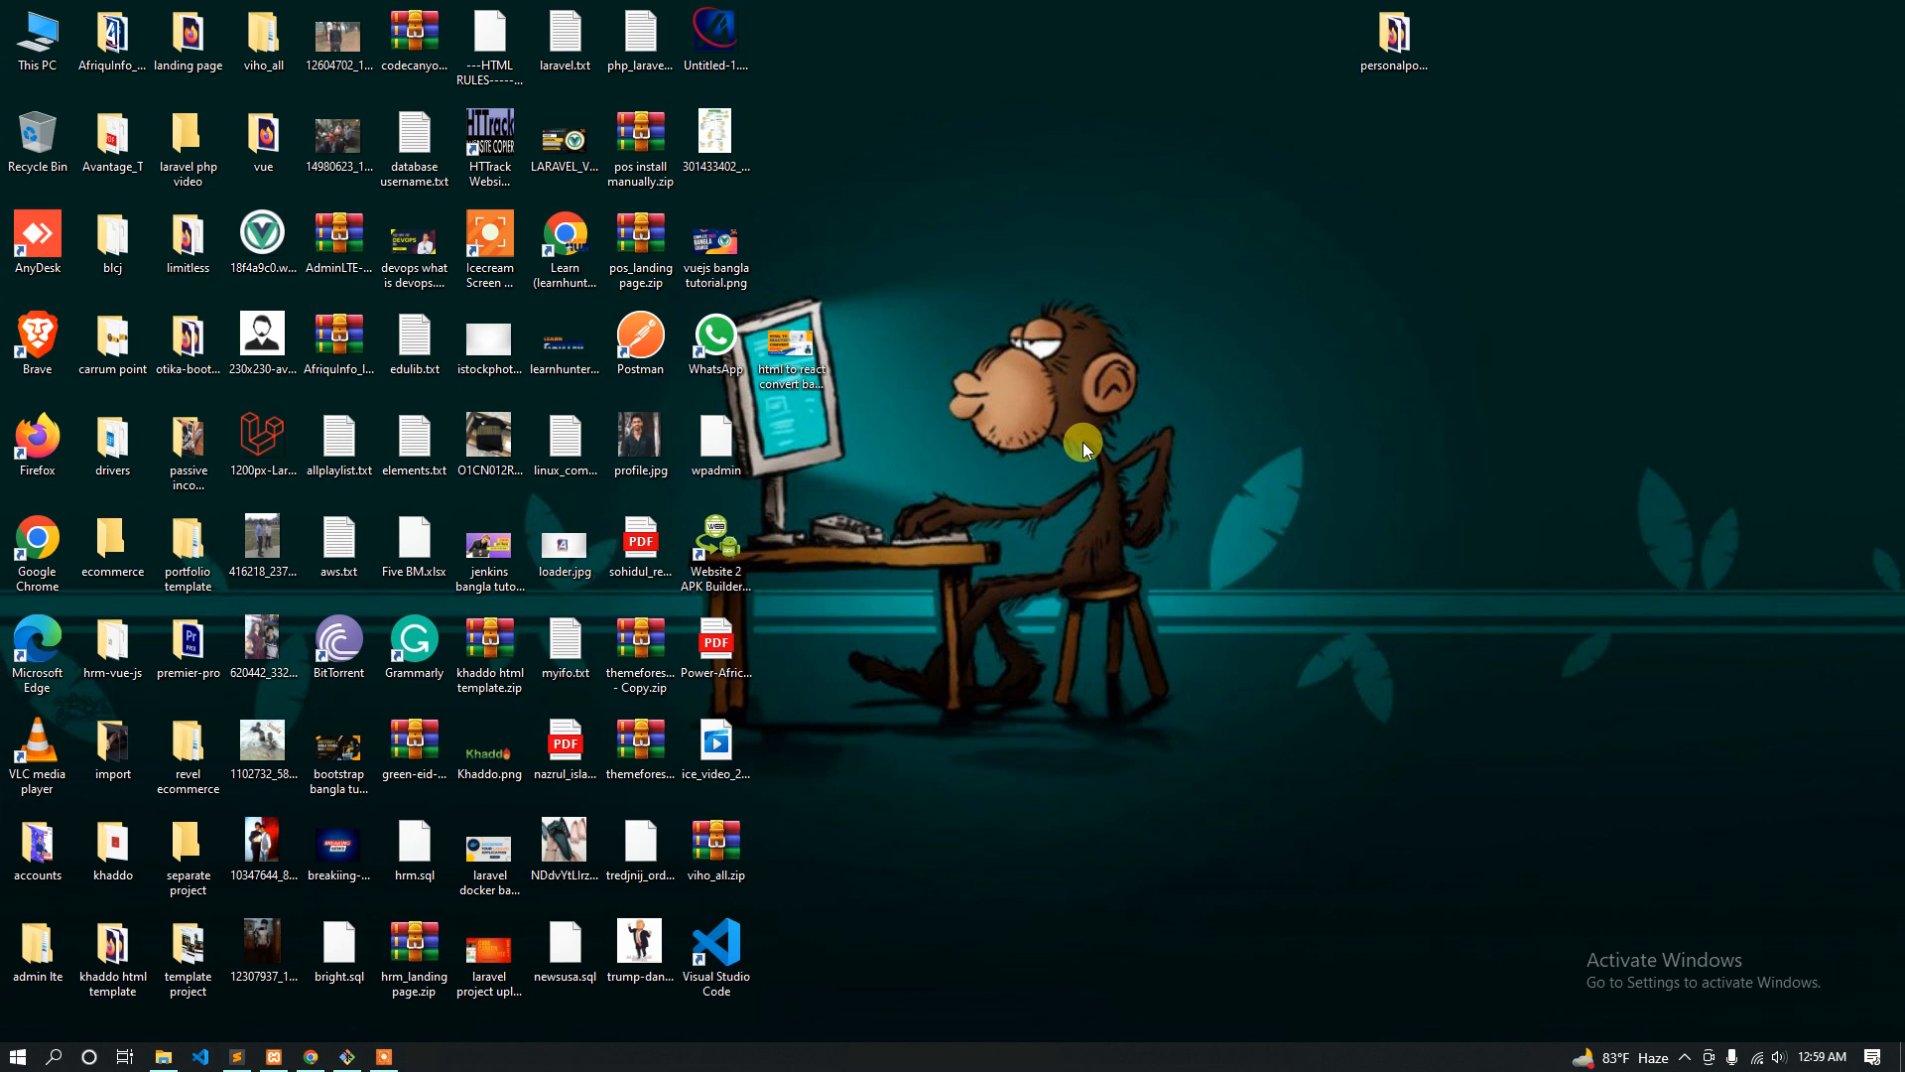
pyautogui.moveTo(1046, 592)
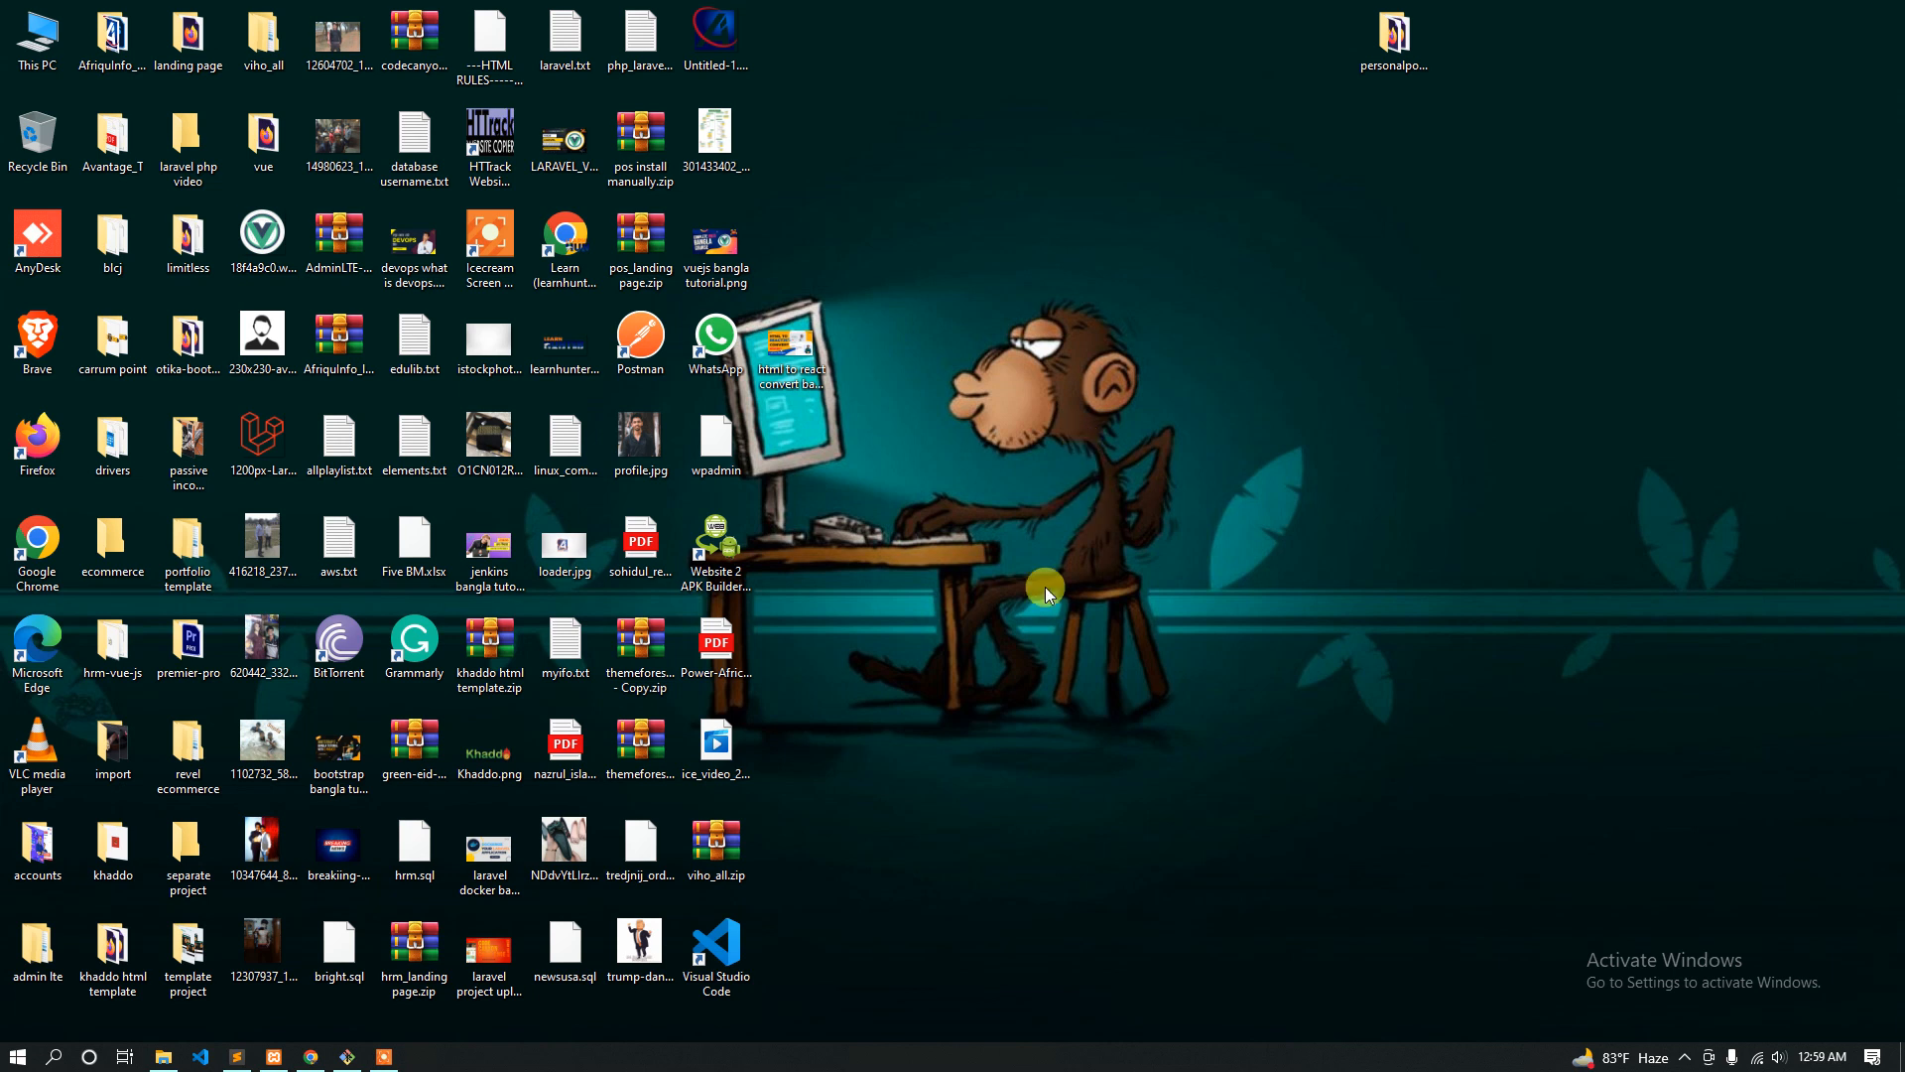
pyautogui.moveTo(1029, 599)
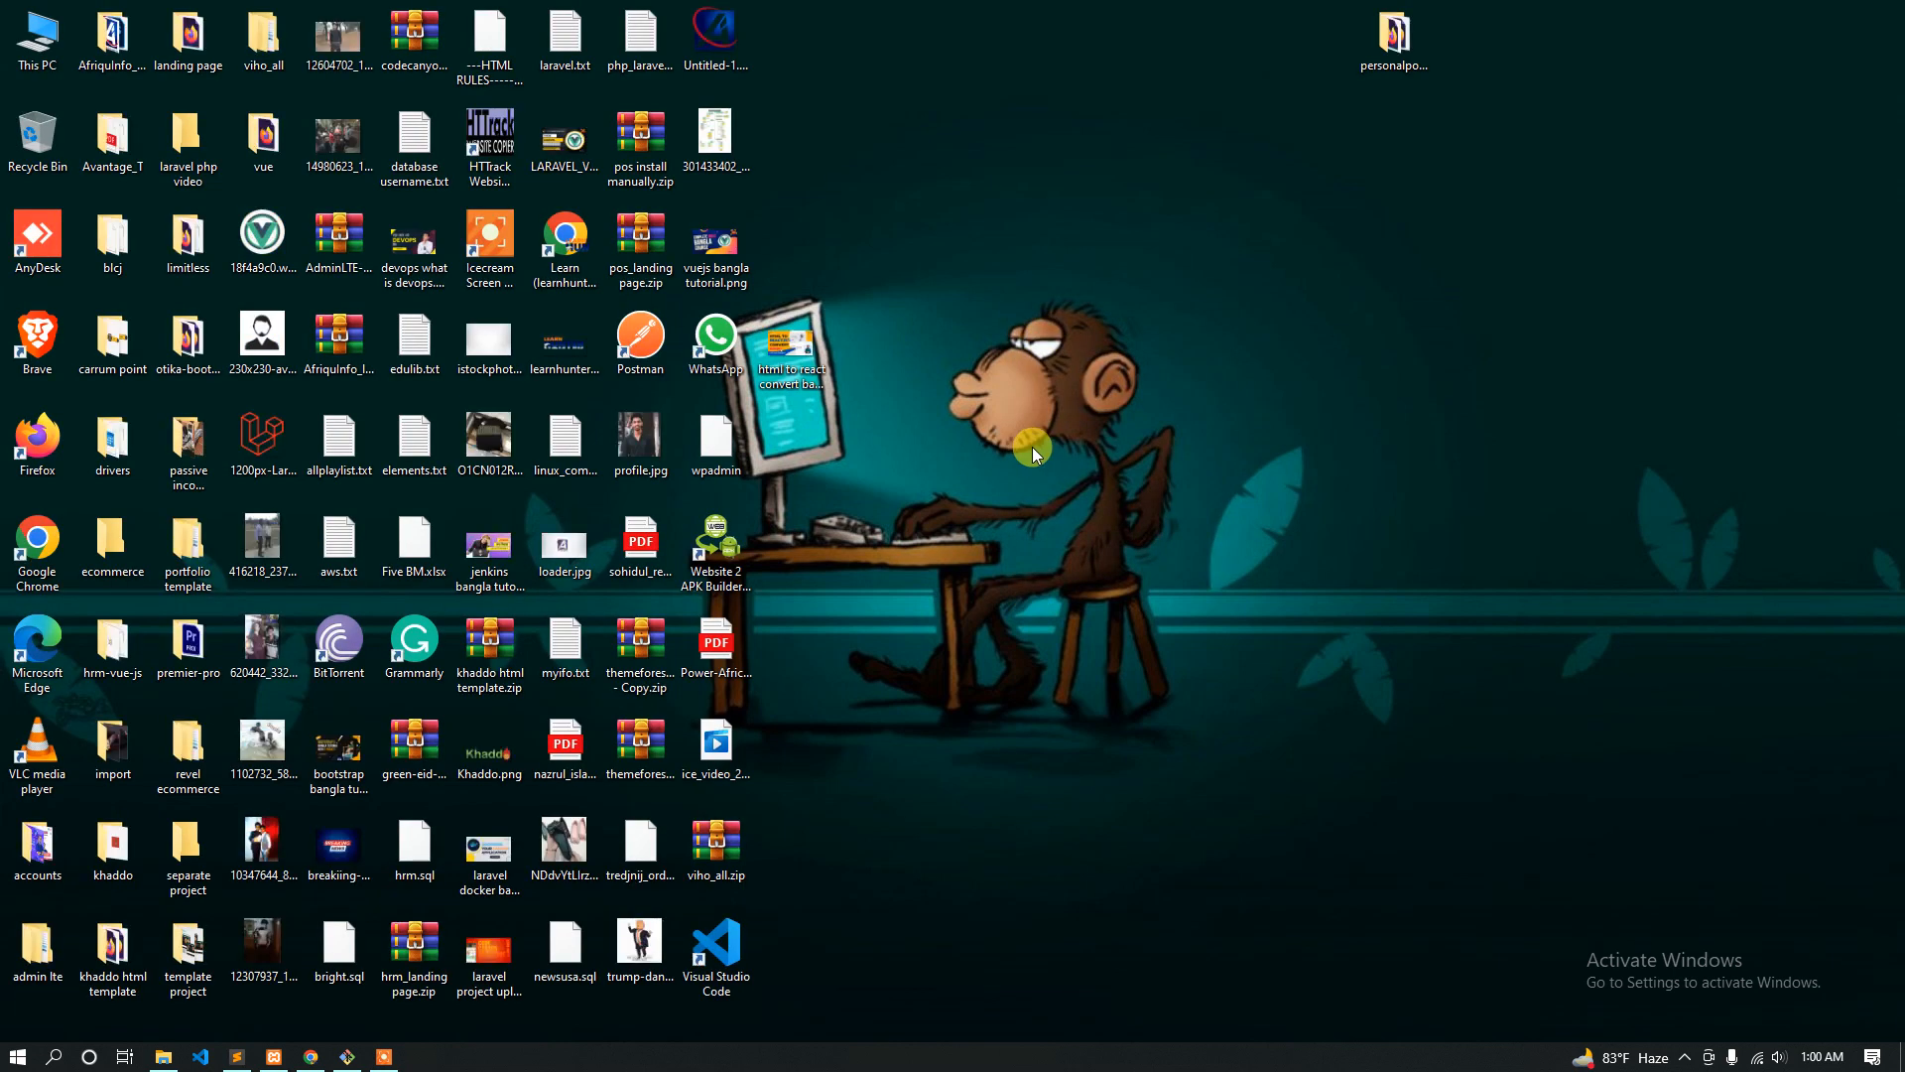
pyautogui.moveTo(1024, 492)
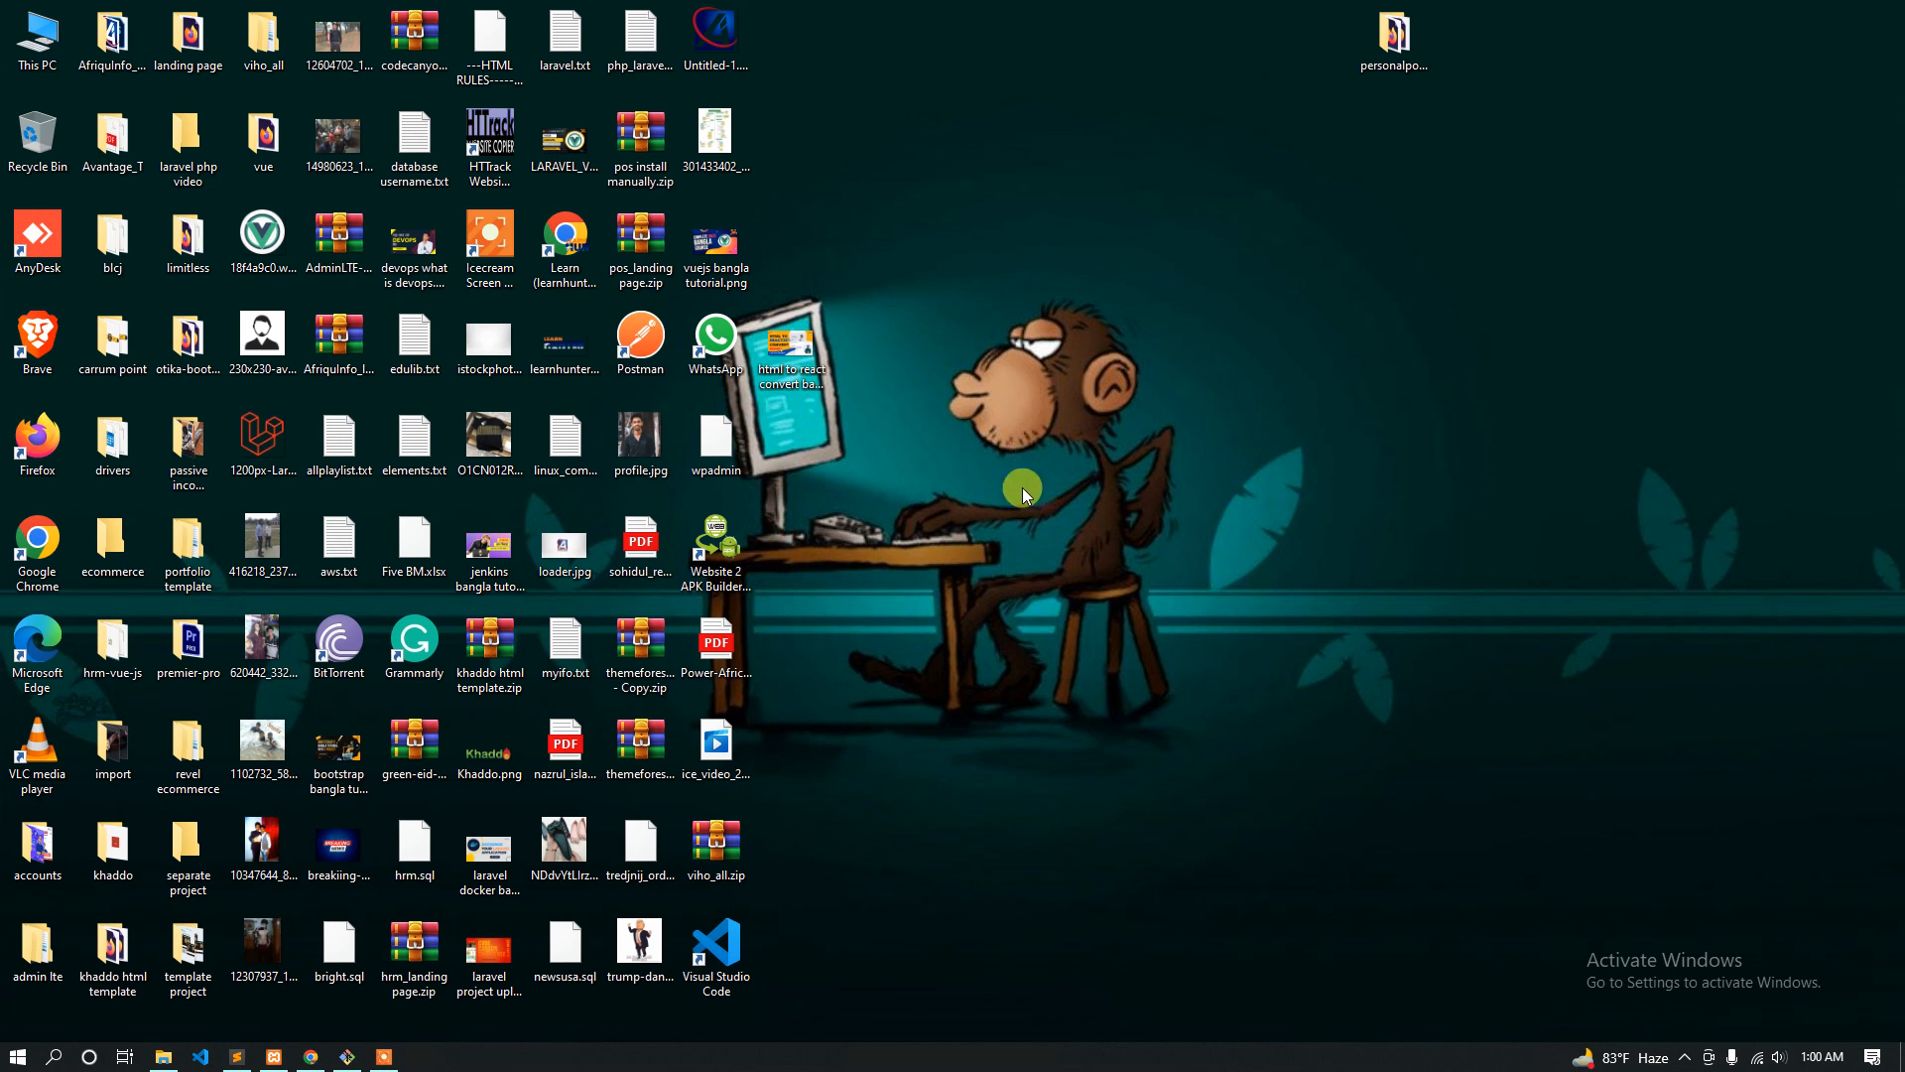
pyautogui.moveTo(994, 718)
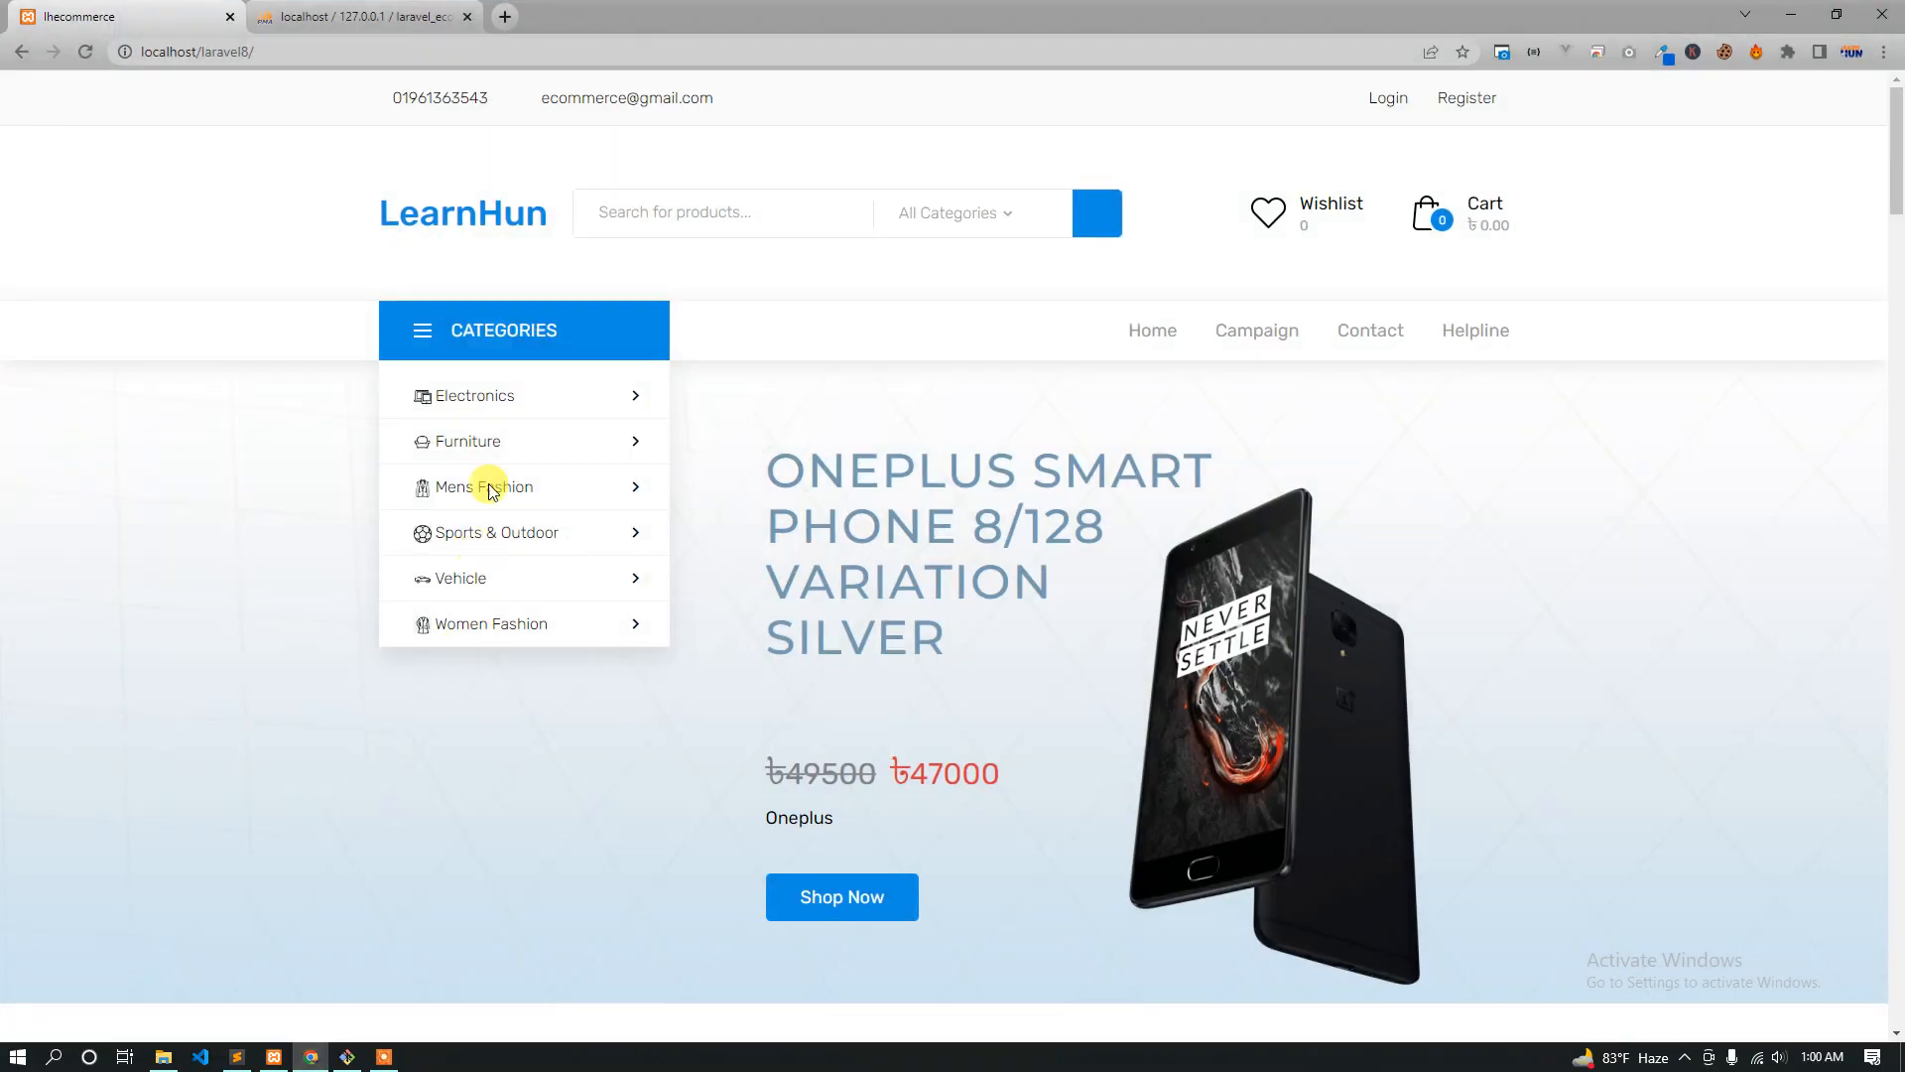
pyautogui.scroll(-3)
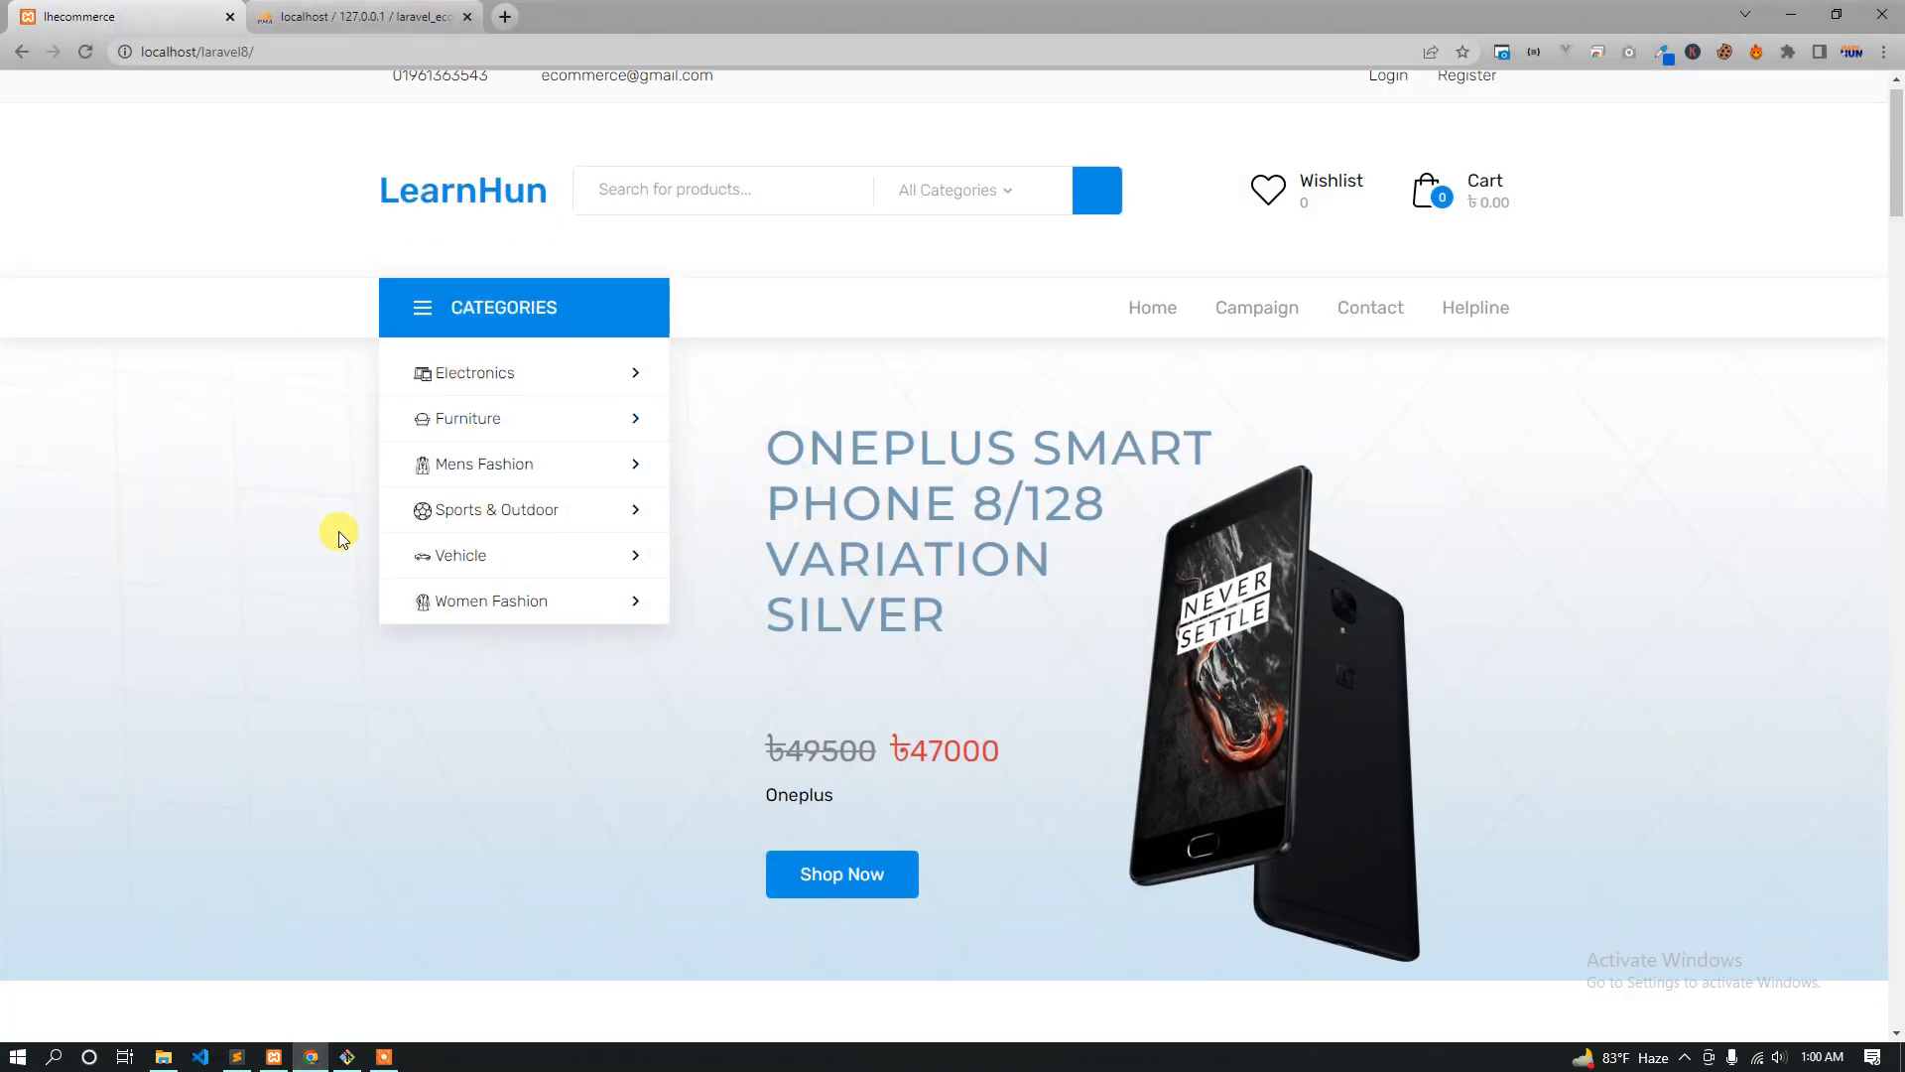
pyautogui.scroll(-3)
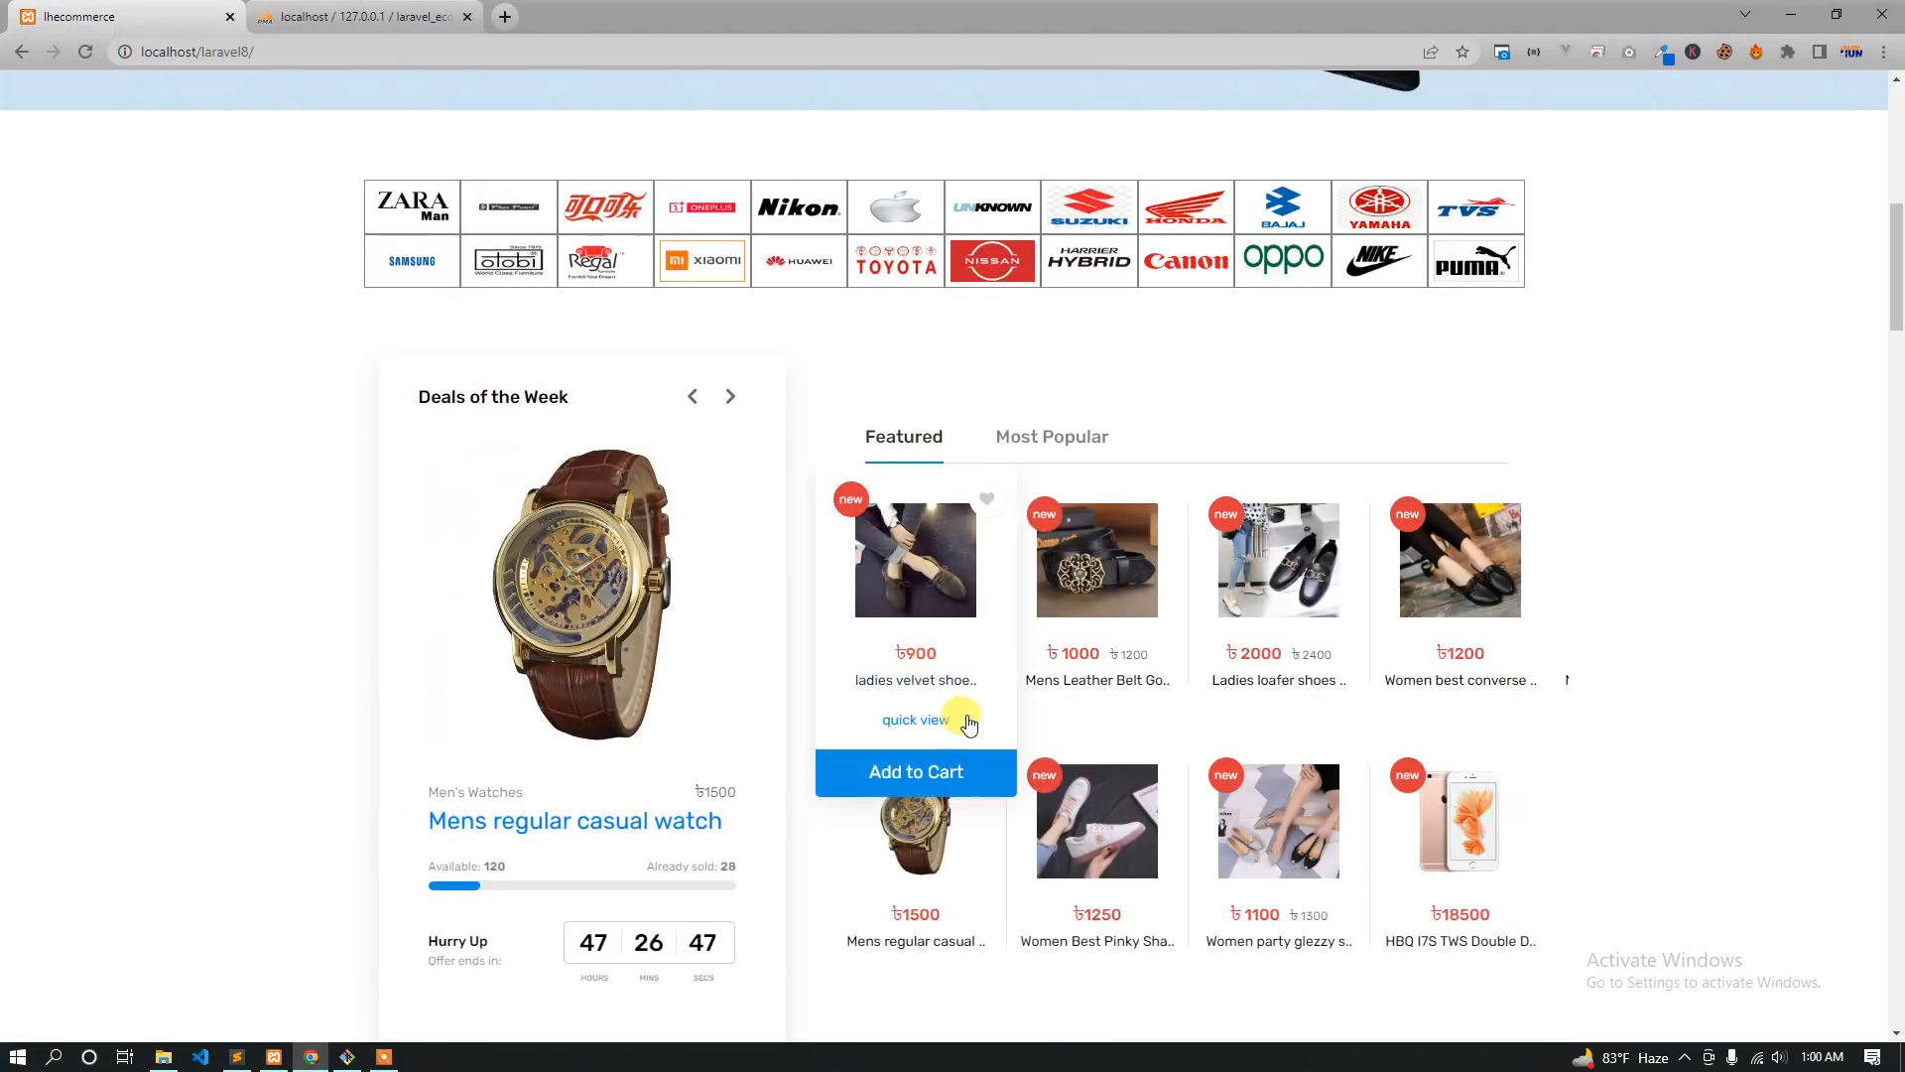
pyautogui.scroll(-3)
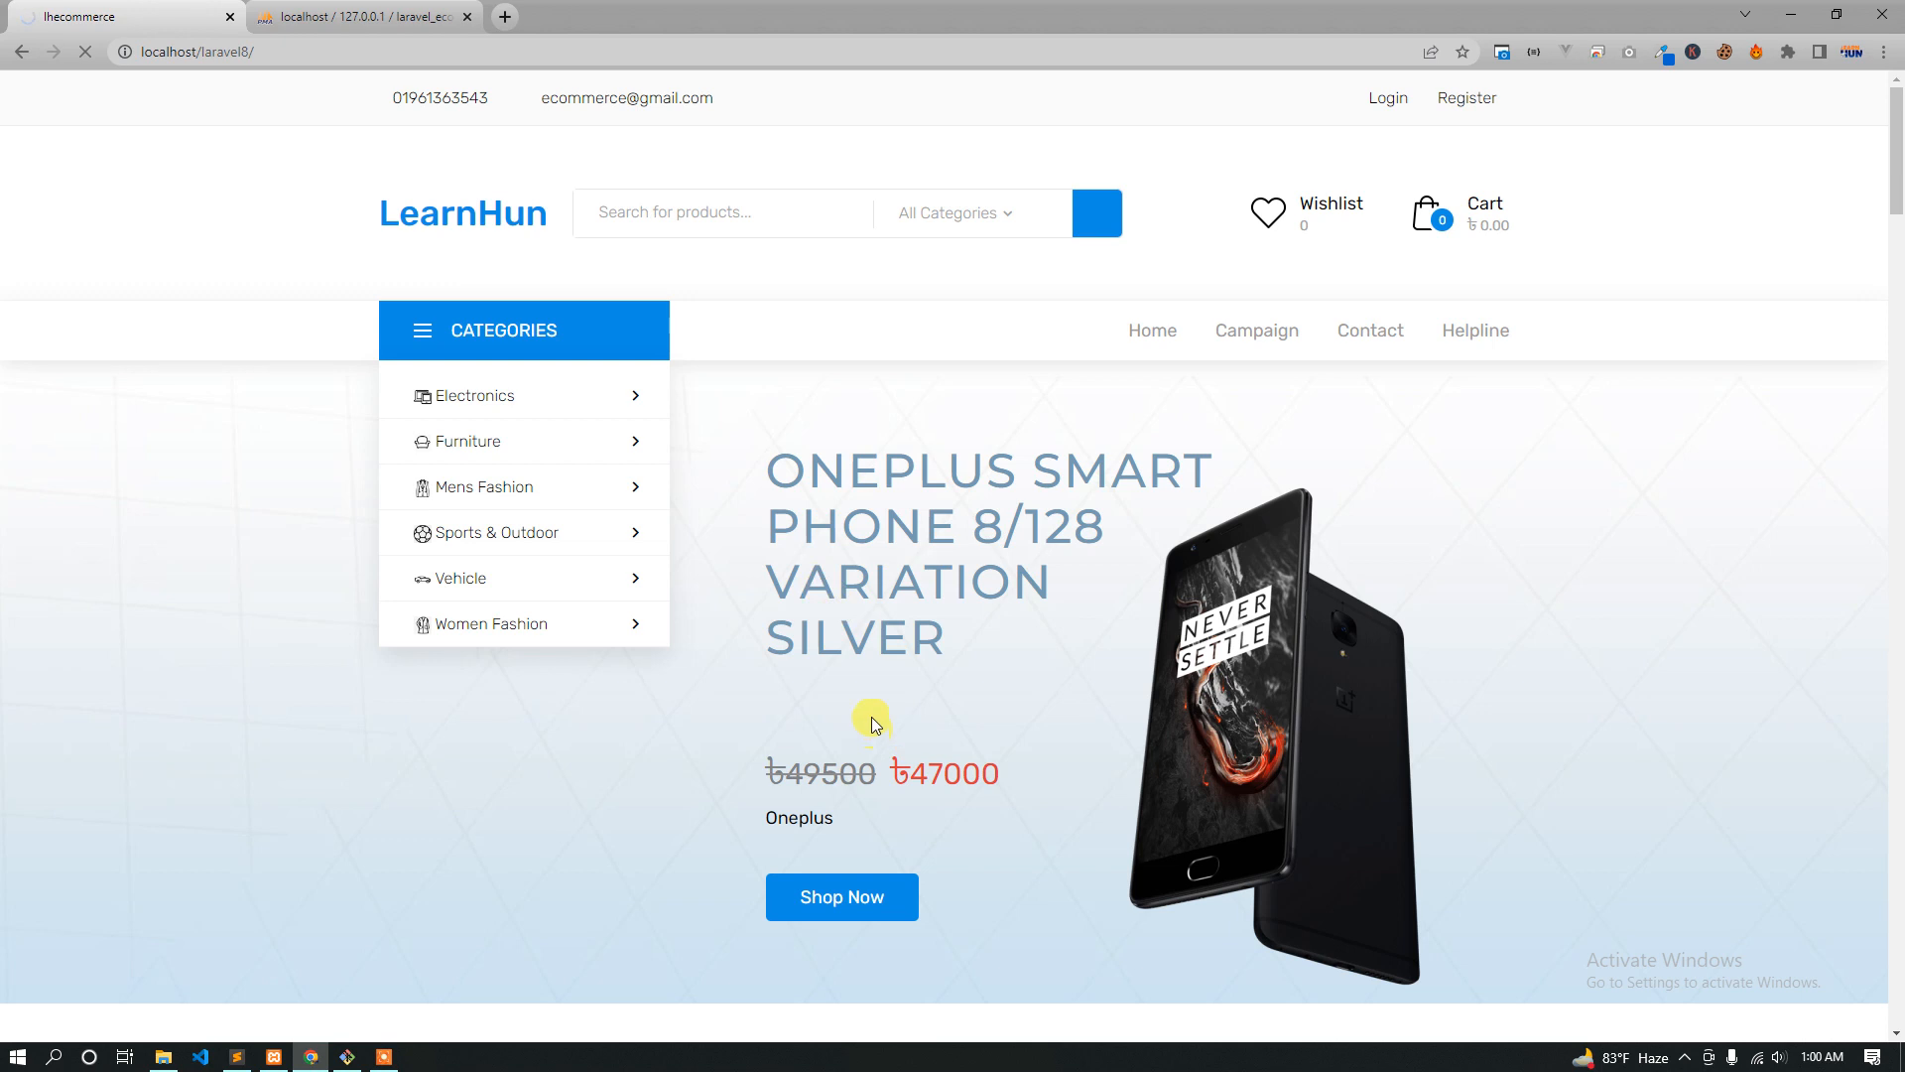
pyautogui.moveTo(782, 592)
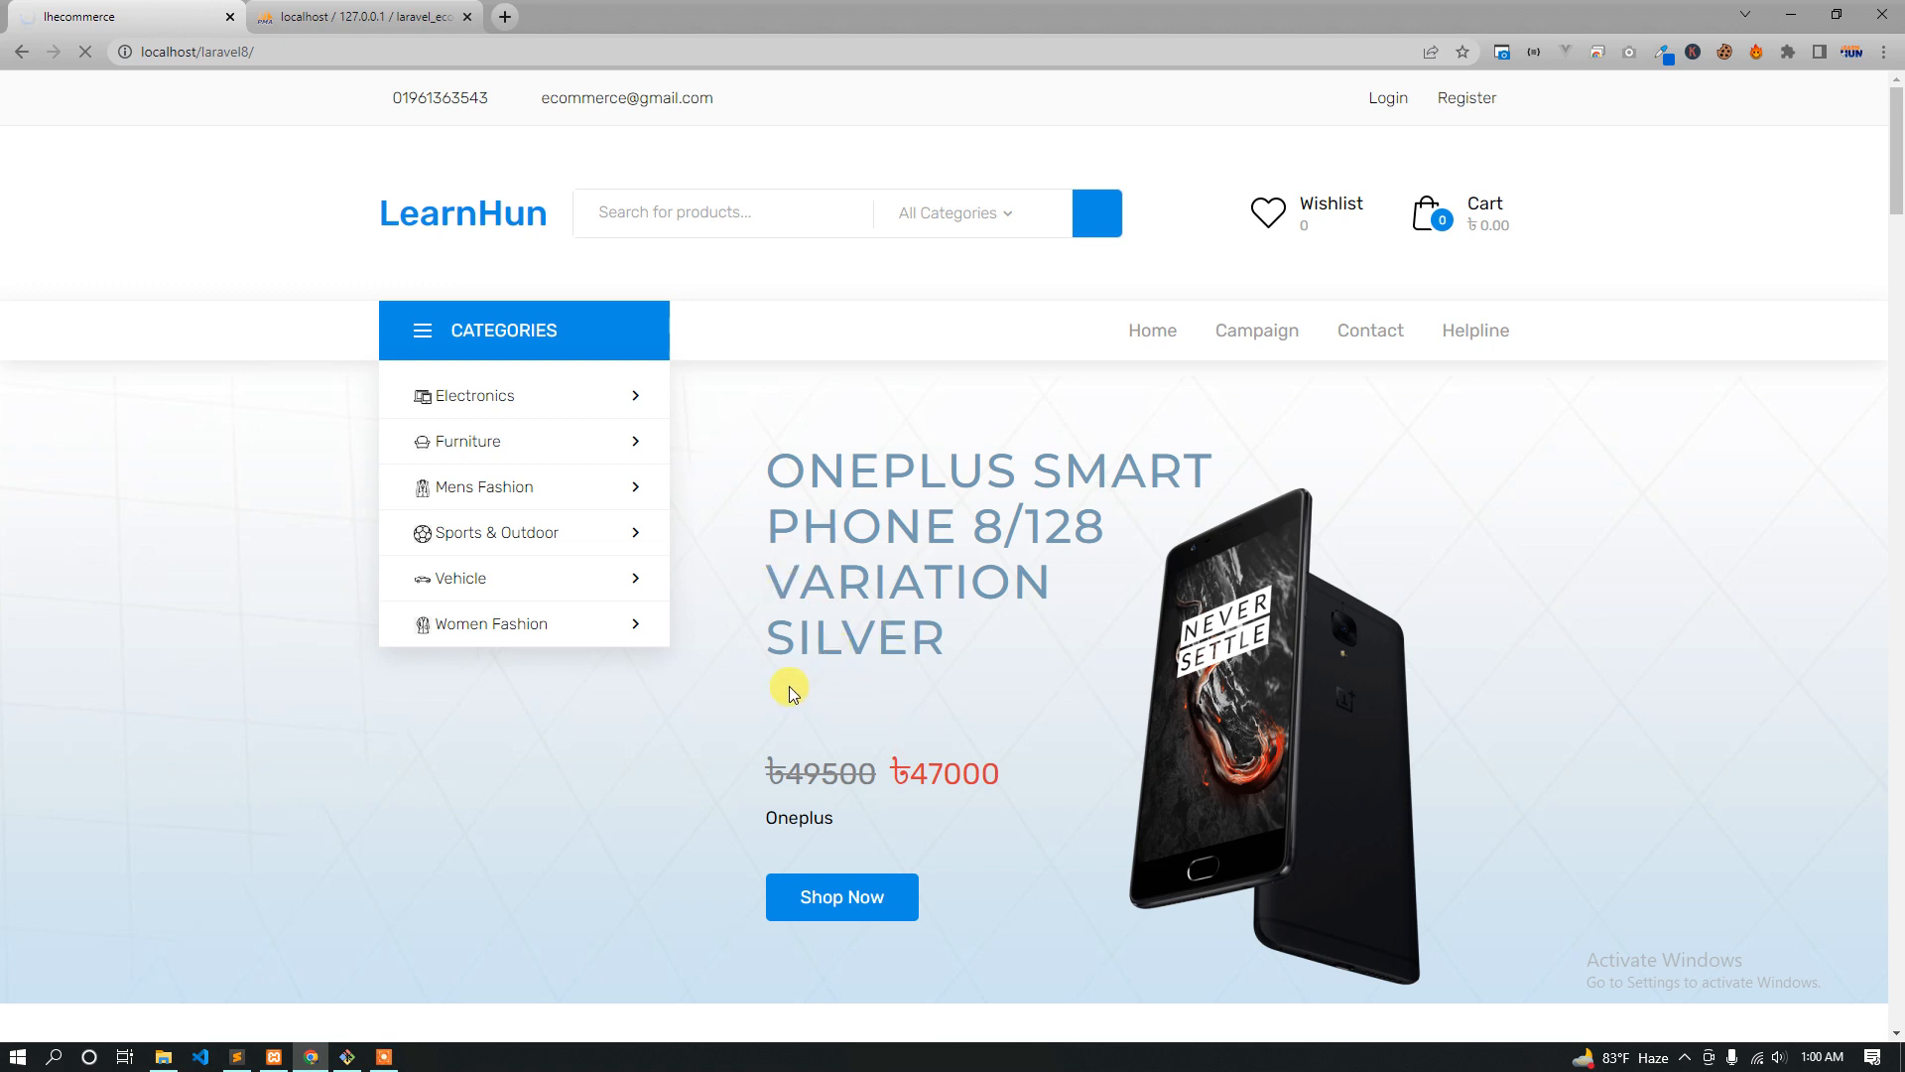
pyautogui.click(1467, 97)
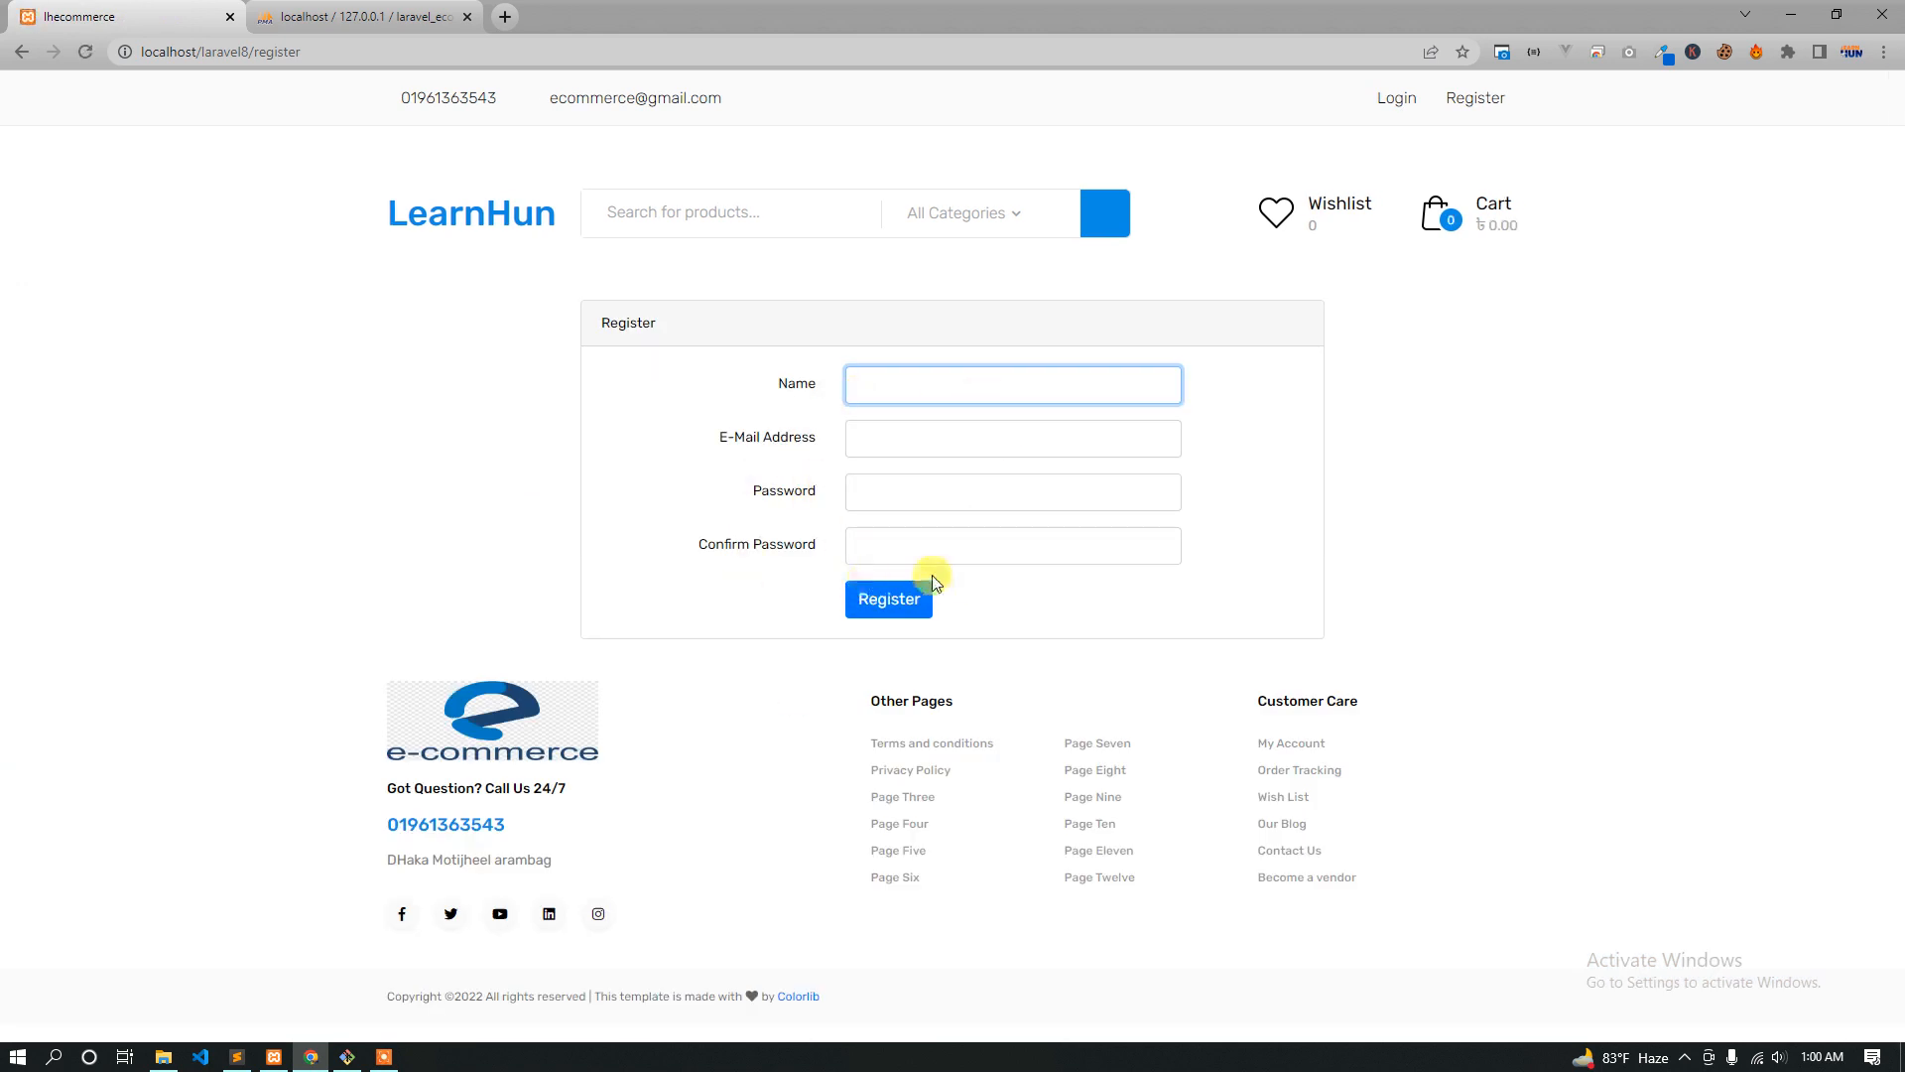
pyautogui.moveTo(449, 213)
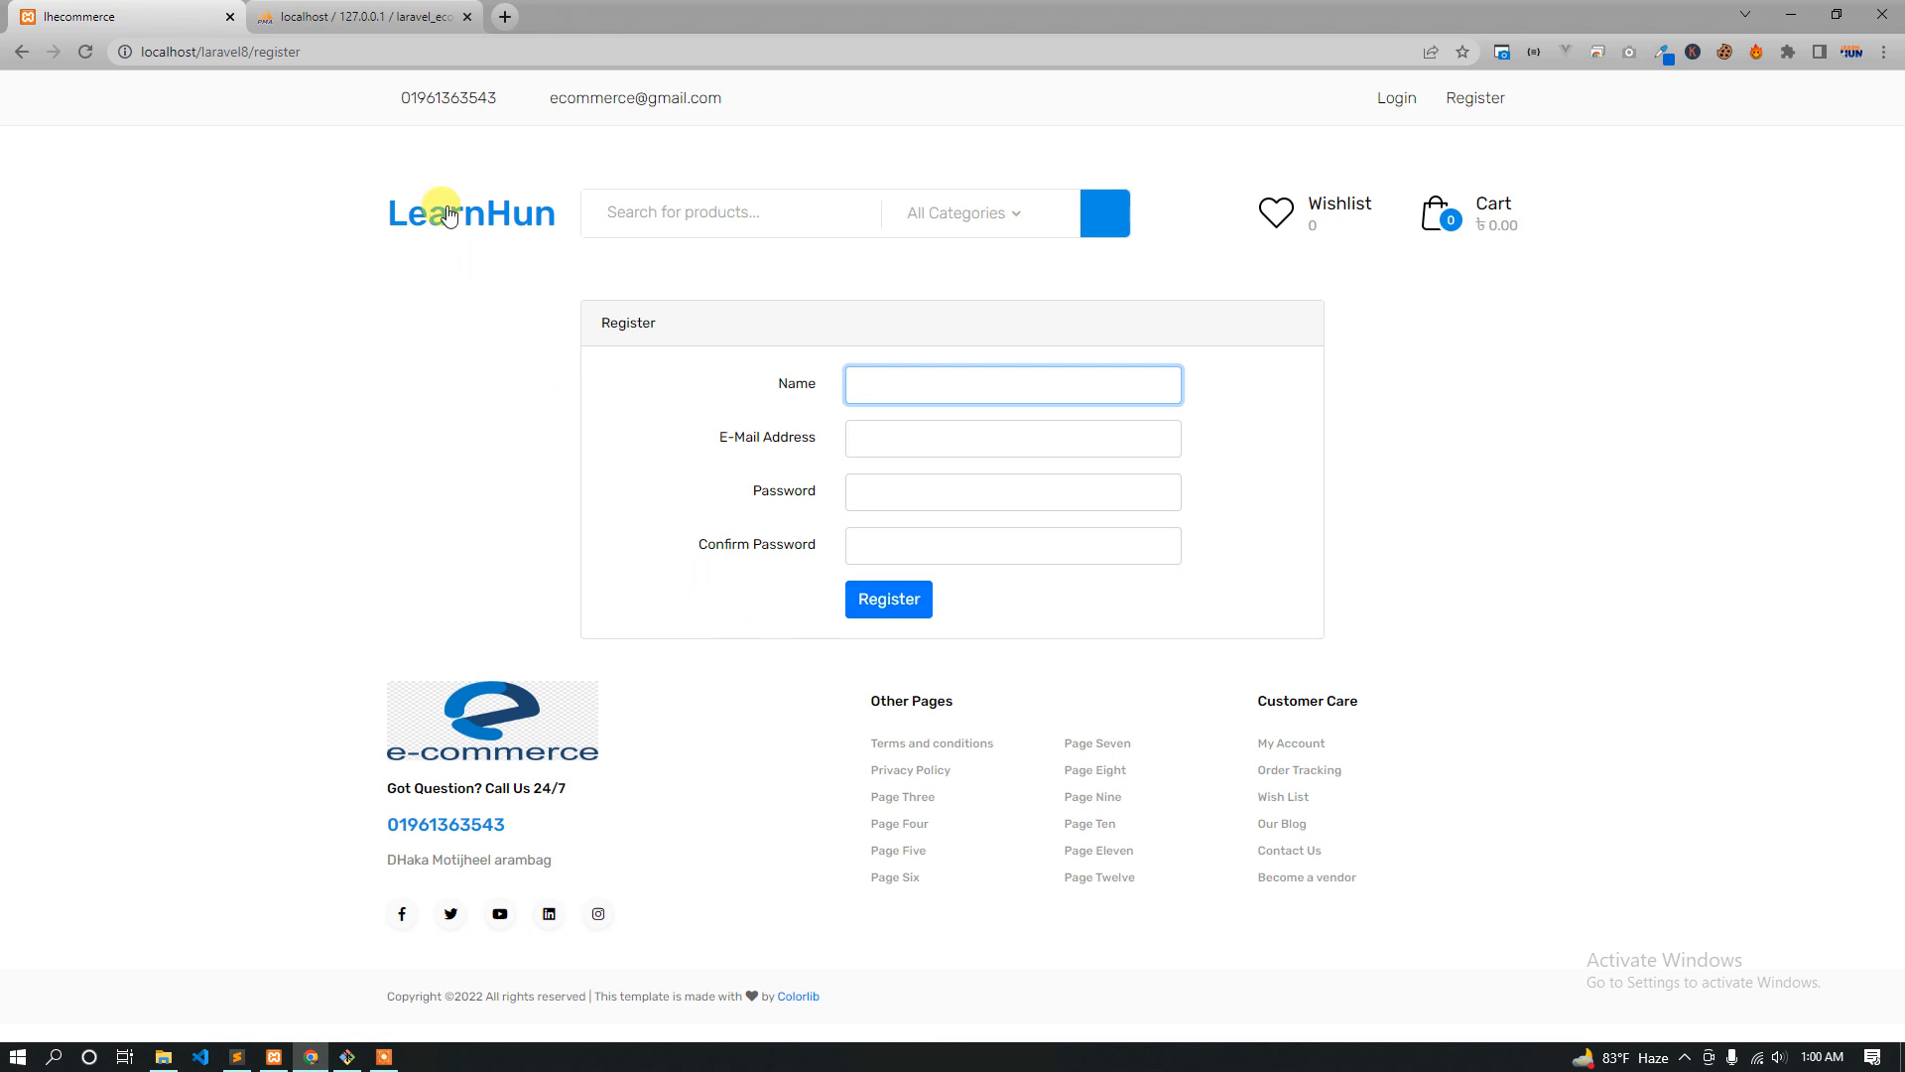
pyautogui.click(360, 17)
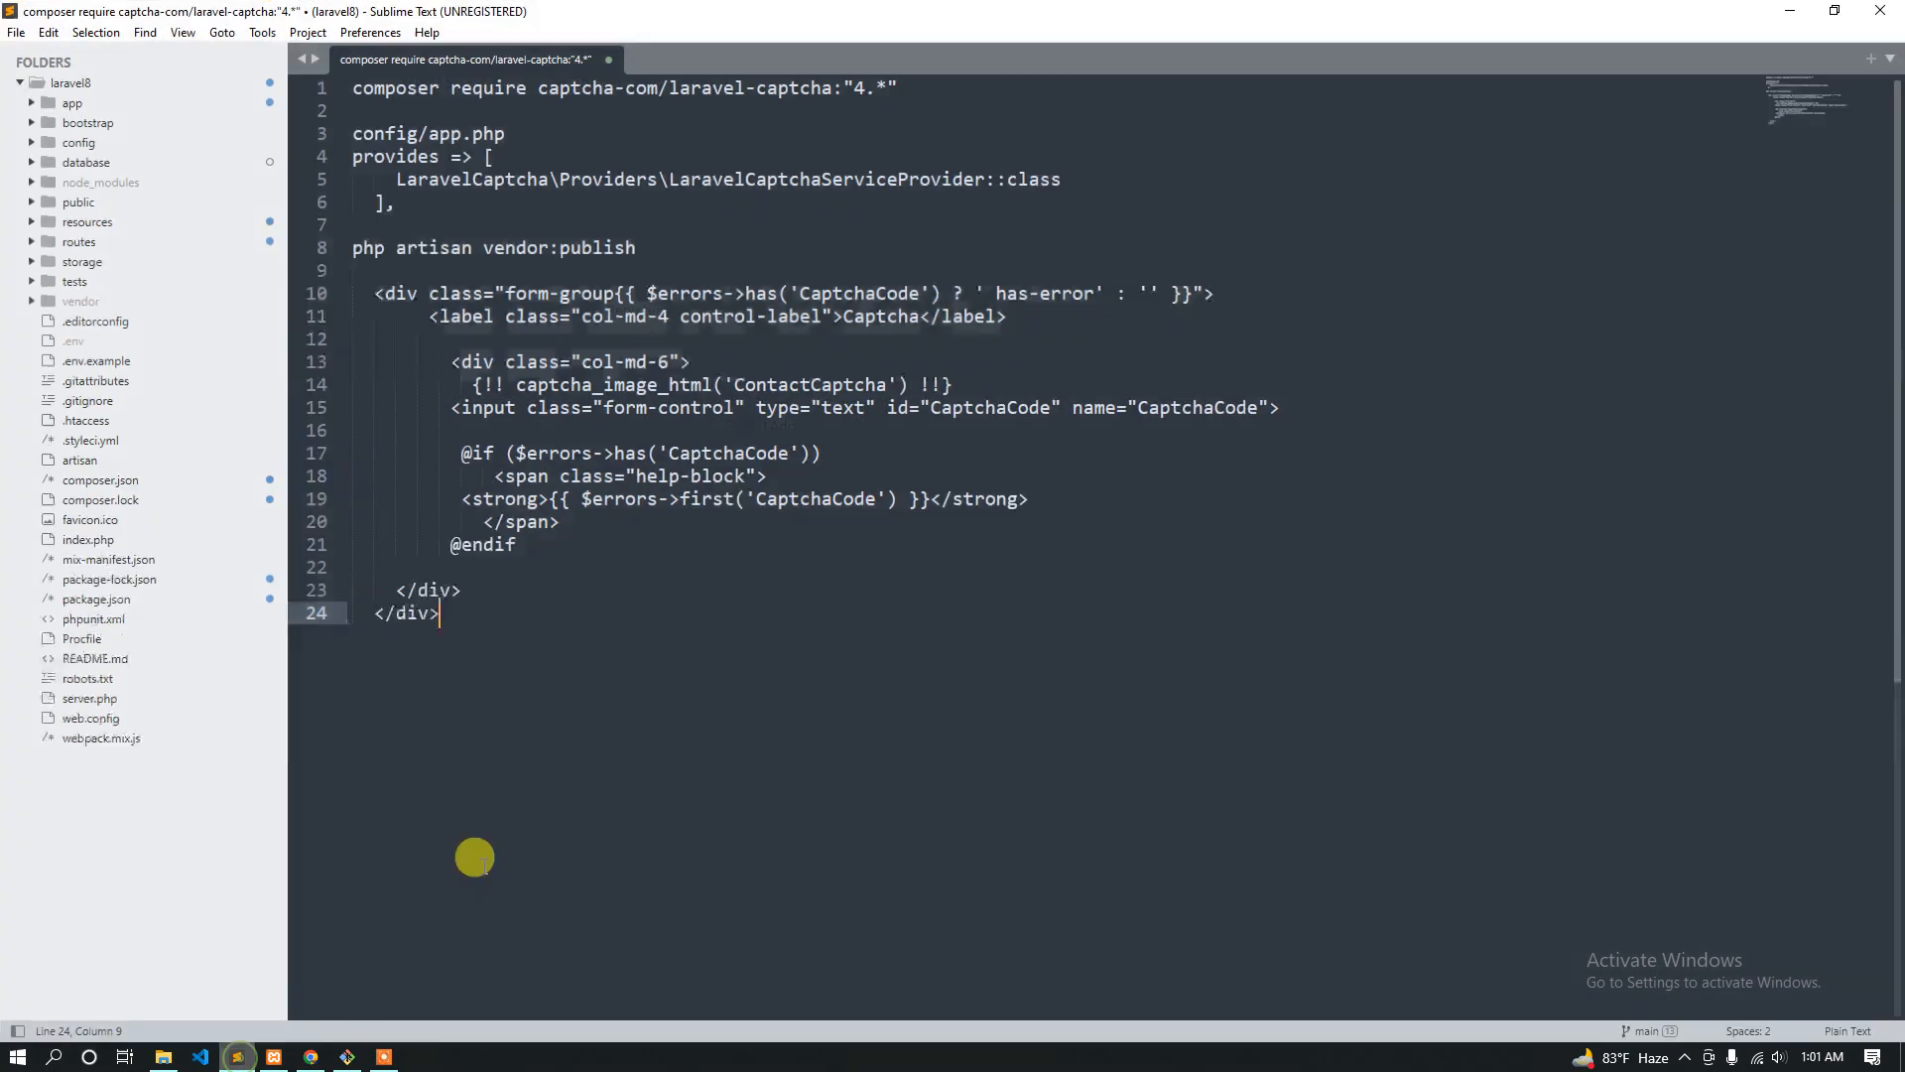
# - Run the laravel-captcha composer require command inside the laravel8 project in Git Bash
pyautogui.click(898, 88)
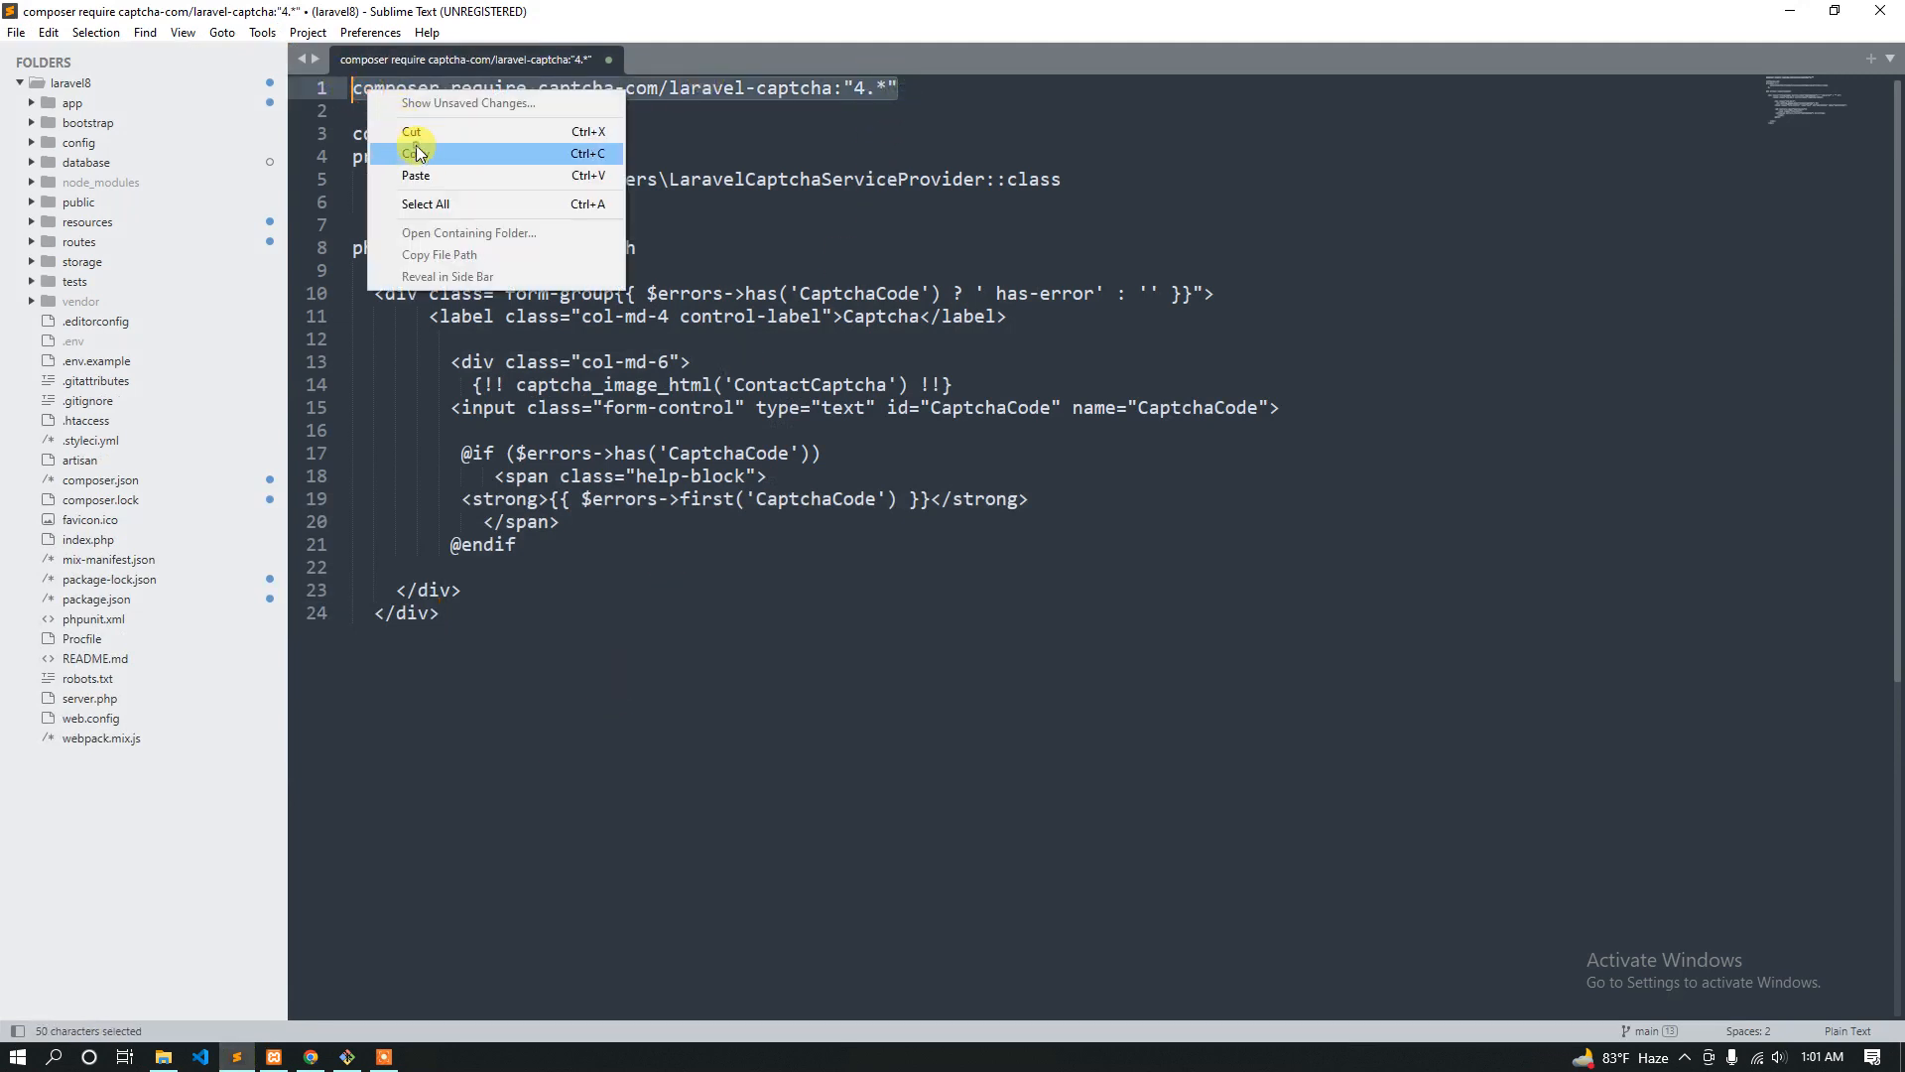
pyautogui.click(418, 154)
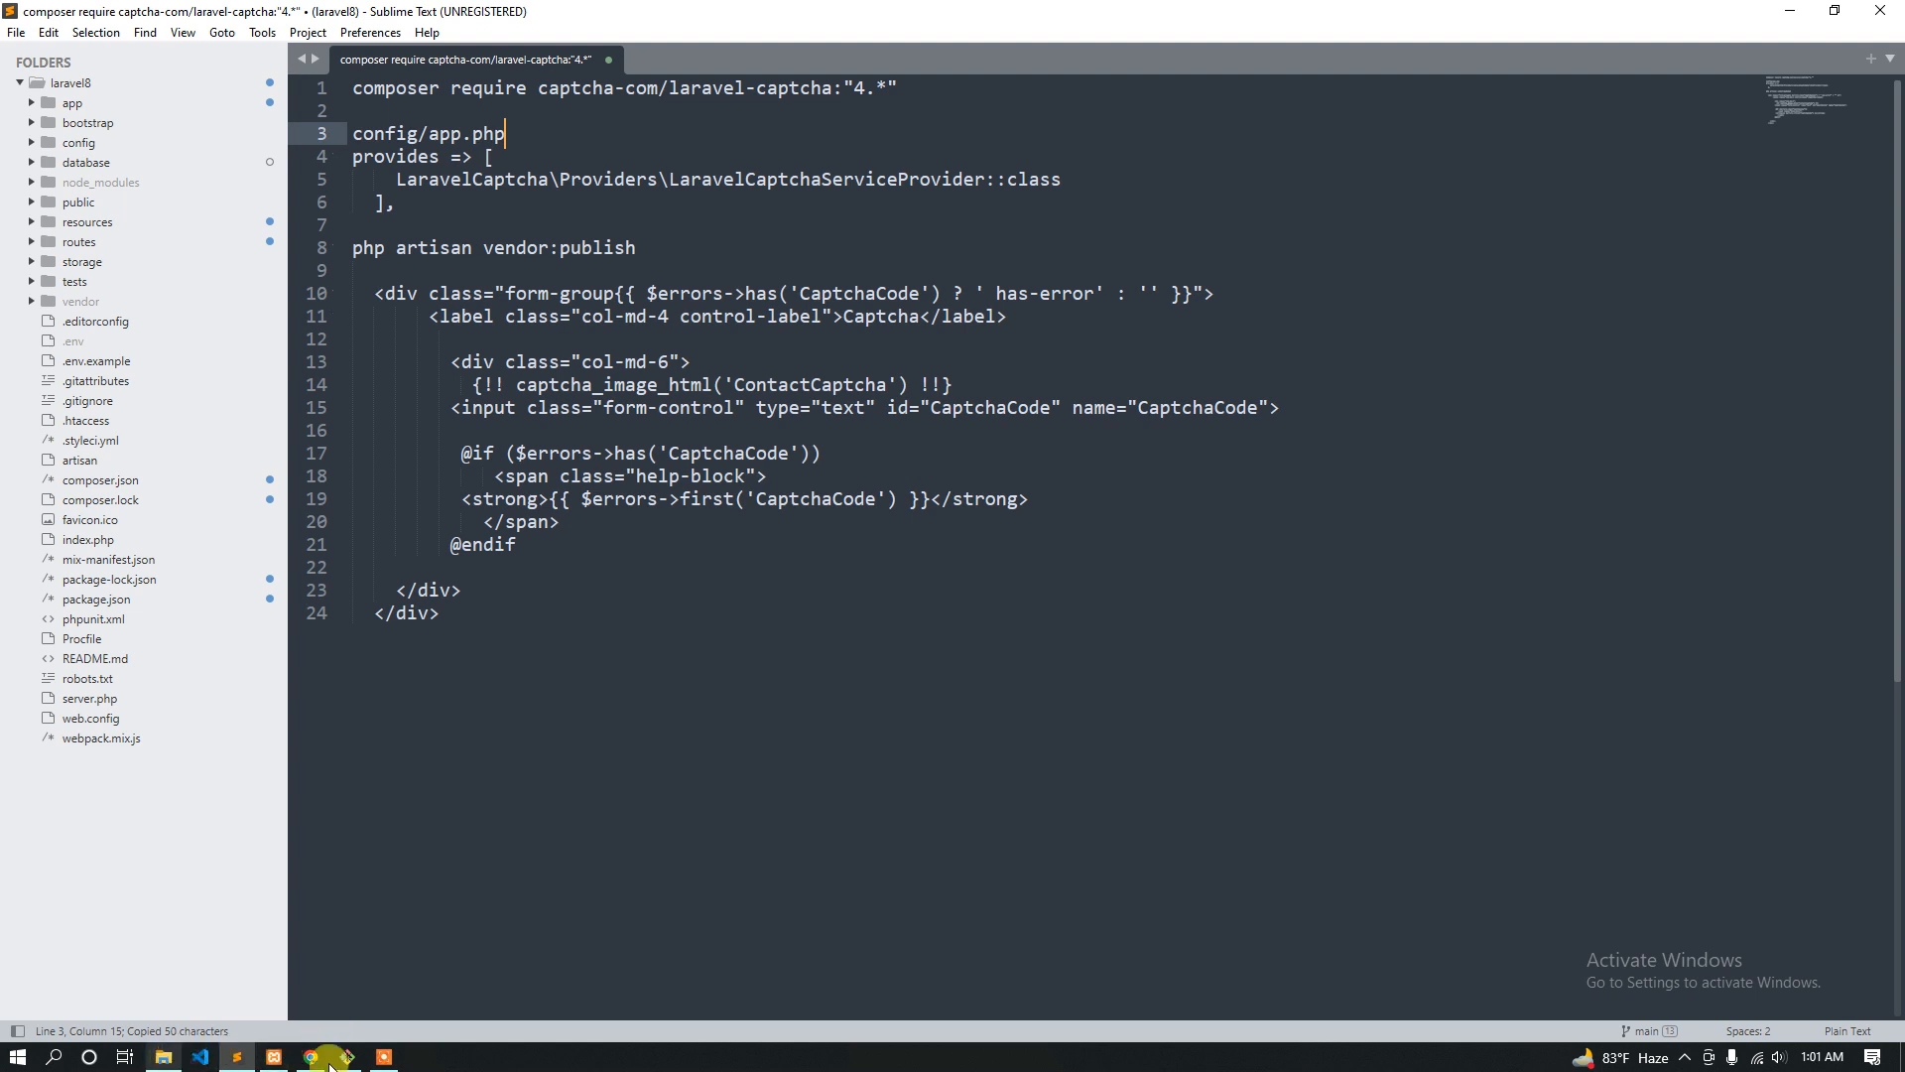
pyautogui.click(344, 1057)
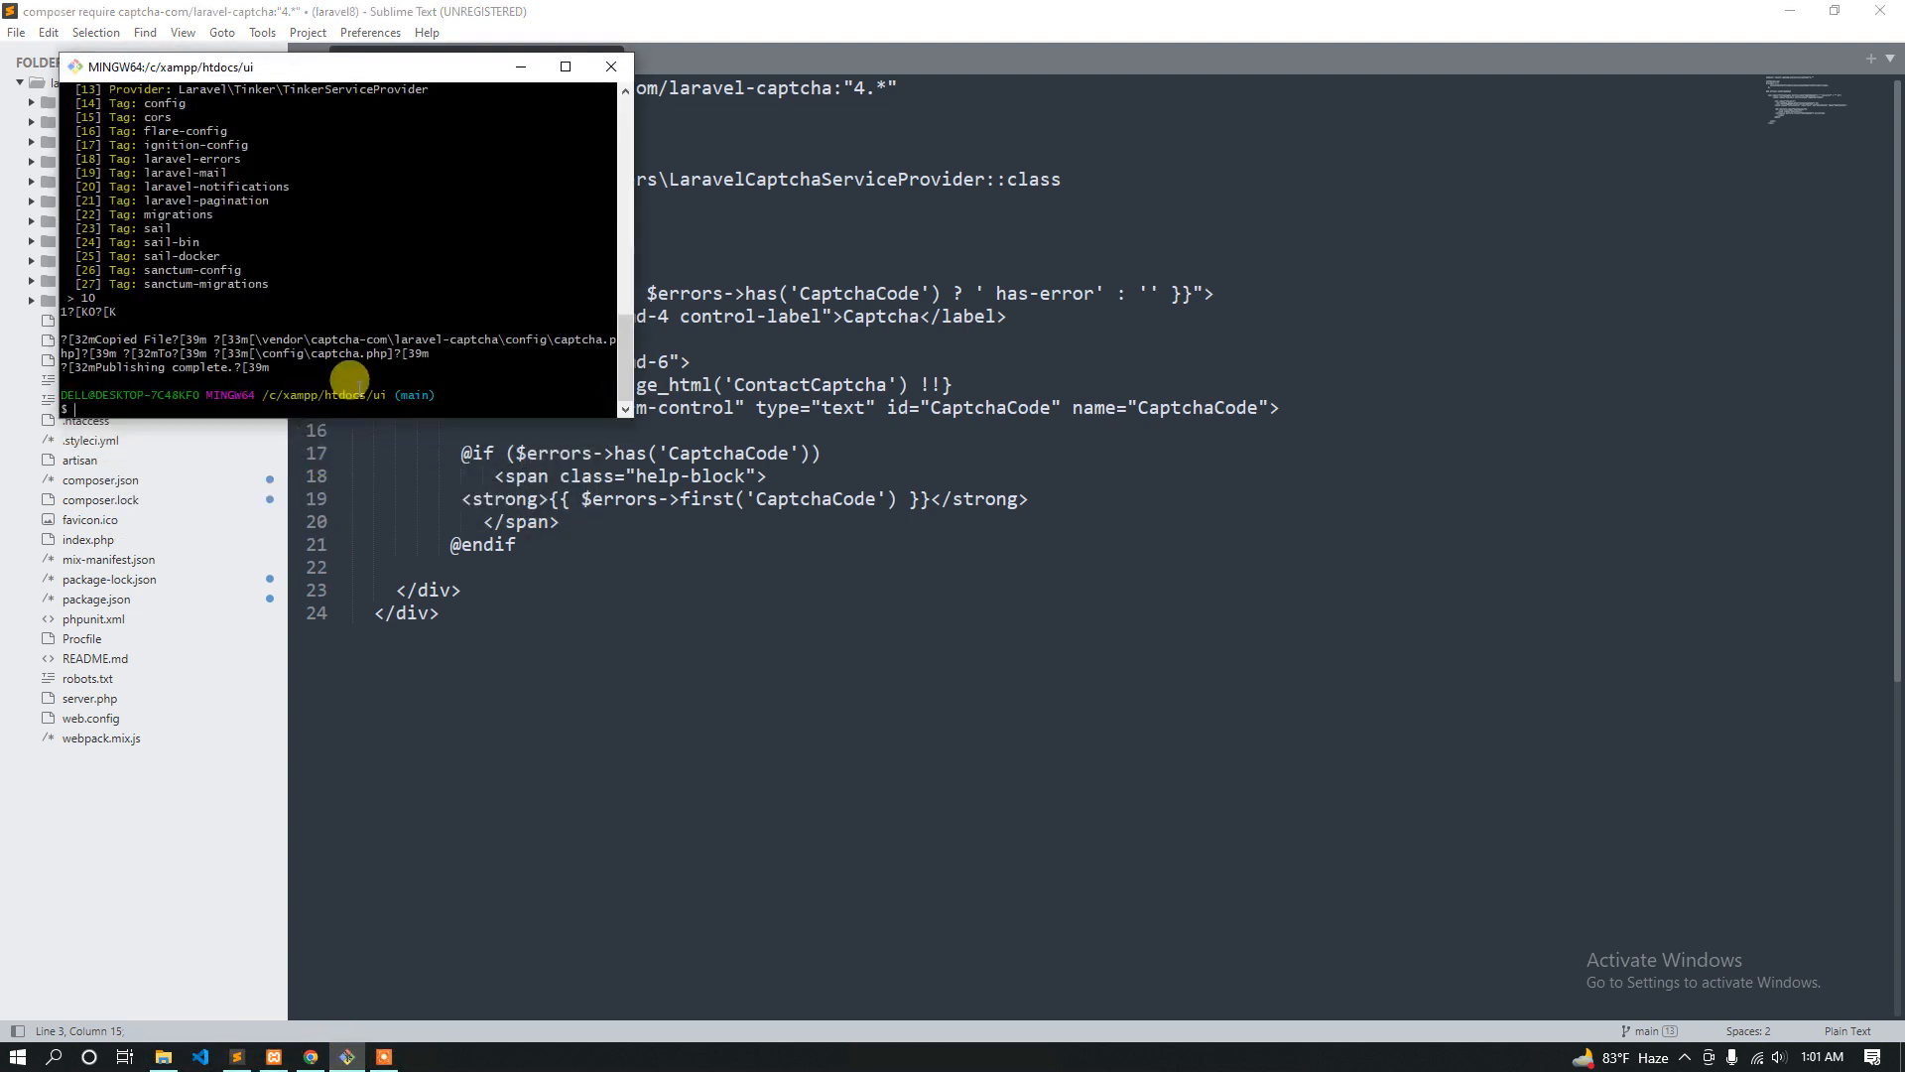
pyautogui.write('cd ..')
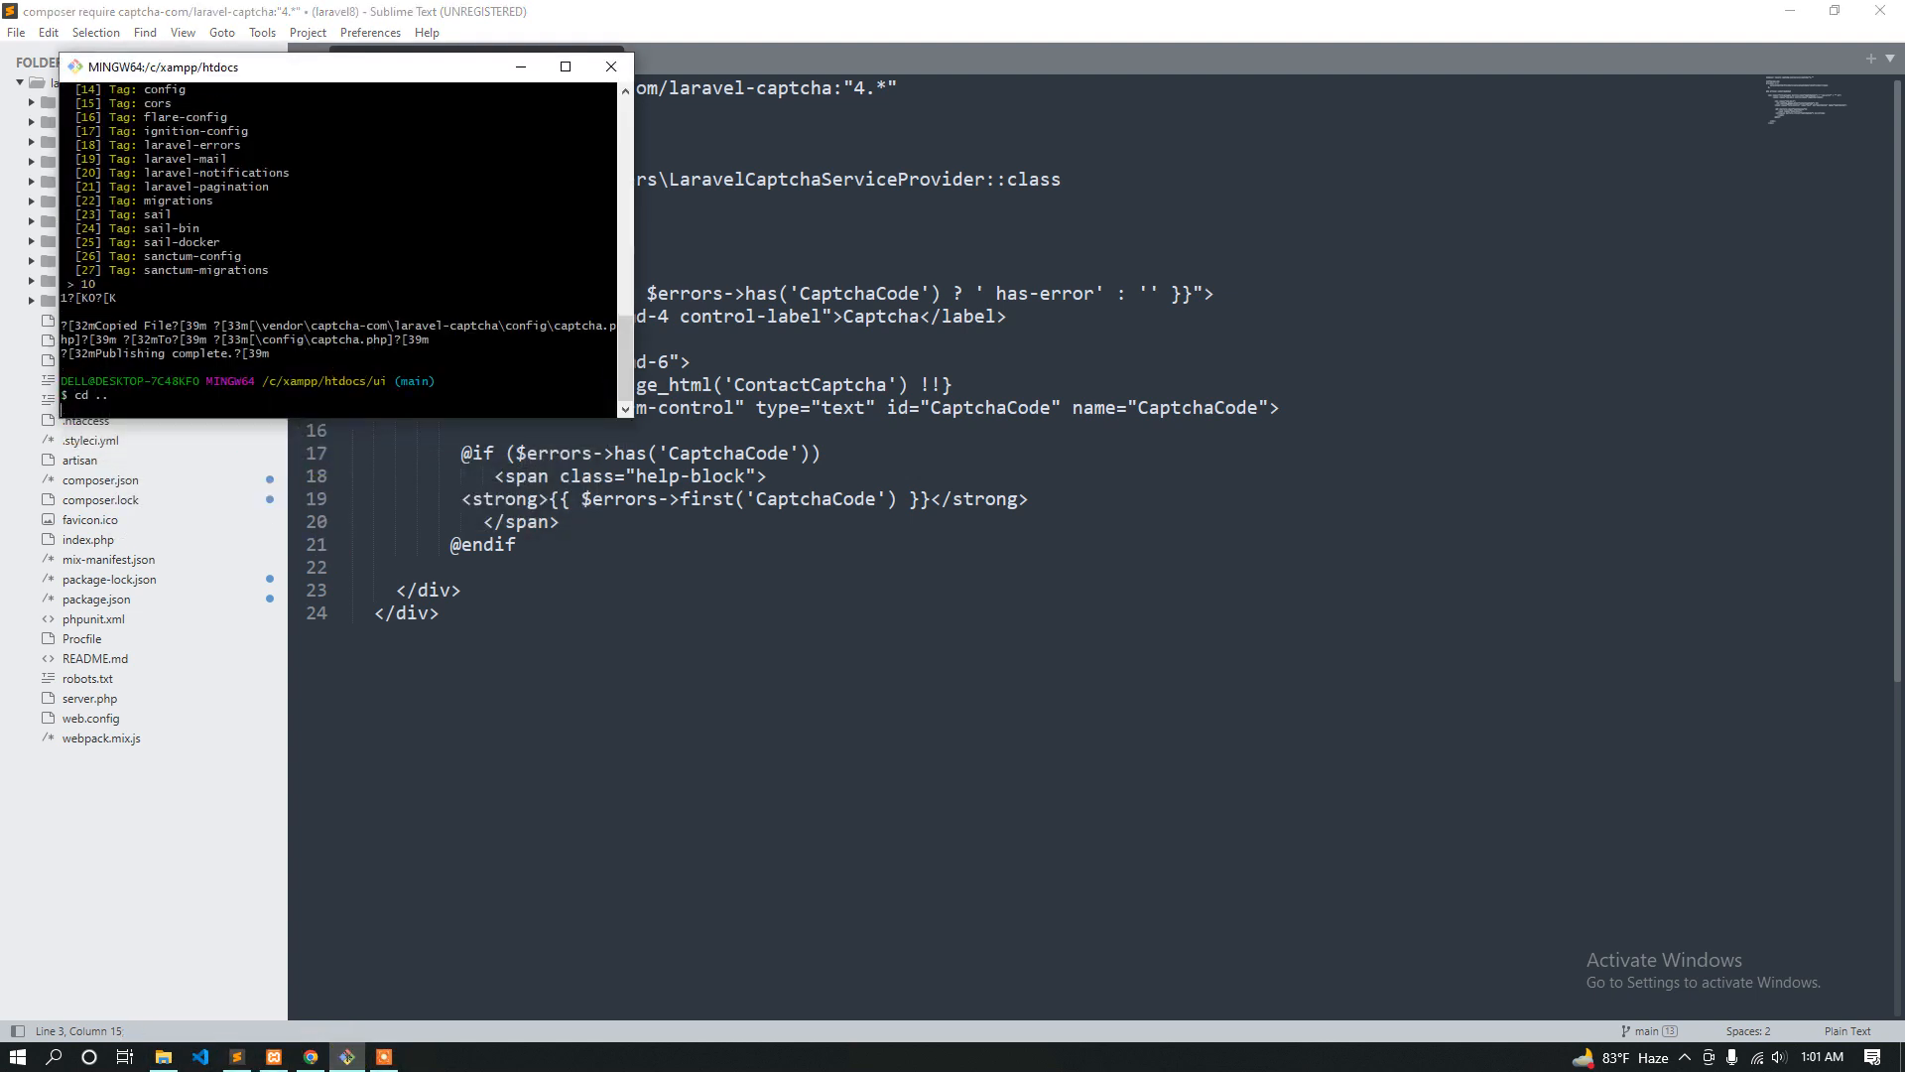
pyautogui.press('Enter')
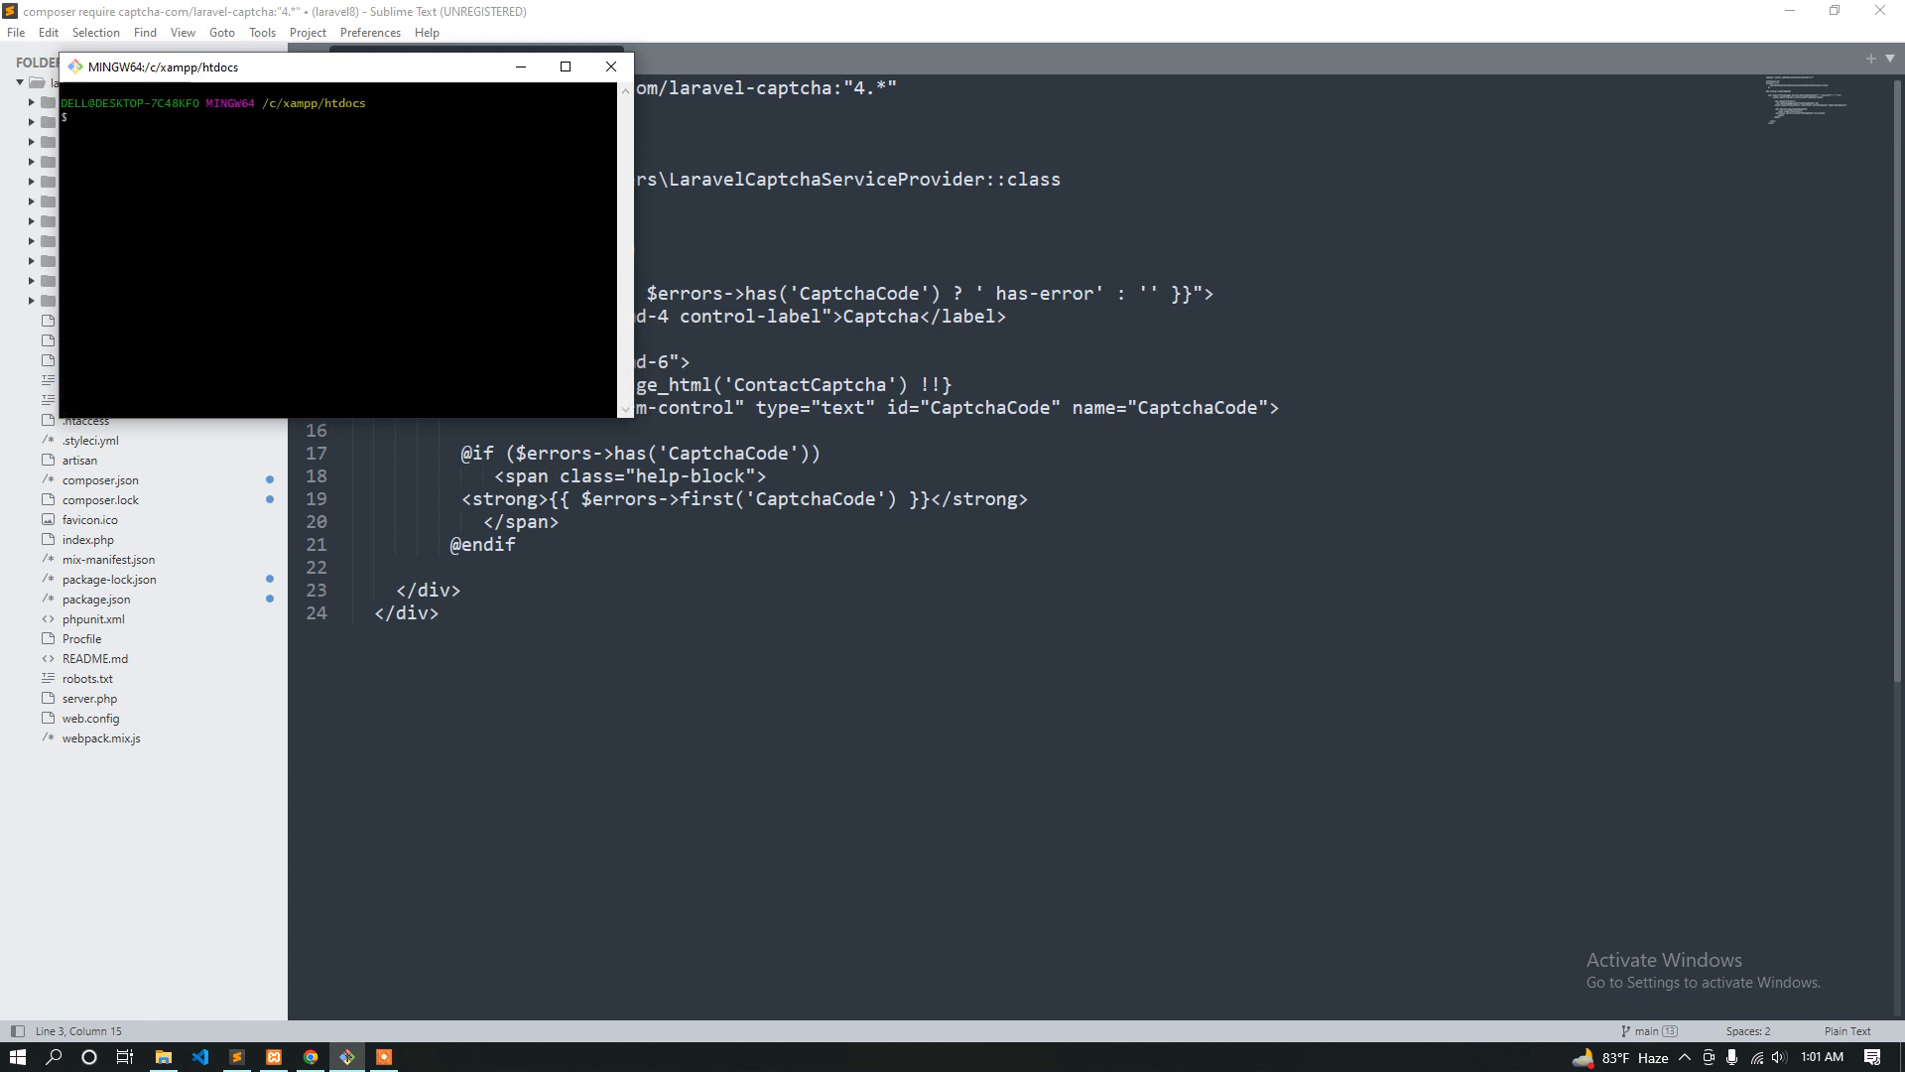
pyautogui.write('cd laravel8')
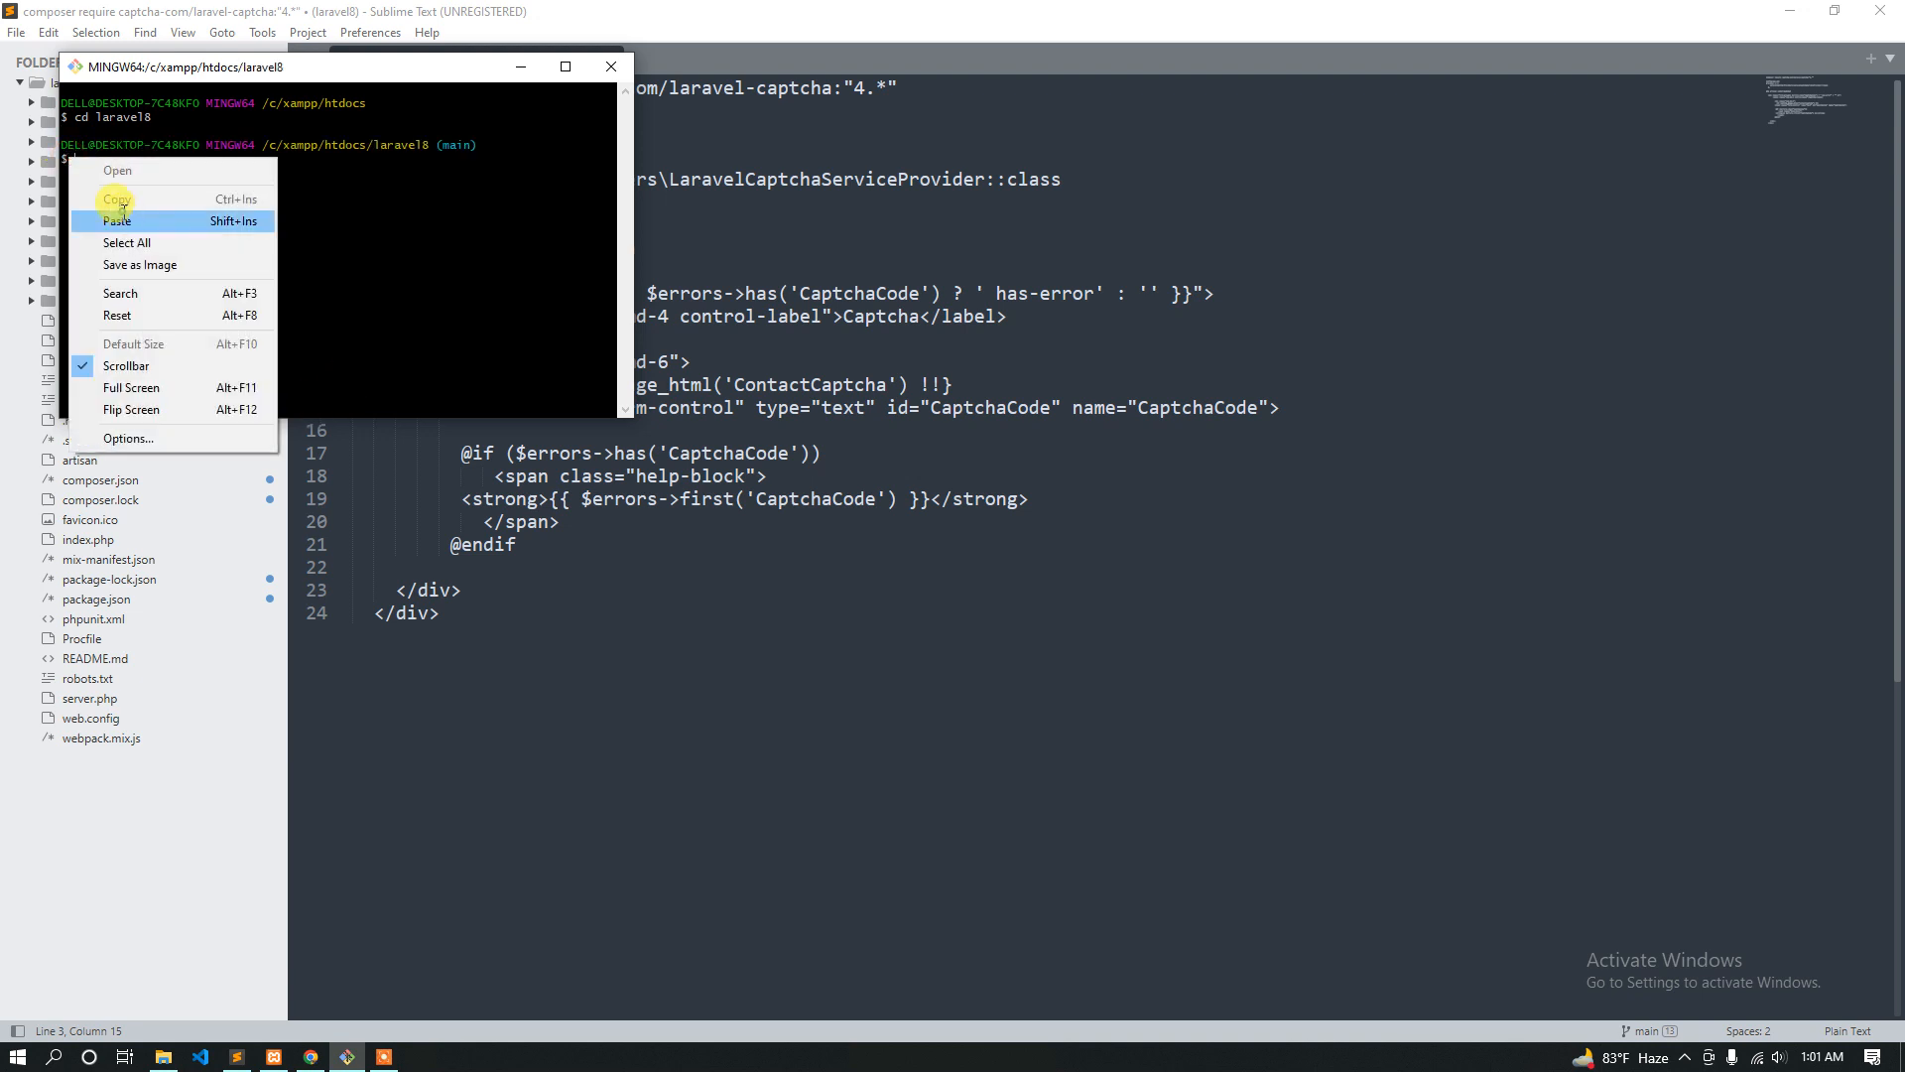
pyautogui.click(117, 220)
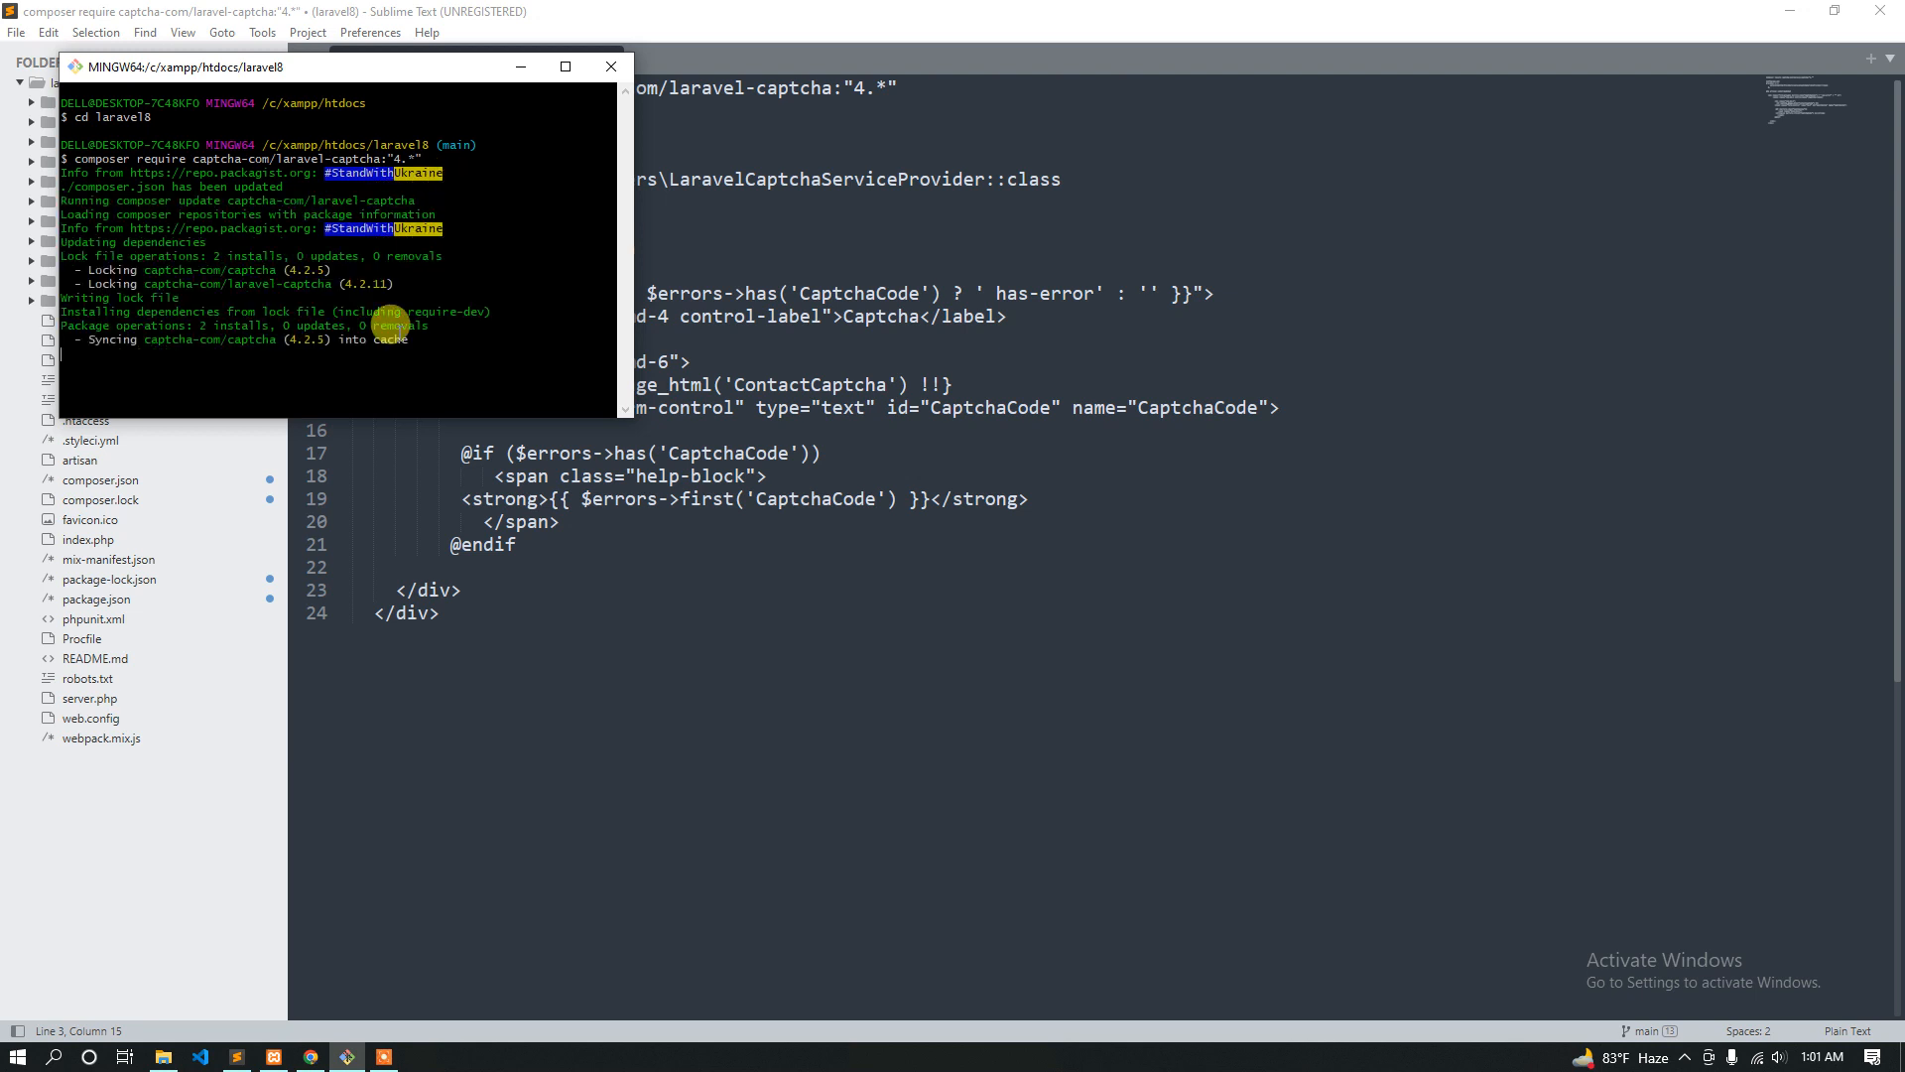
# - Copy the LaravelCaptchaServiceProvider class line from the setup notes
pyautogui.click(611, 66)
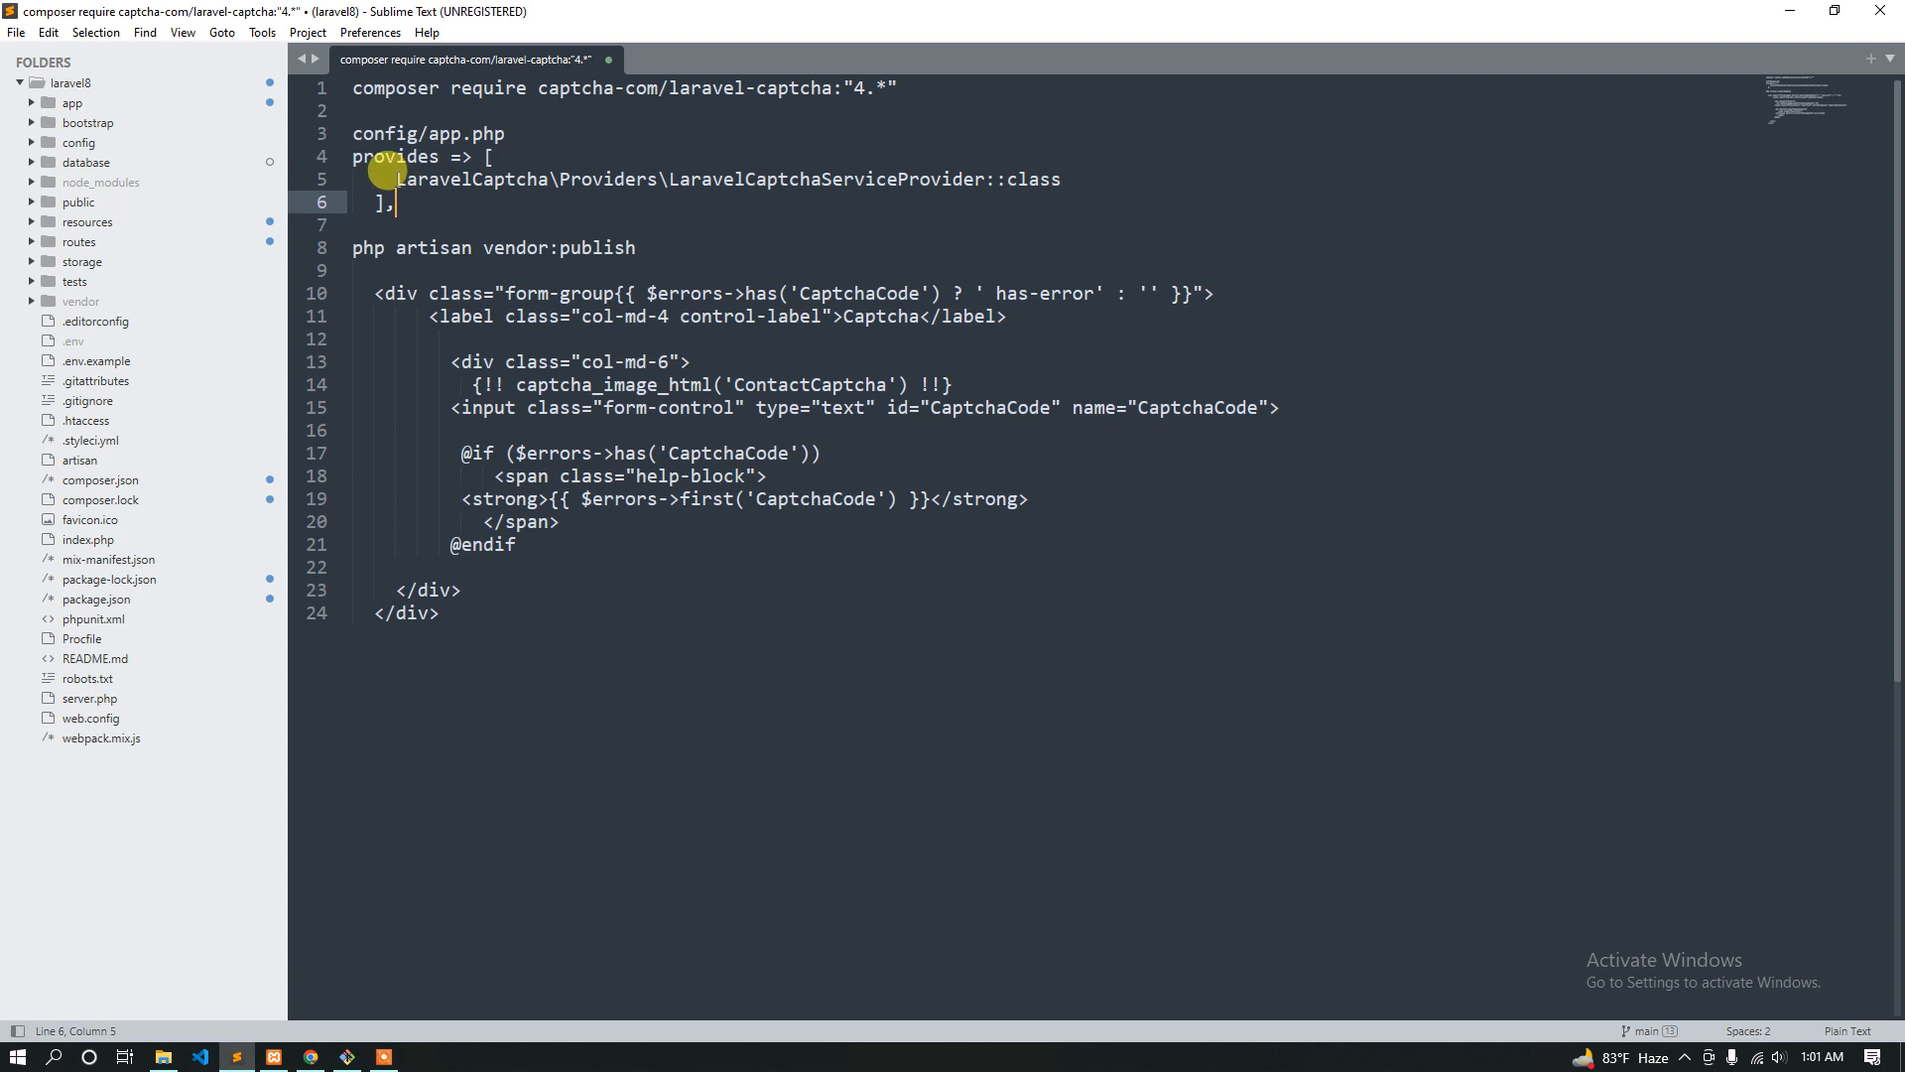
pyautogui.click(1054, 180)
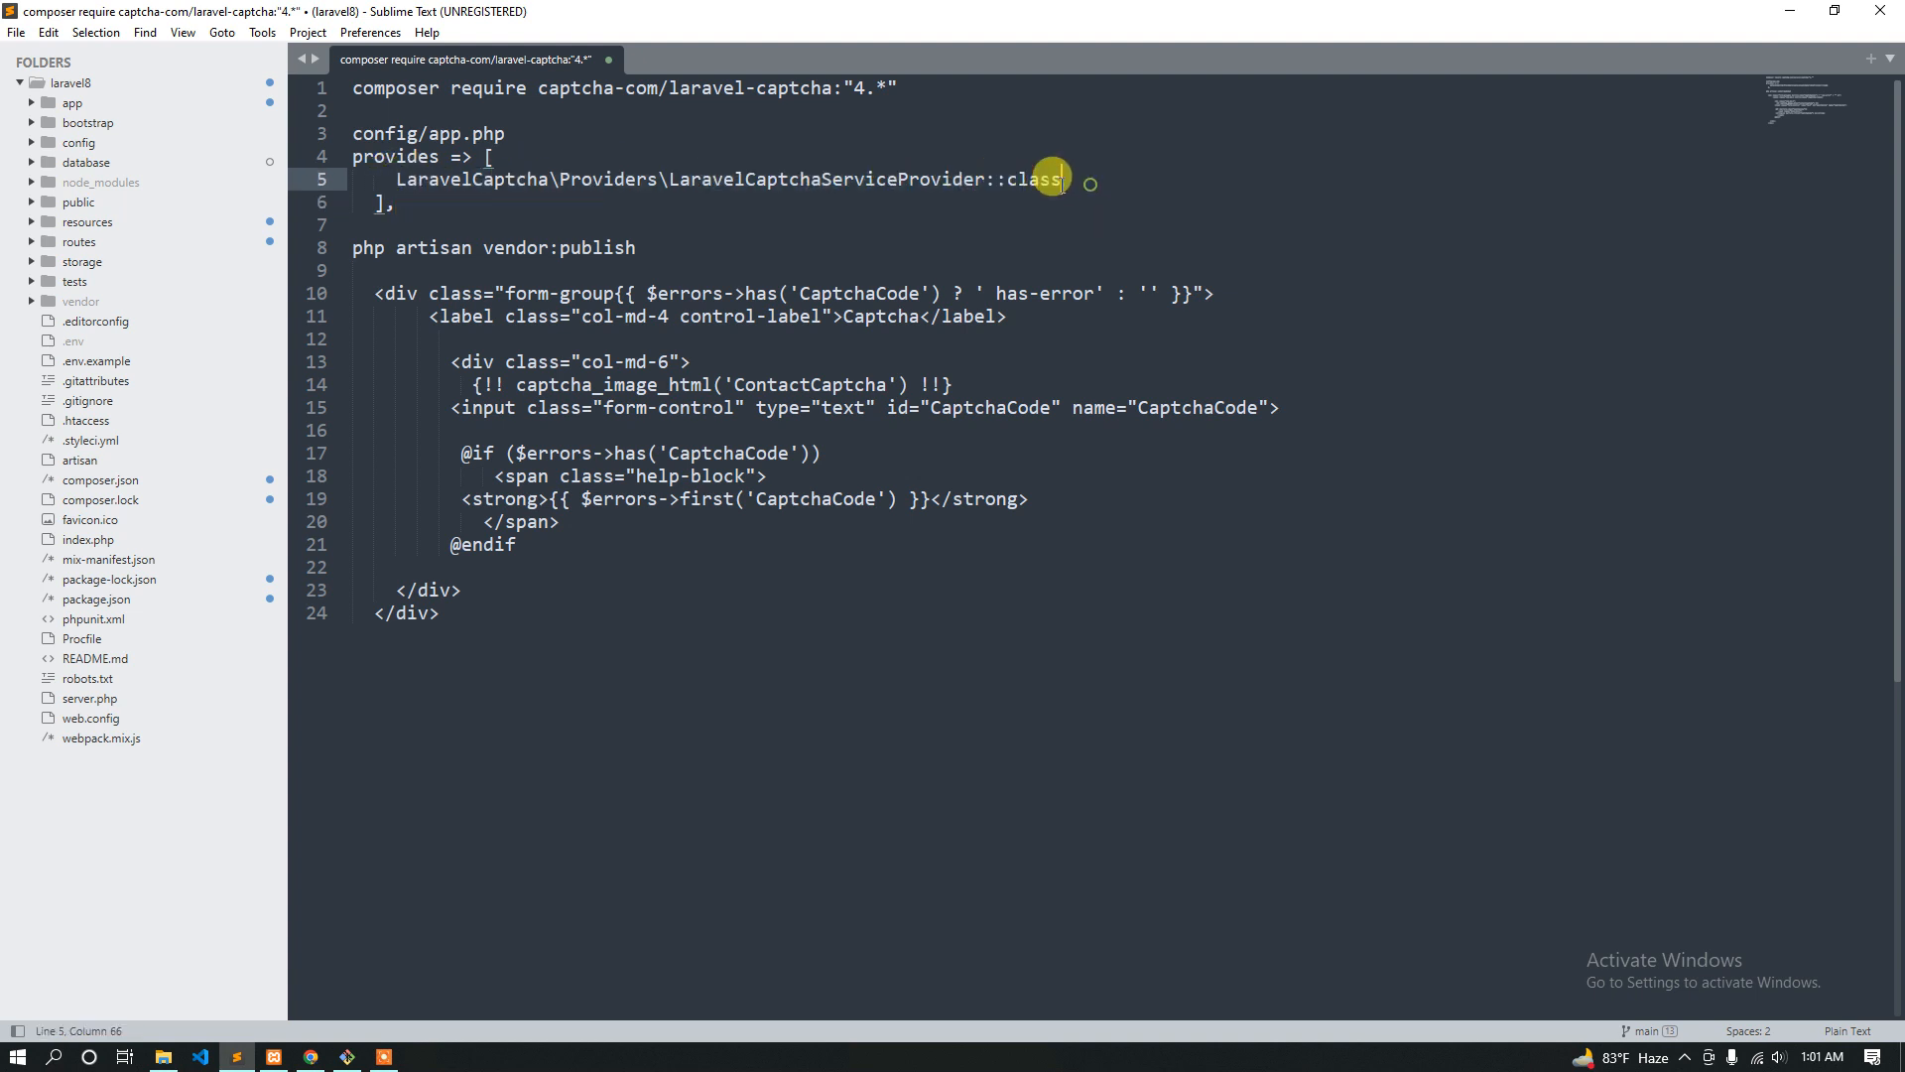
pyautogui.moveTo(1061, 179); pyautogui.dragTo(399, 178)
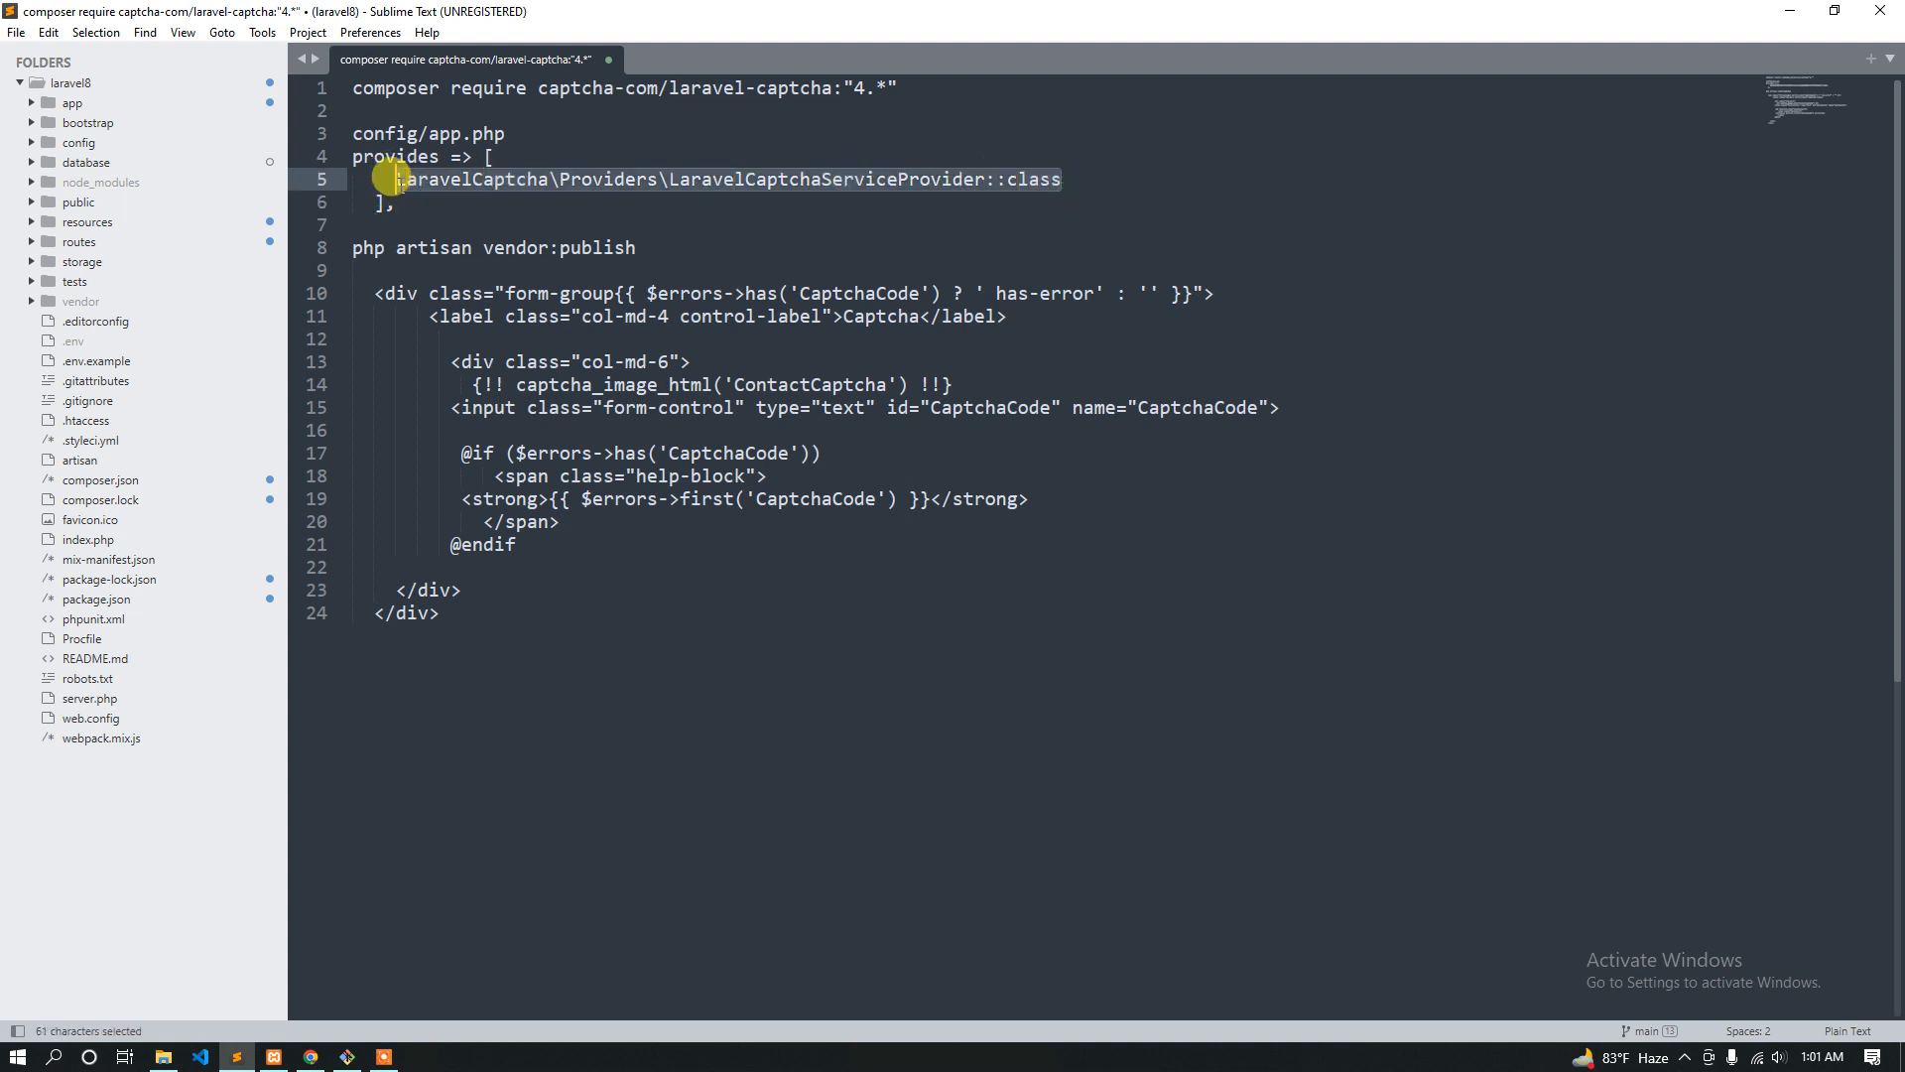
pyautogui.press('ctrl+c')
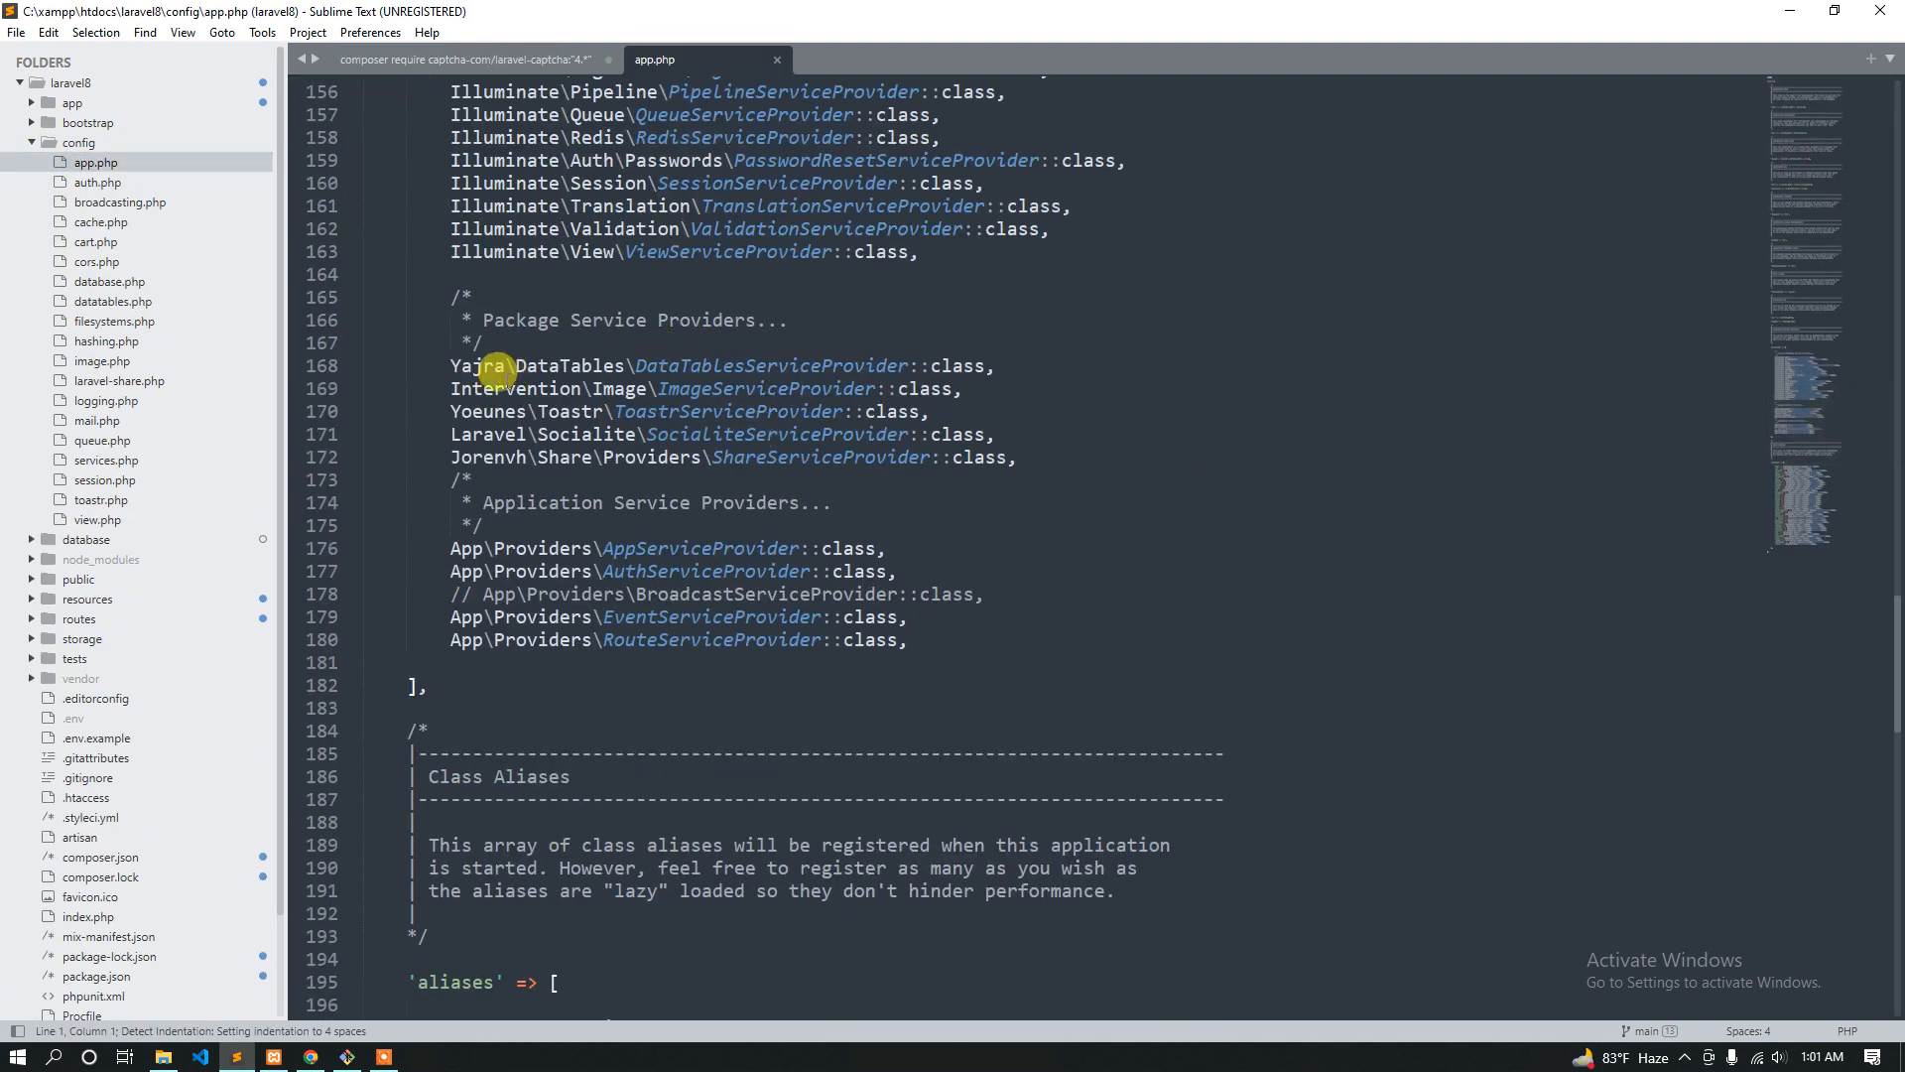
# - Add LaravelCaptcha\Providers\LaravelCaptchaServiceProvider::class, after the package providers in config/app.php and save
pyautogui.moveTo(450, 364); pyautogui.dragTo(1015, 457)
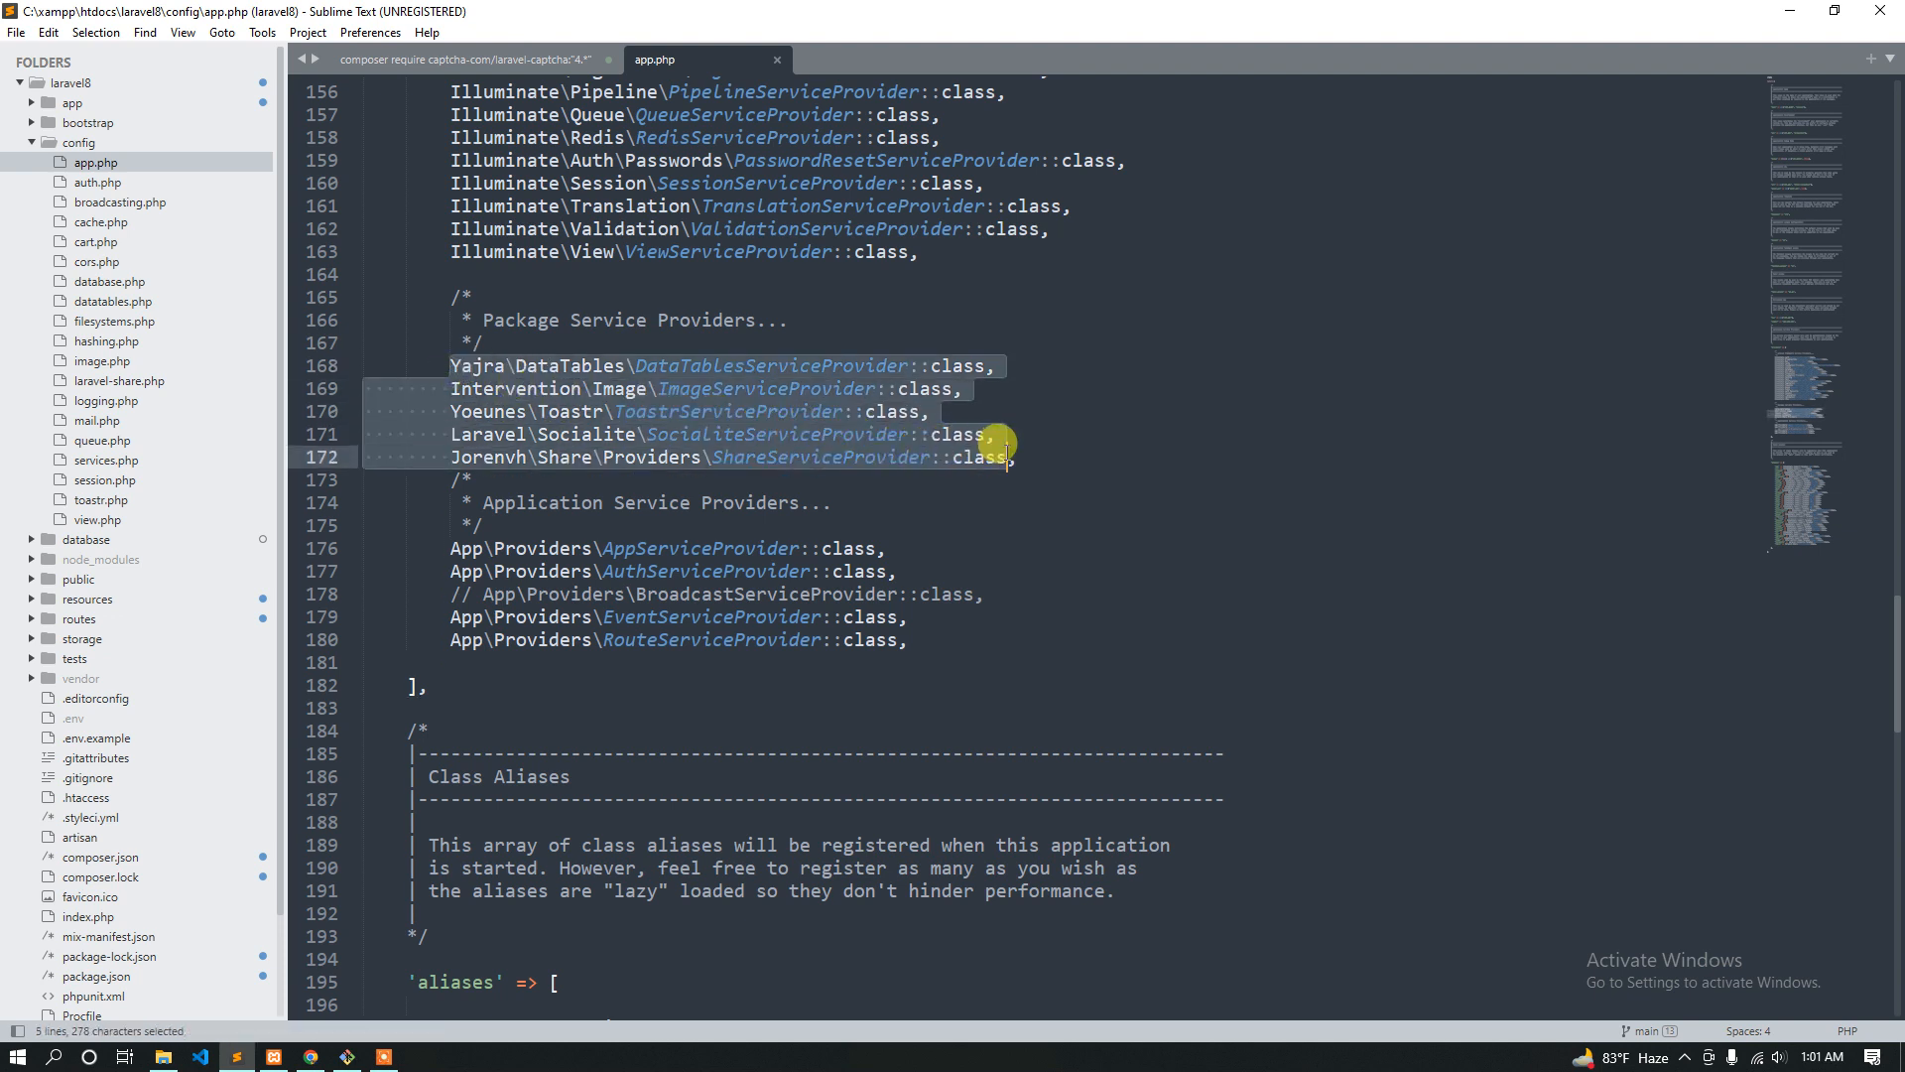
pyautogui.click(744, 434)
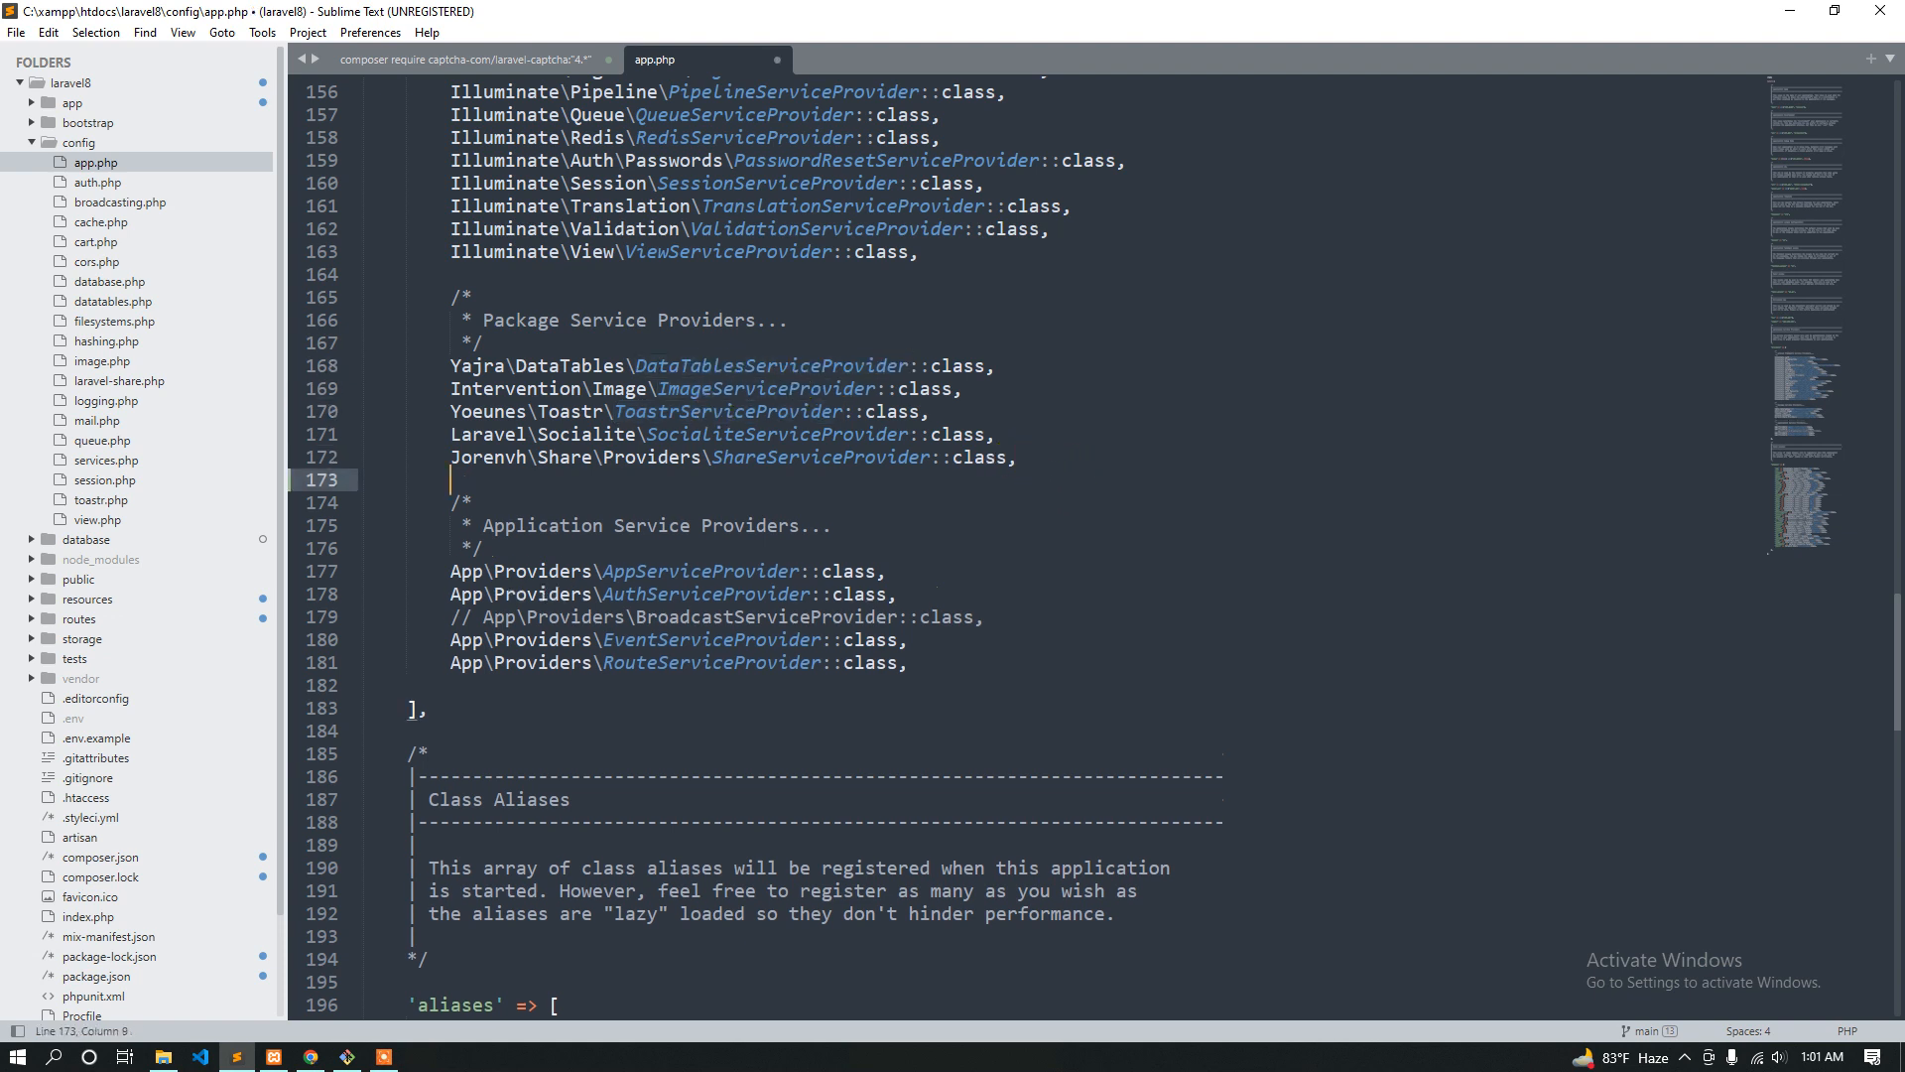
pyautogui.write('LaravelCaptcha\\Providers\\LaravelCaptchaServiceProvider::class,')
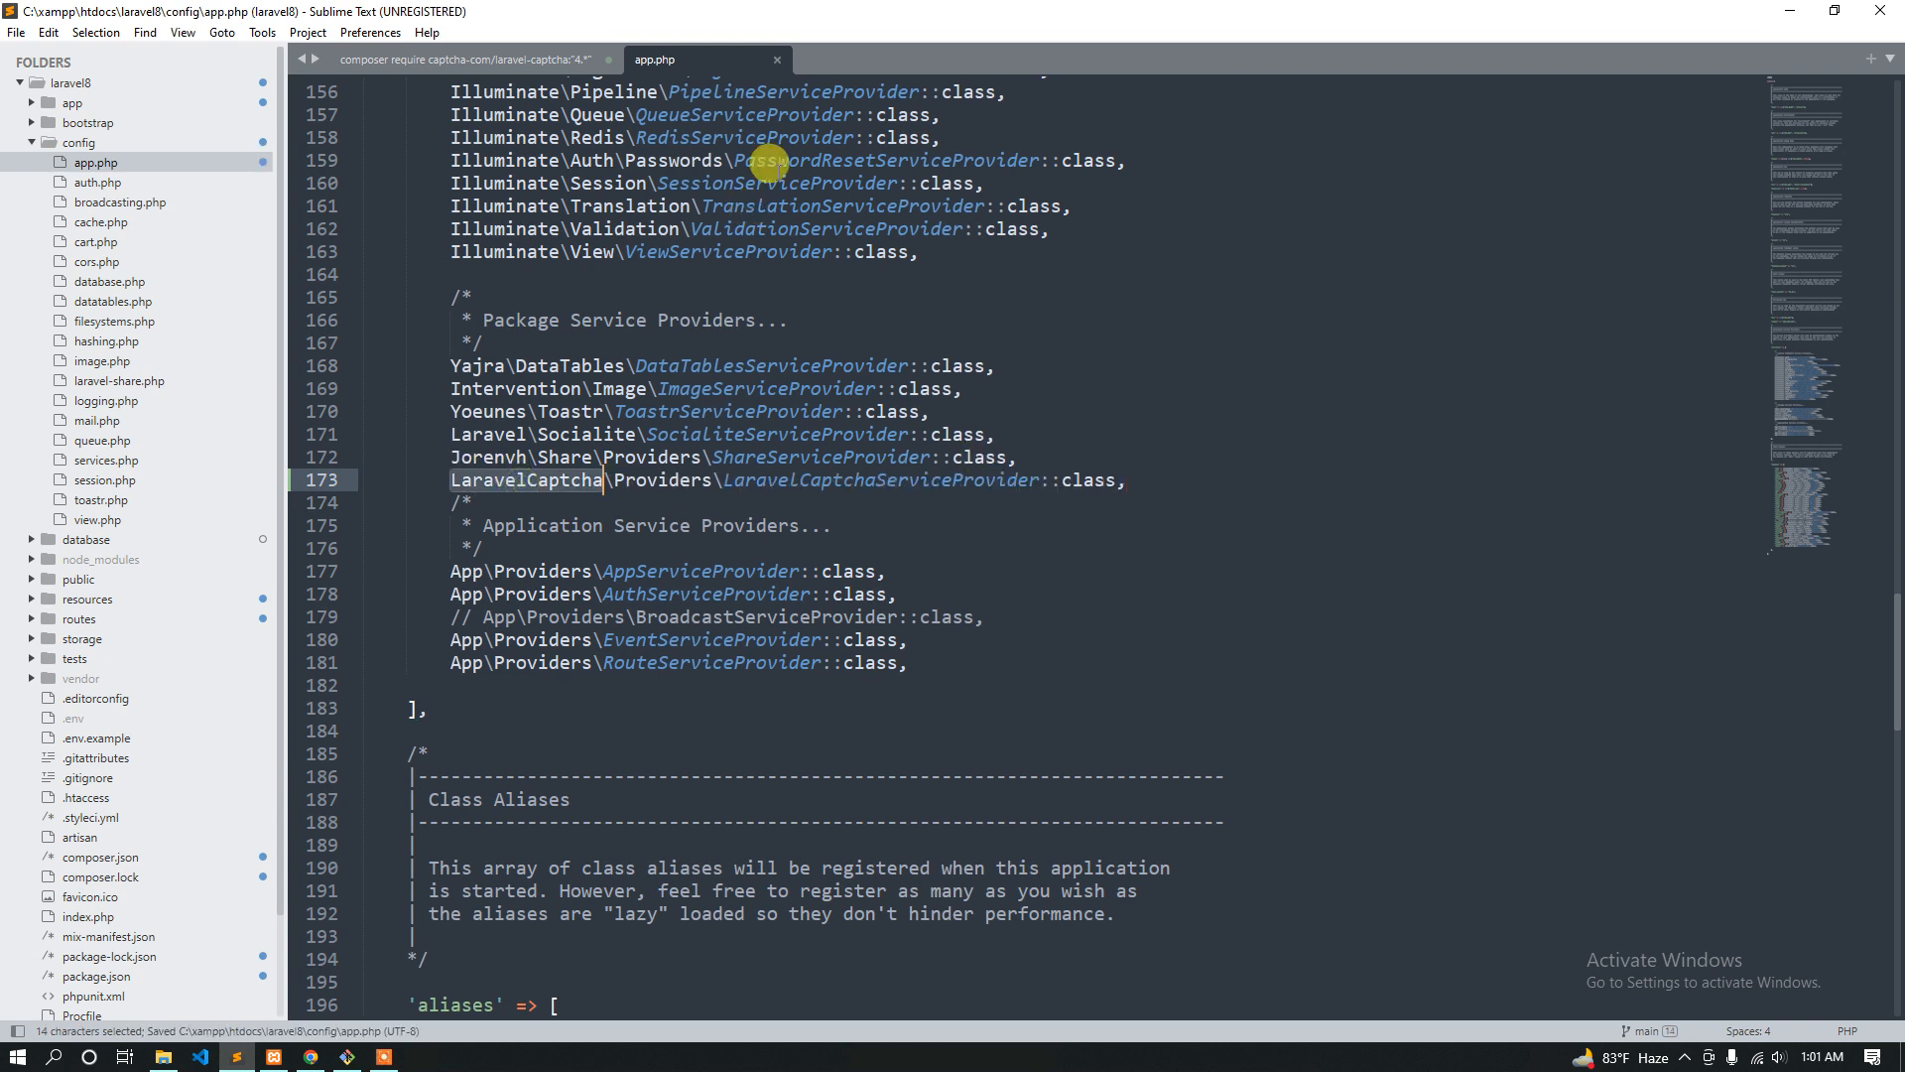
pyautogui.click(466, 61)
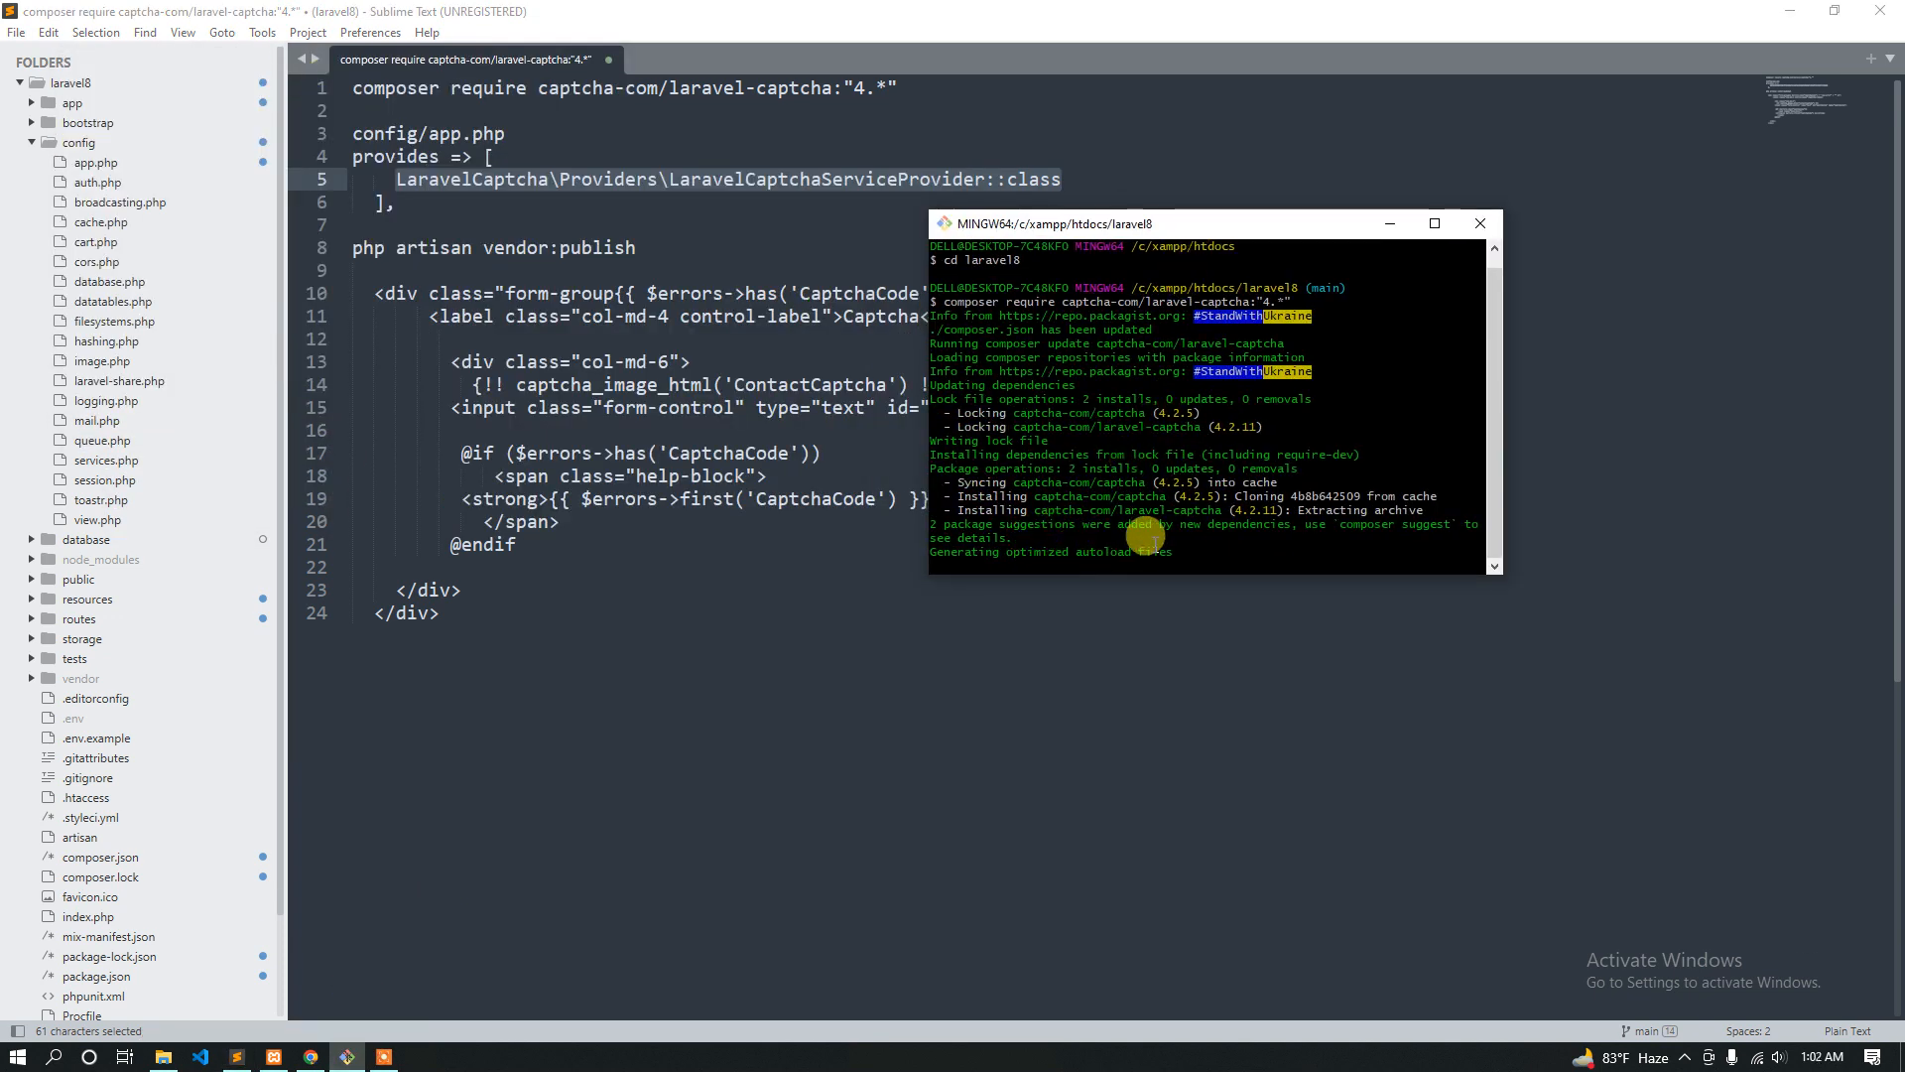
pyautogui.moveTo(1251, 534)
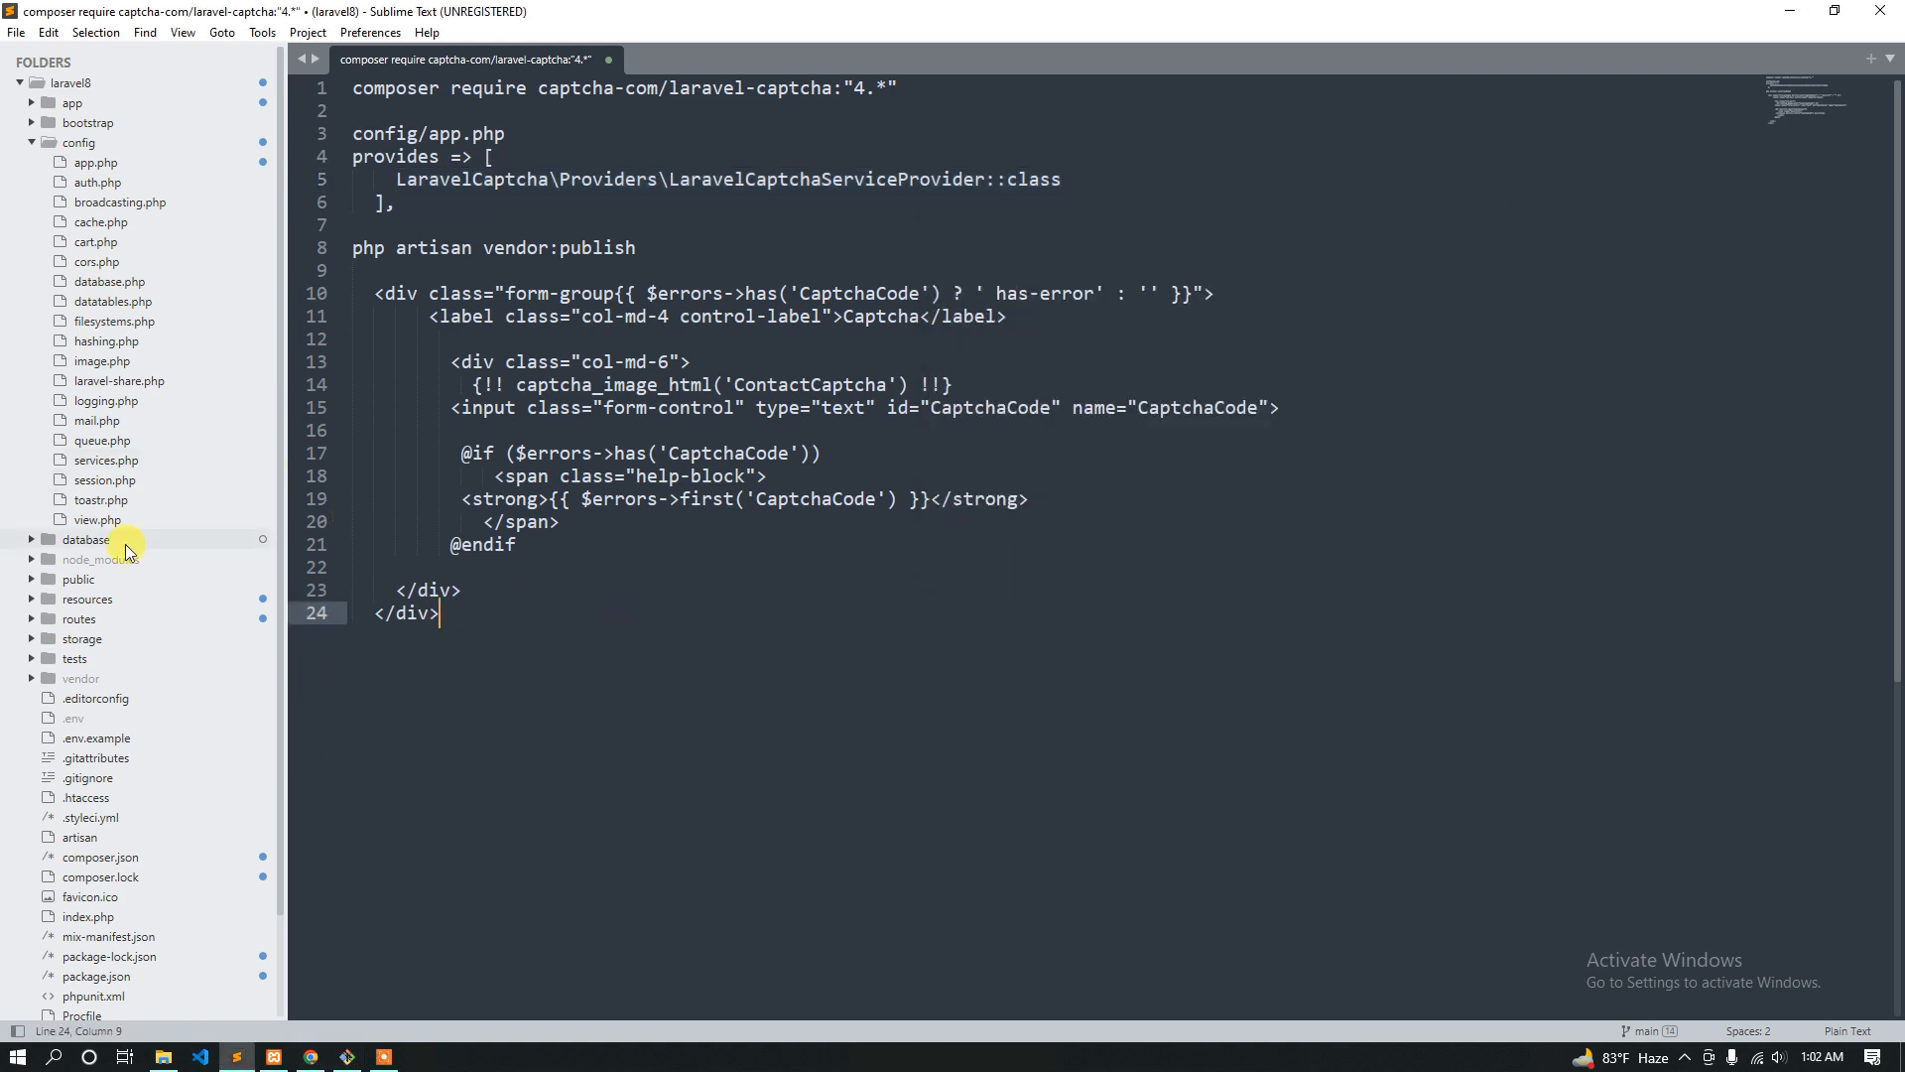
# - Browse the sidebar to resources/views/auth and bring up register.blade.php
pyautogui.click(62, 142)
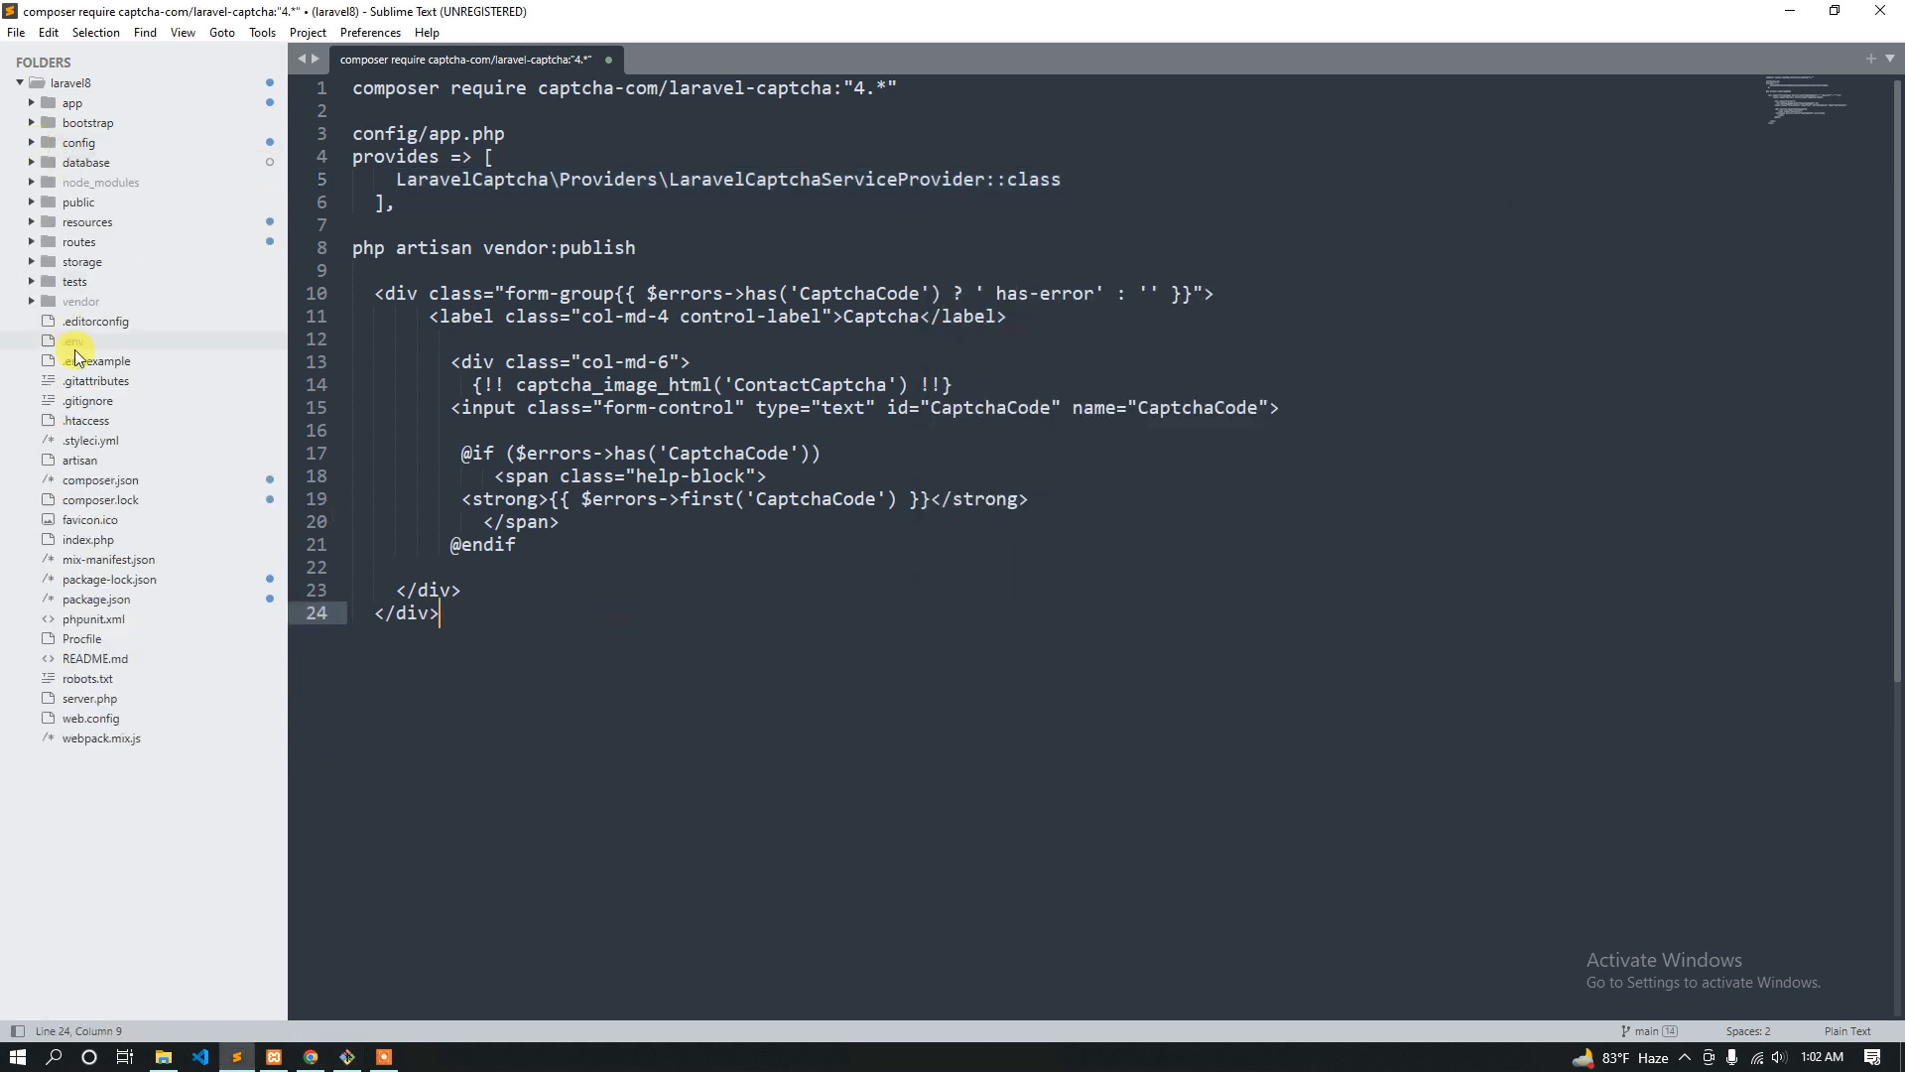
pyautogui.click(35, 221)
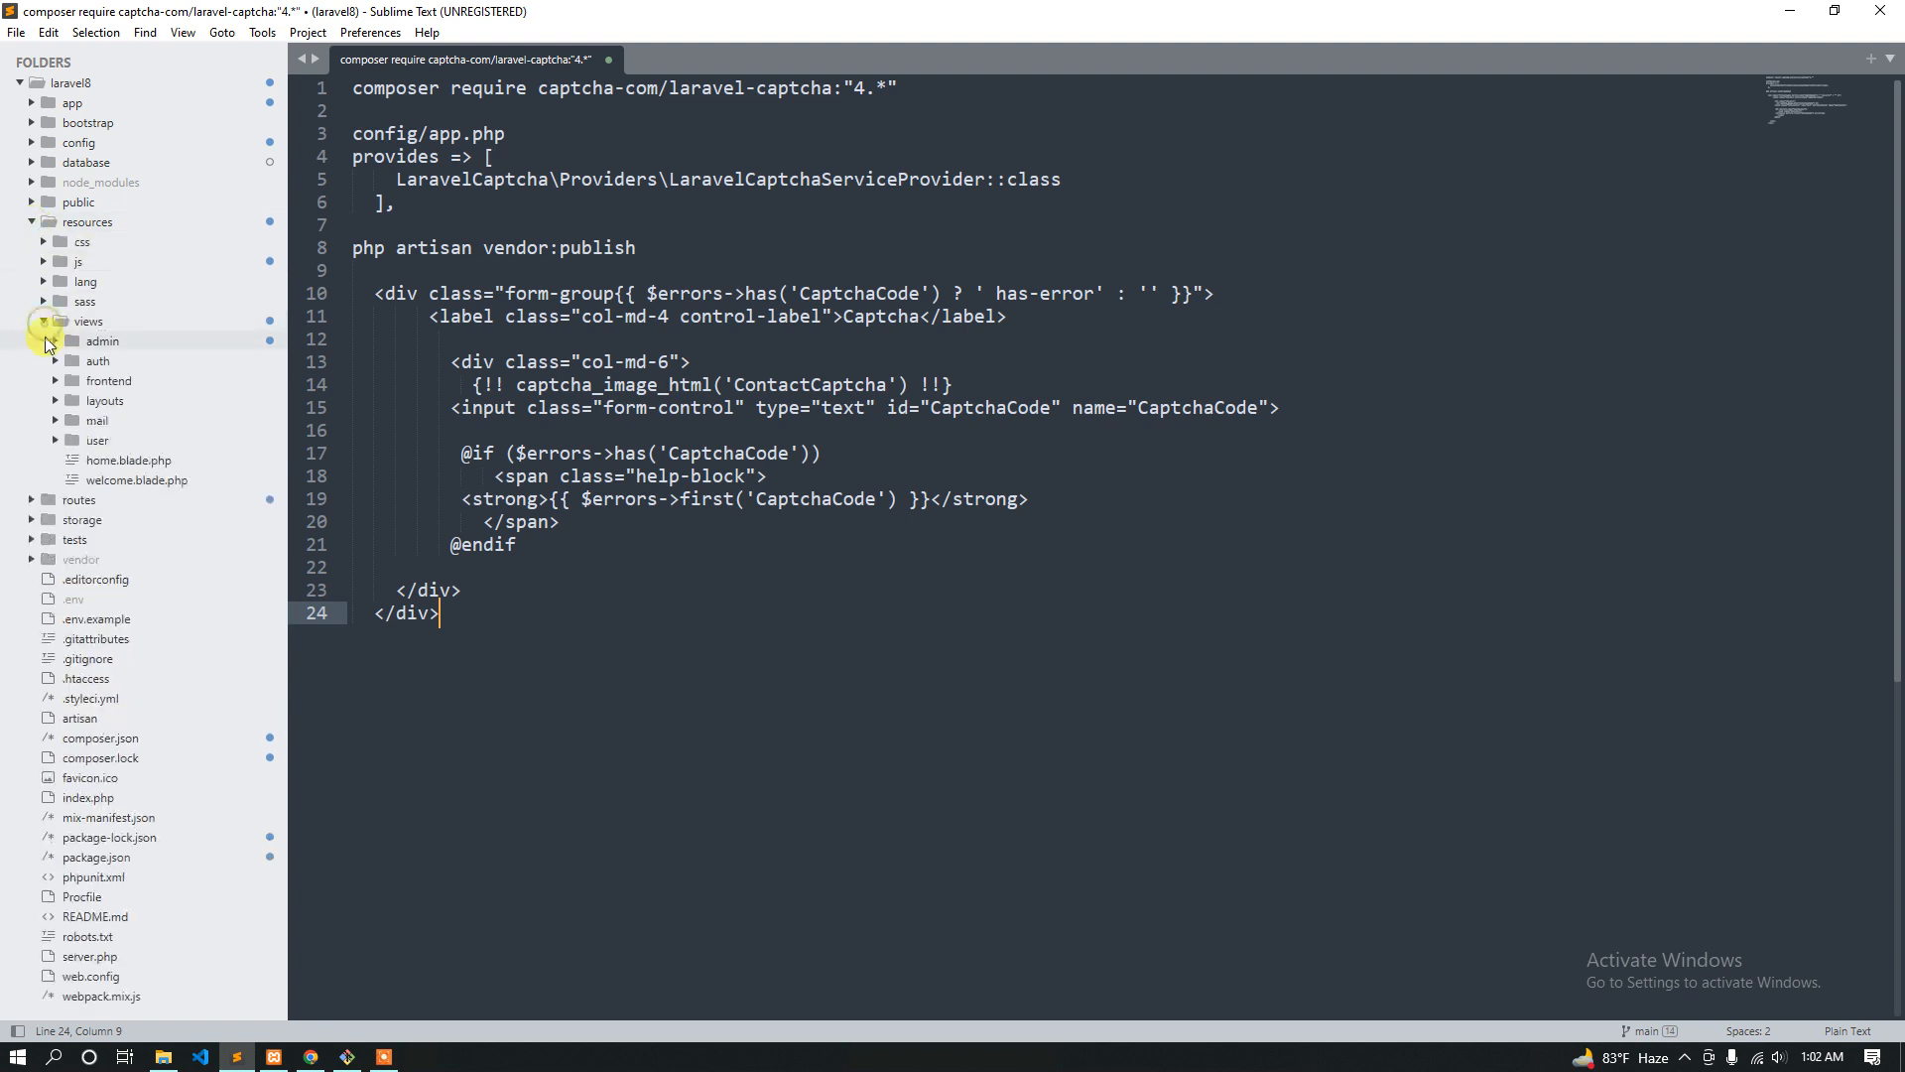
pyautogui.click(99, 360)
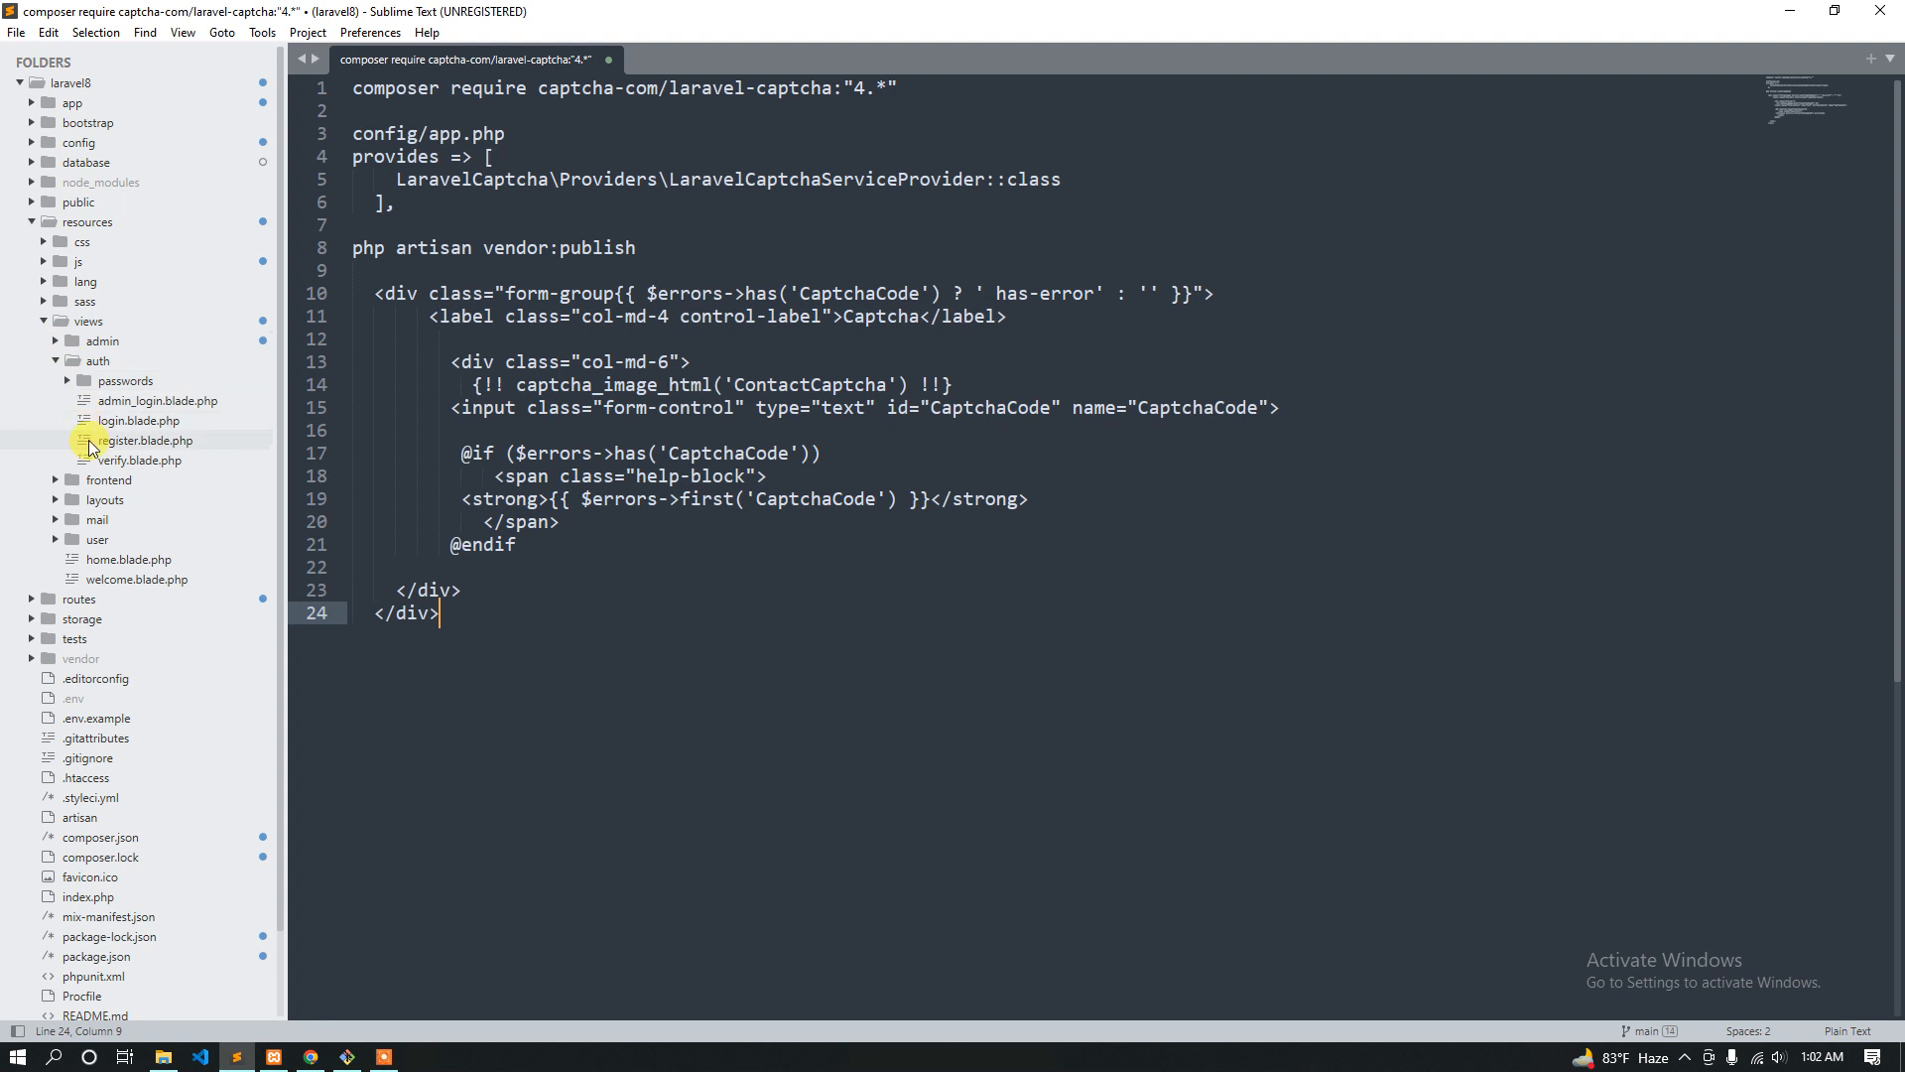
pyautogui.click(56, 479)
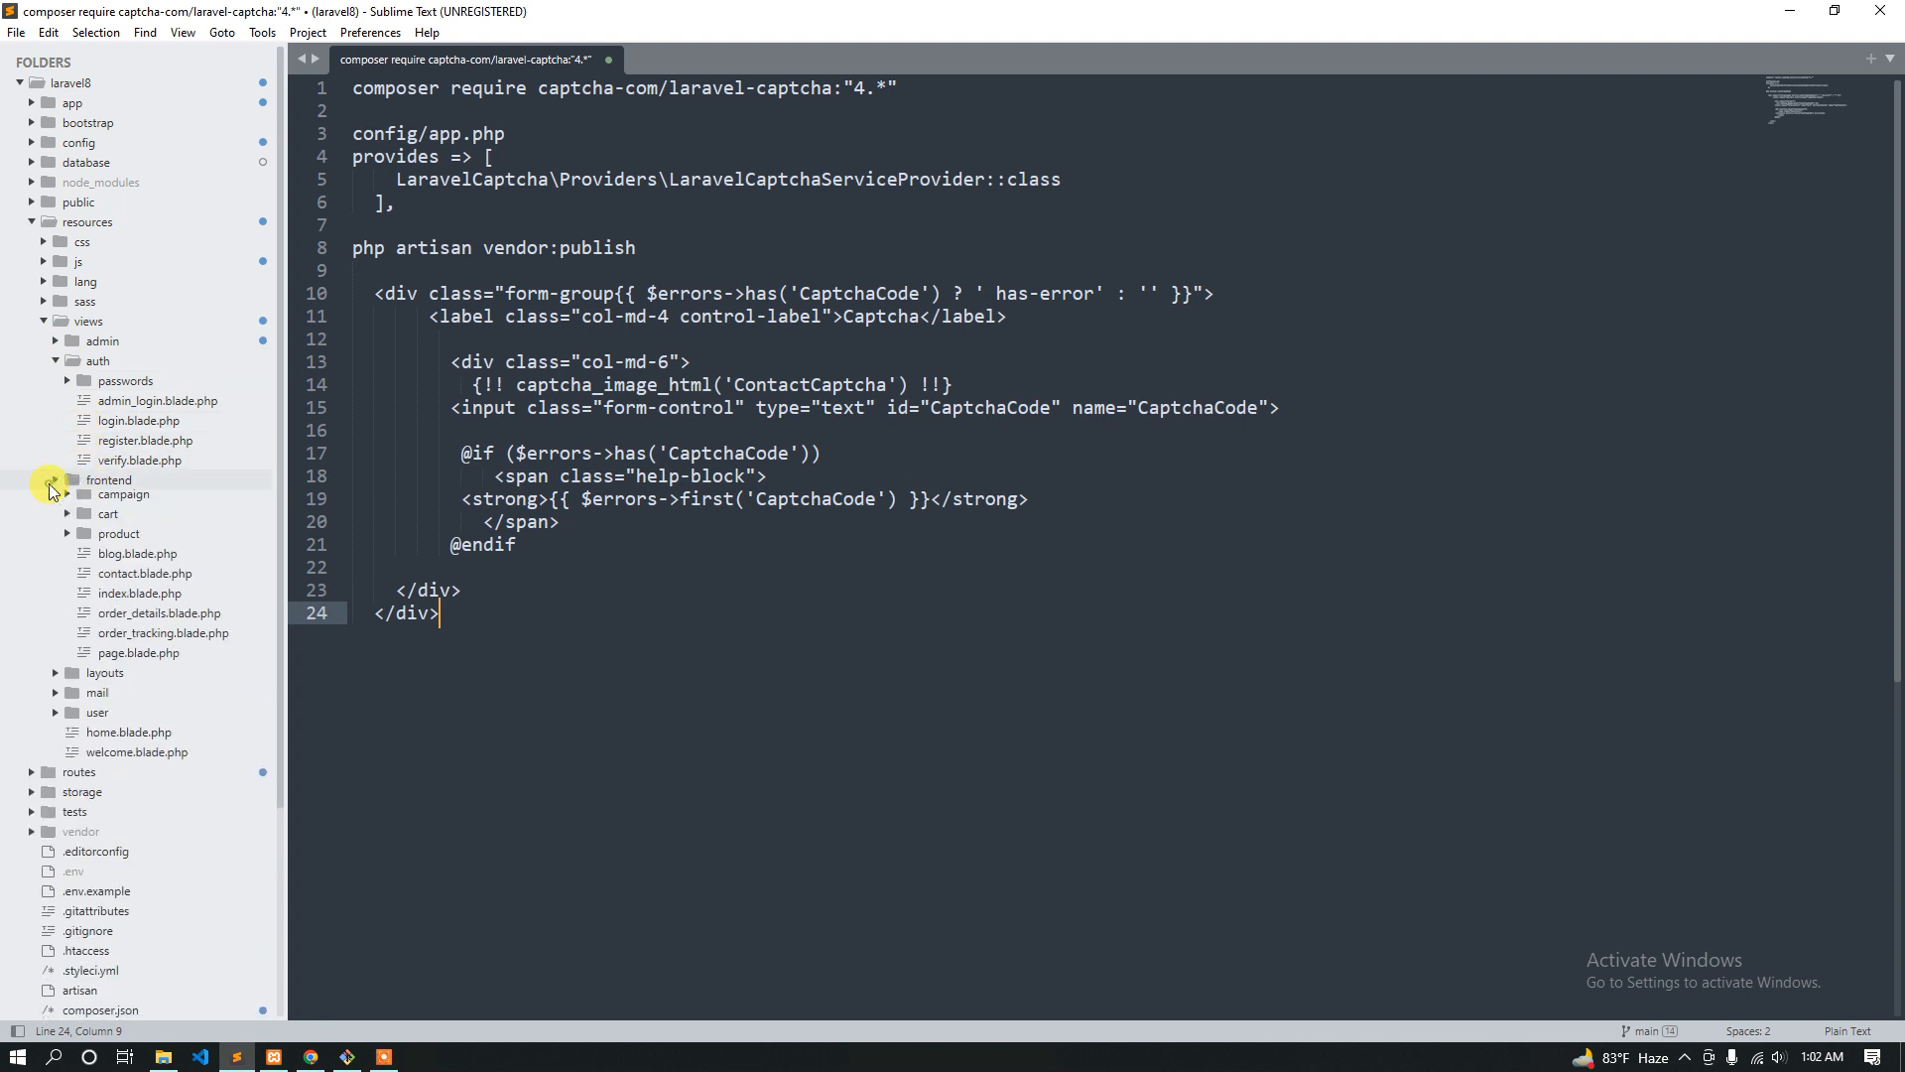
pyautogui.click(56, 480)
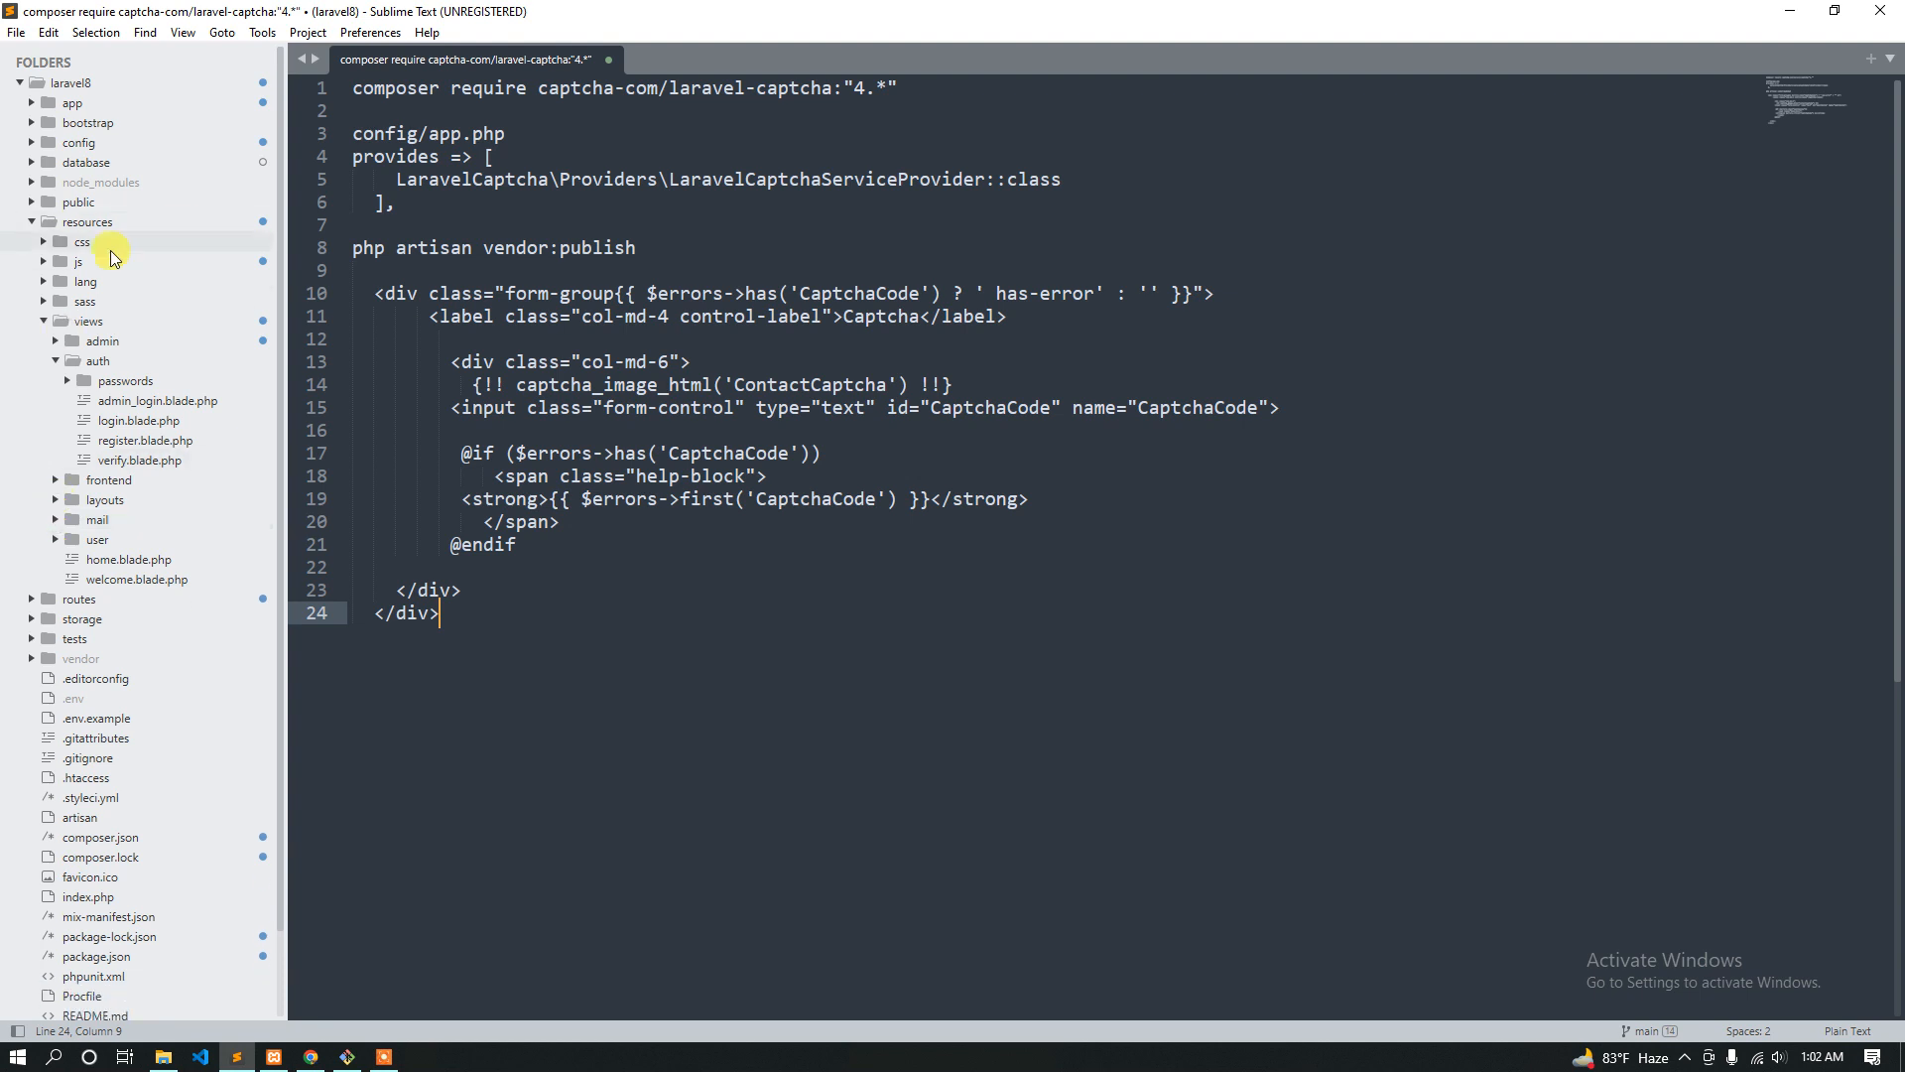
pyautogui.click(57, 540)
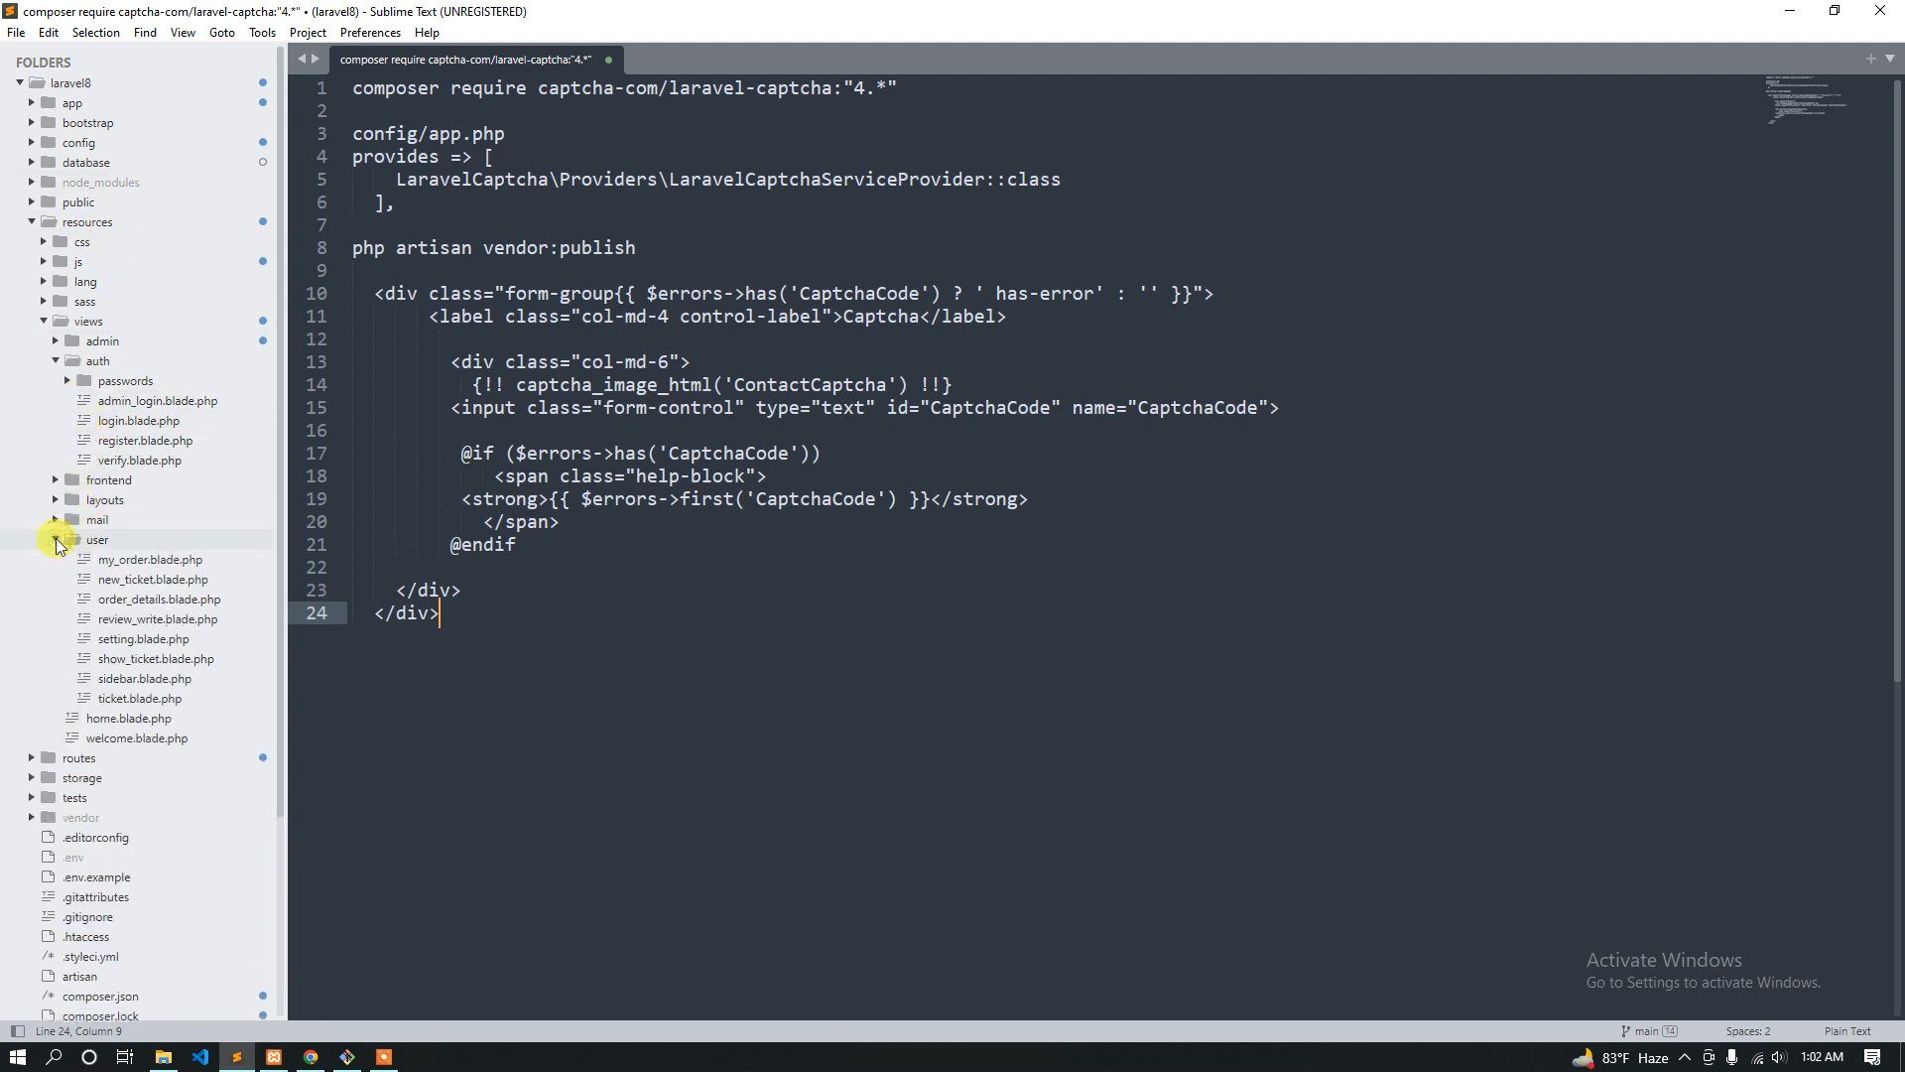
pyautogui.doubleClick(146, 441)
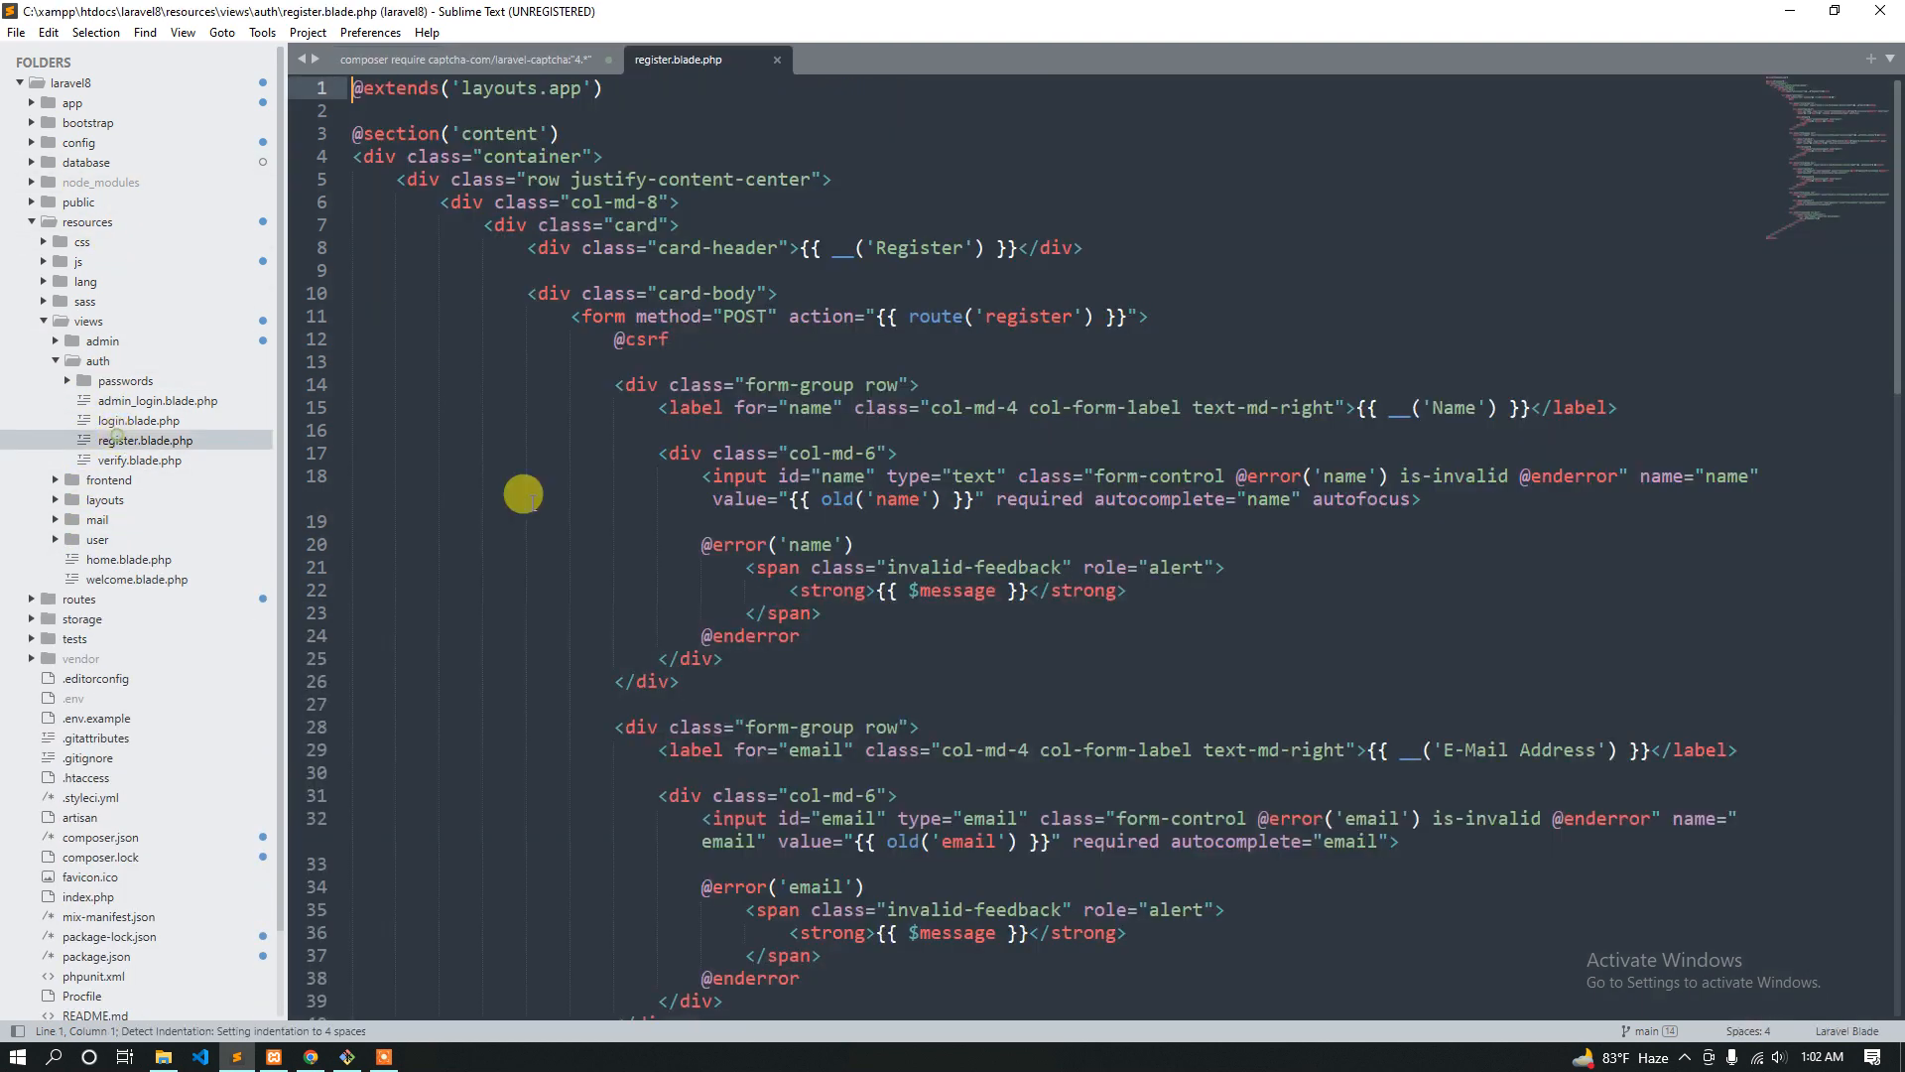
pyautogui.scroll(-3)
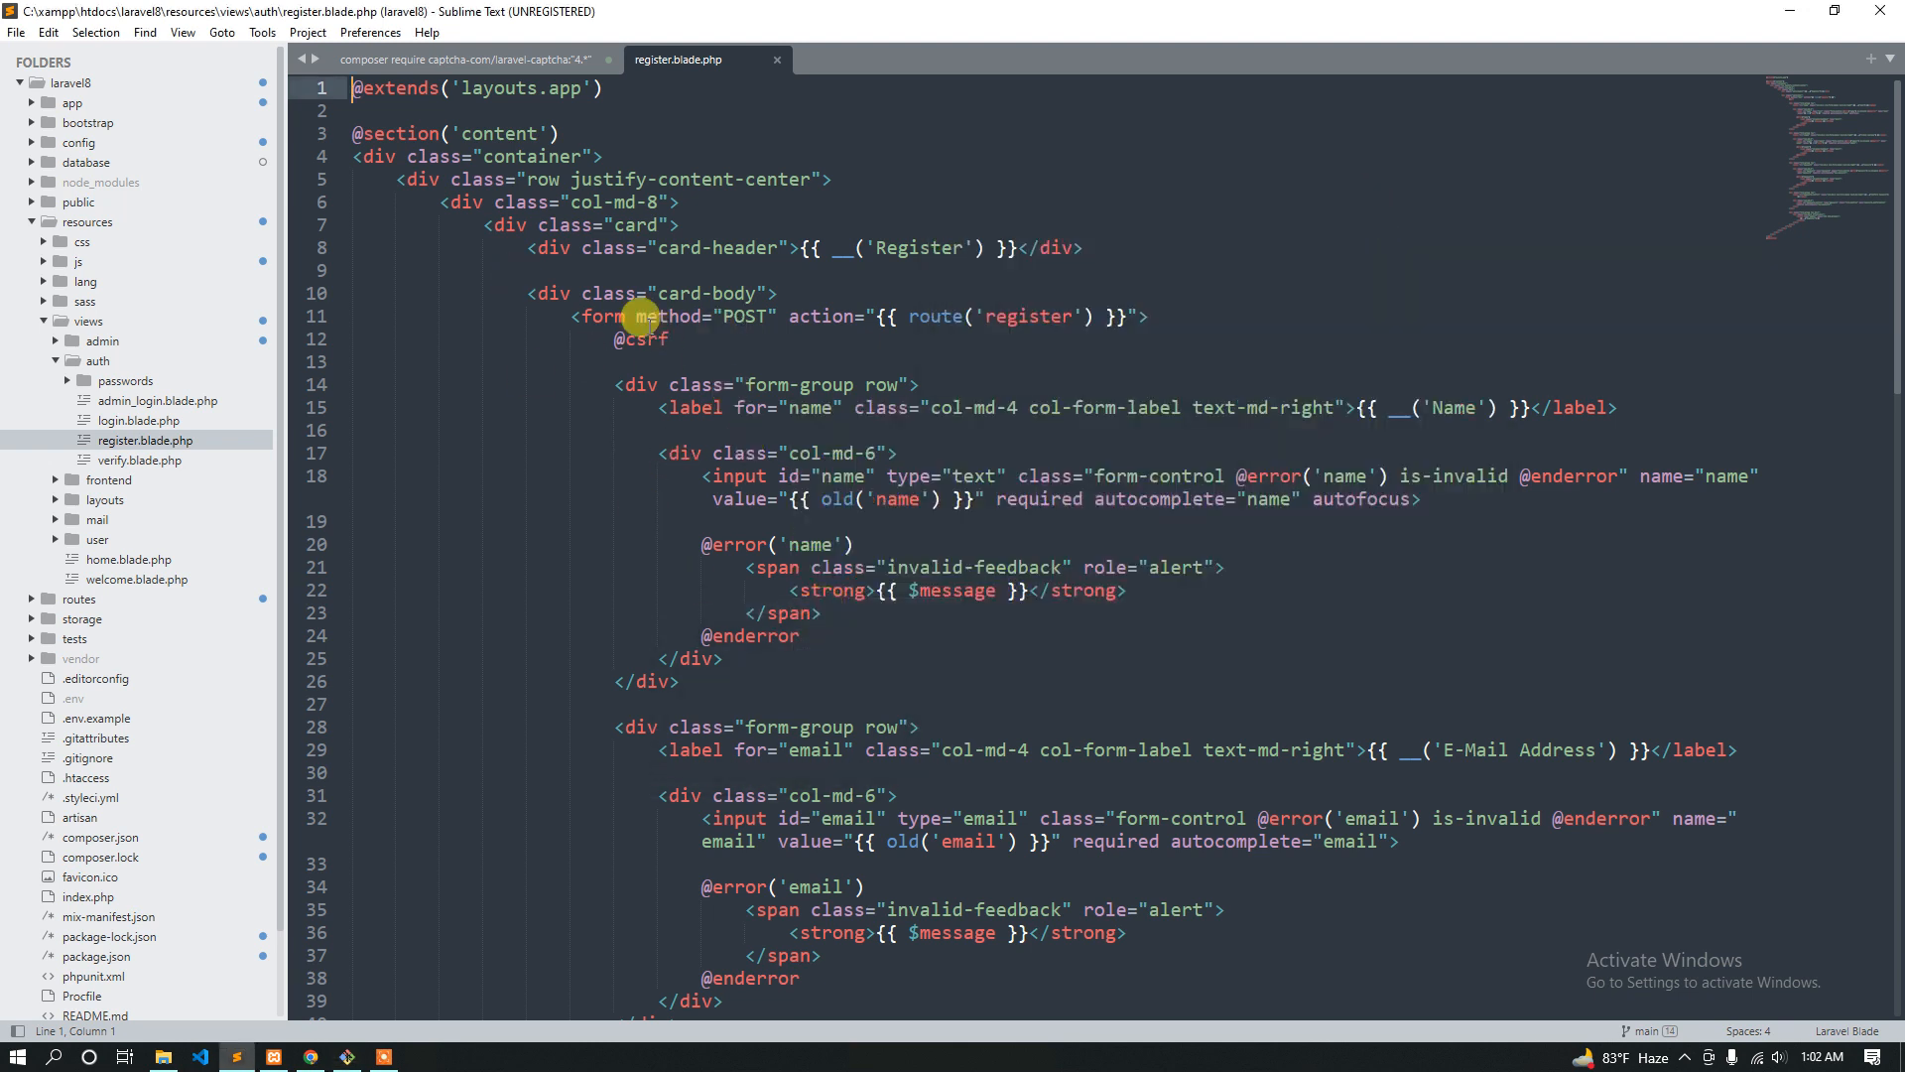
pyautogui.moveTo(384, 945)
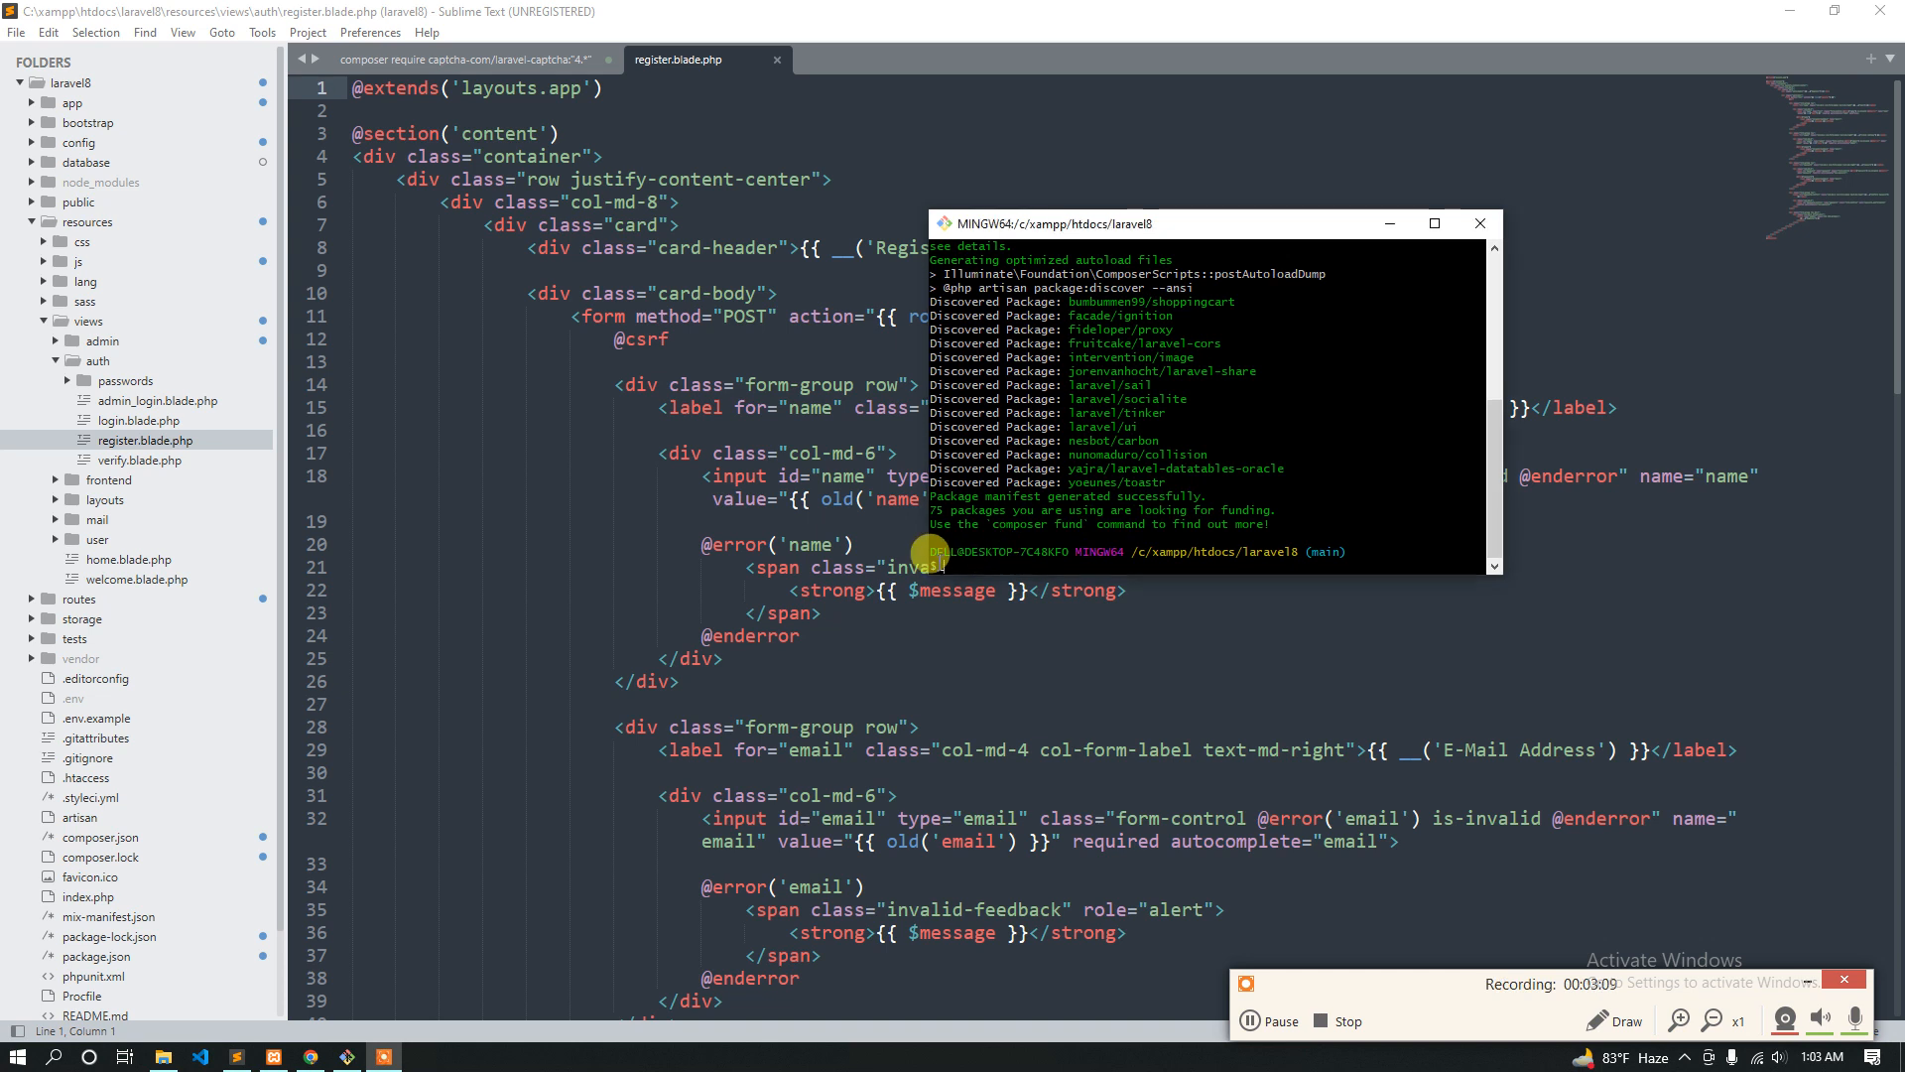
# - Run php artisan vendor:publish to copy the captcha config into config/captcha.php
pyautogui.write('php artisan')
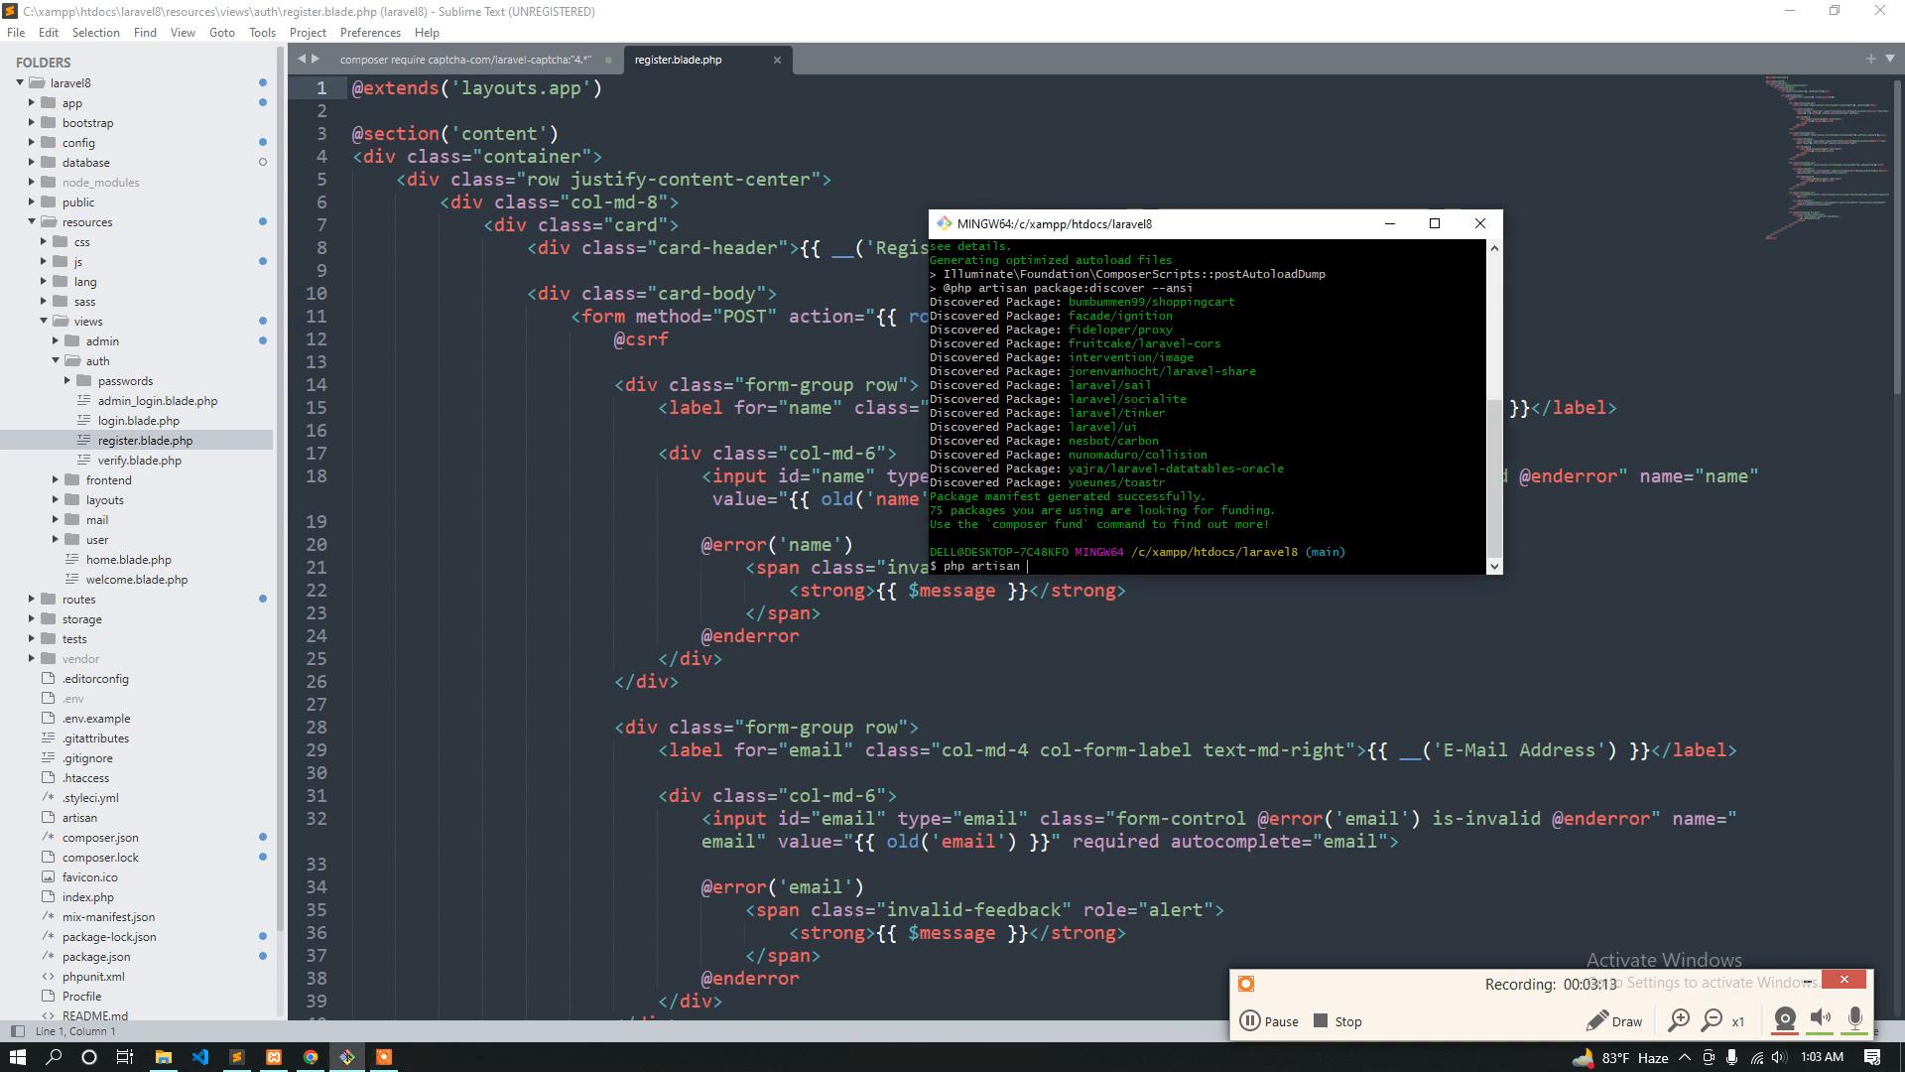
pyautogui.write('vendor:')
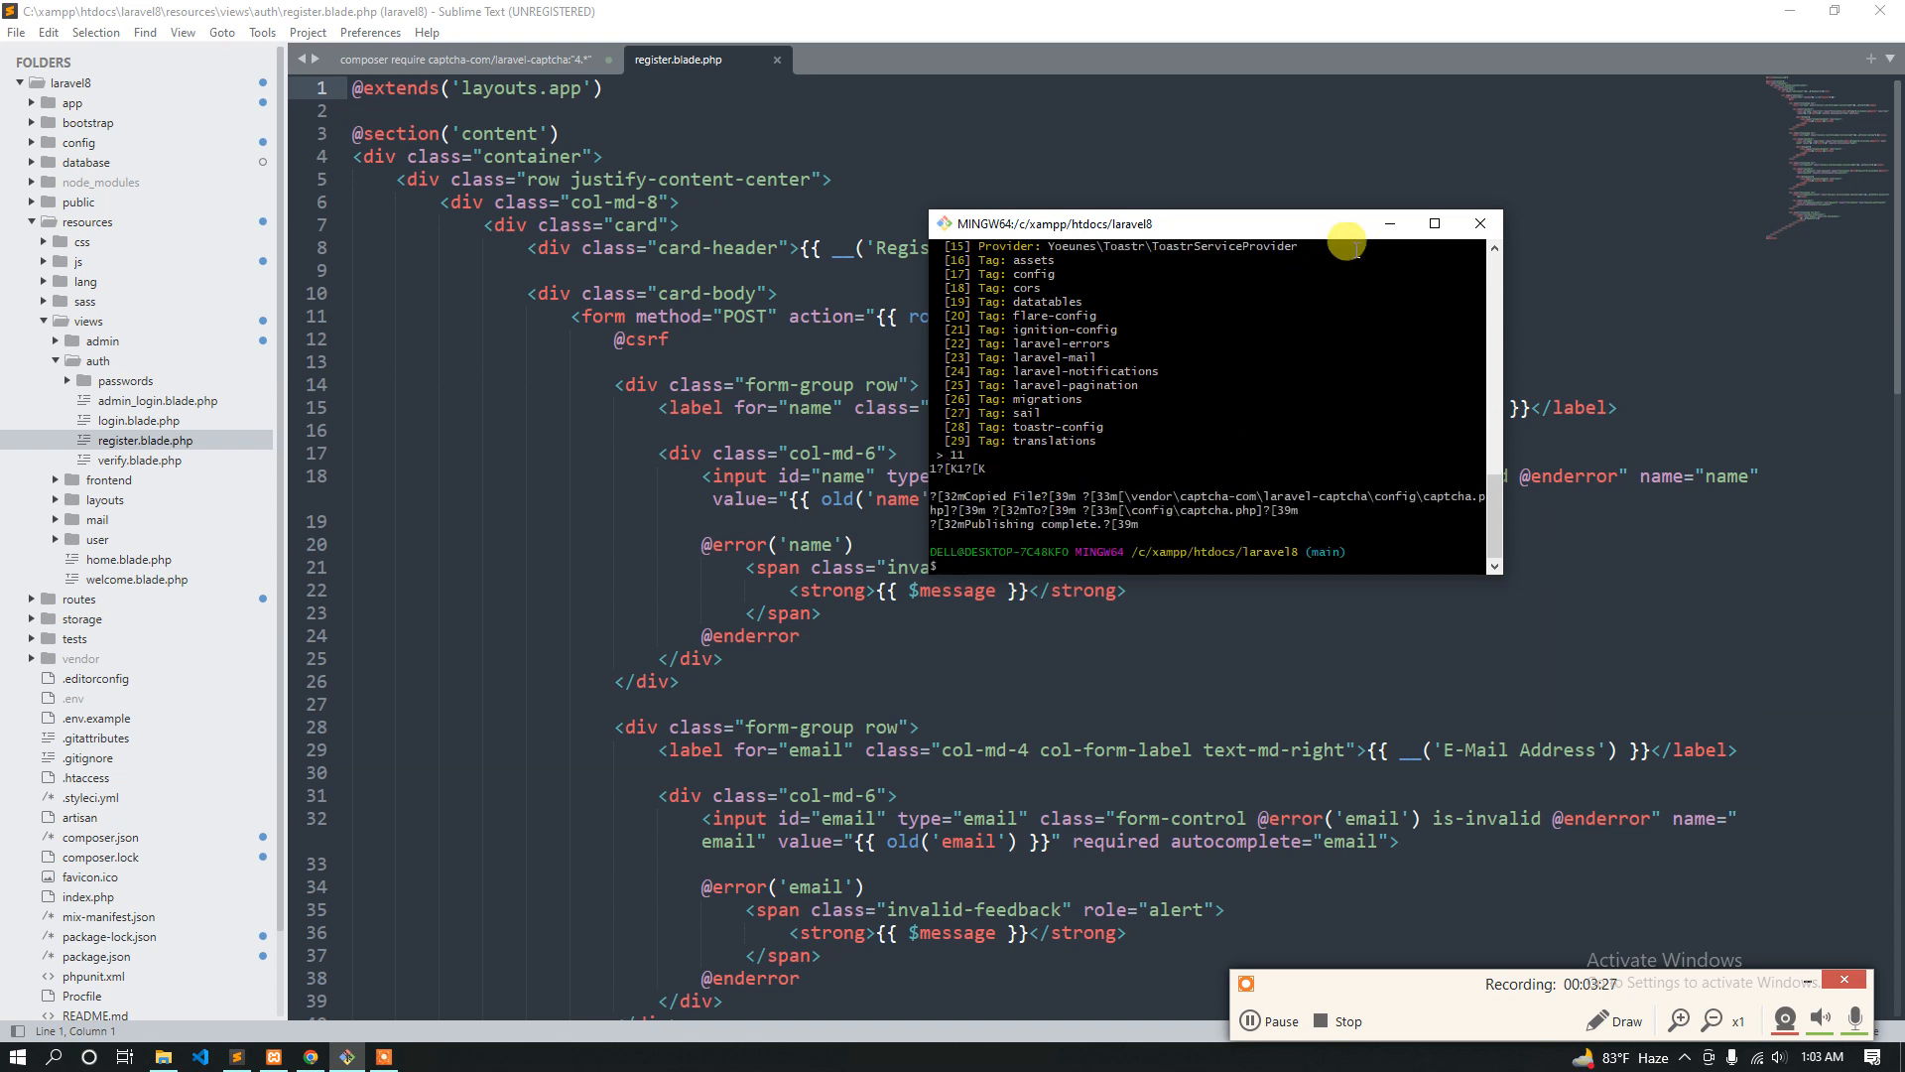
pyautogui.click(1480, 222)
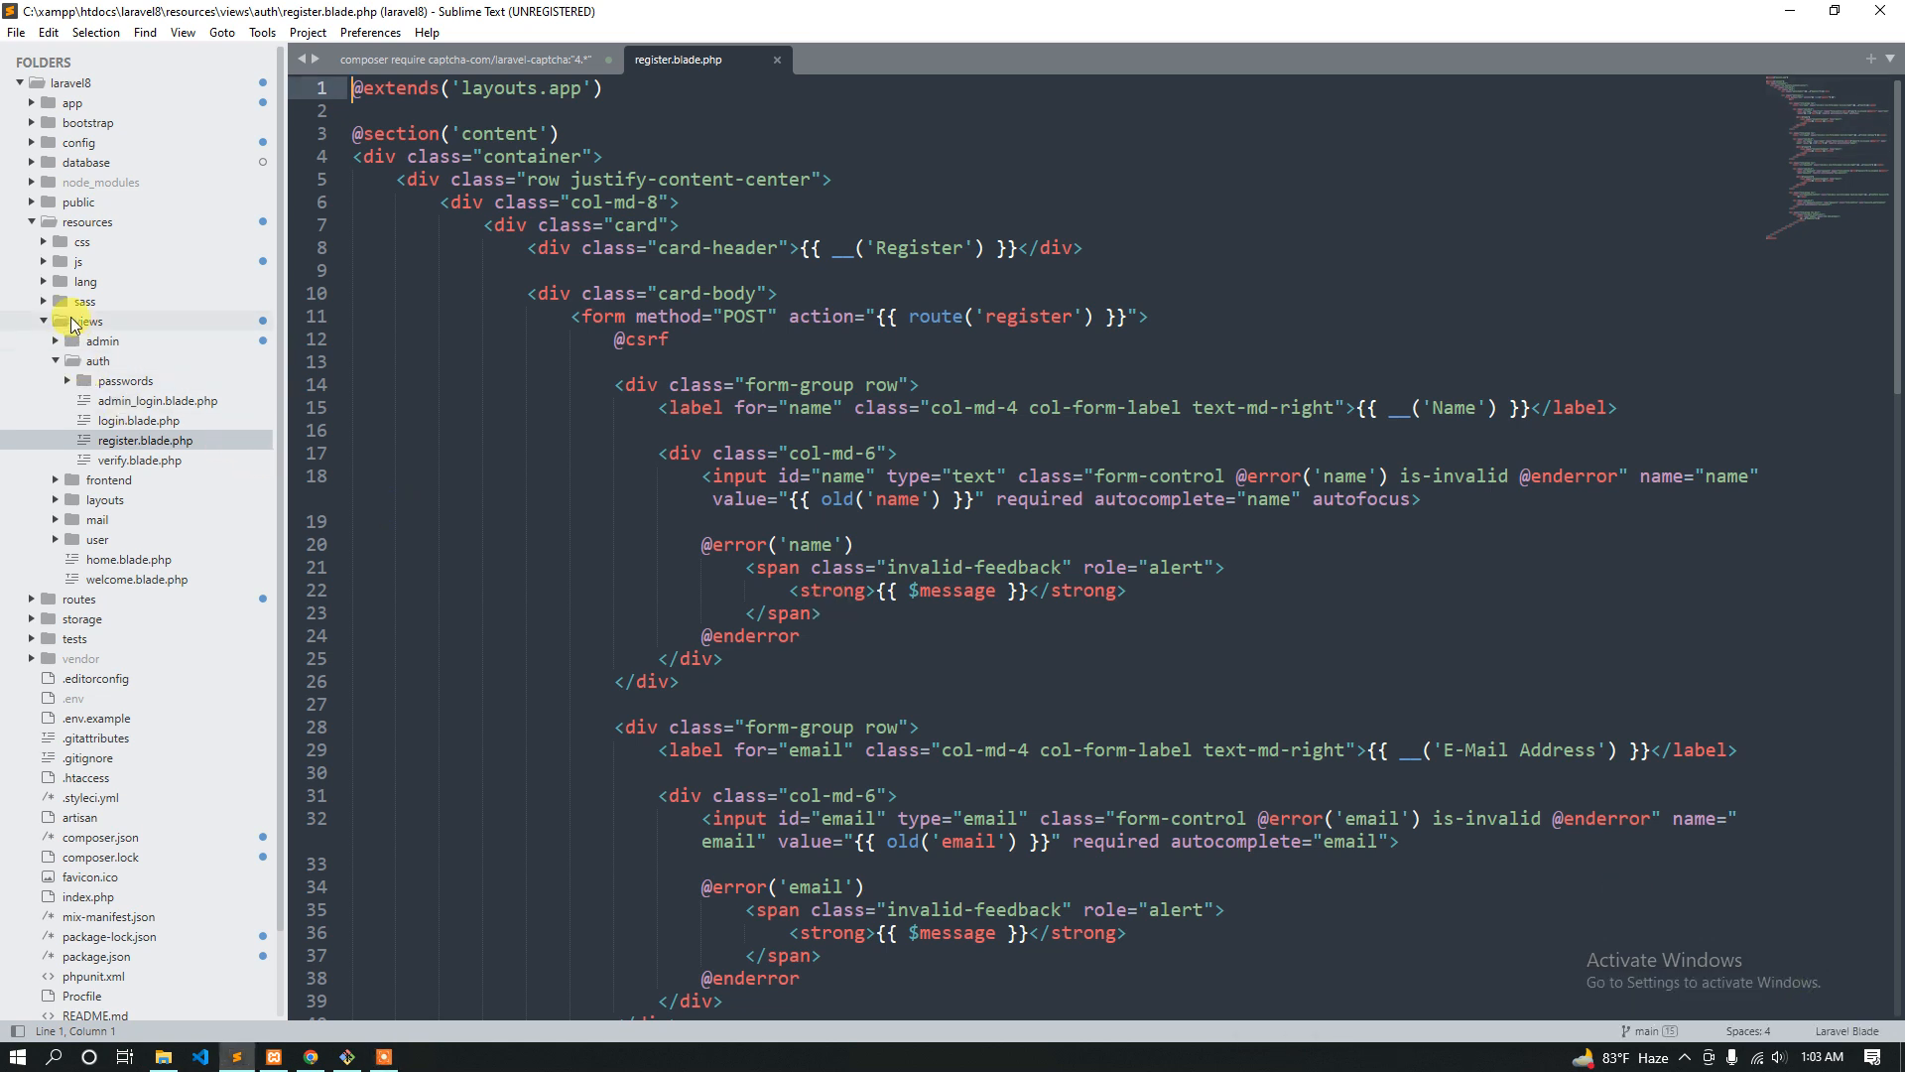
# - Review config/captcha.php from the ExampleCaptcha block down to the RegisterCaptcha entry
pyautogui.click(27, 142)
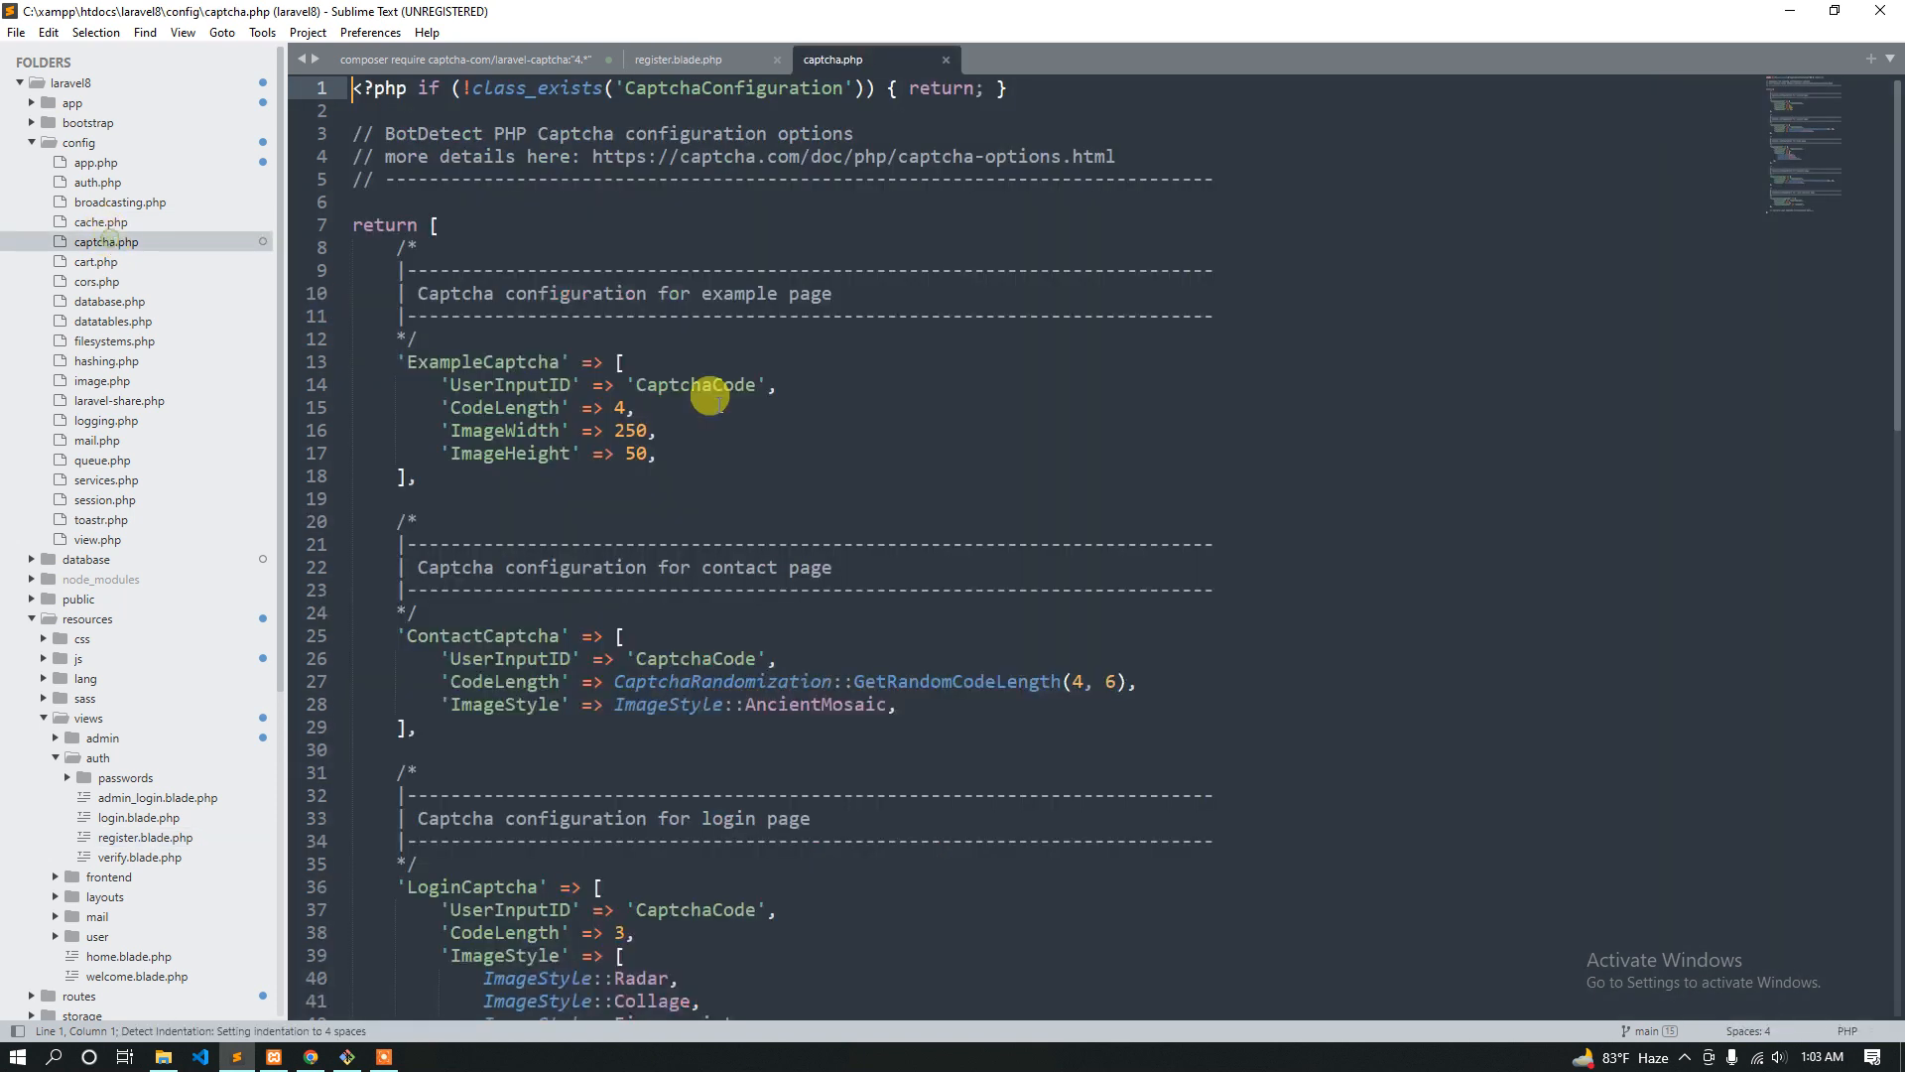
pyautogui.moveTo(424, 361)
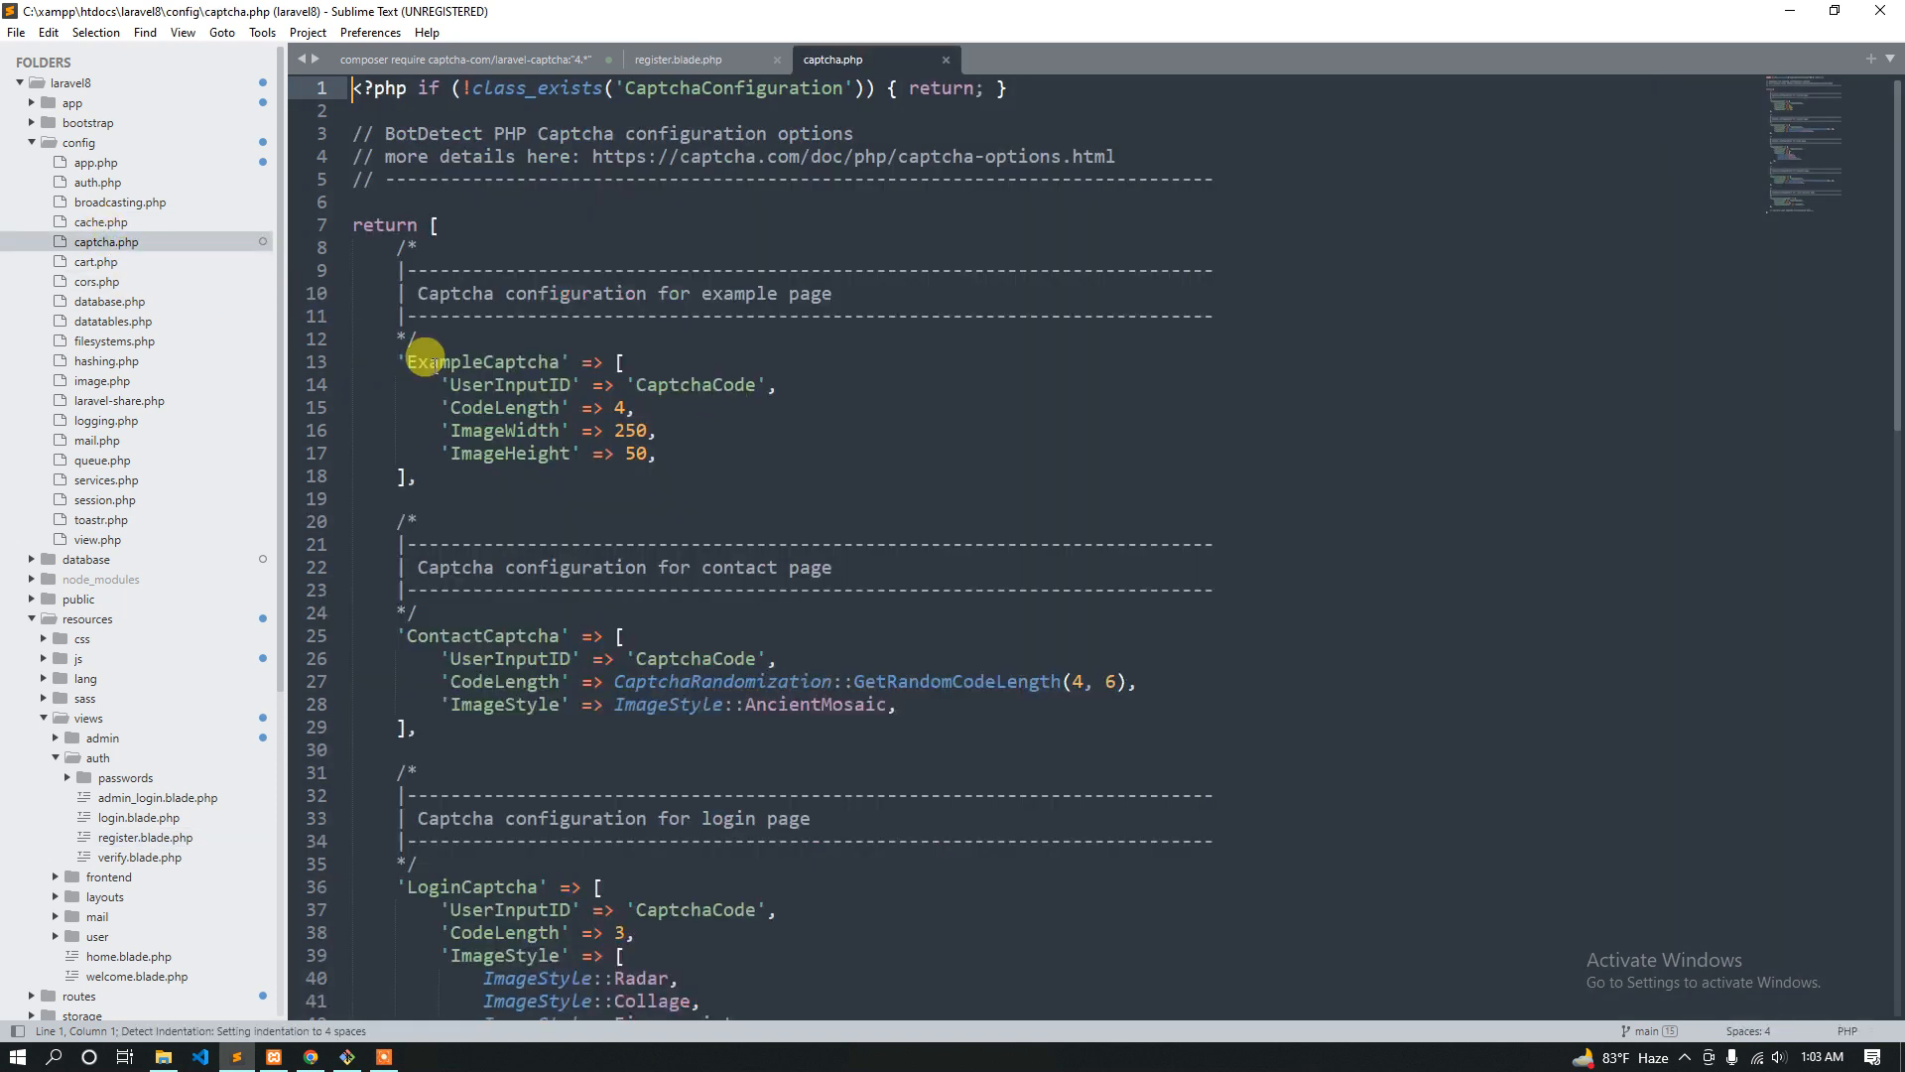
pyautogui.moveTo(611, 362)
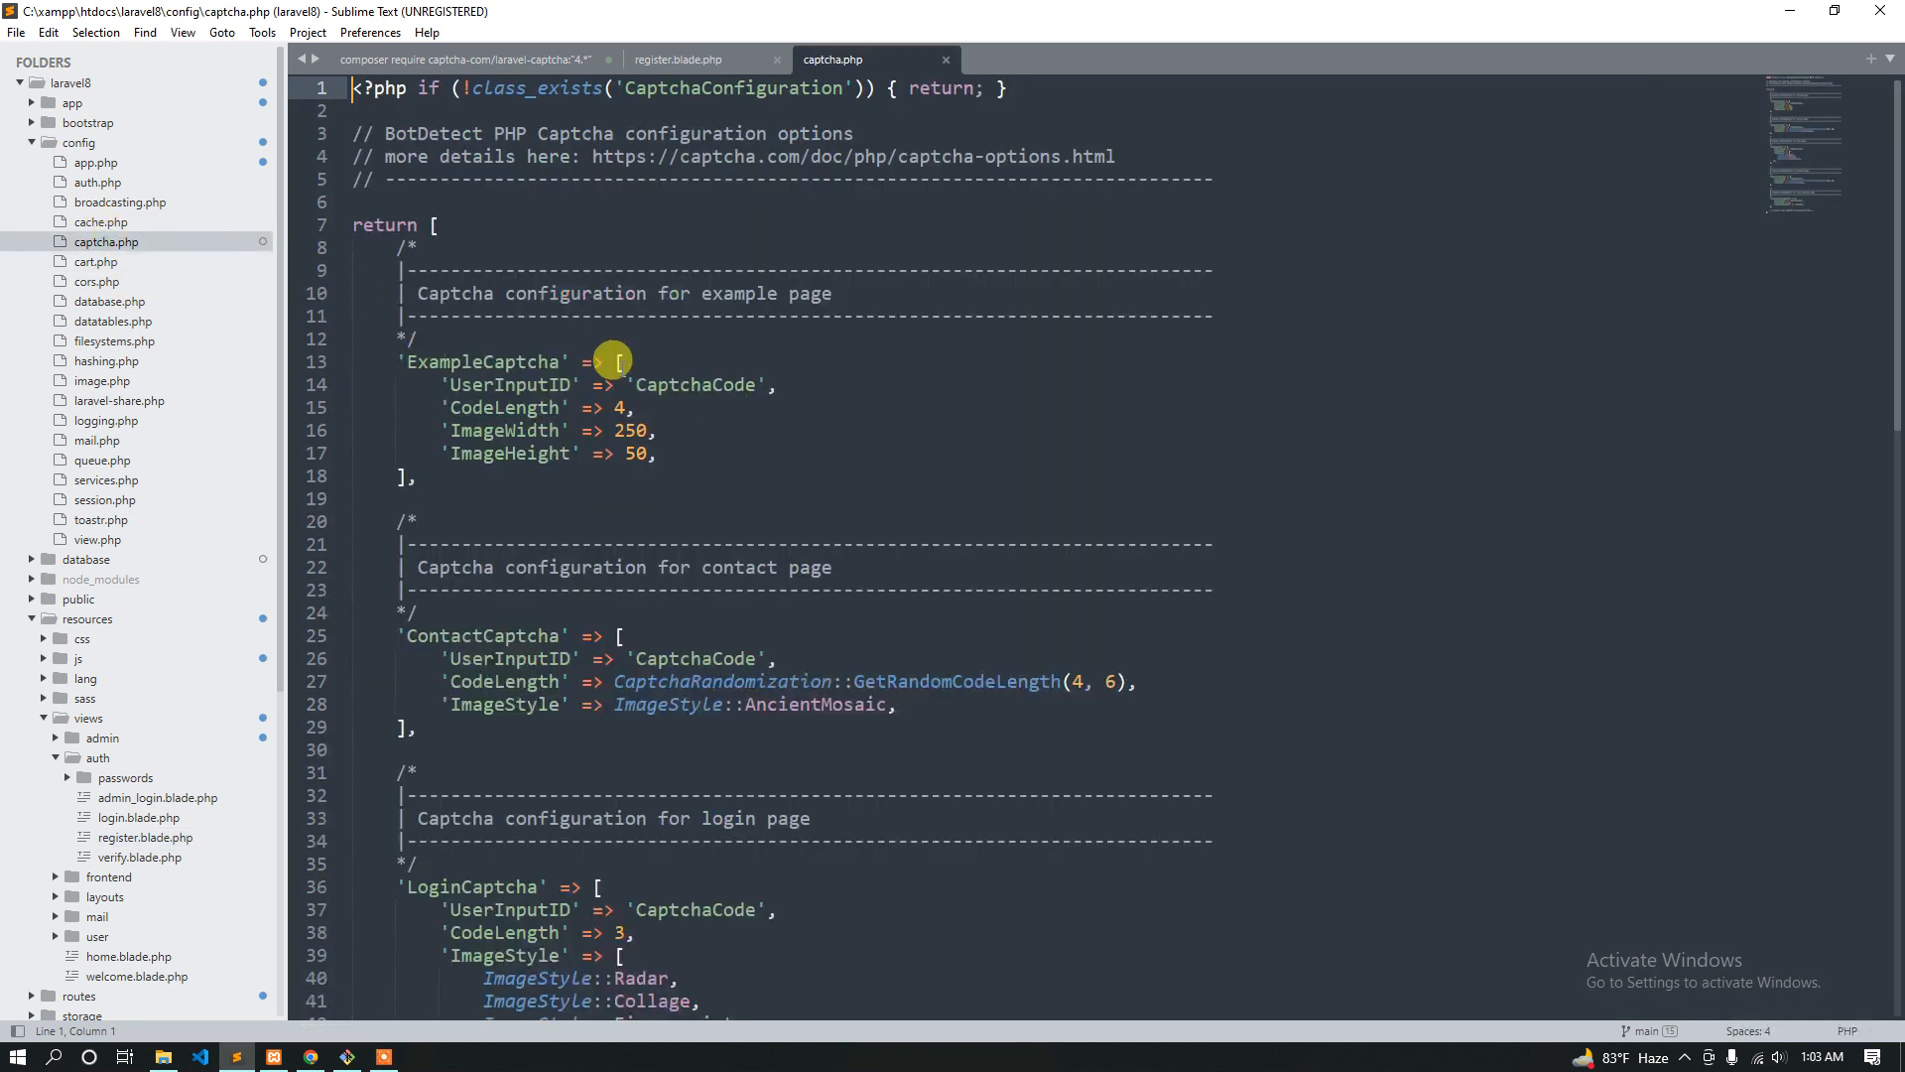
pyautogui.moveTo(614, 362); pyautogui.dragTo(432, 475)
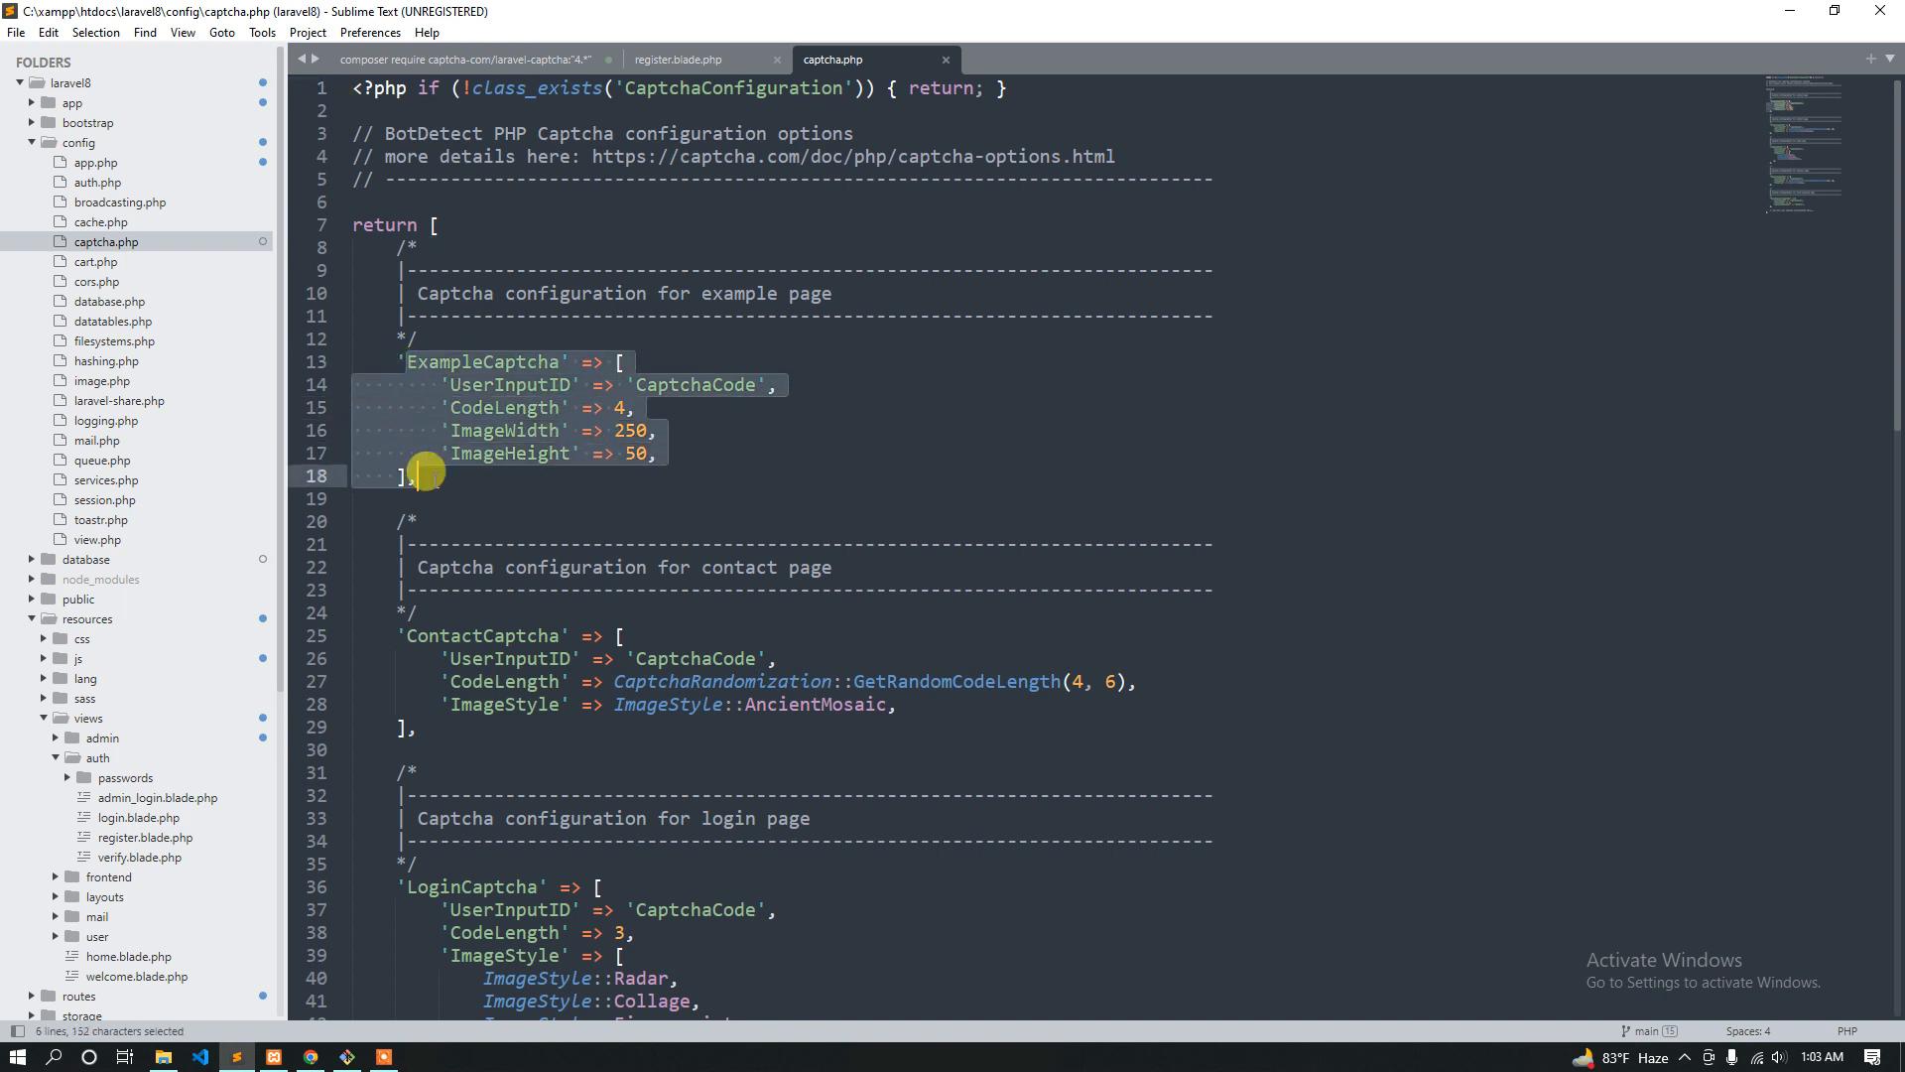
pyautogui.click(421, 475)
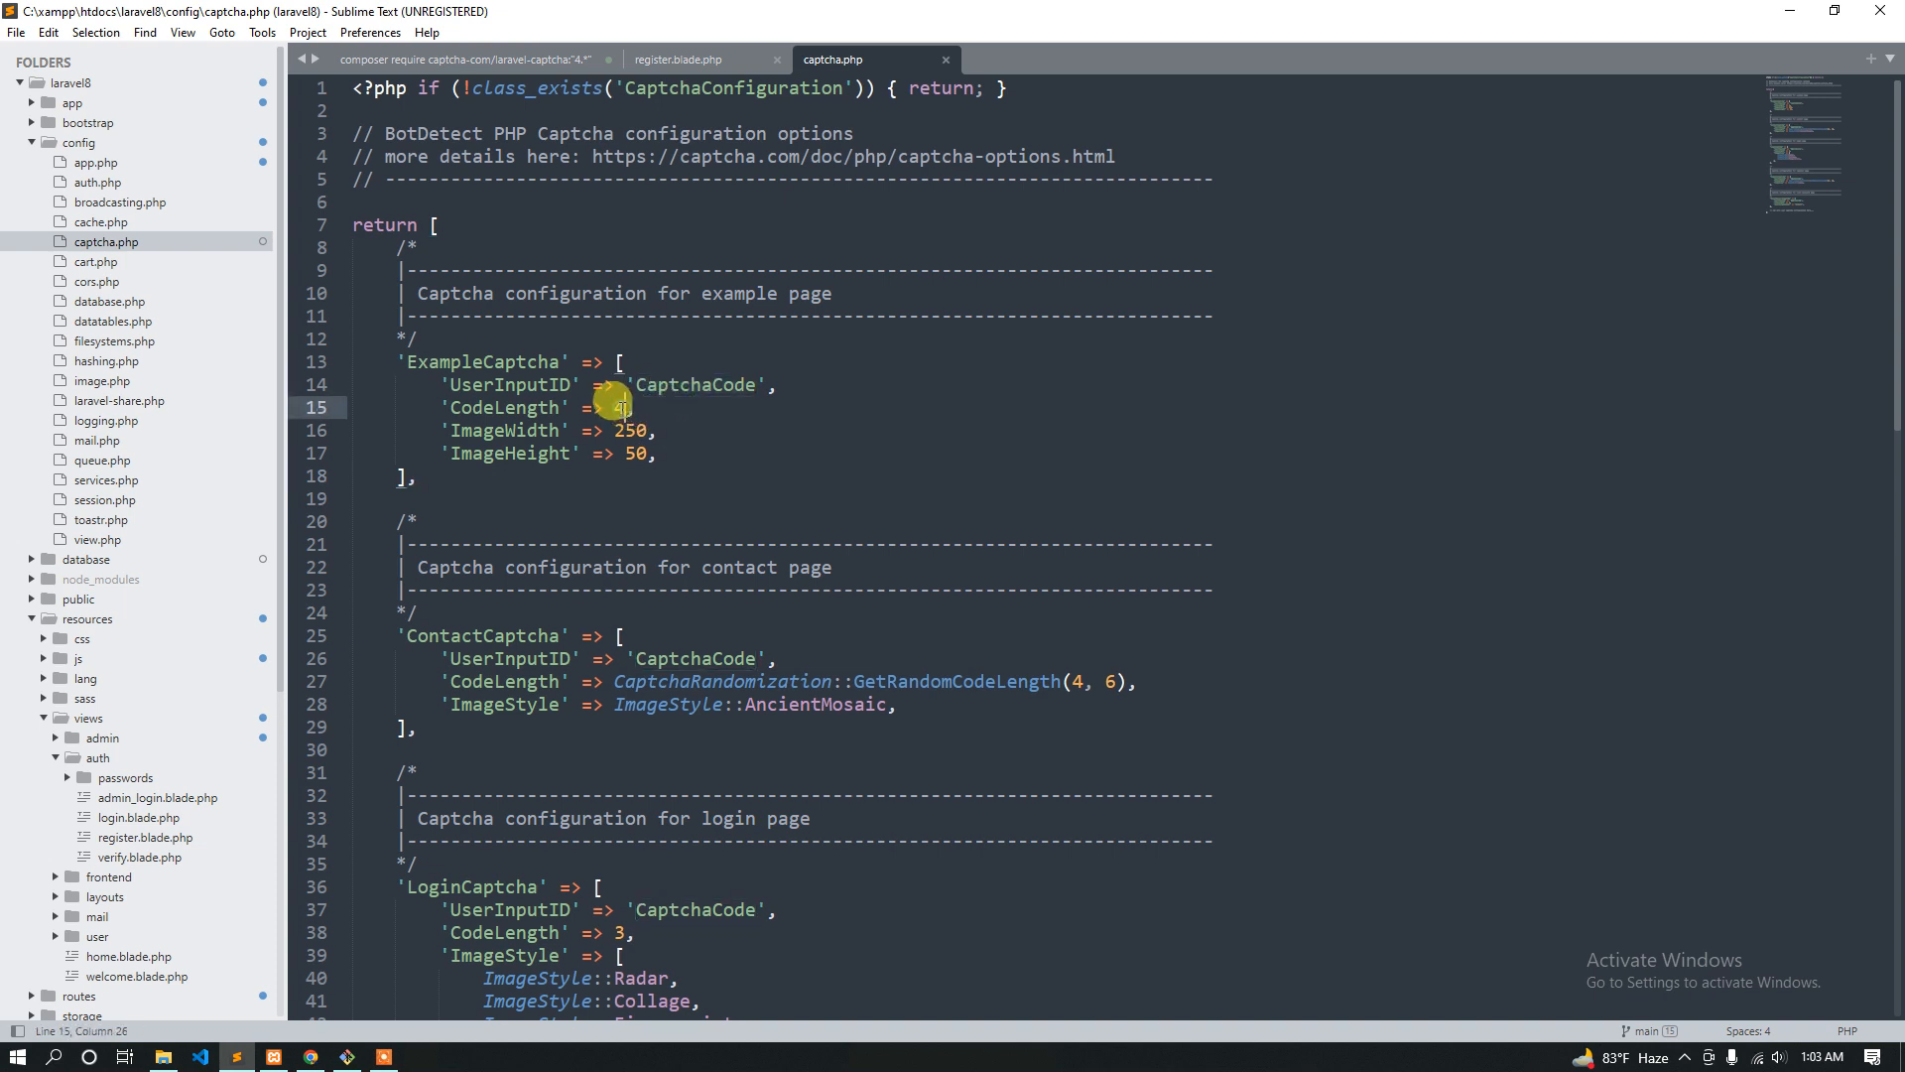
pyautogui.doubleClick(619, 407)
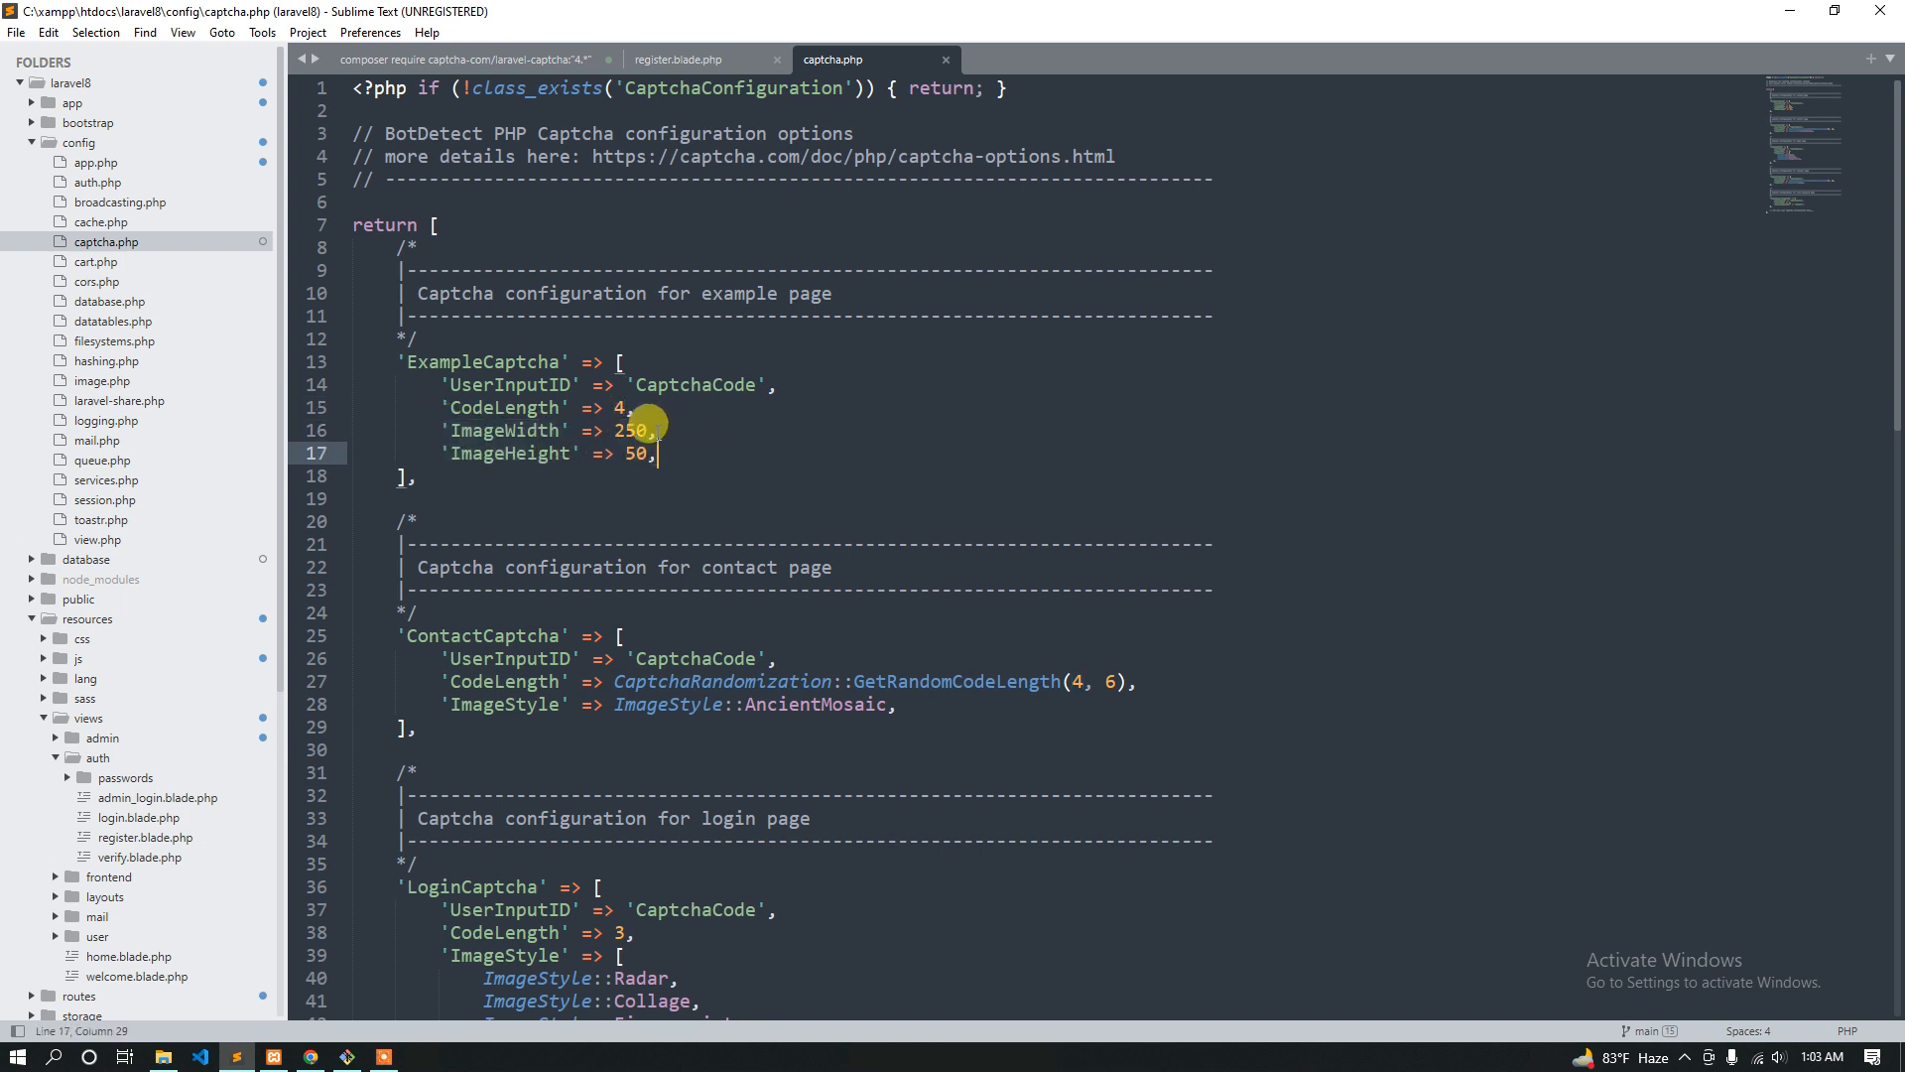
pyautogui.scroll(-3)
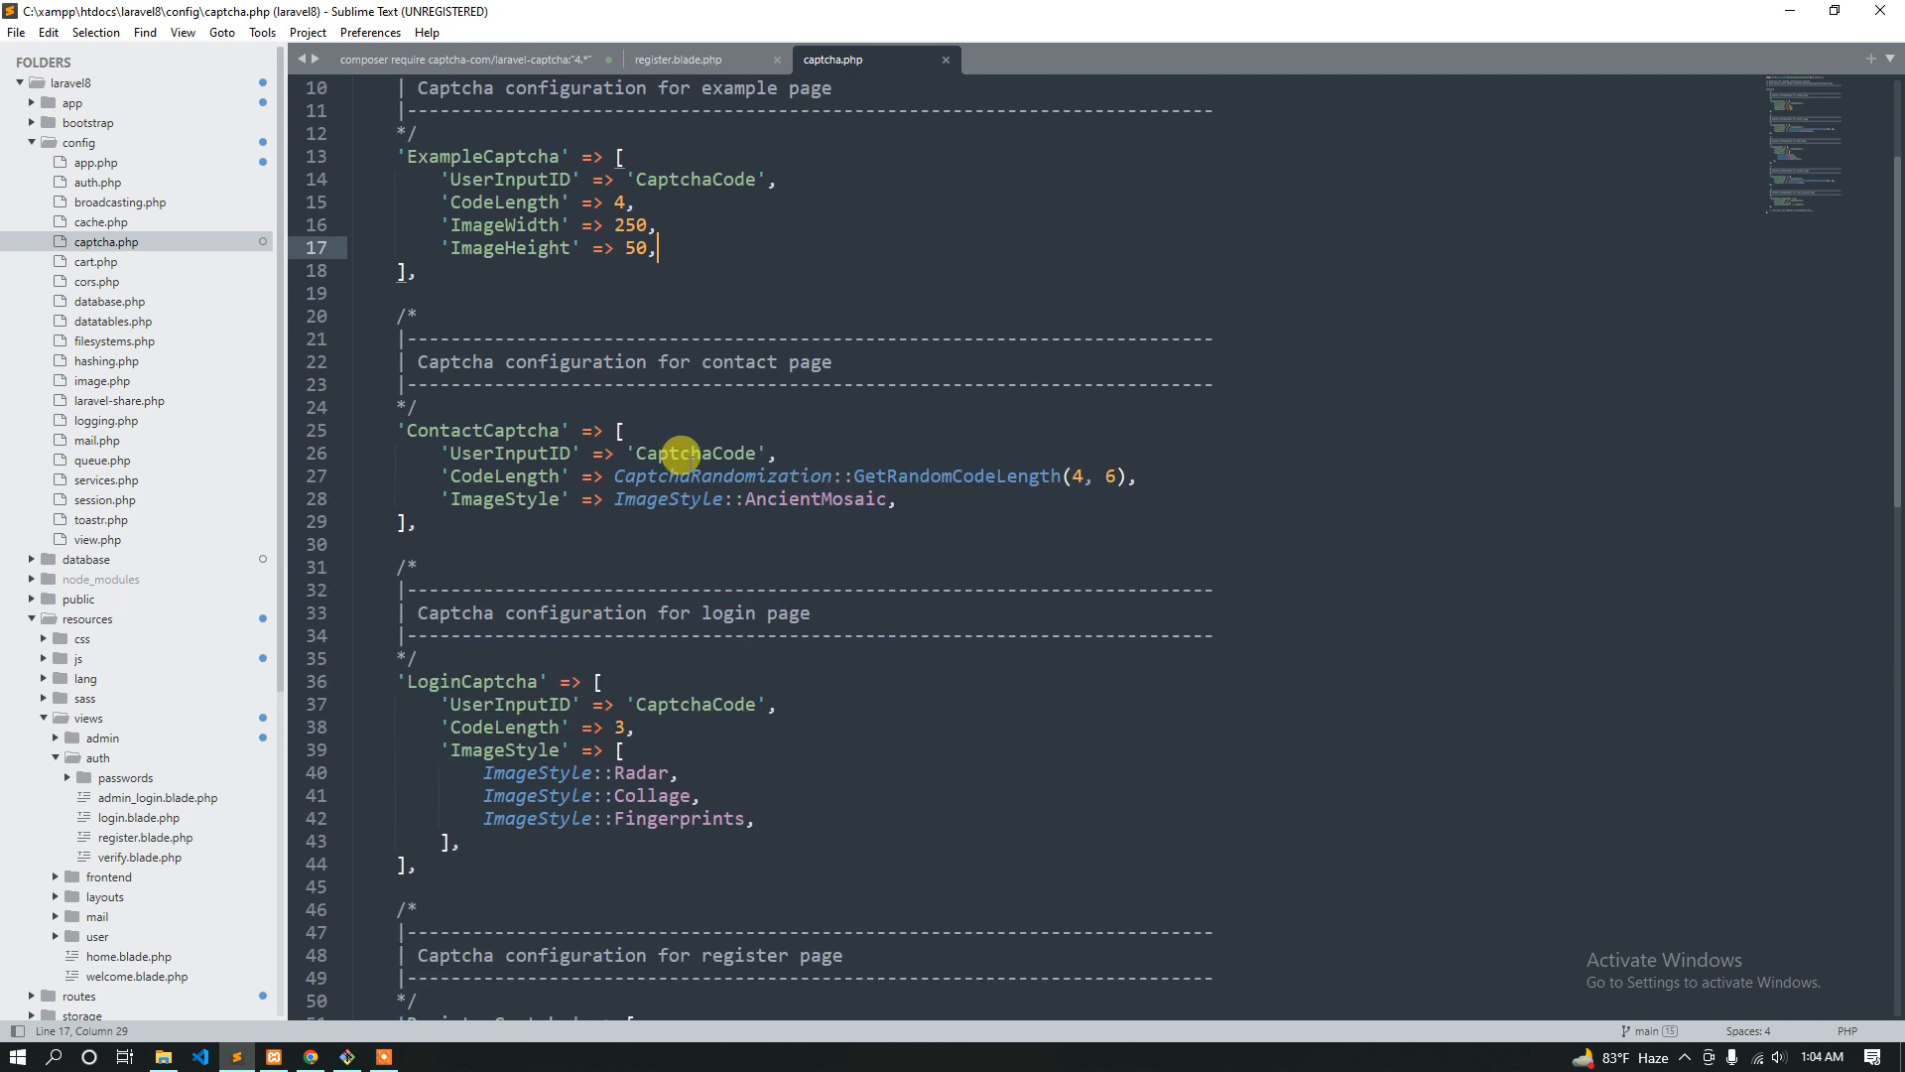
pyautogui.scroll(-3)
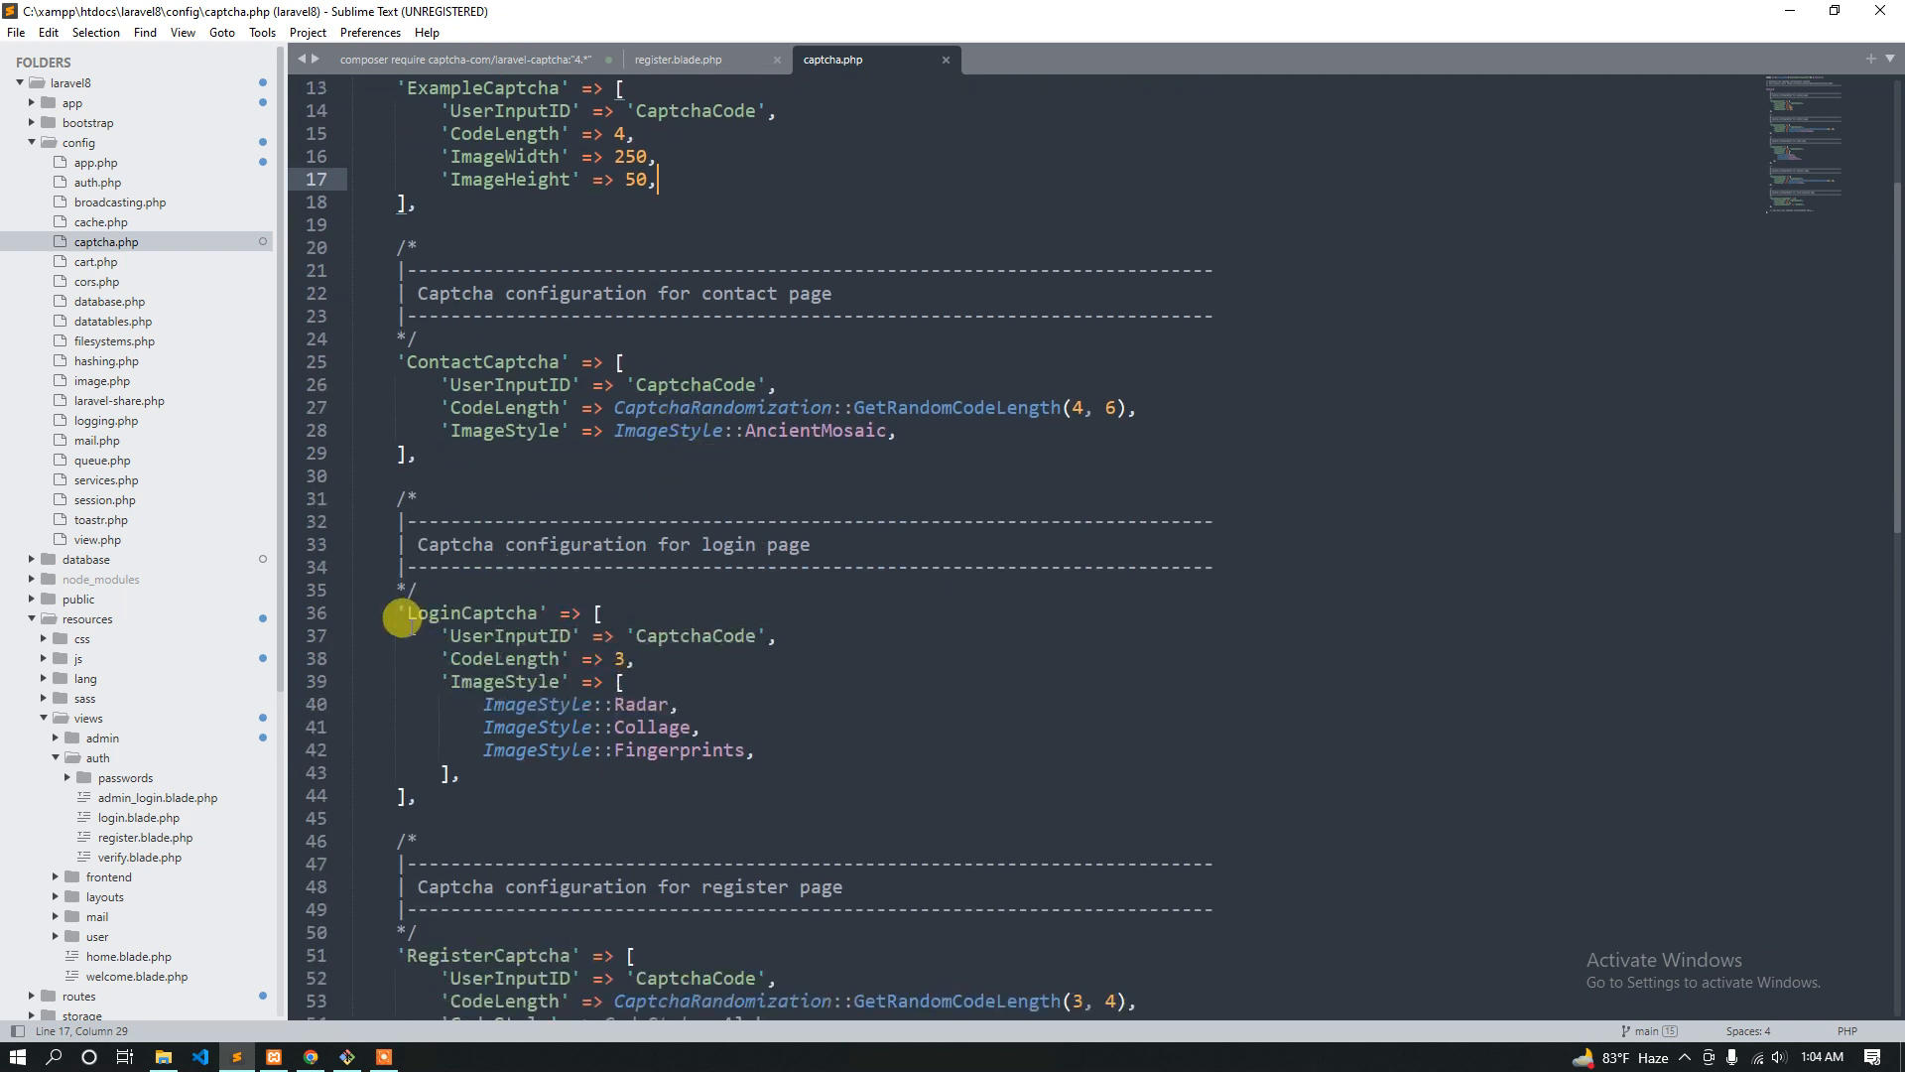
pyautogui.moveTo(401, 617); pyautogui.dragTo(474, 796)
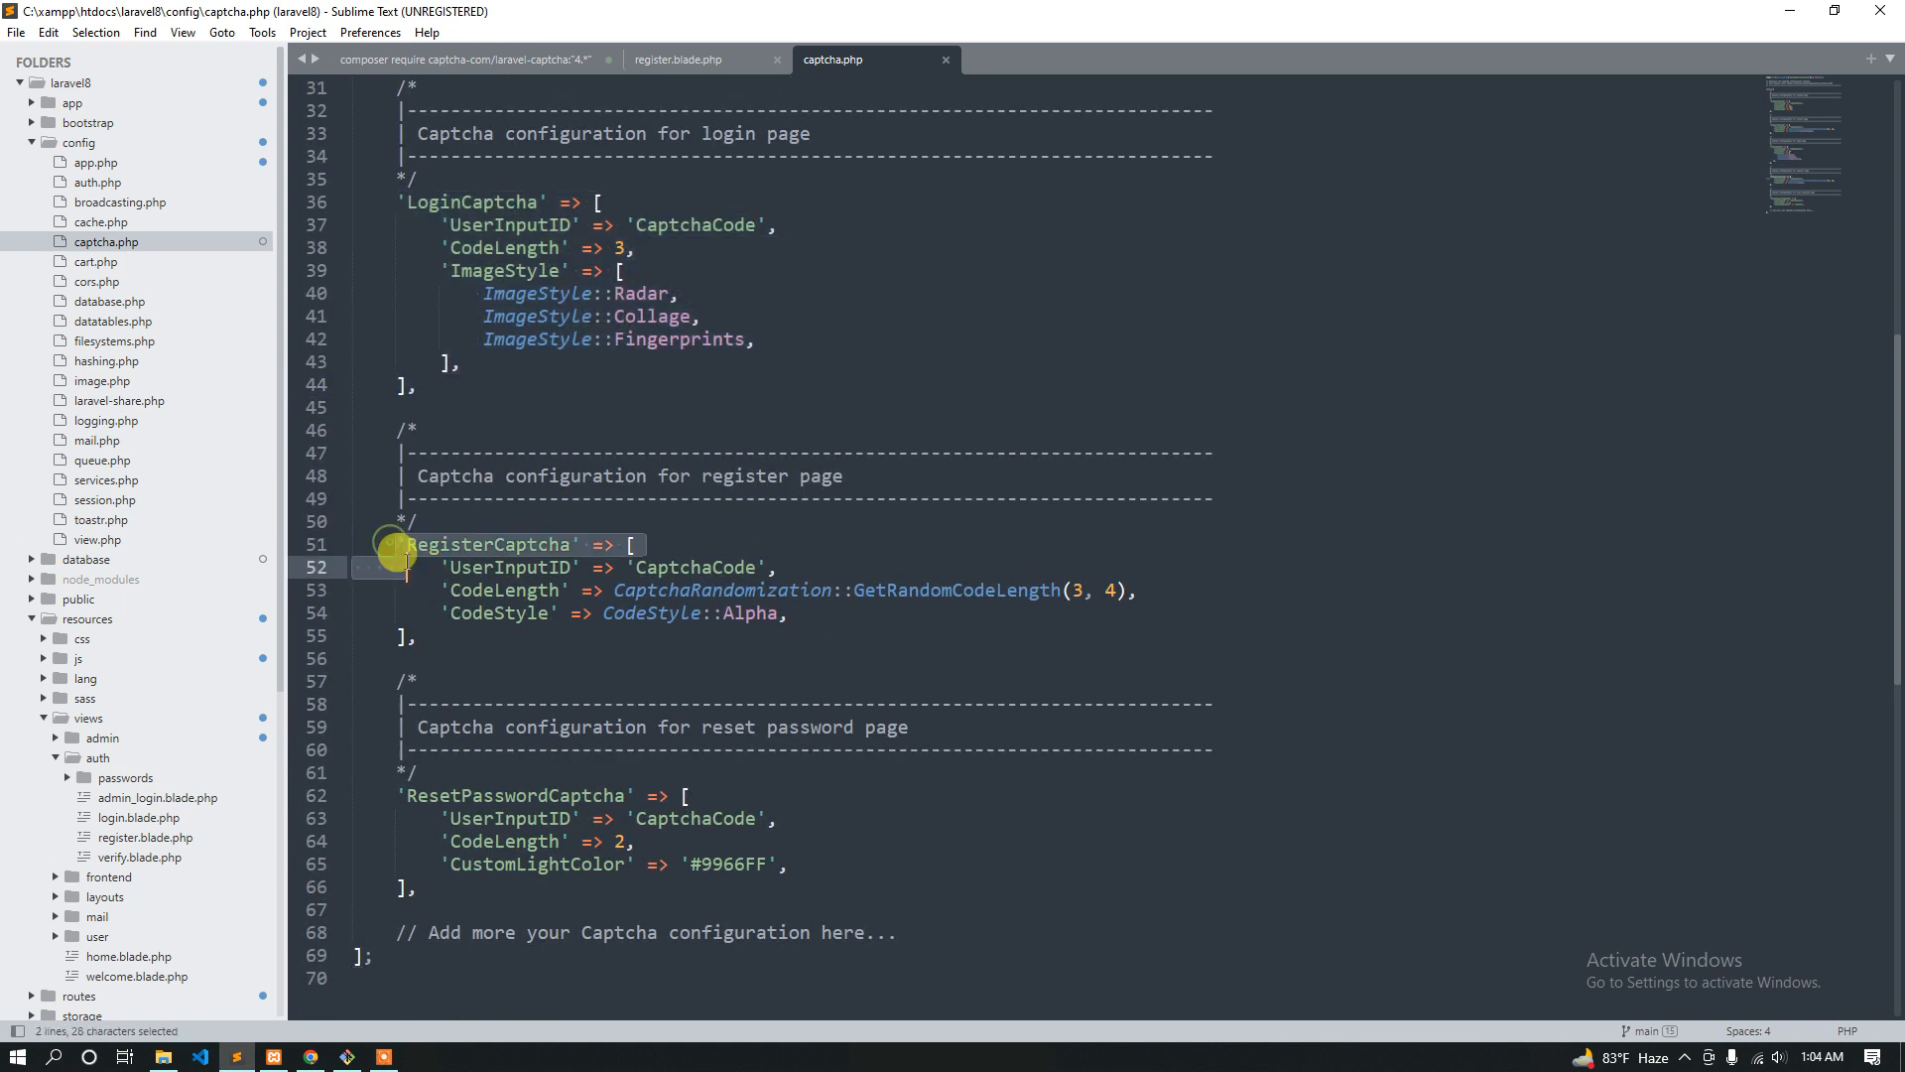
pyautogui.click(1059, 453)
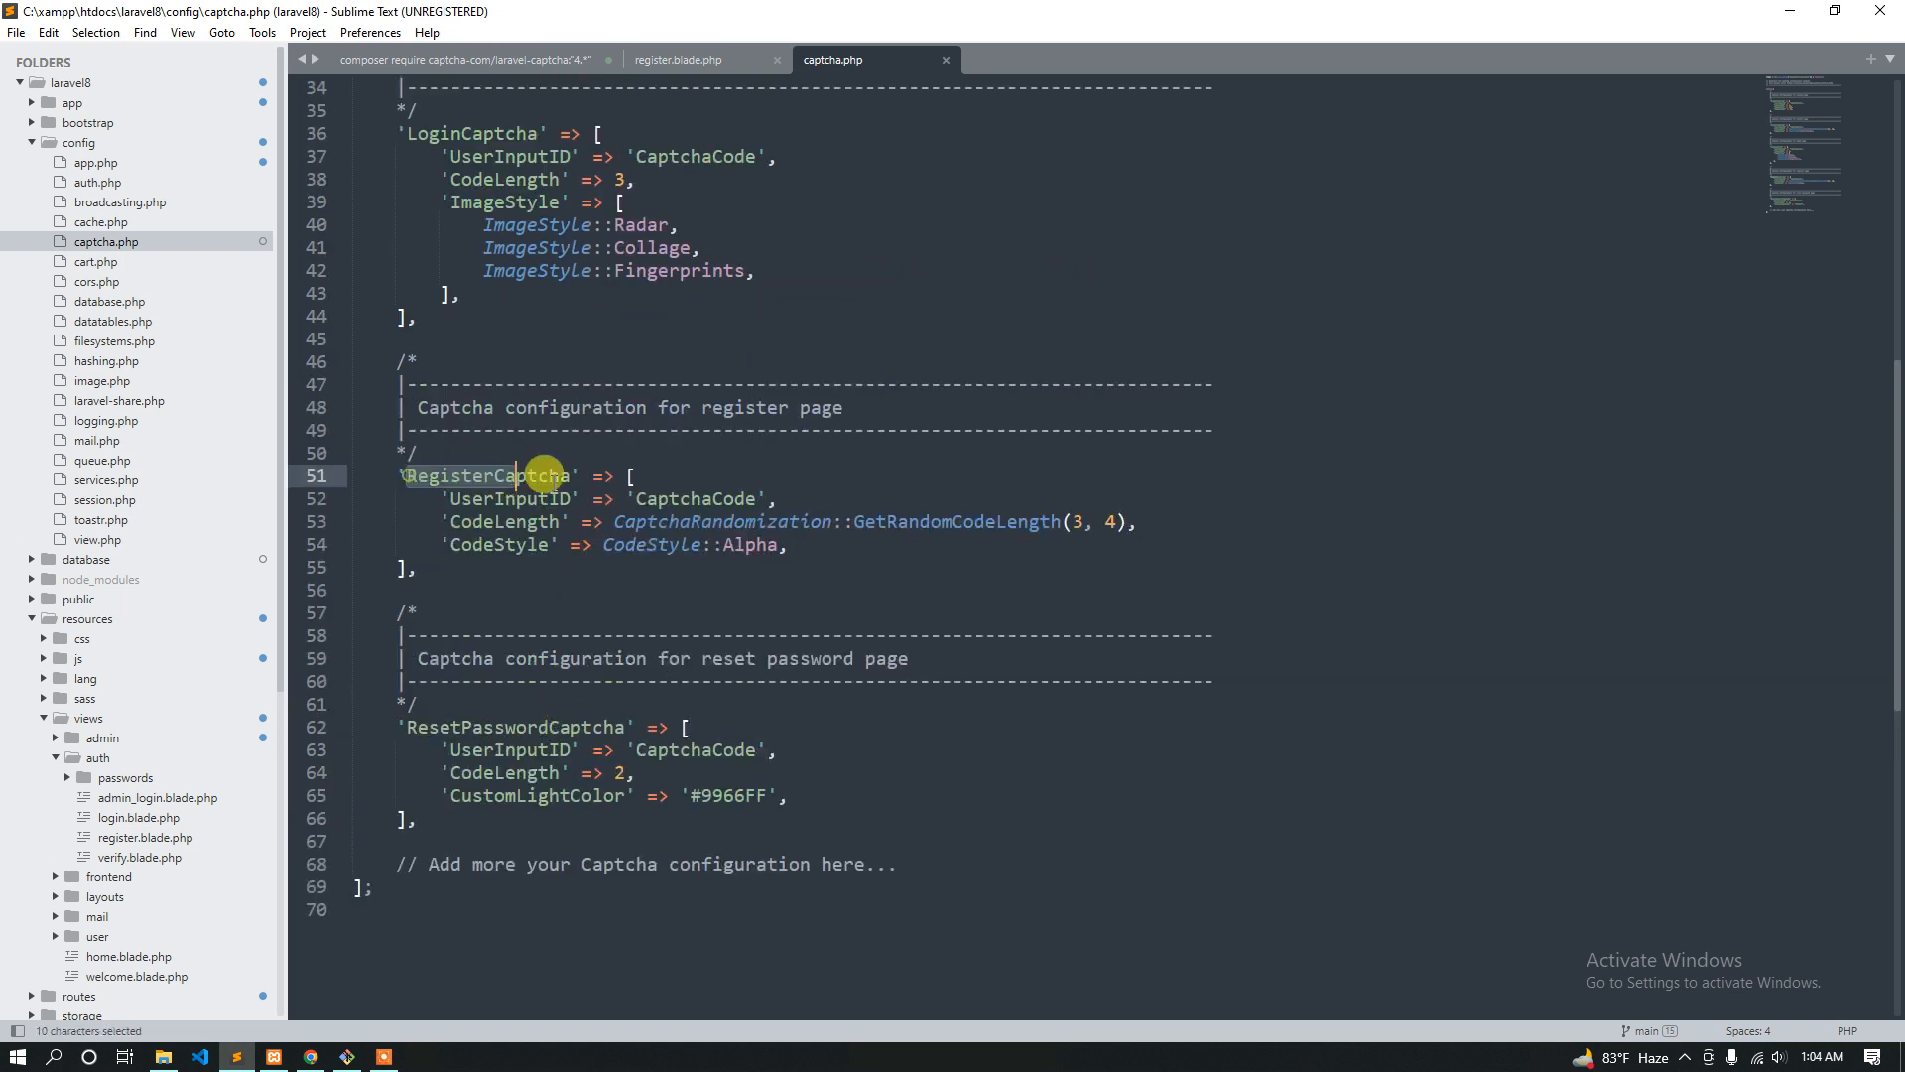
pyautogui.doubleClick(515, 727)
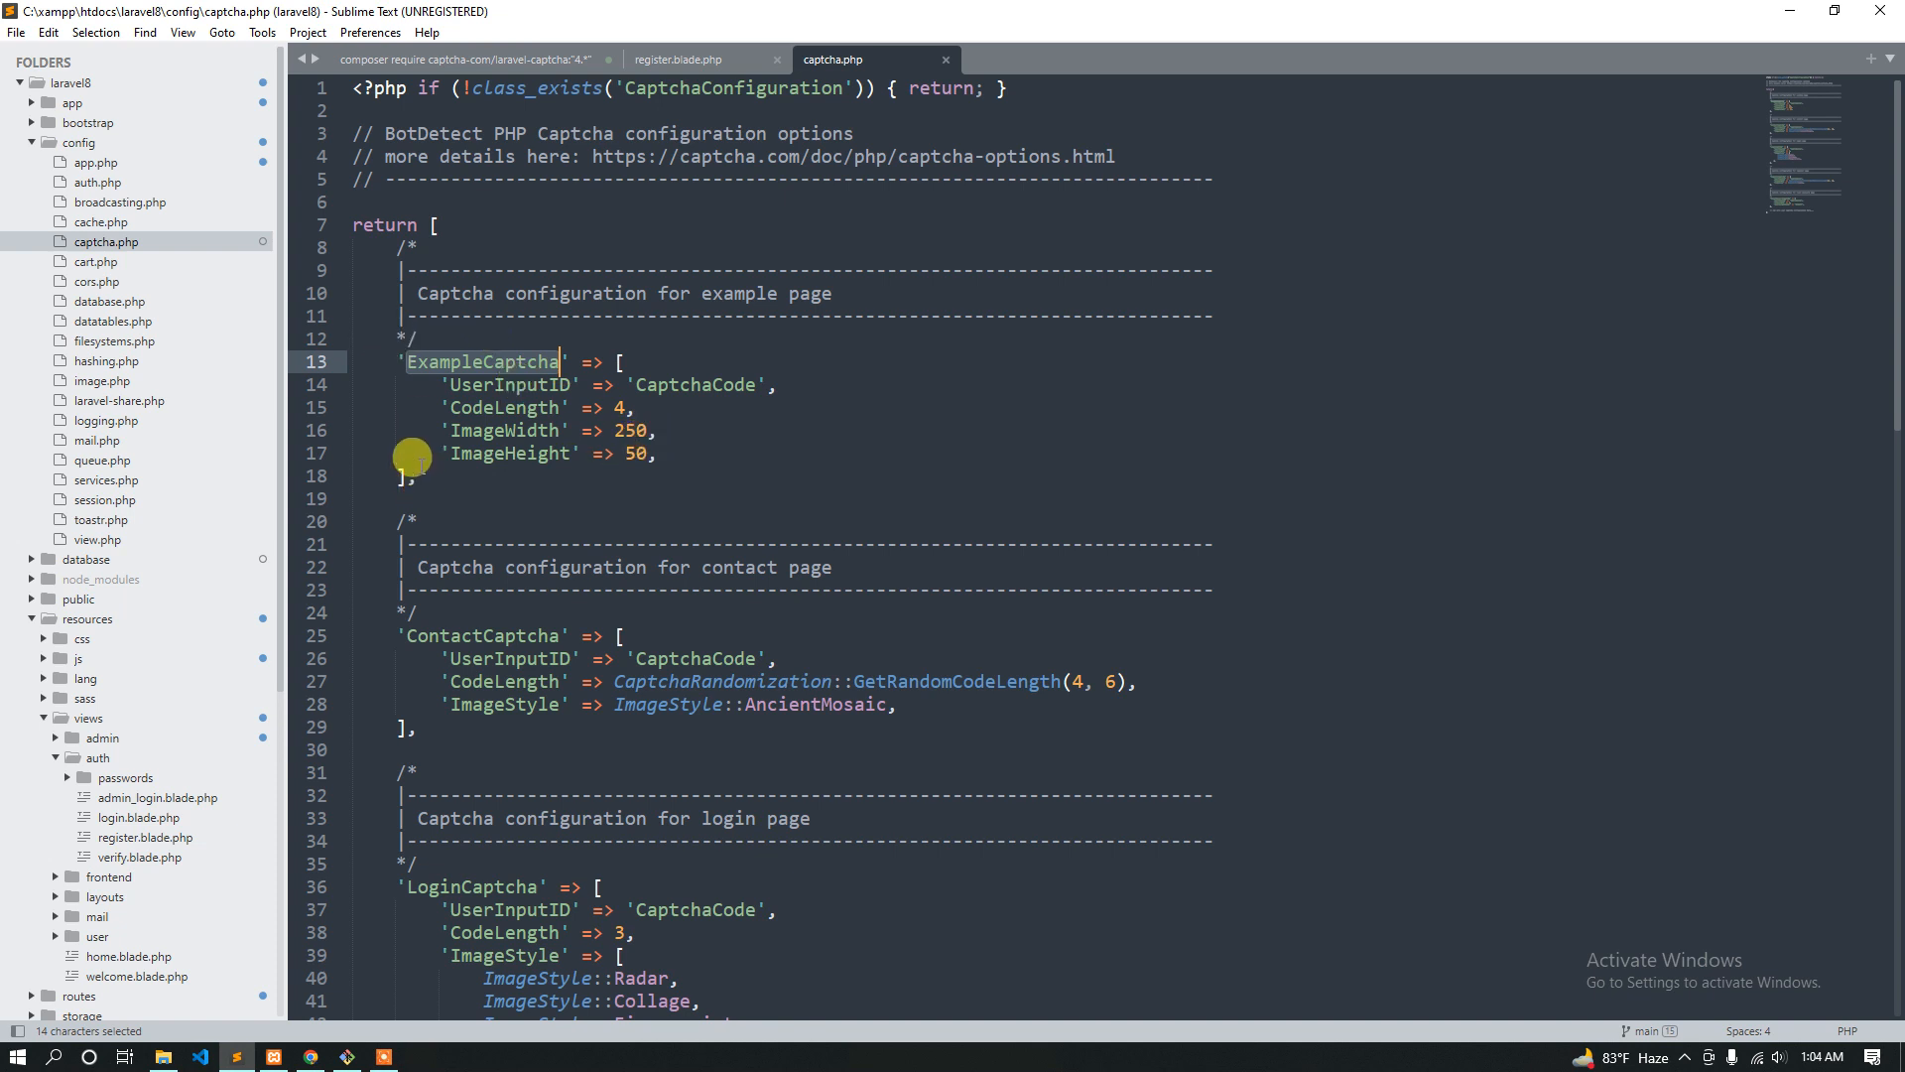
pyautogui.moveTo(552, 537)
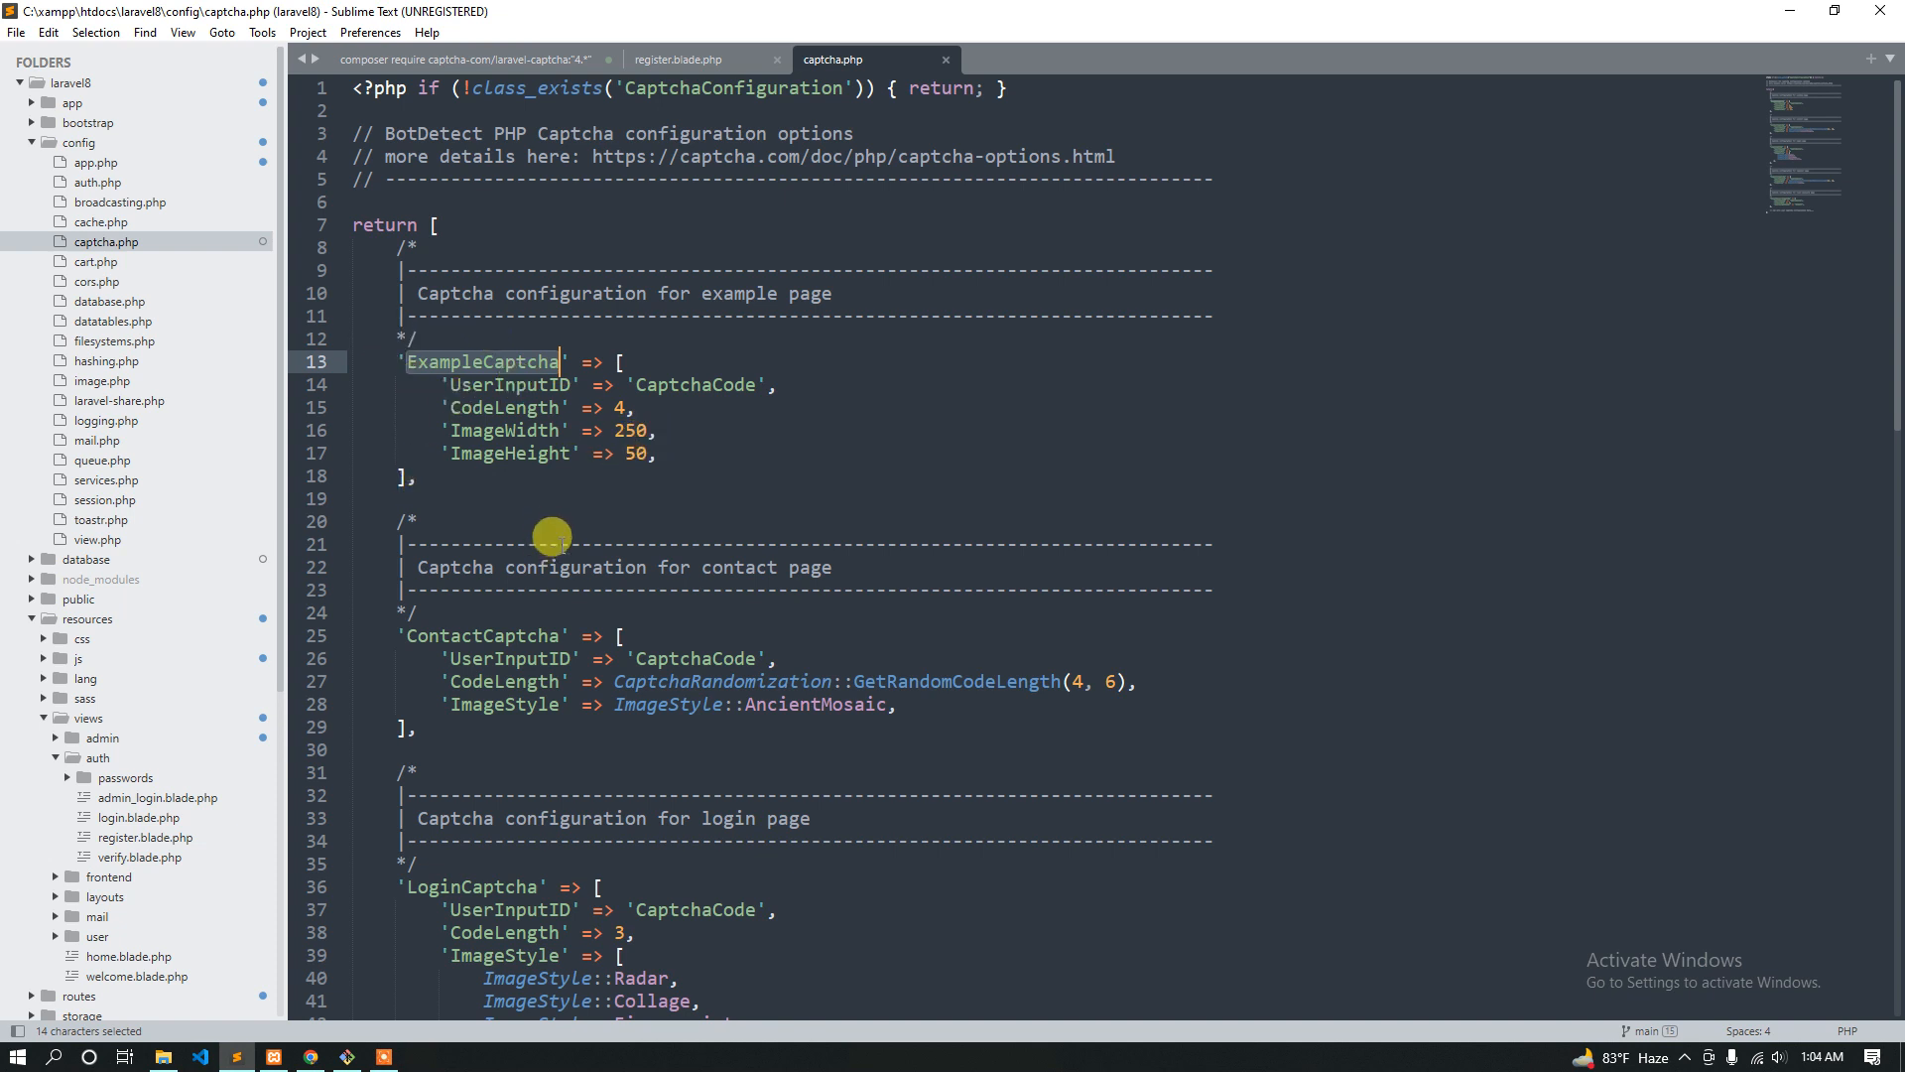
pyautogui.moveTo(942, 62)
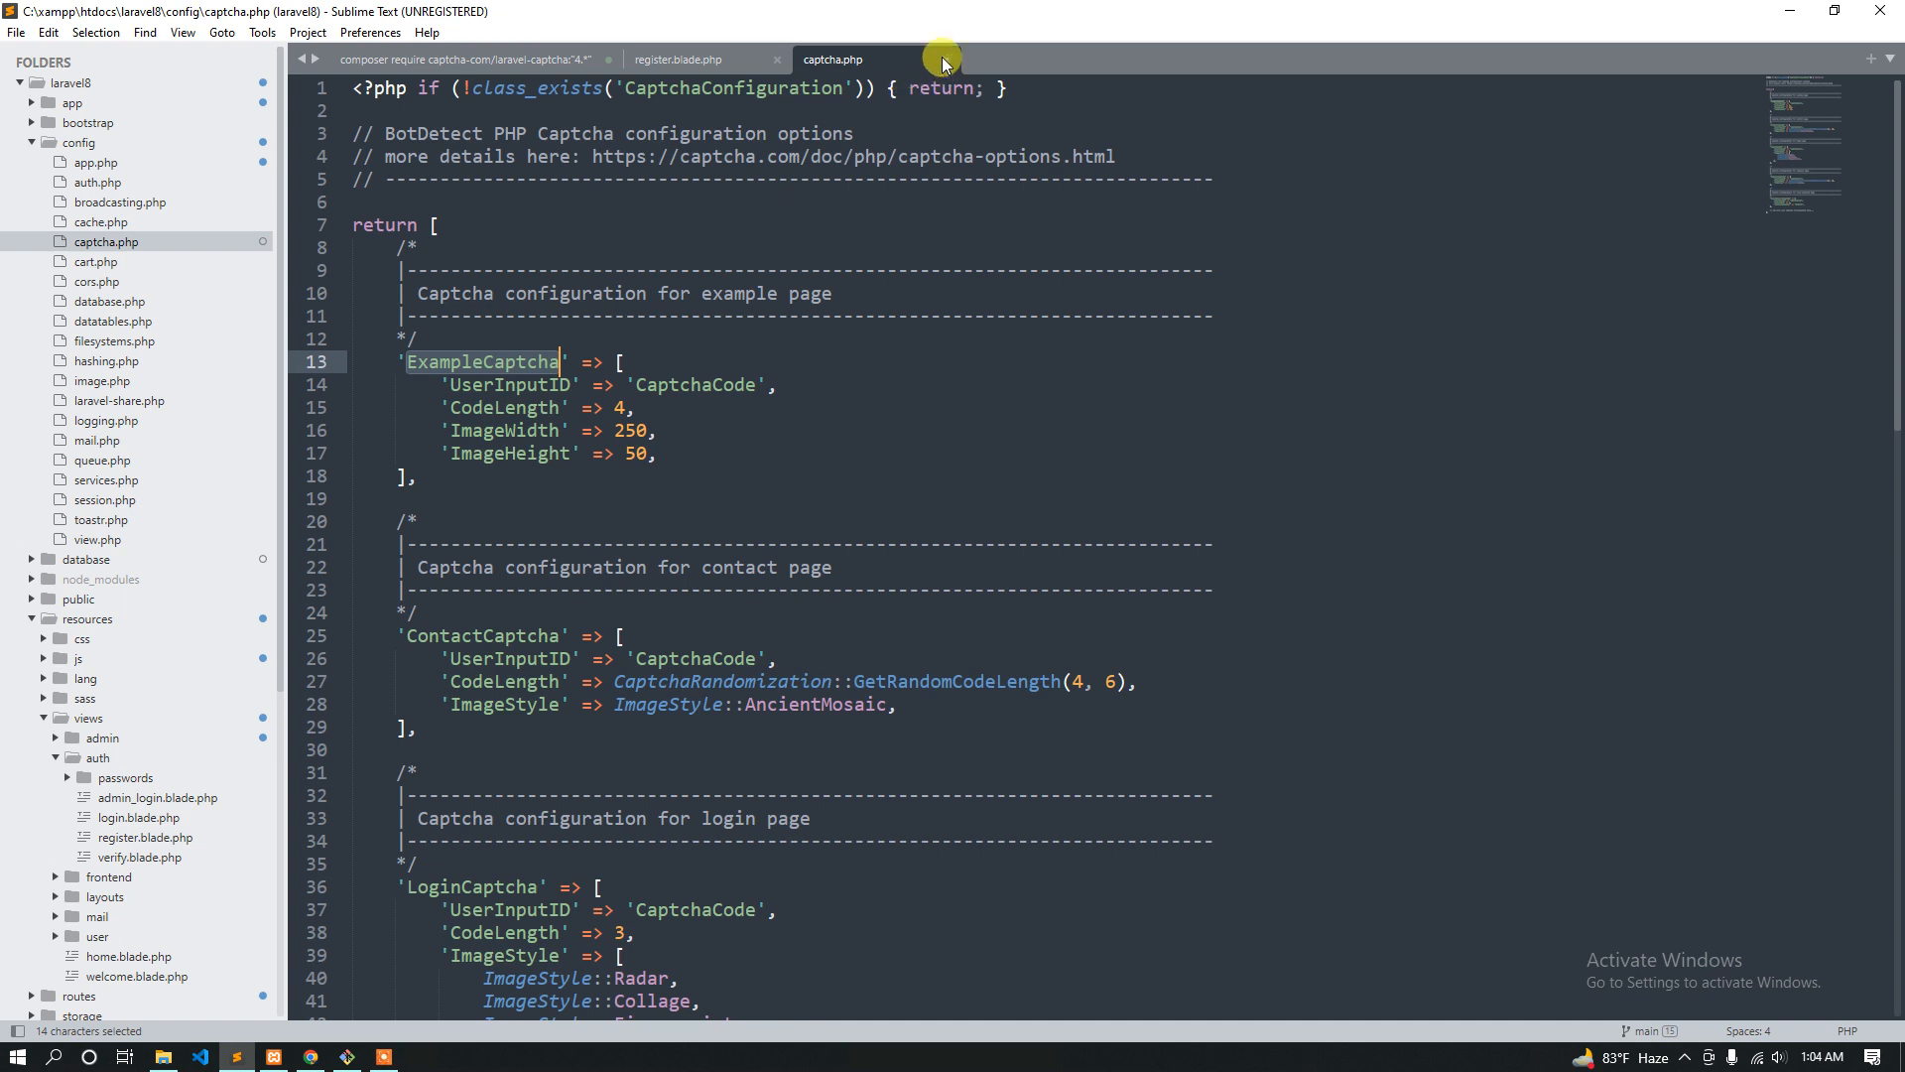
# - Paste the captcha form-group snippet below Confirm Password in register.blade.php and save
pyautogui.click(699, 59)
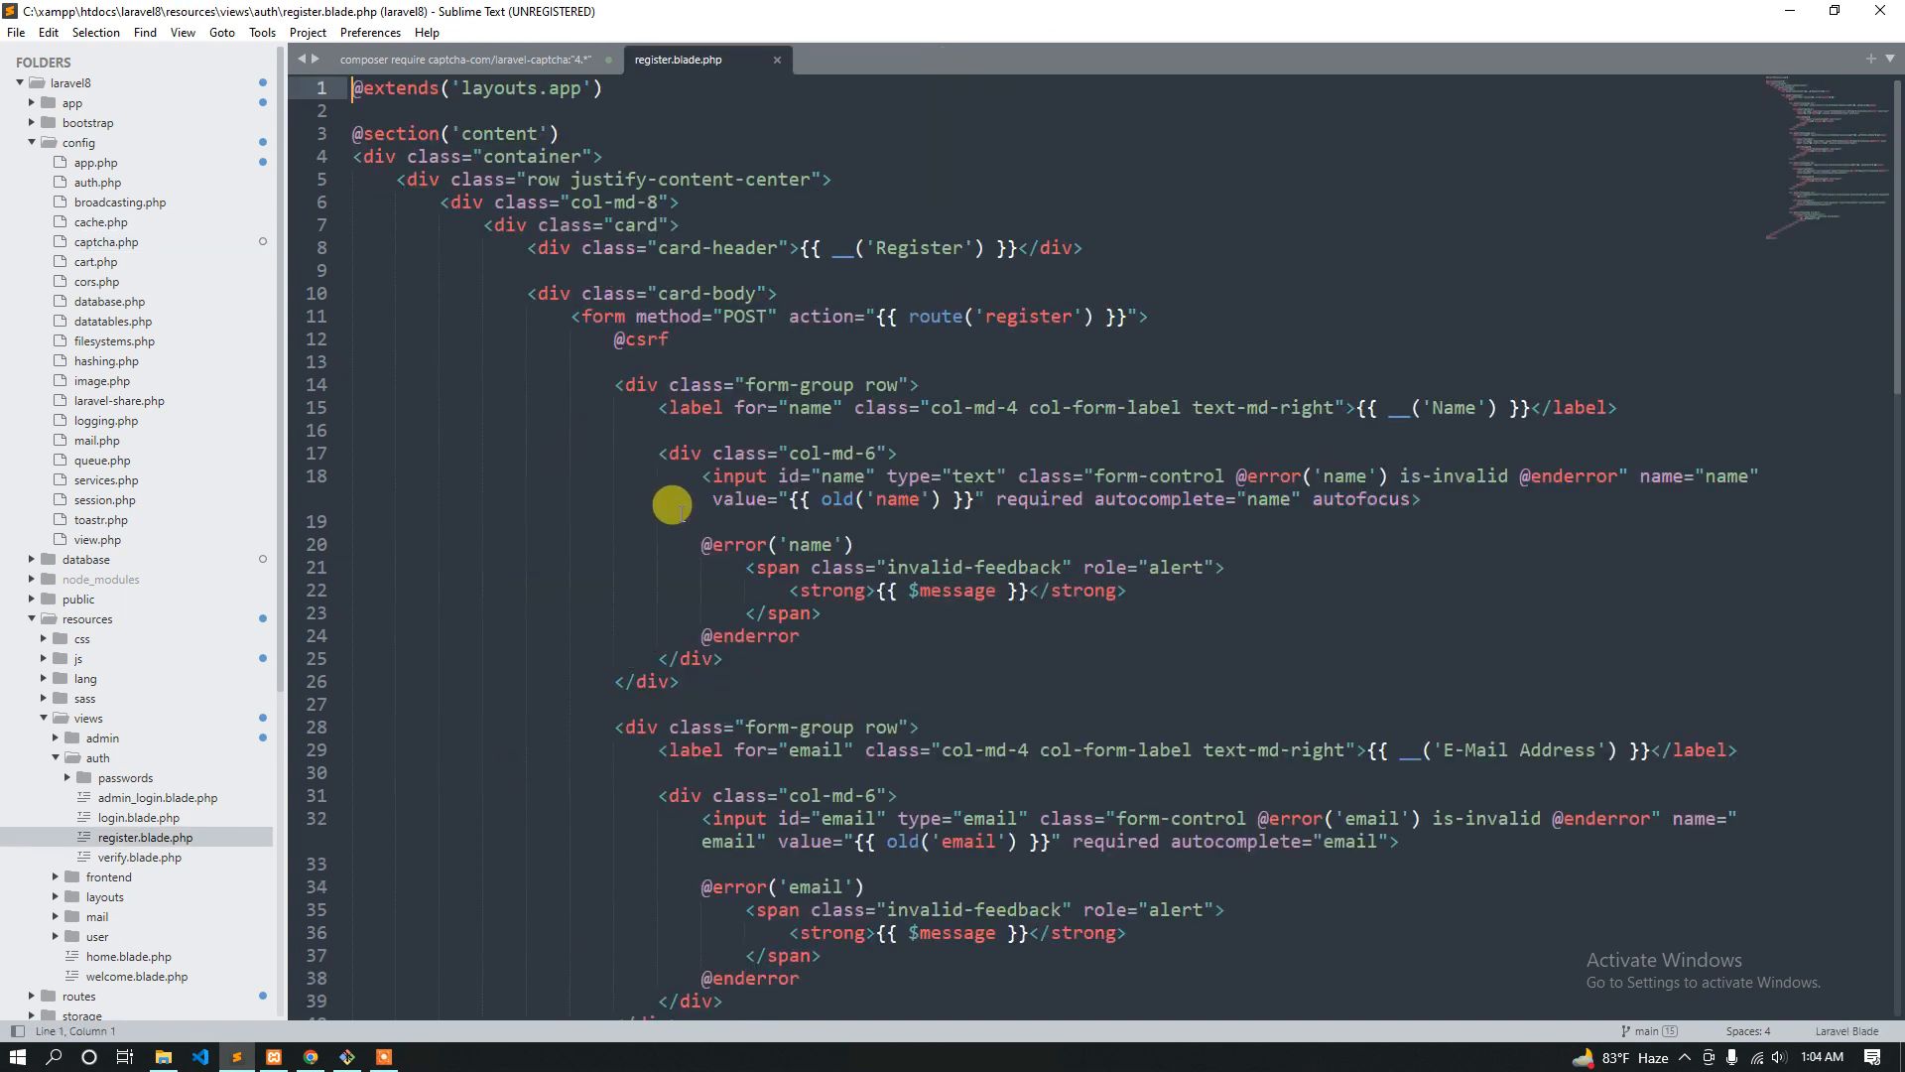
pyautogui.click(465, 59)
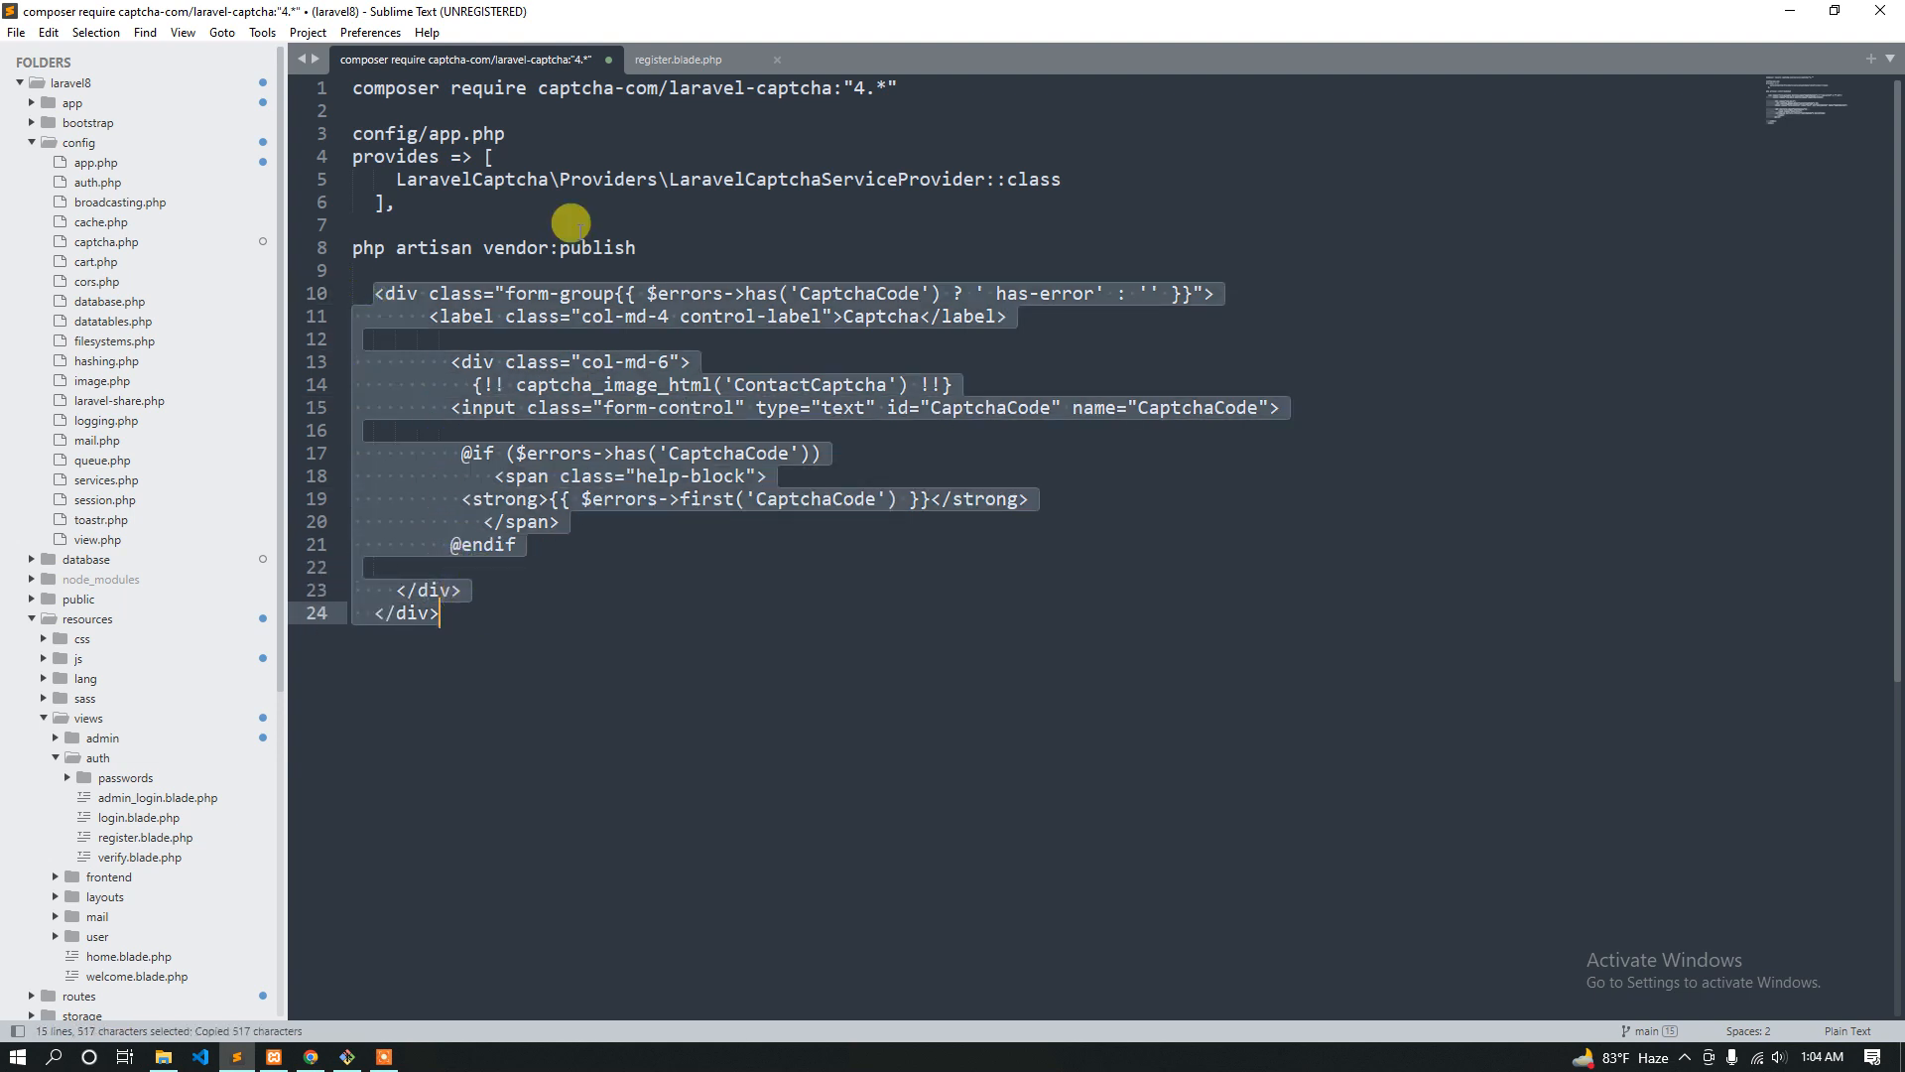
pyautogui.click(684, 60)
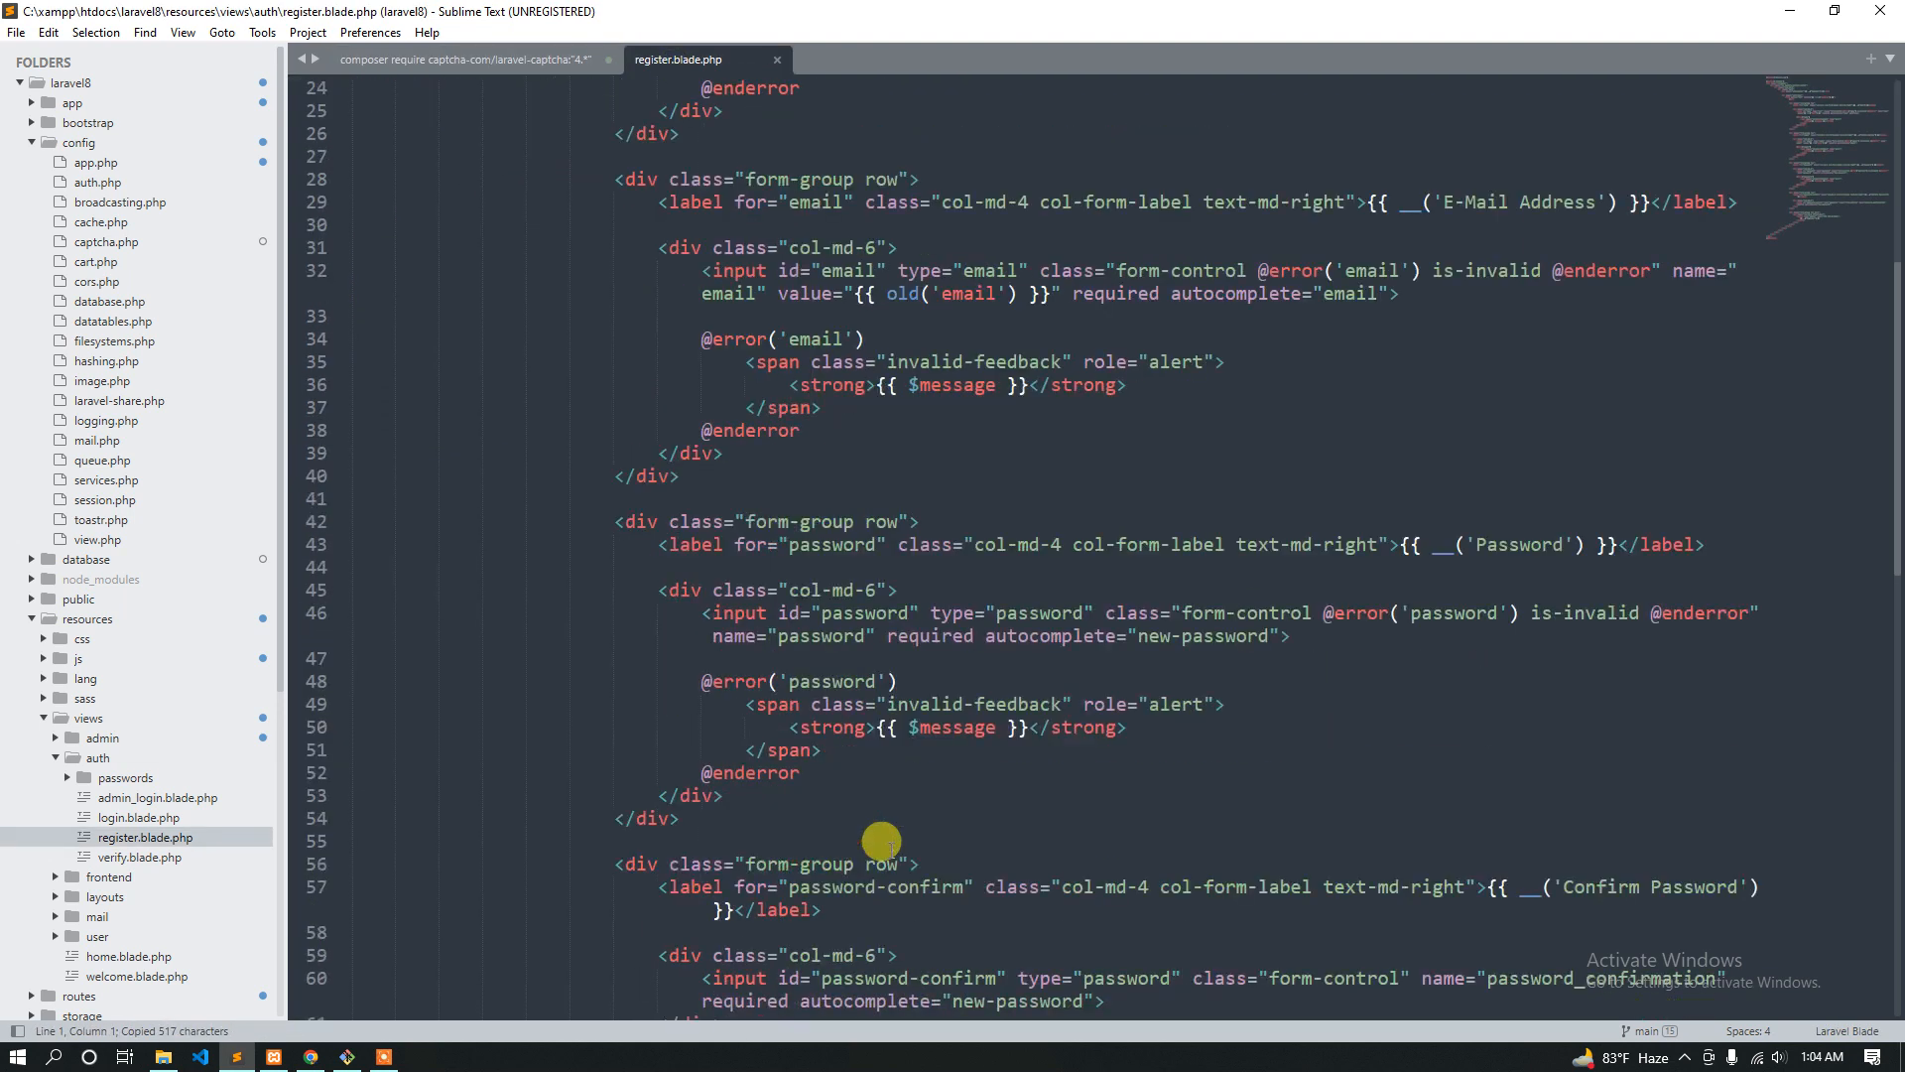
pyautogui.scroll(-3)
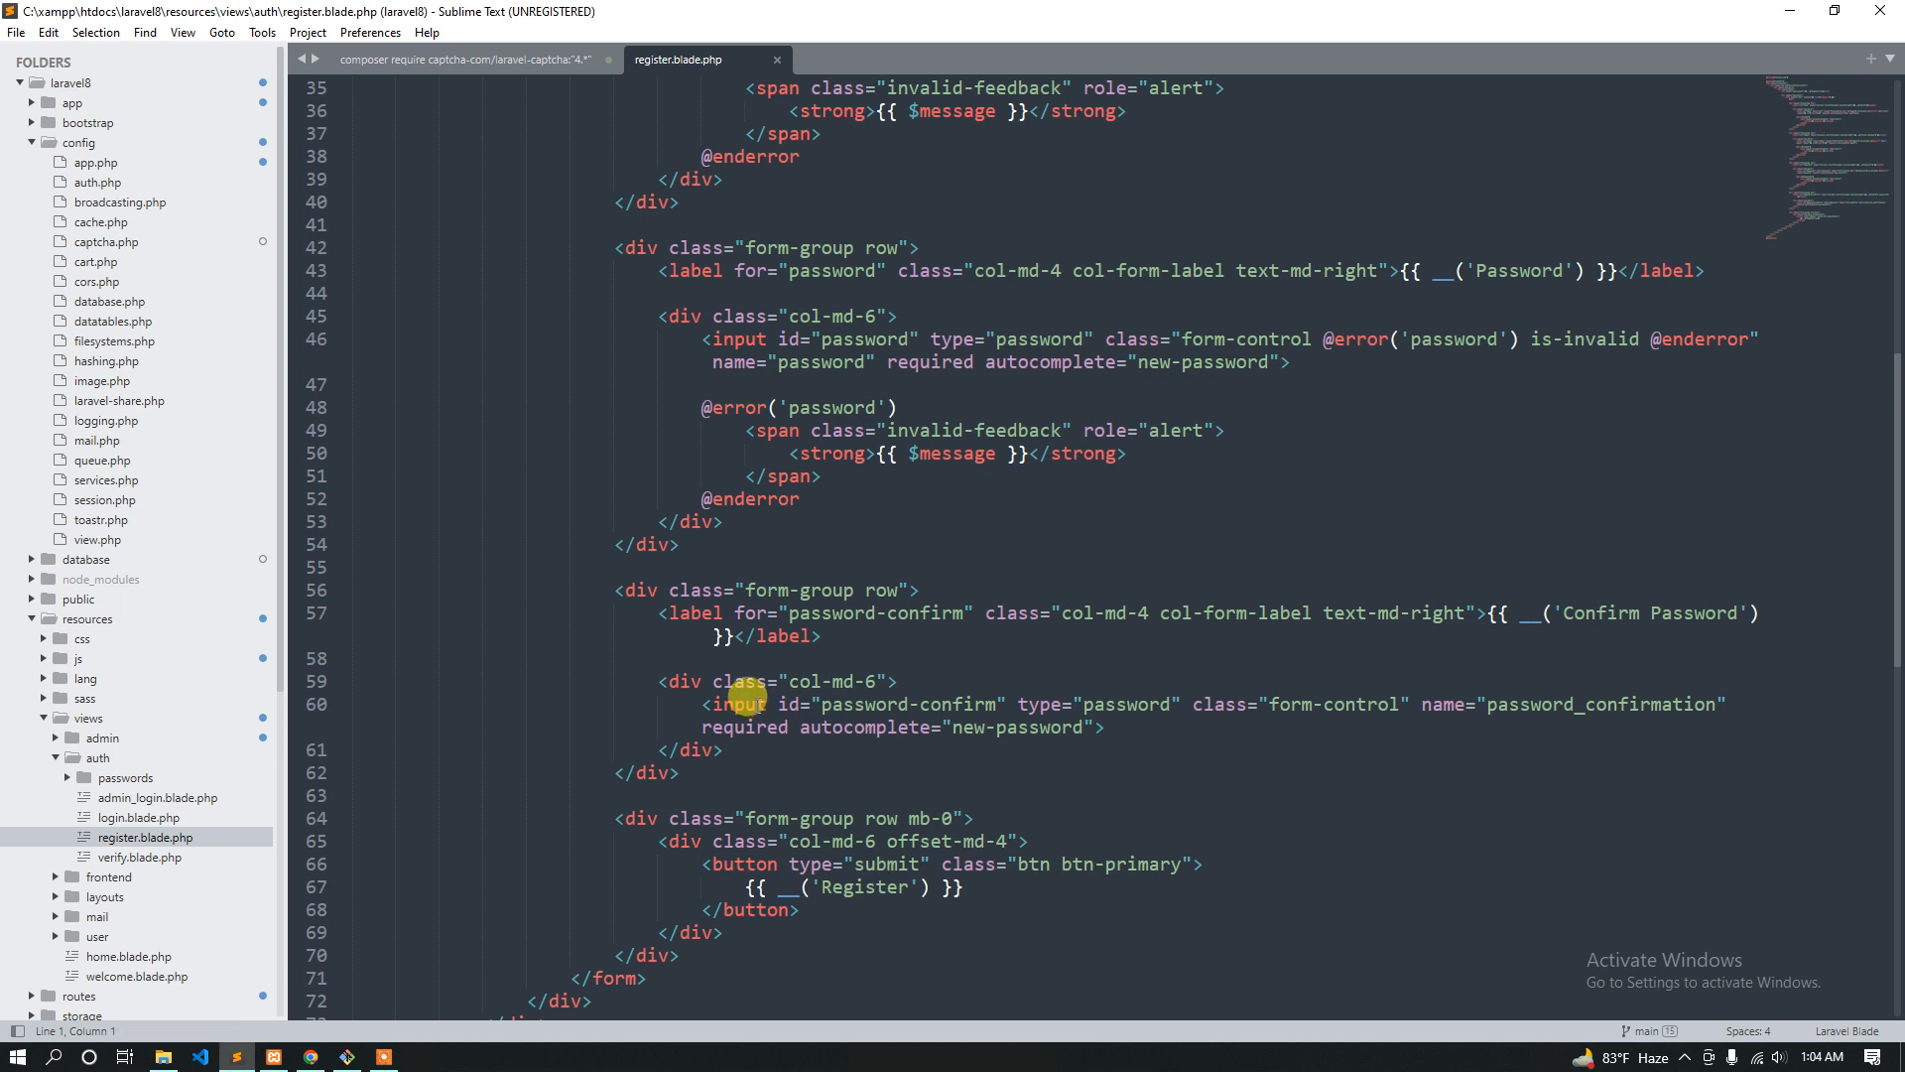
pyautogui.click(684, 768)
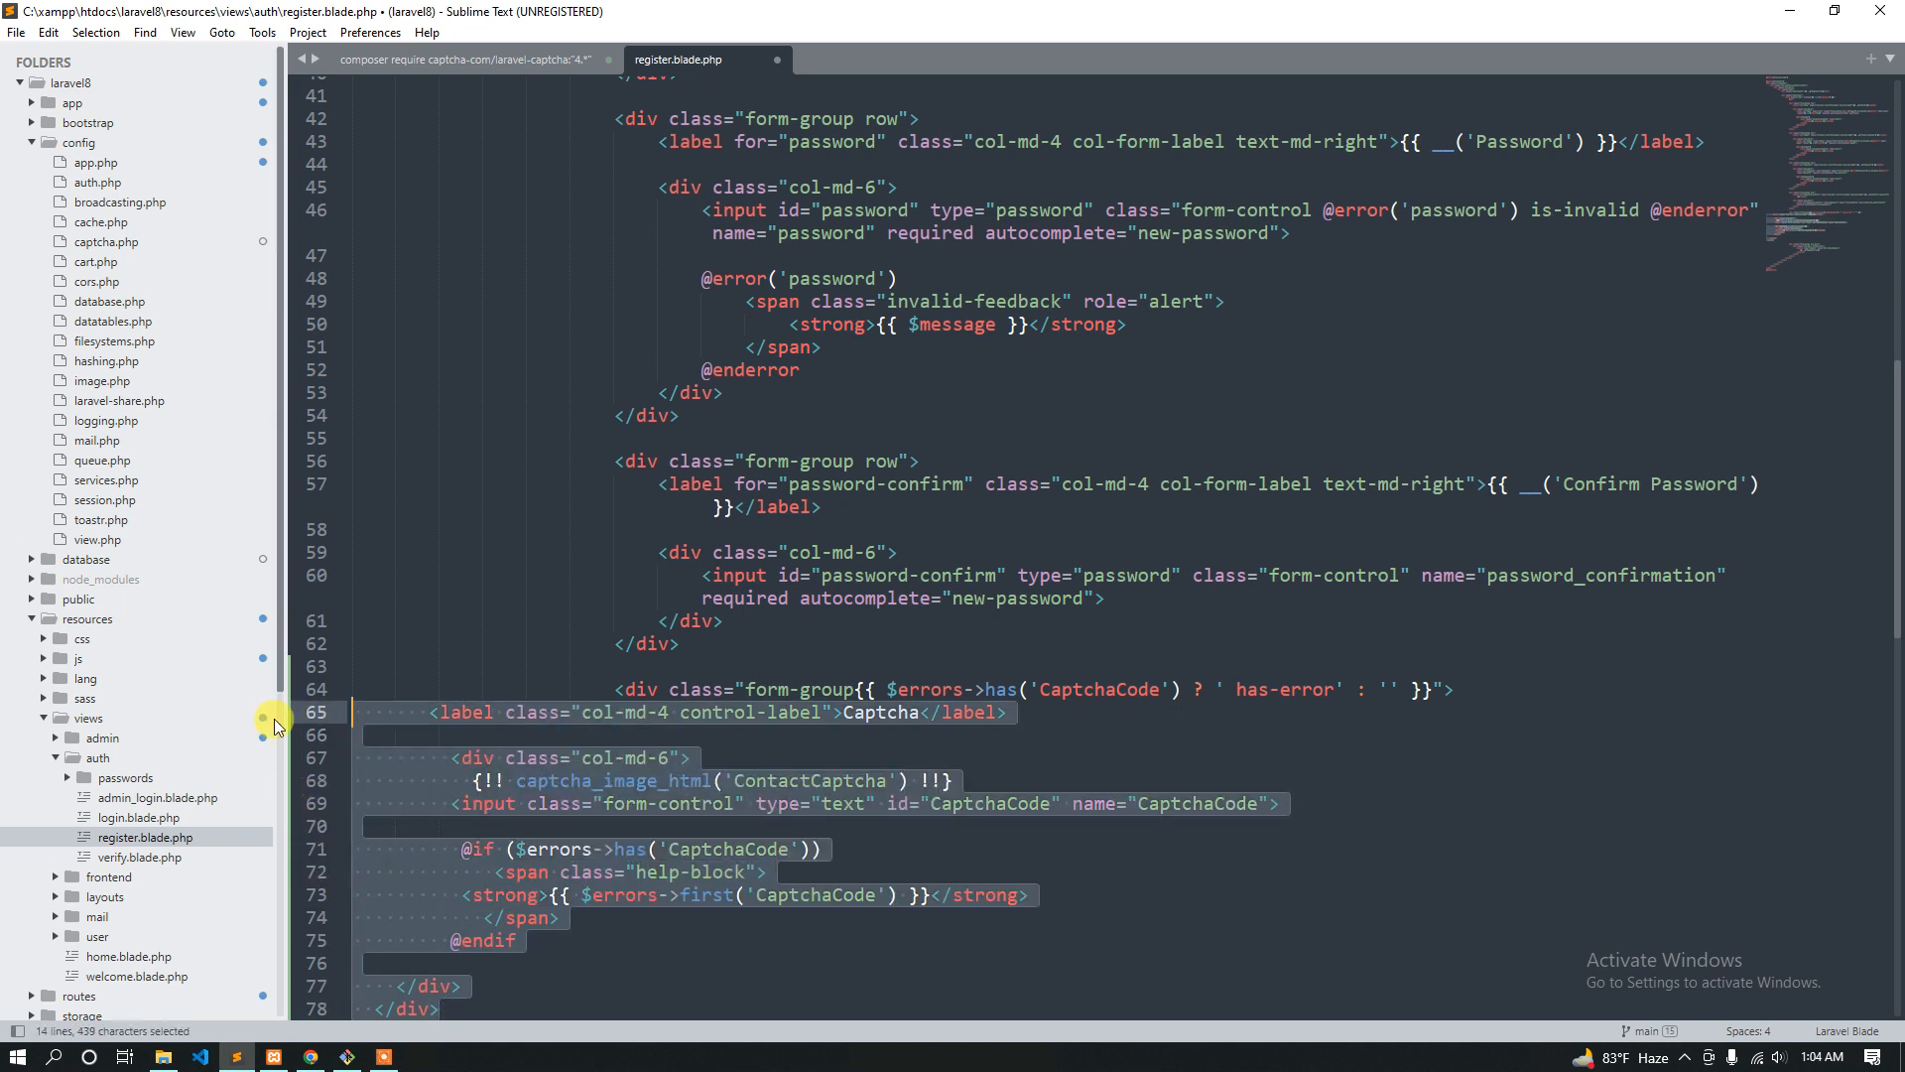
pyautogui.press('ctrl+s')
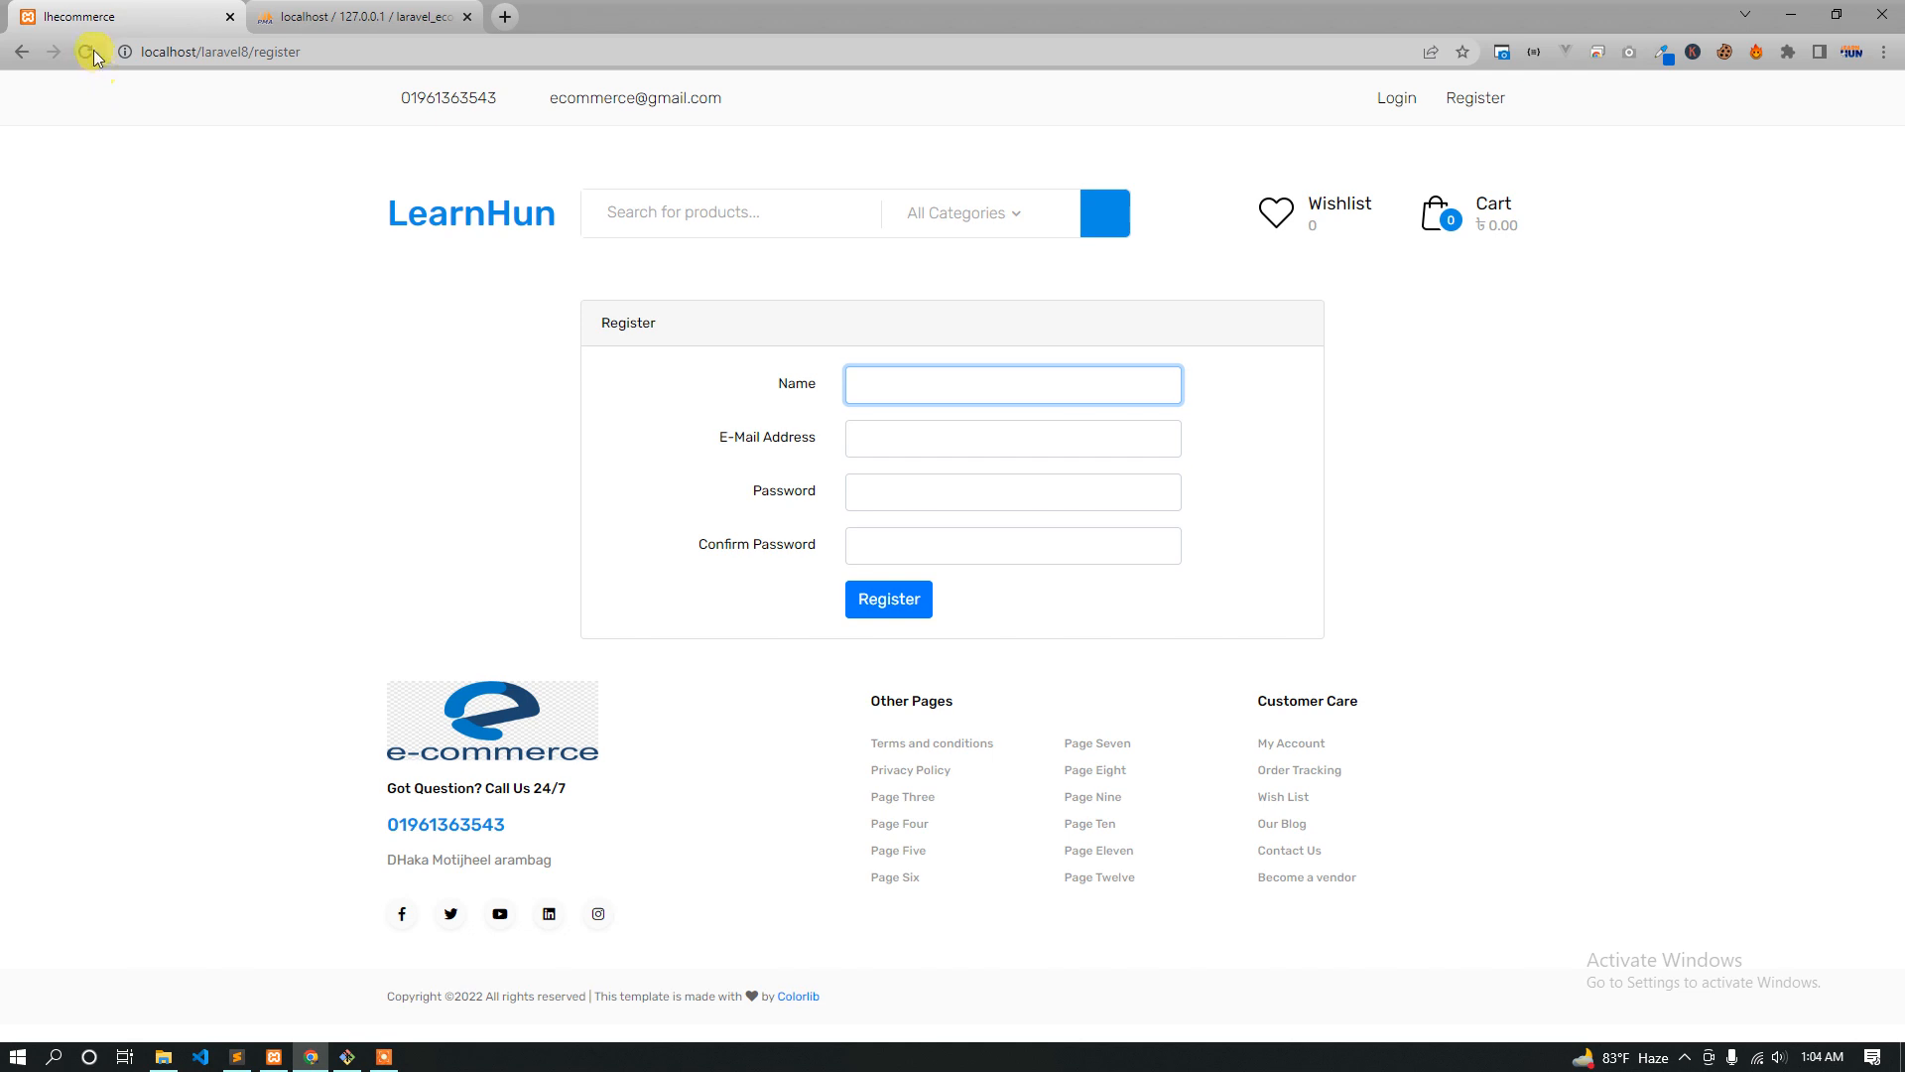
# - Reload localhost/laravel8/register to confirm the CAPTCHA image and input appear
pyautogui.click(85, 54)
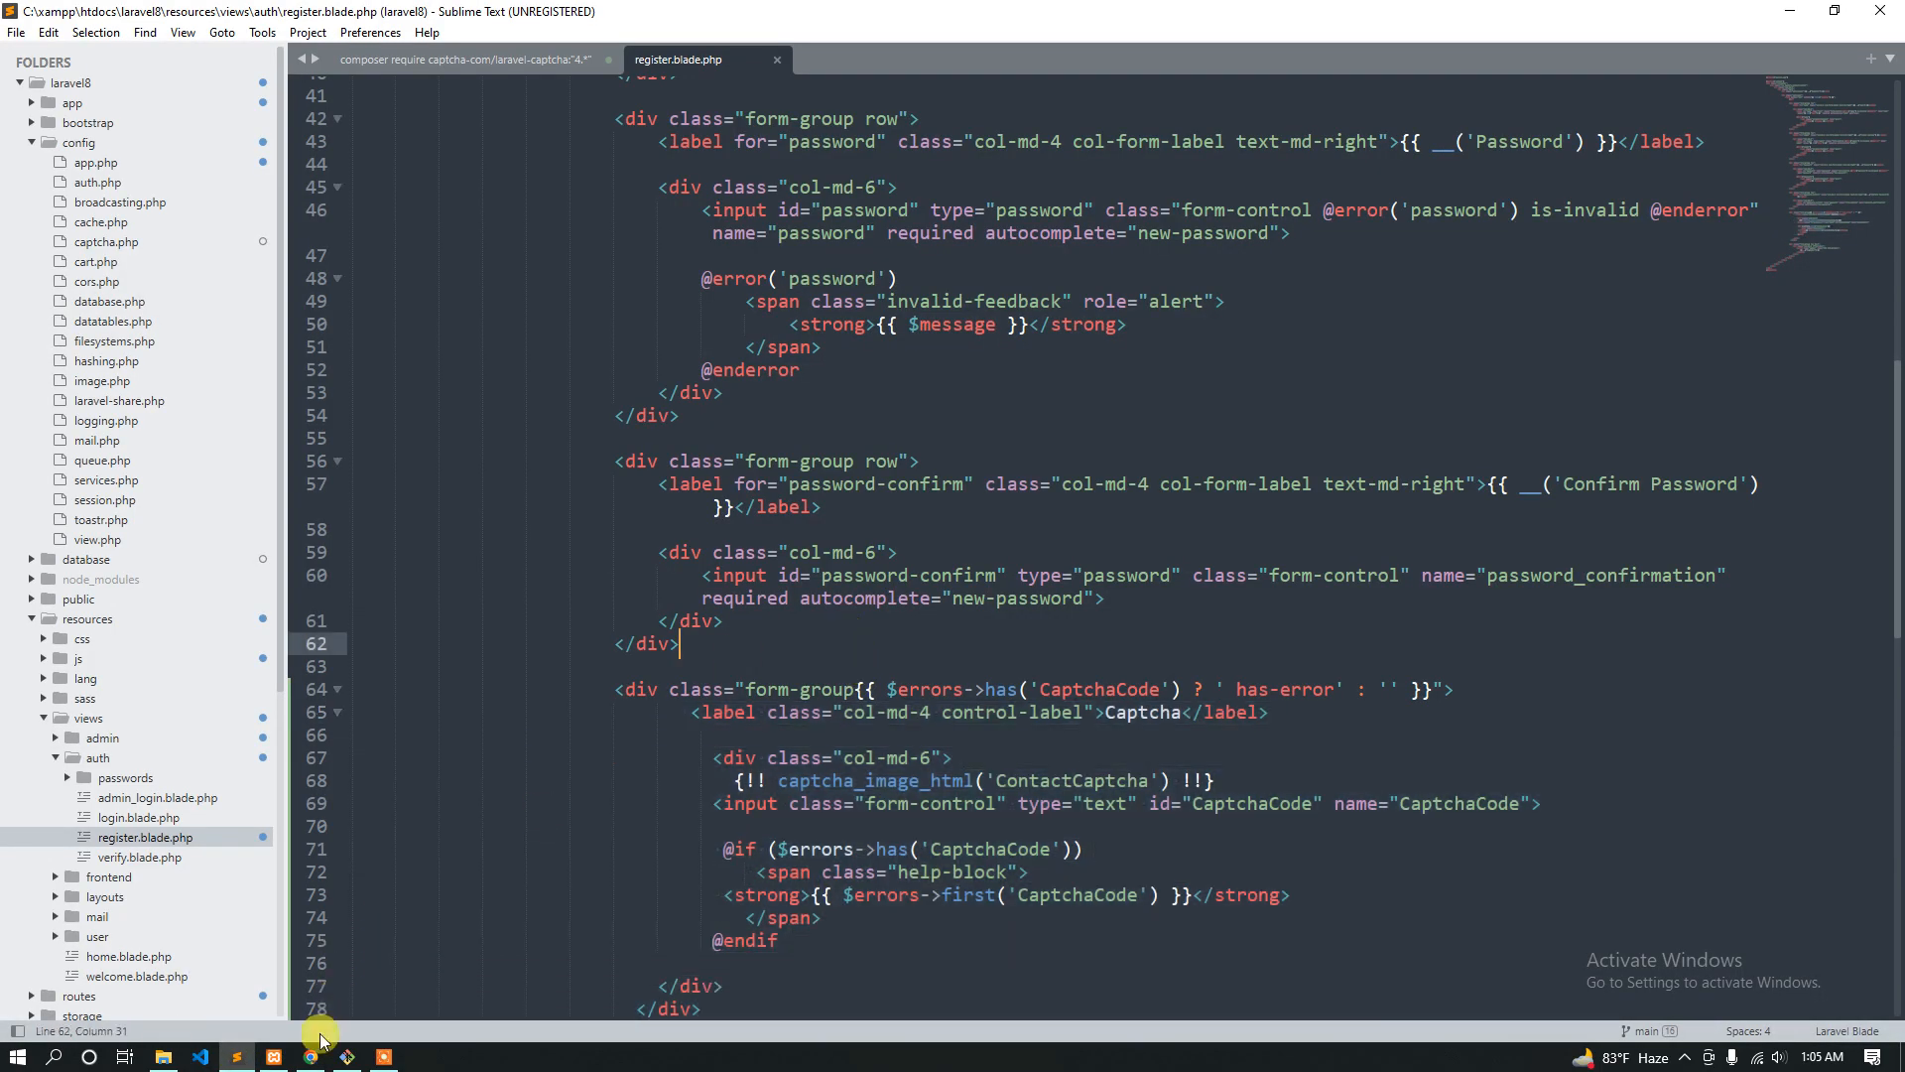
pyautogui.click(310, 1056)
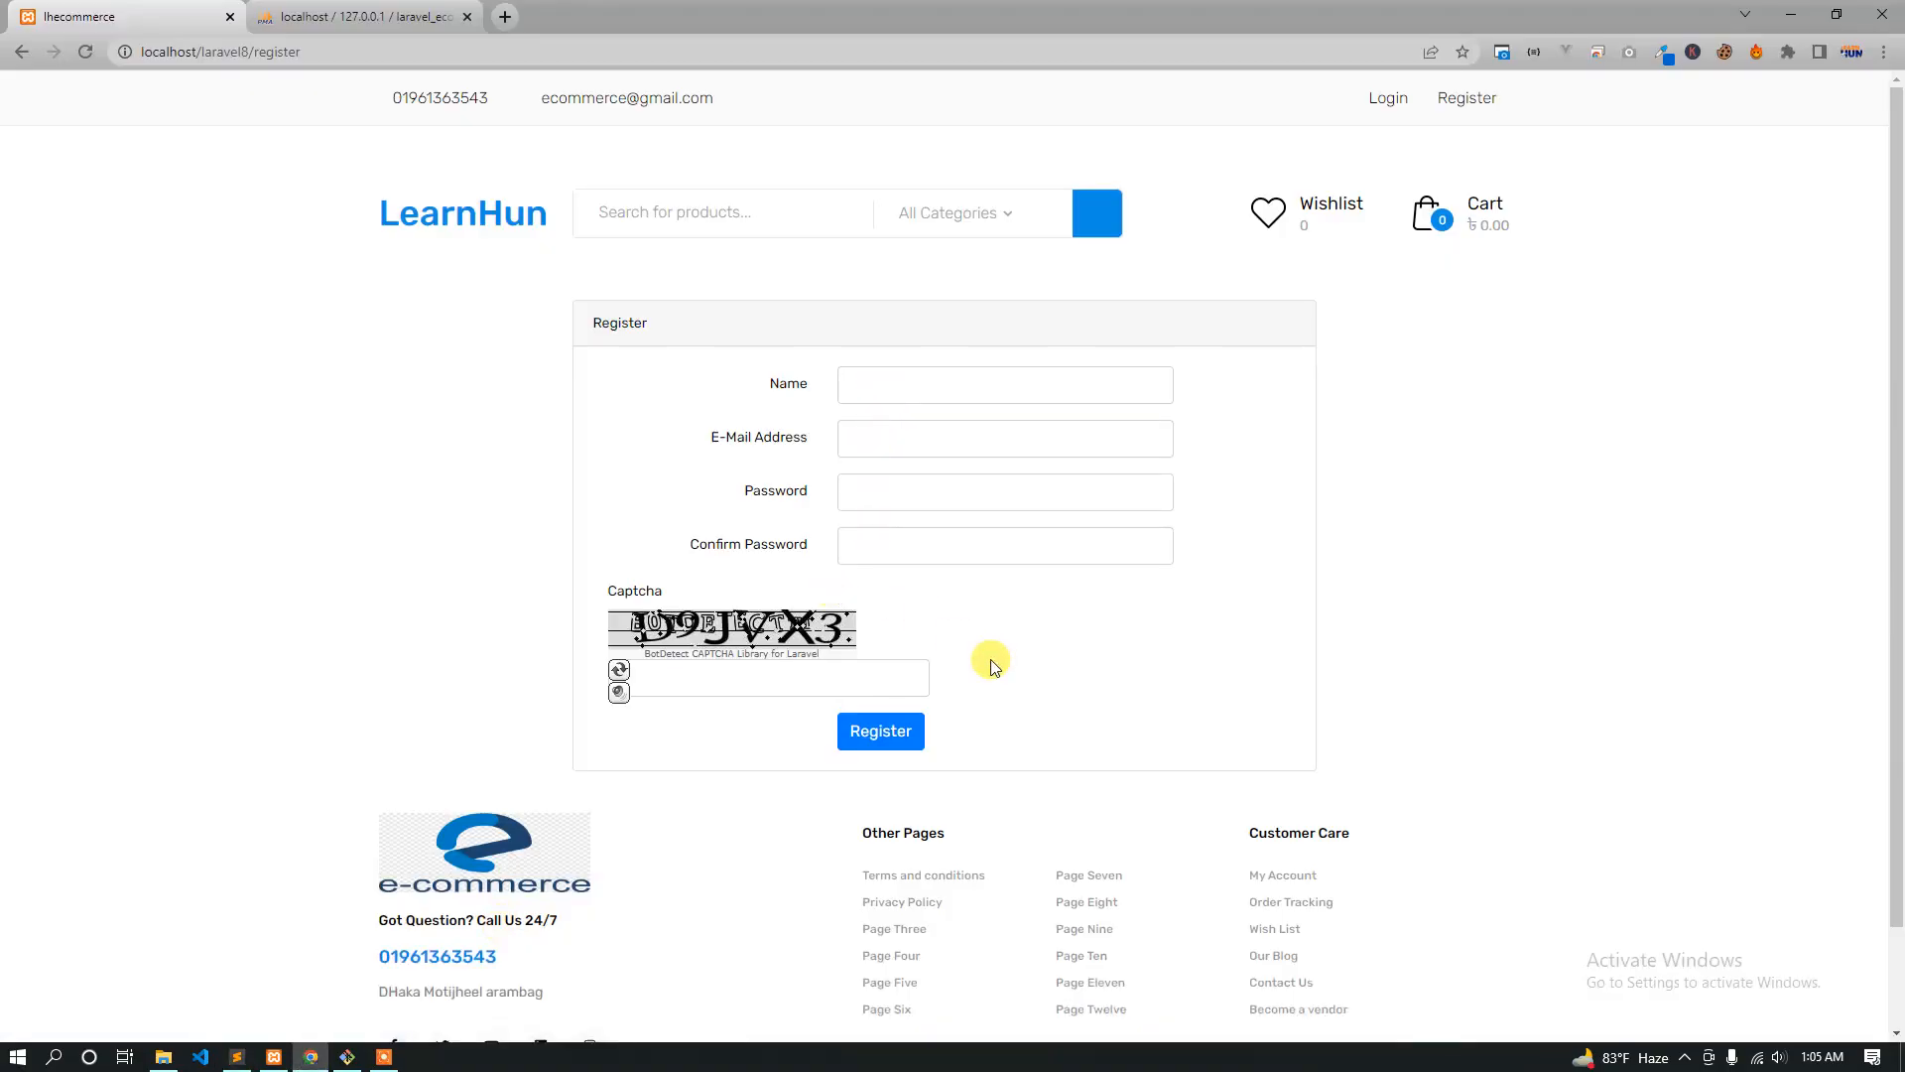
pyautogui.moveTo(1054, 661)
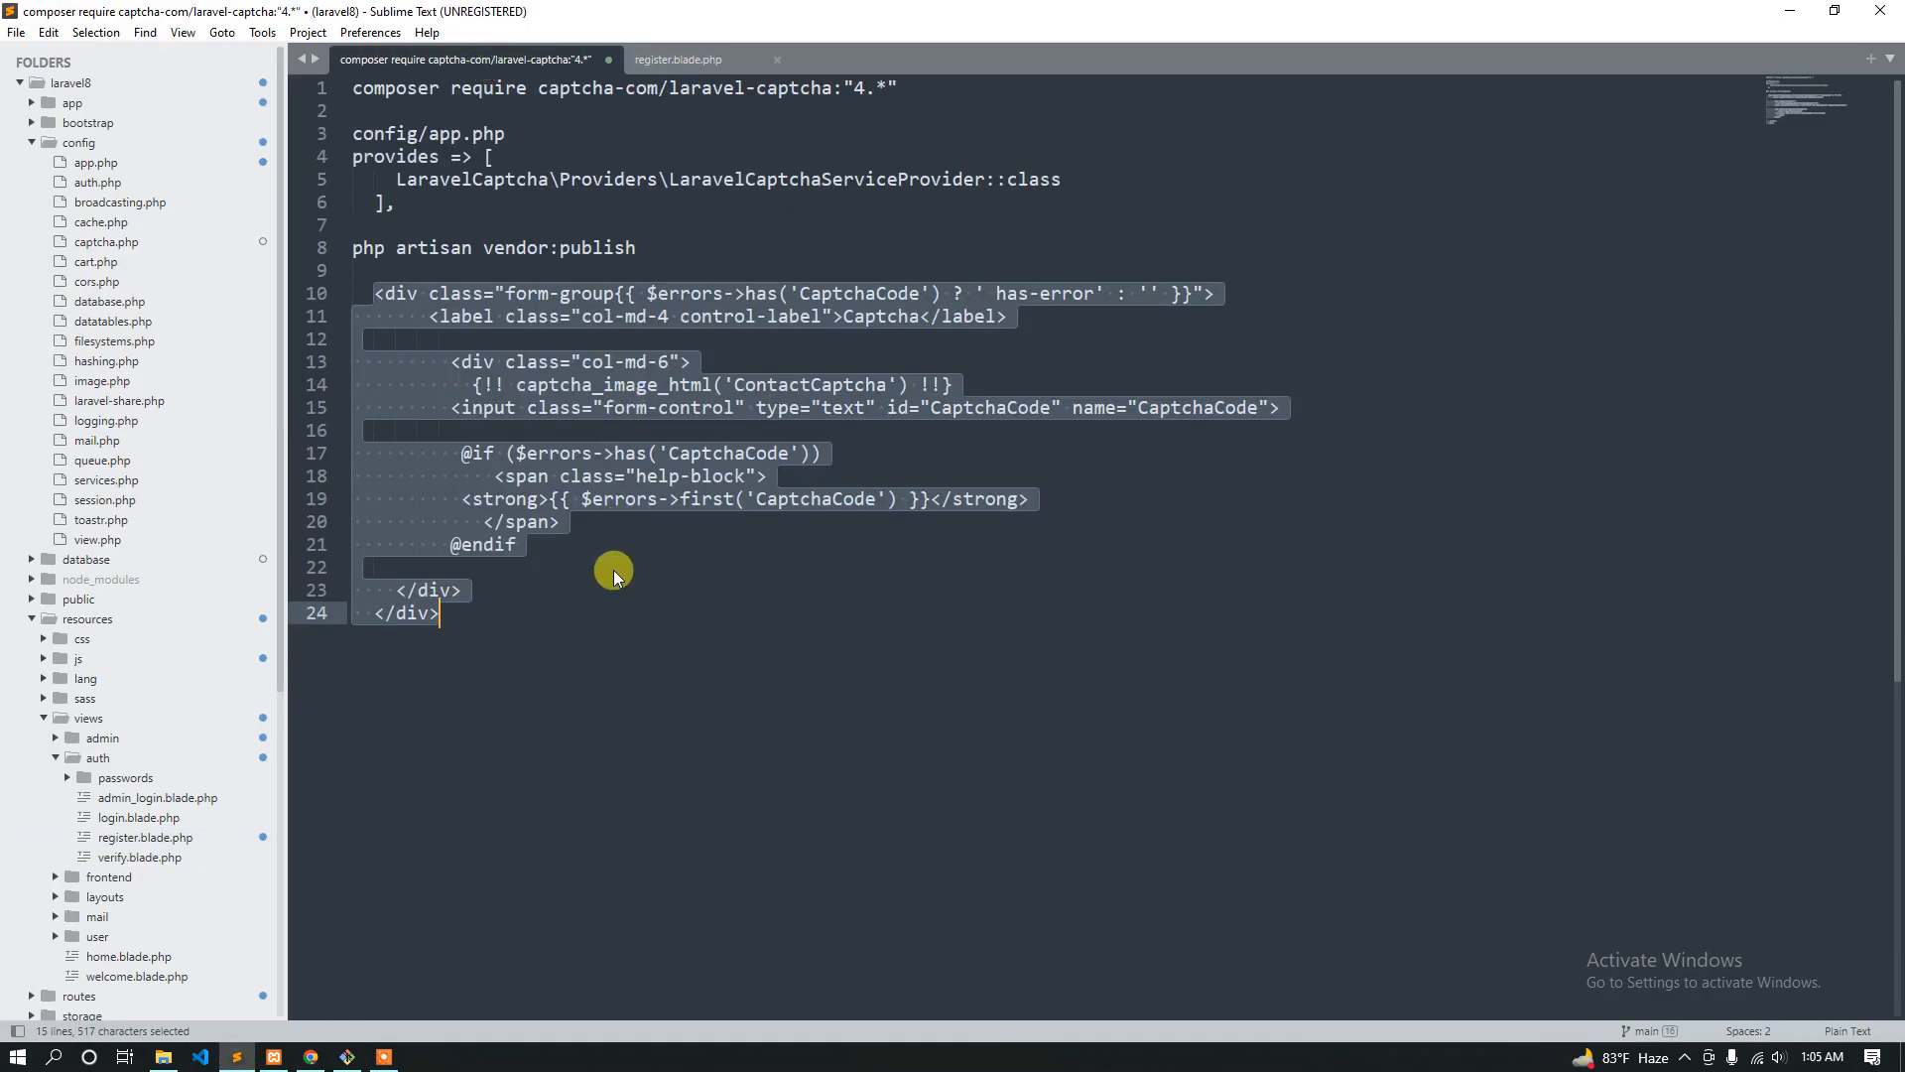
# - Add a blank line after the password rule in Auth RegisterController.php's validator
pyautogui.click(678, 59)
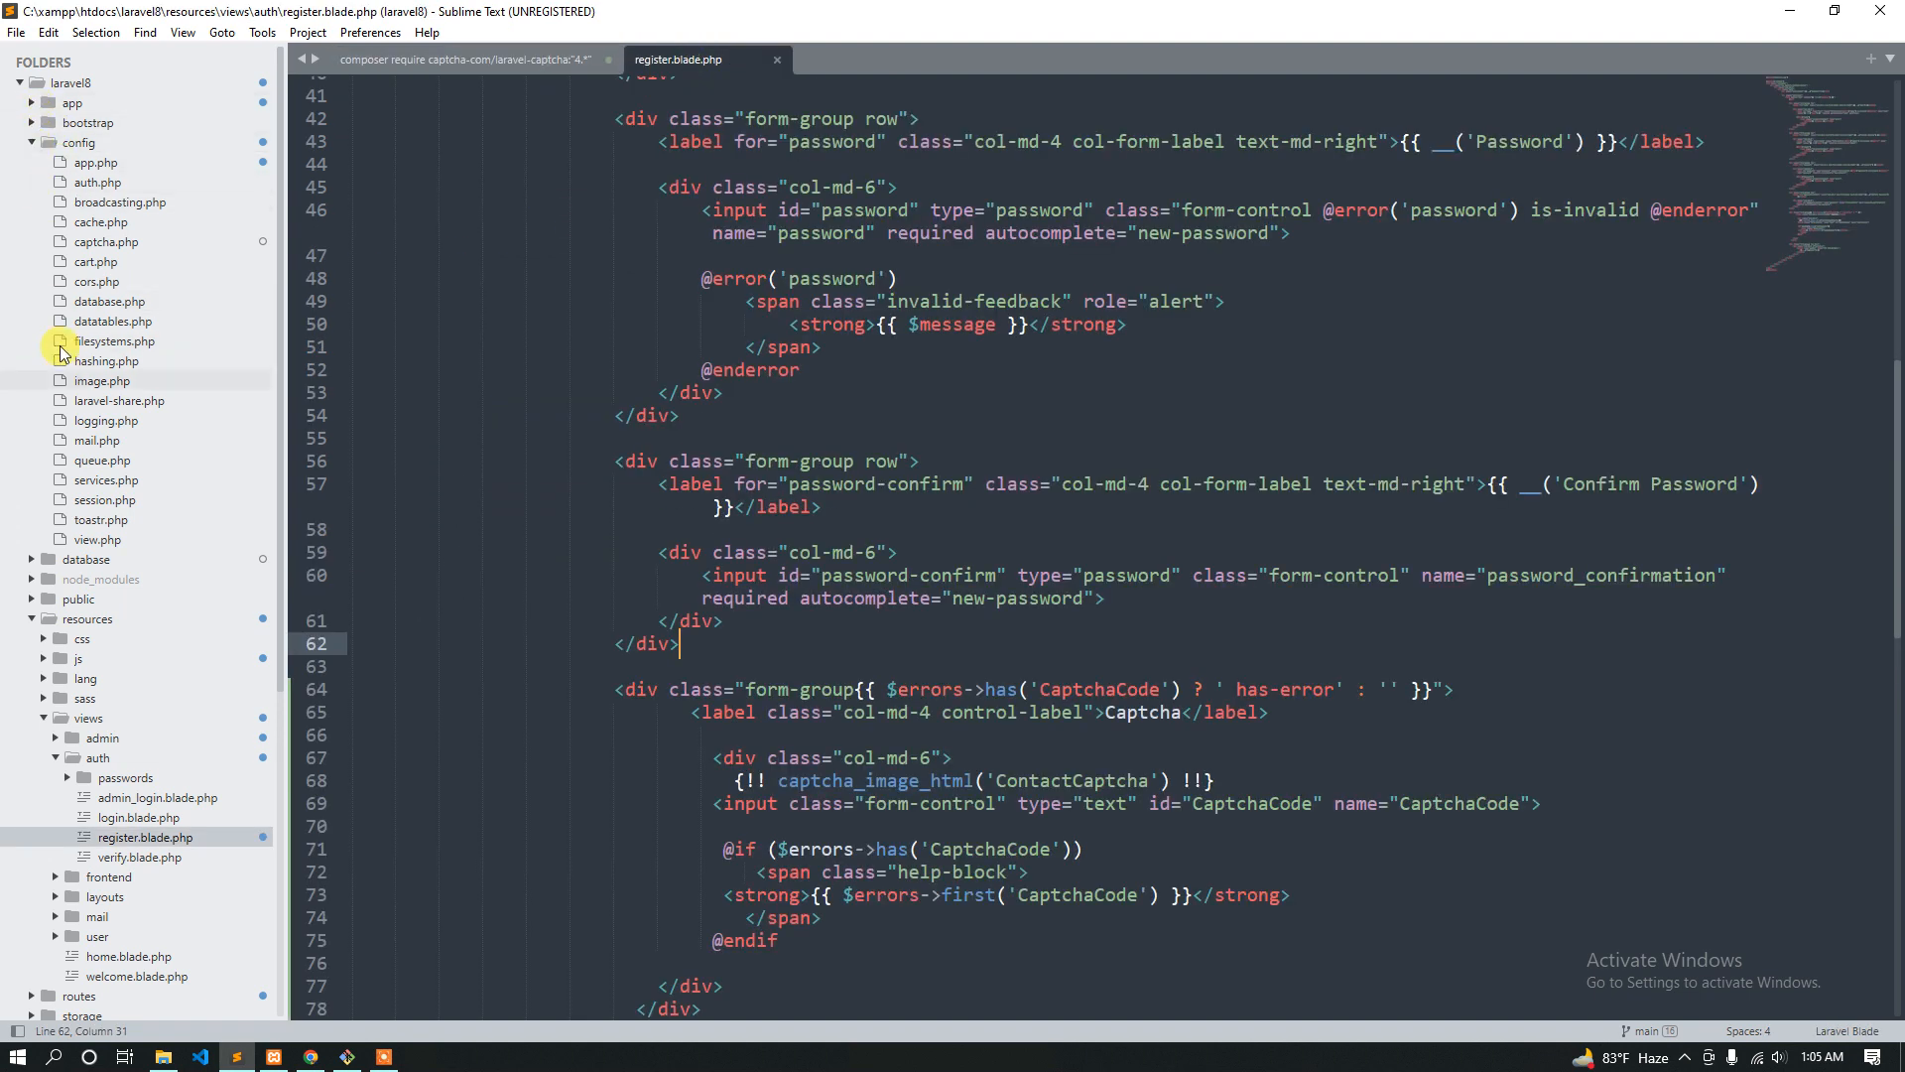
pyautogui.click(43, 114)
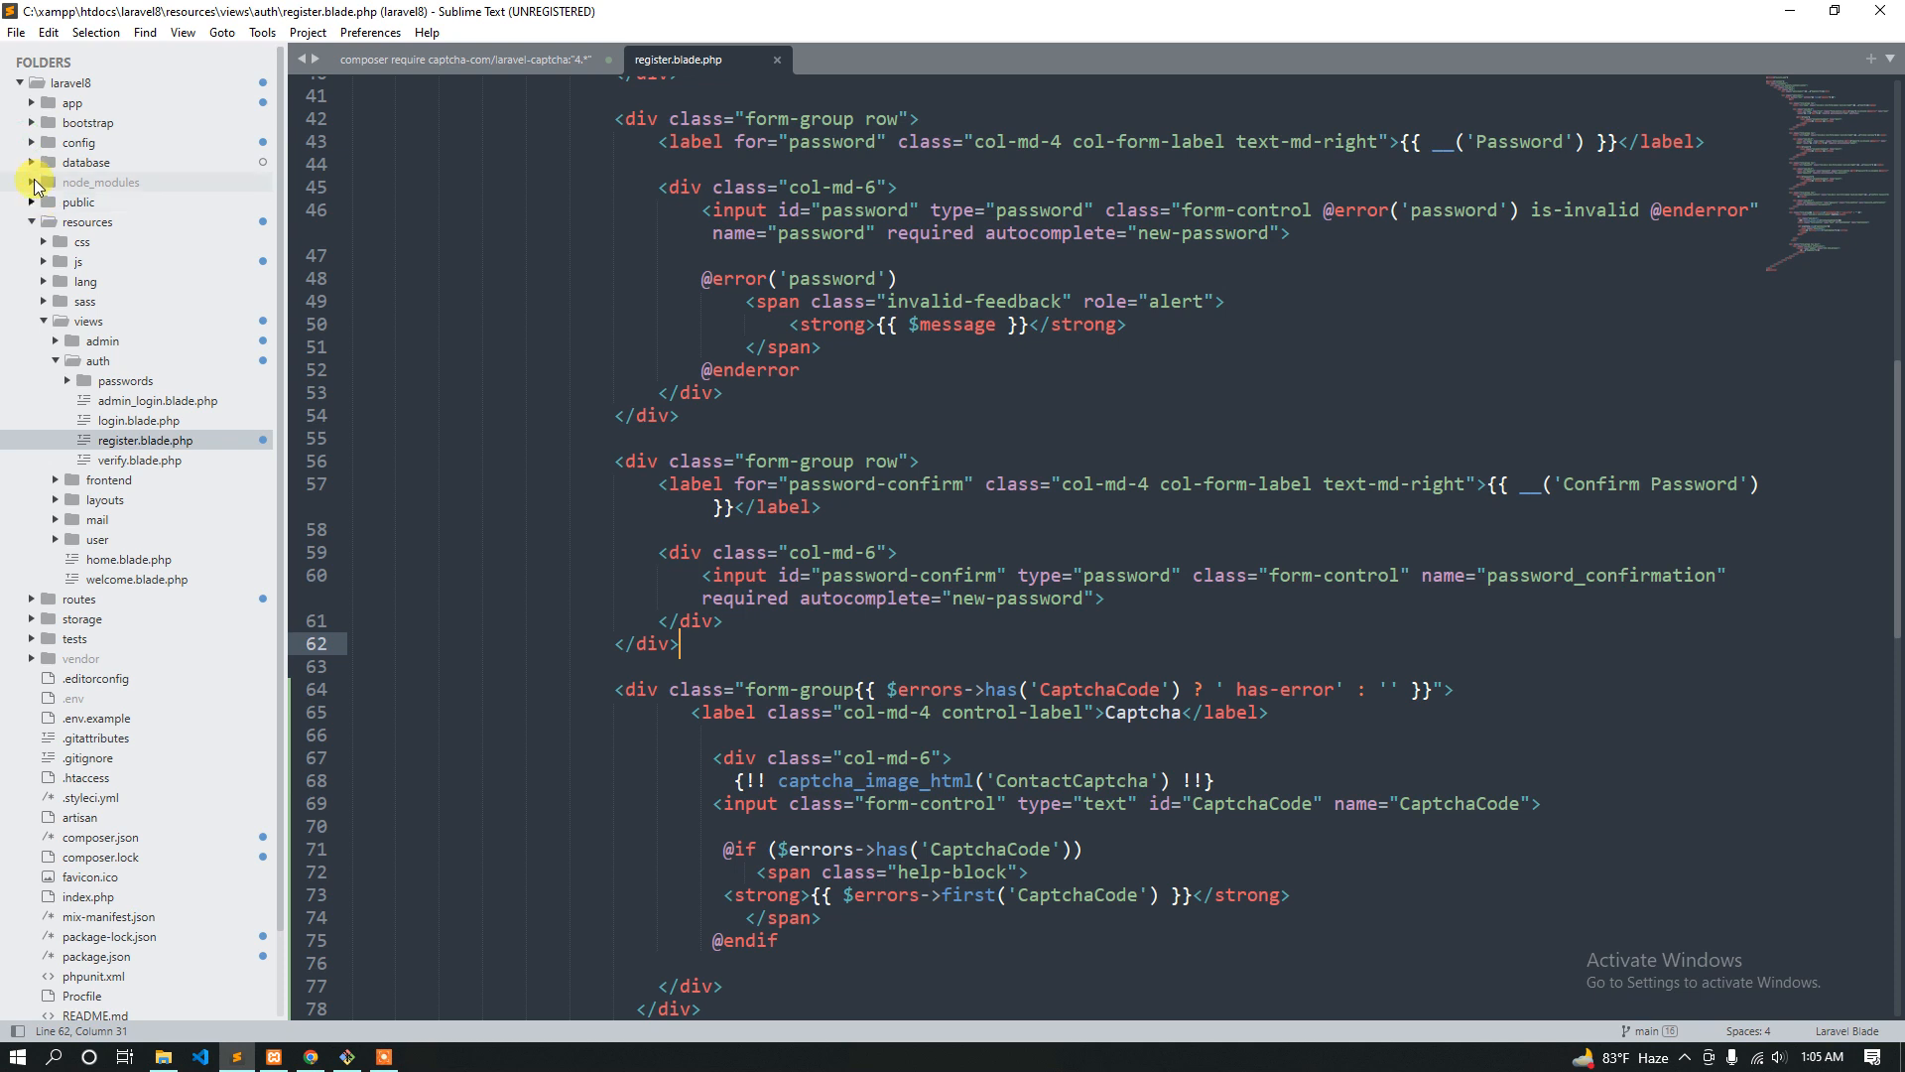
pyautogui.click(30, 103)
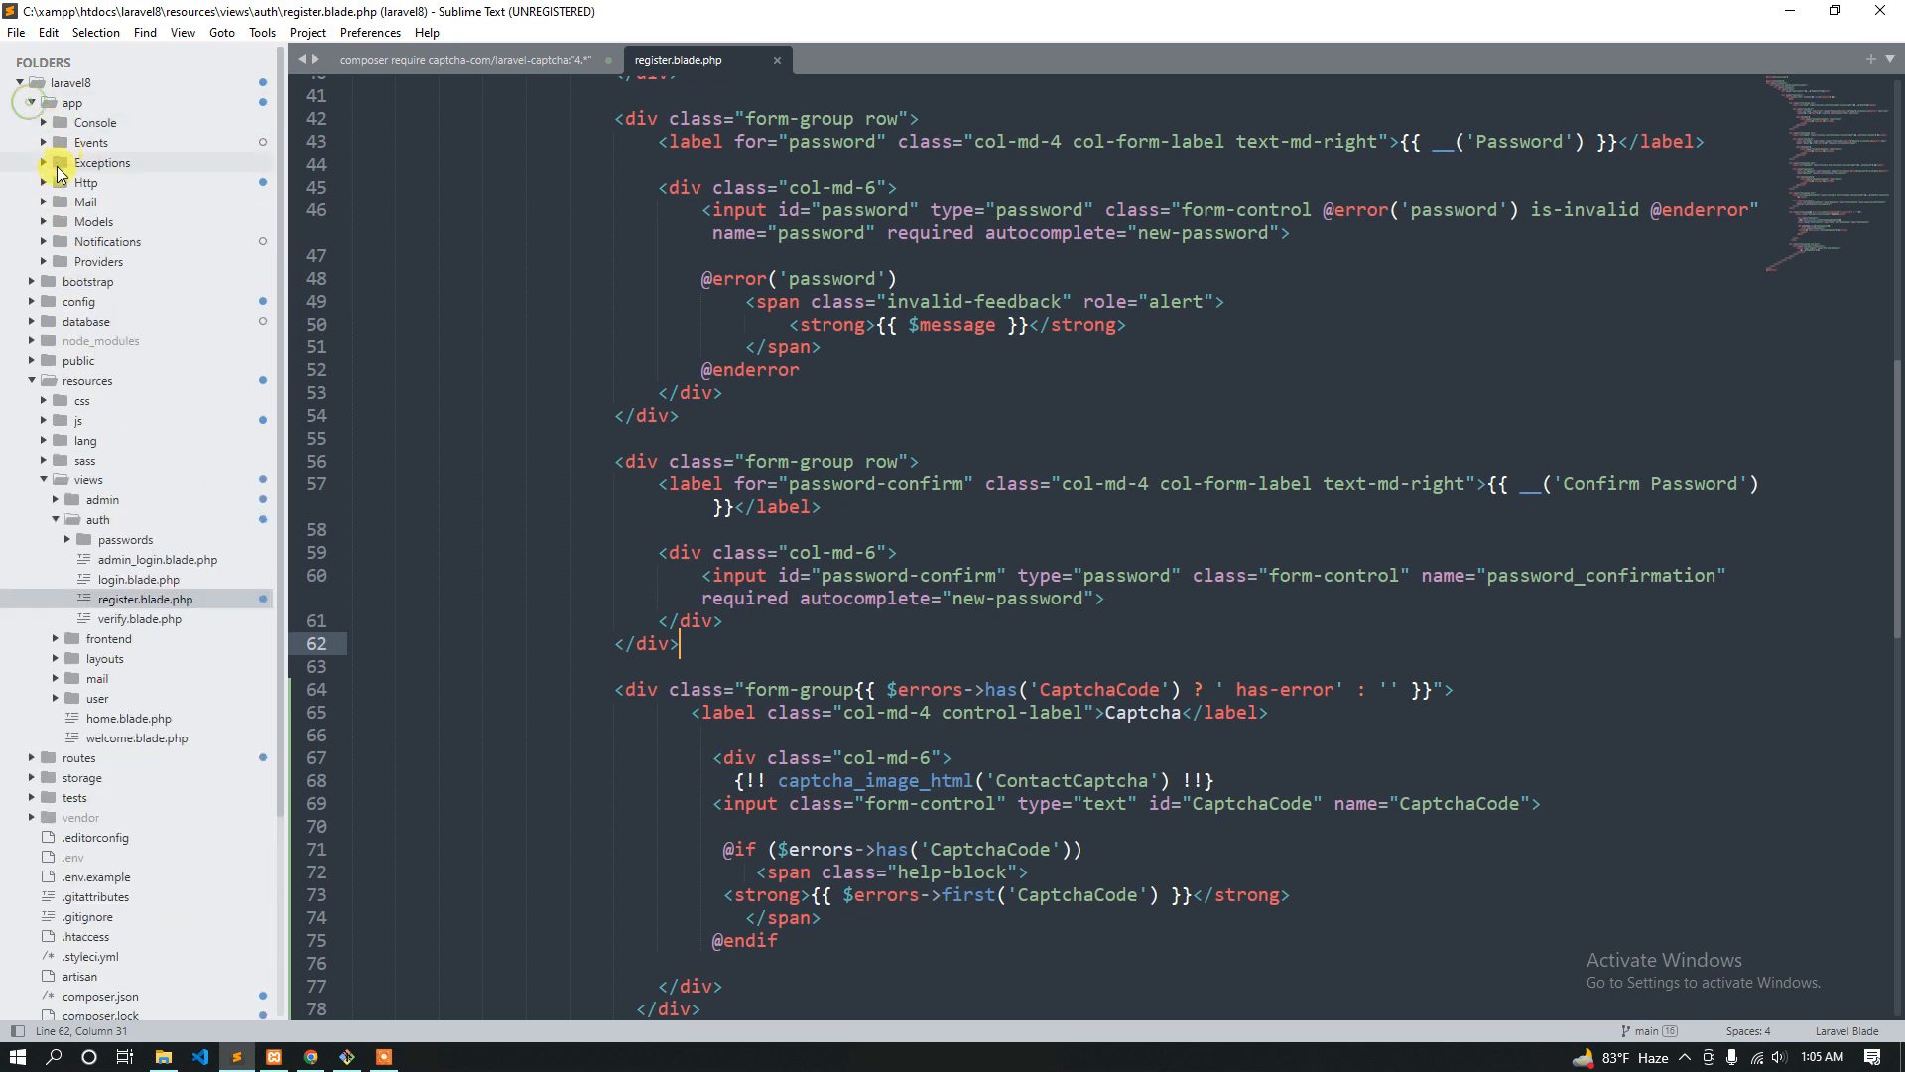
pyautogui.click(37, 183)
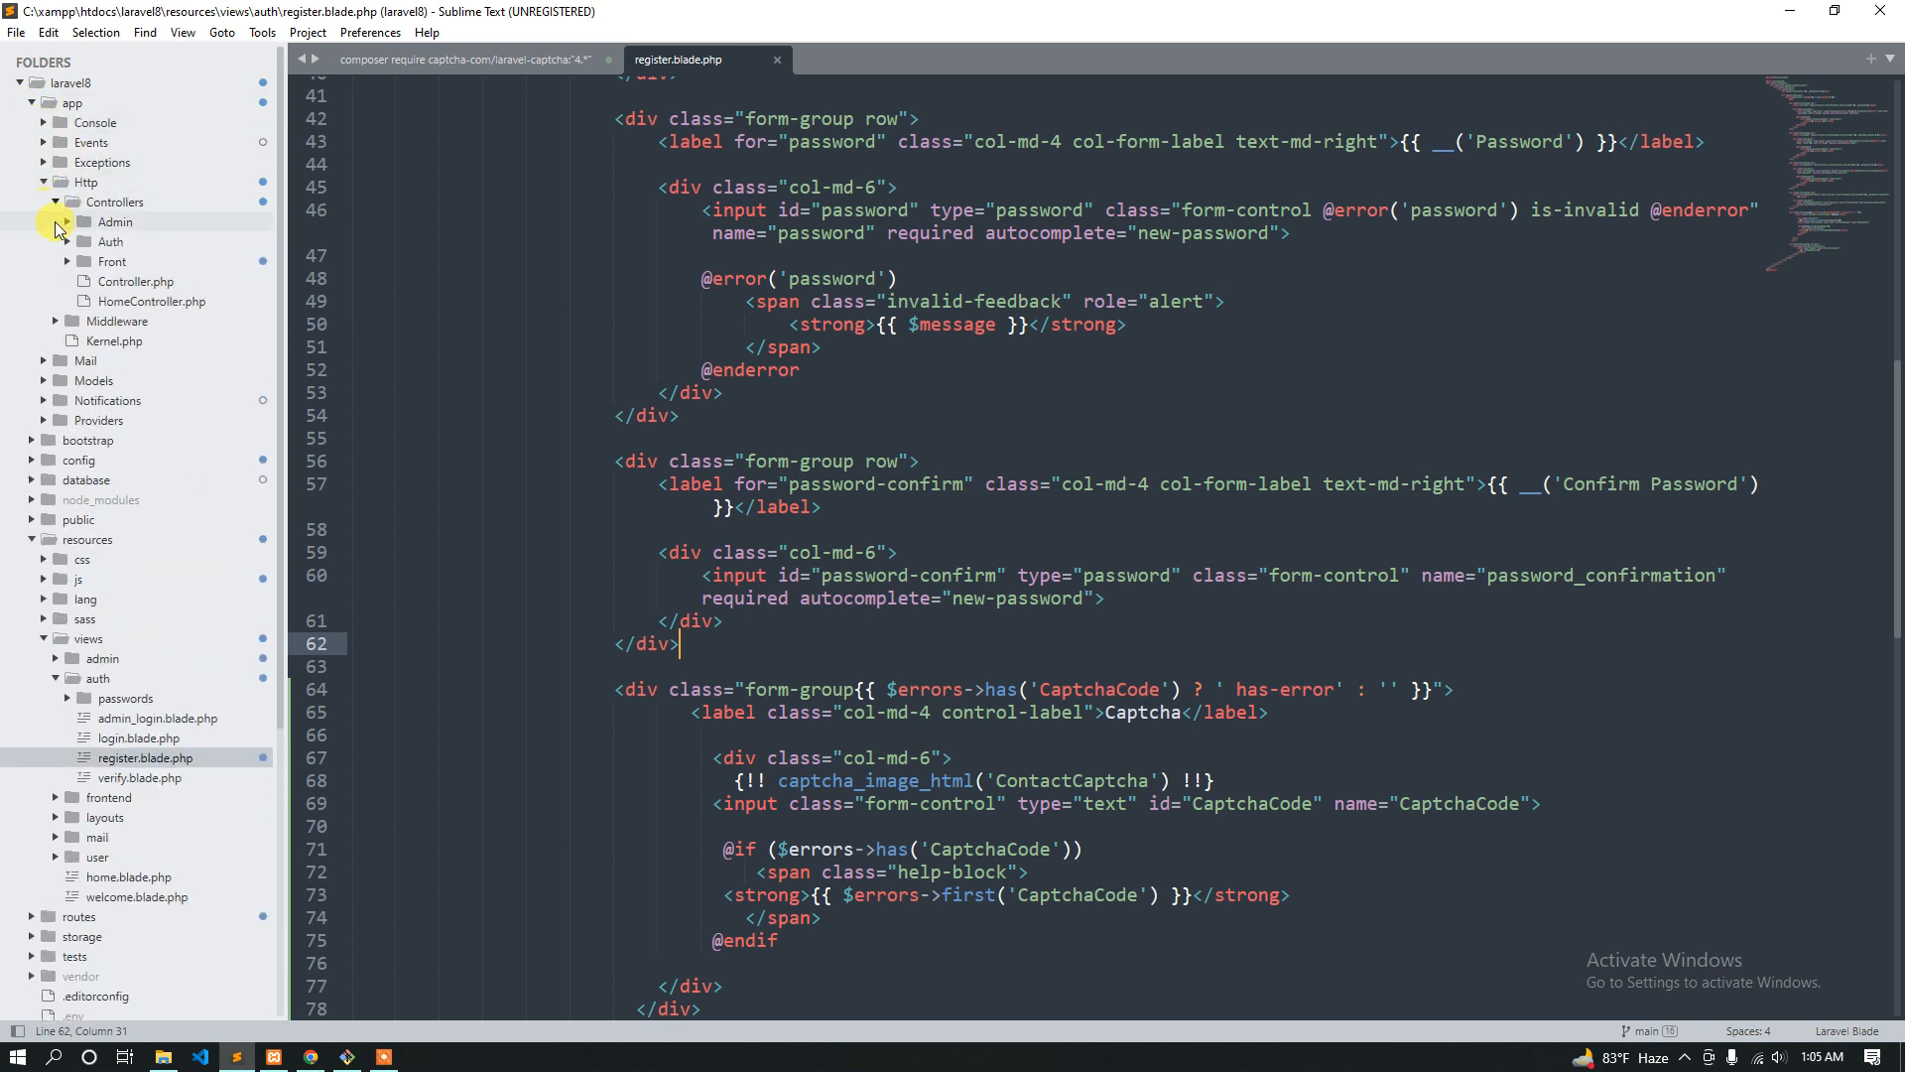
pyautogui.click(70, 242)
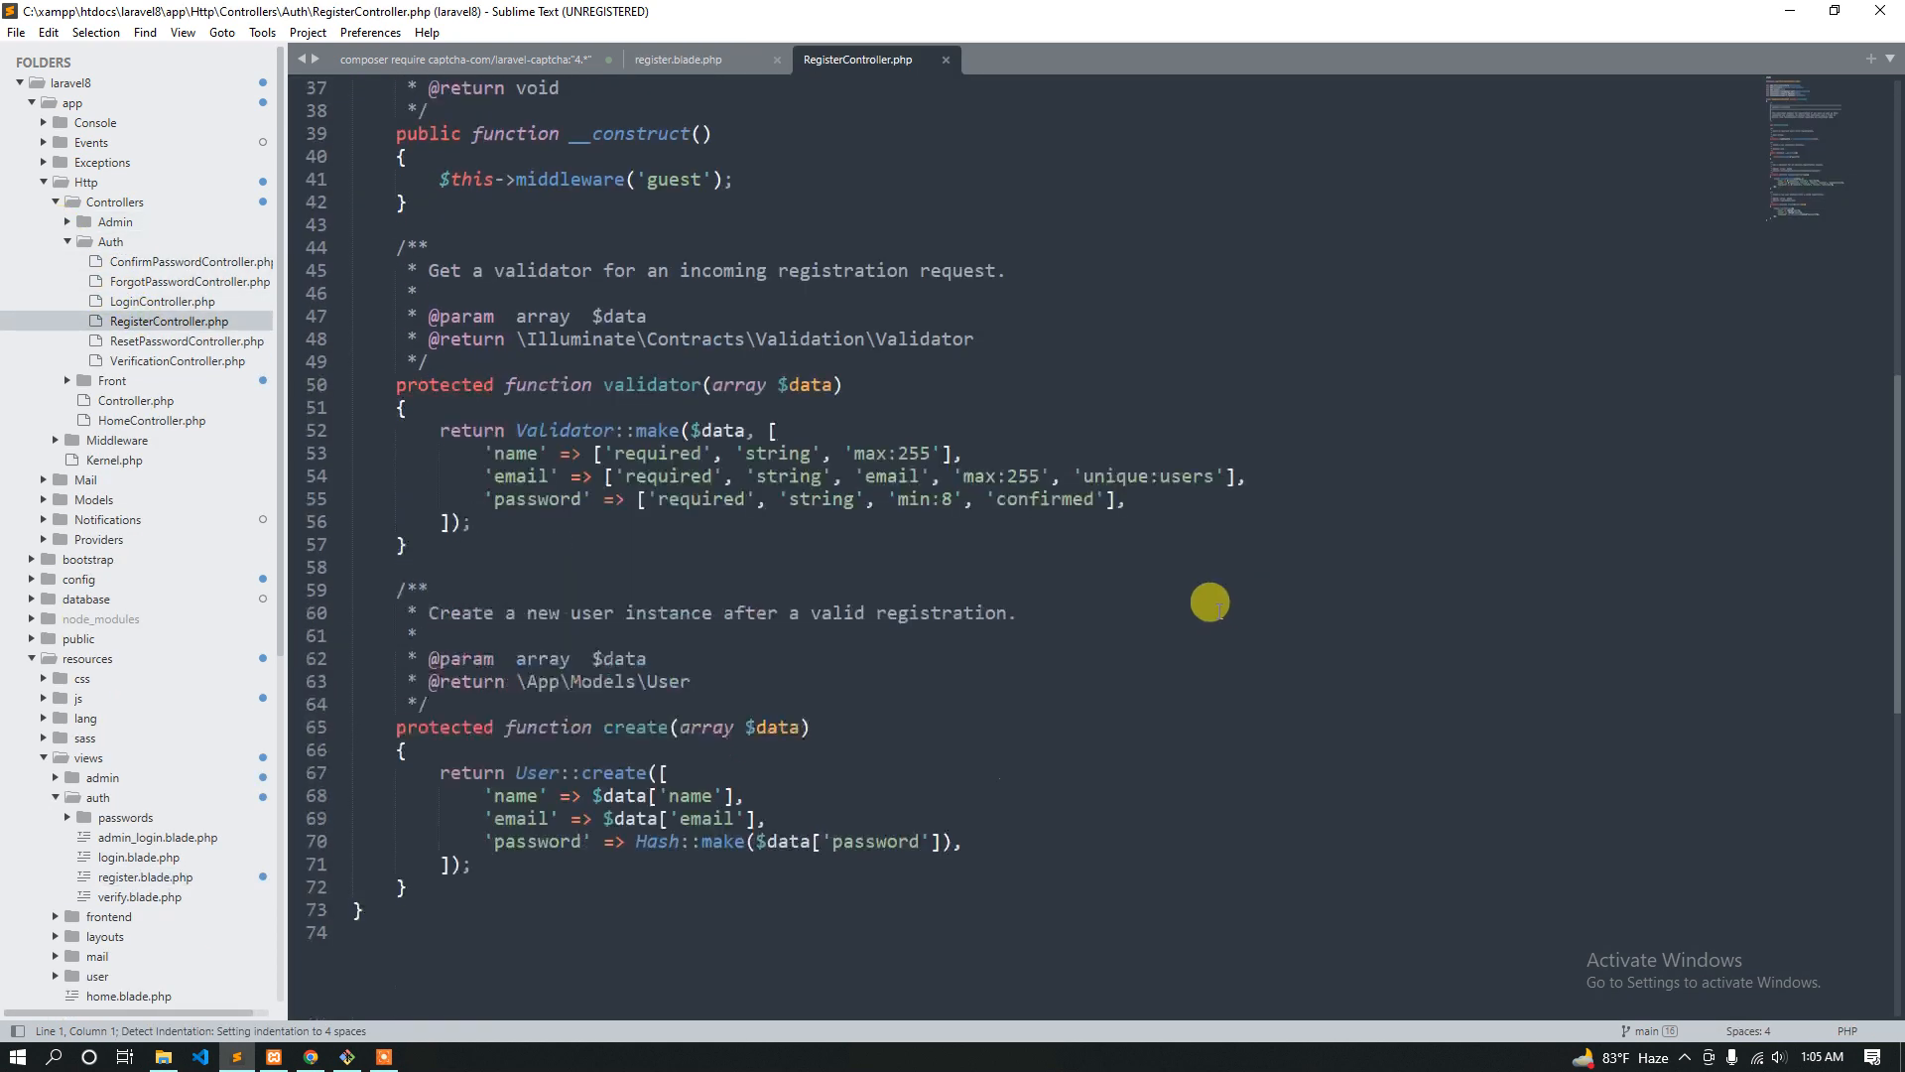
pyautogui.click(1133, 499)
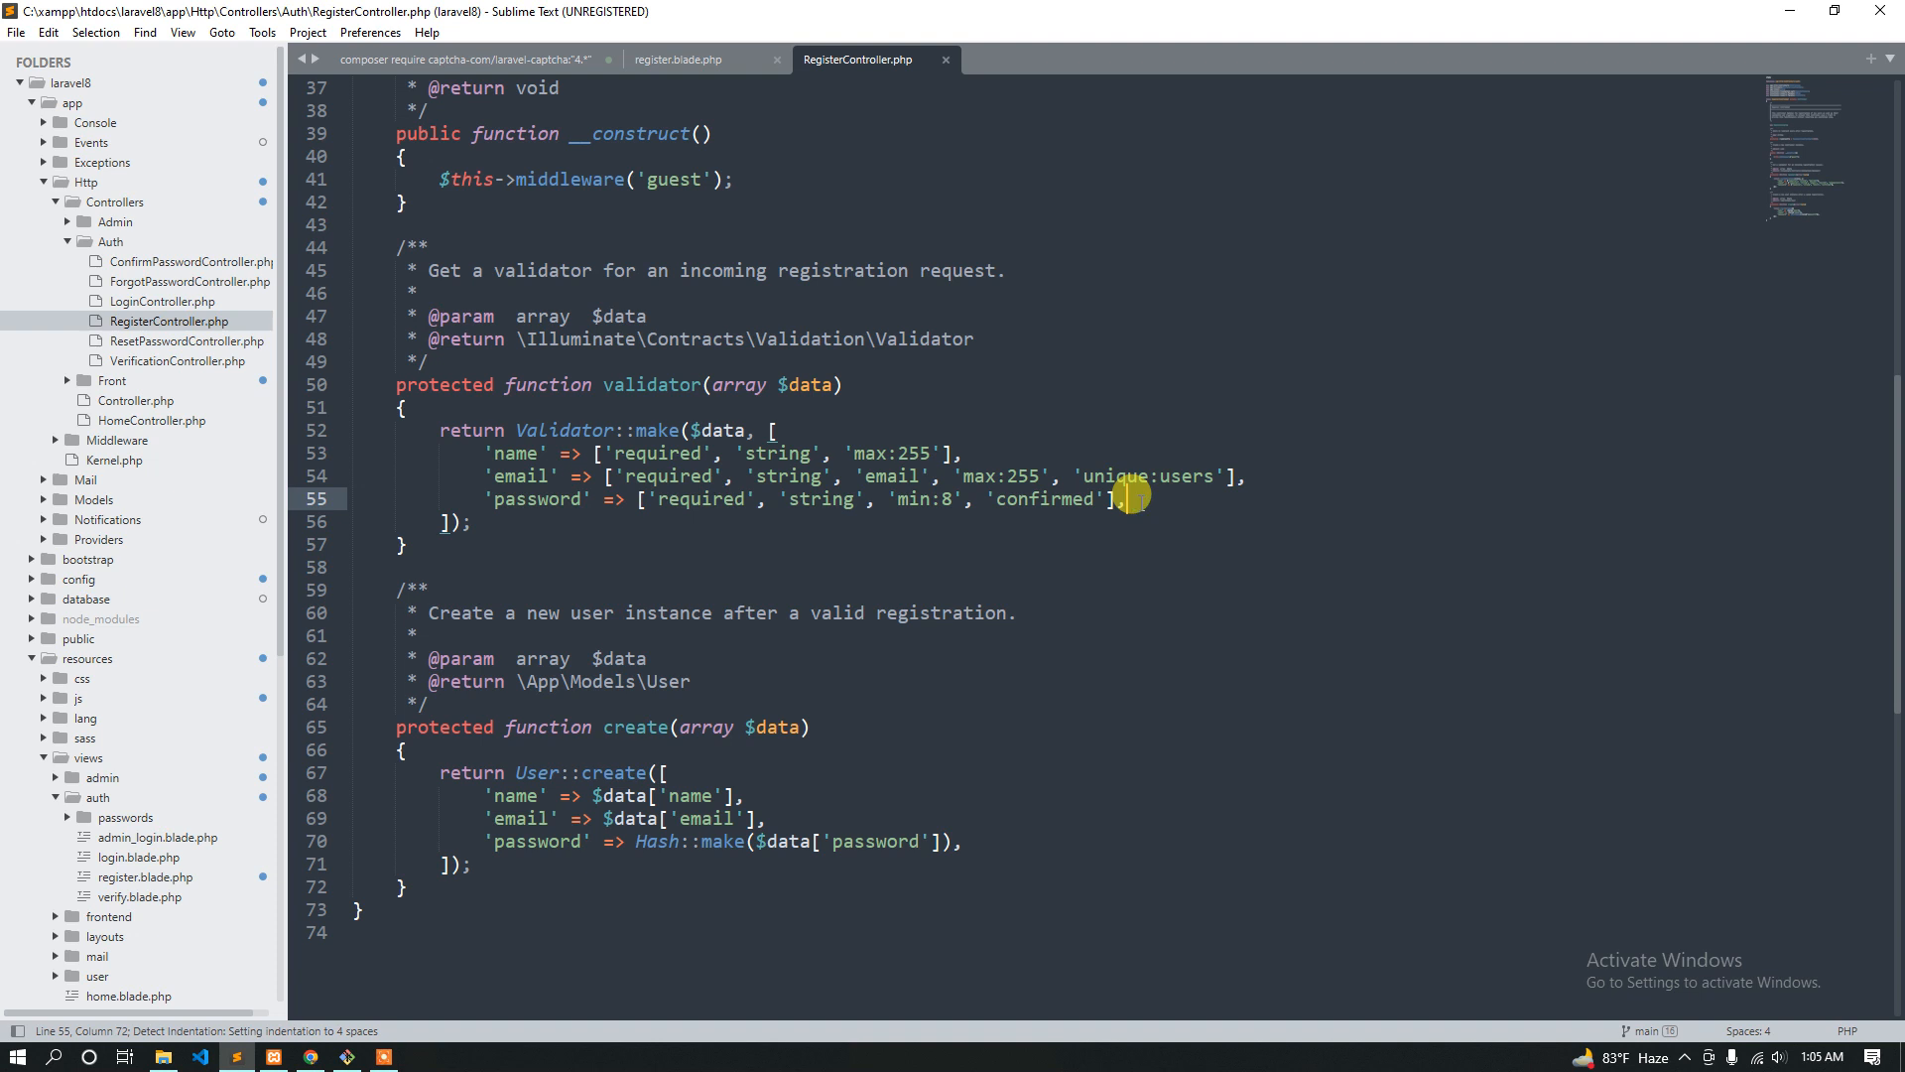
pyautogui.press('enter')
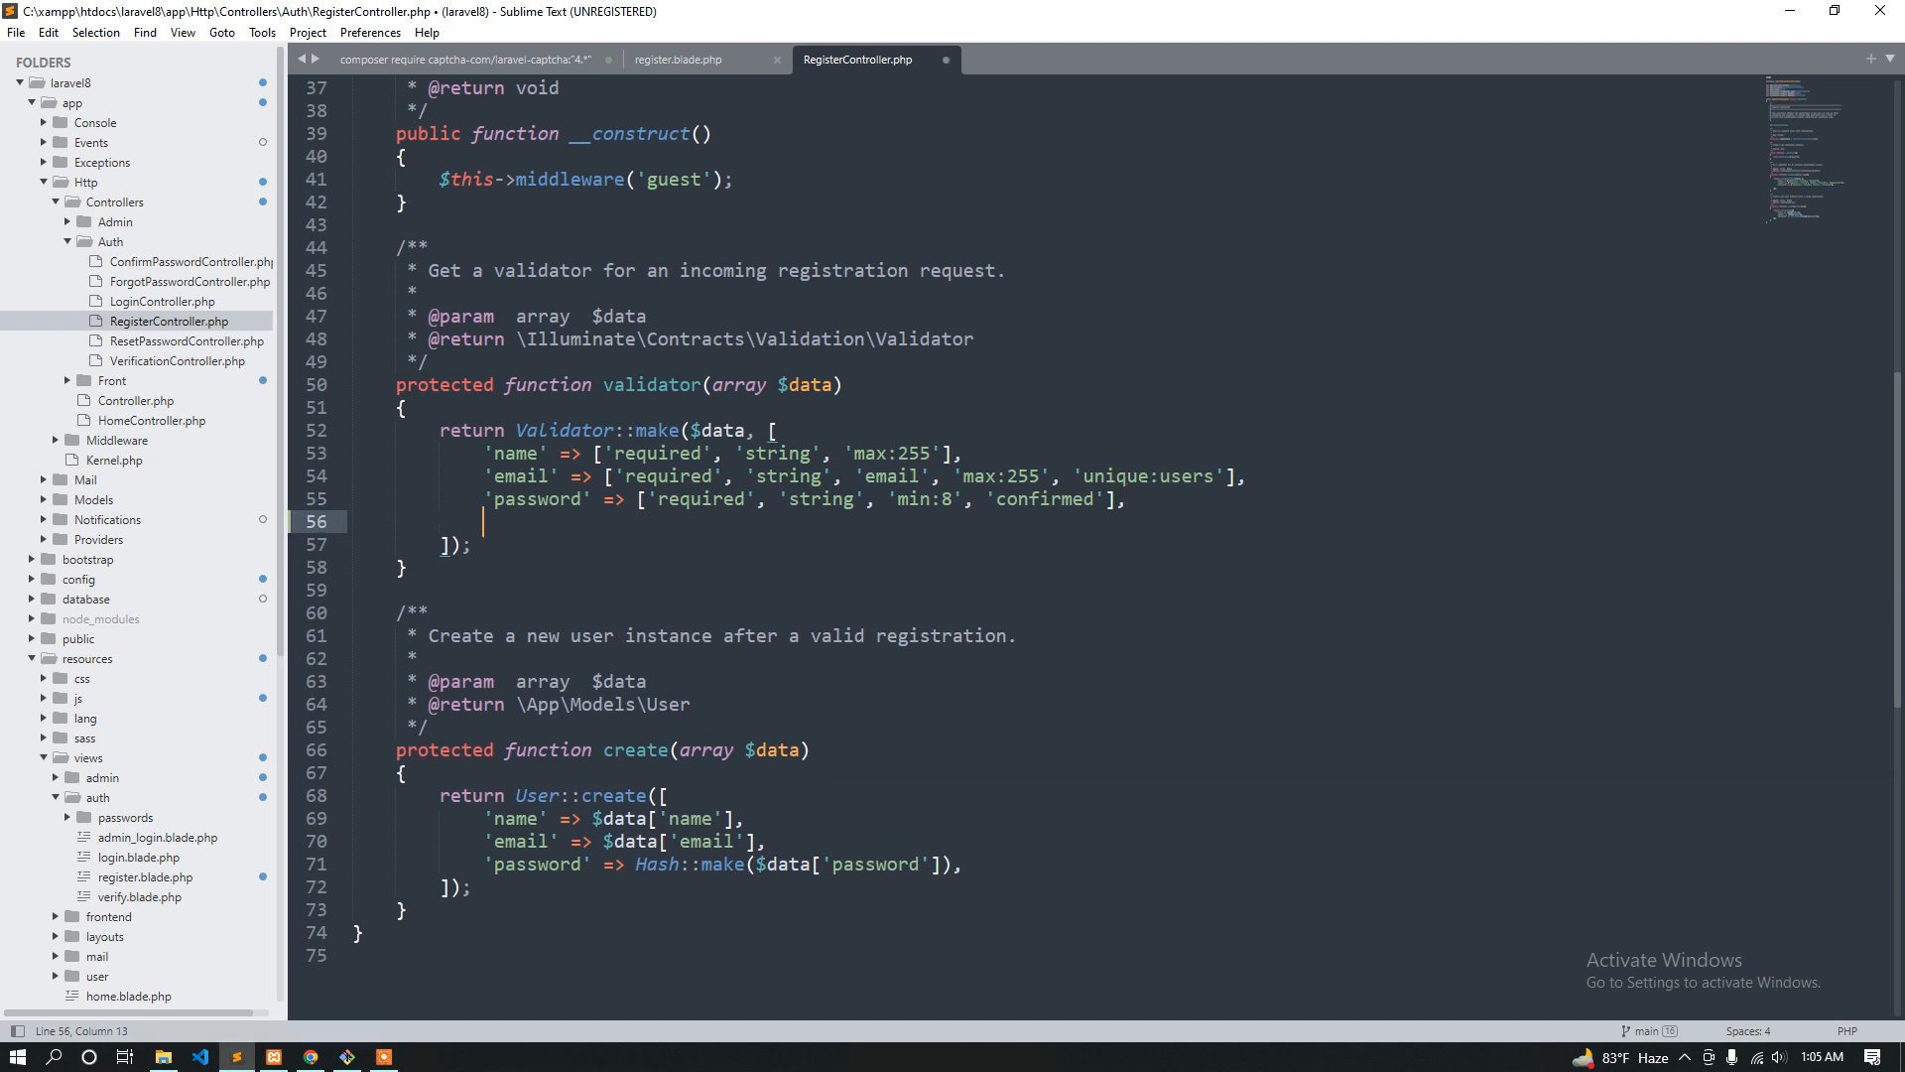
pyautogui.click(678, 59)
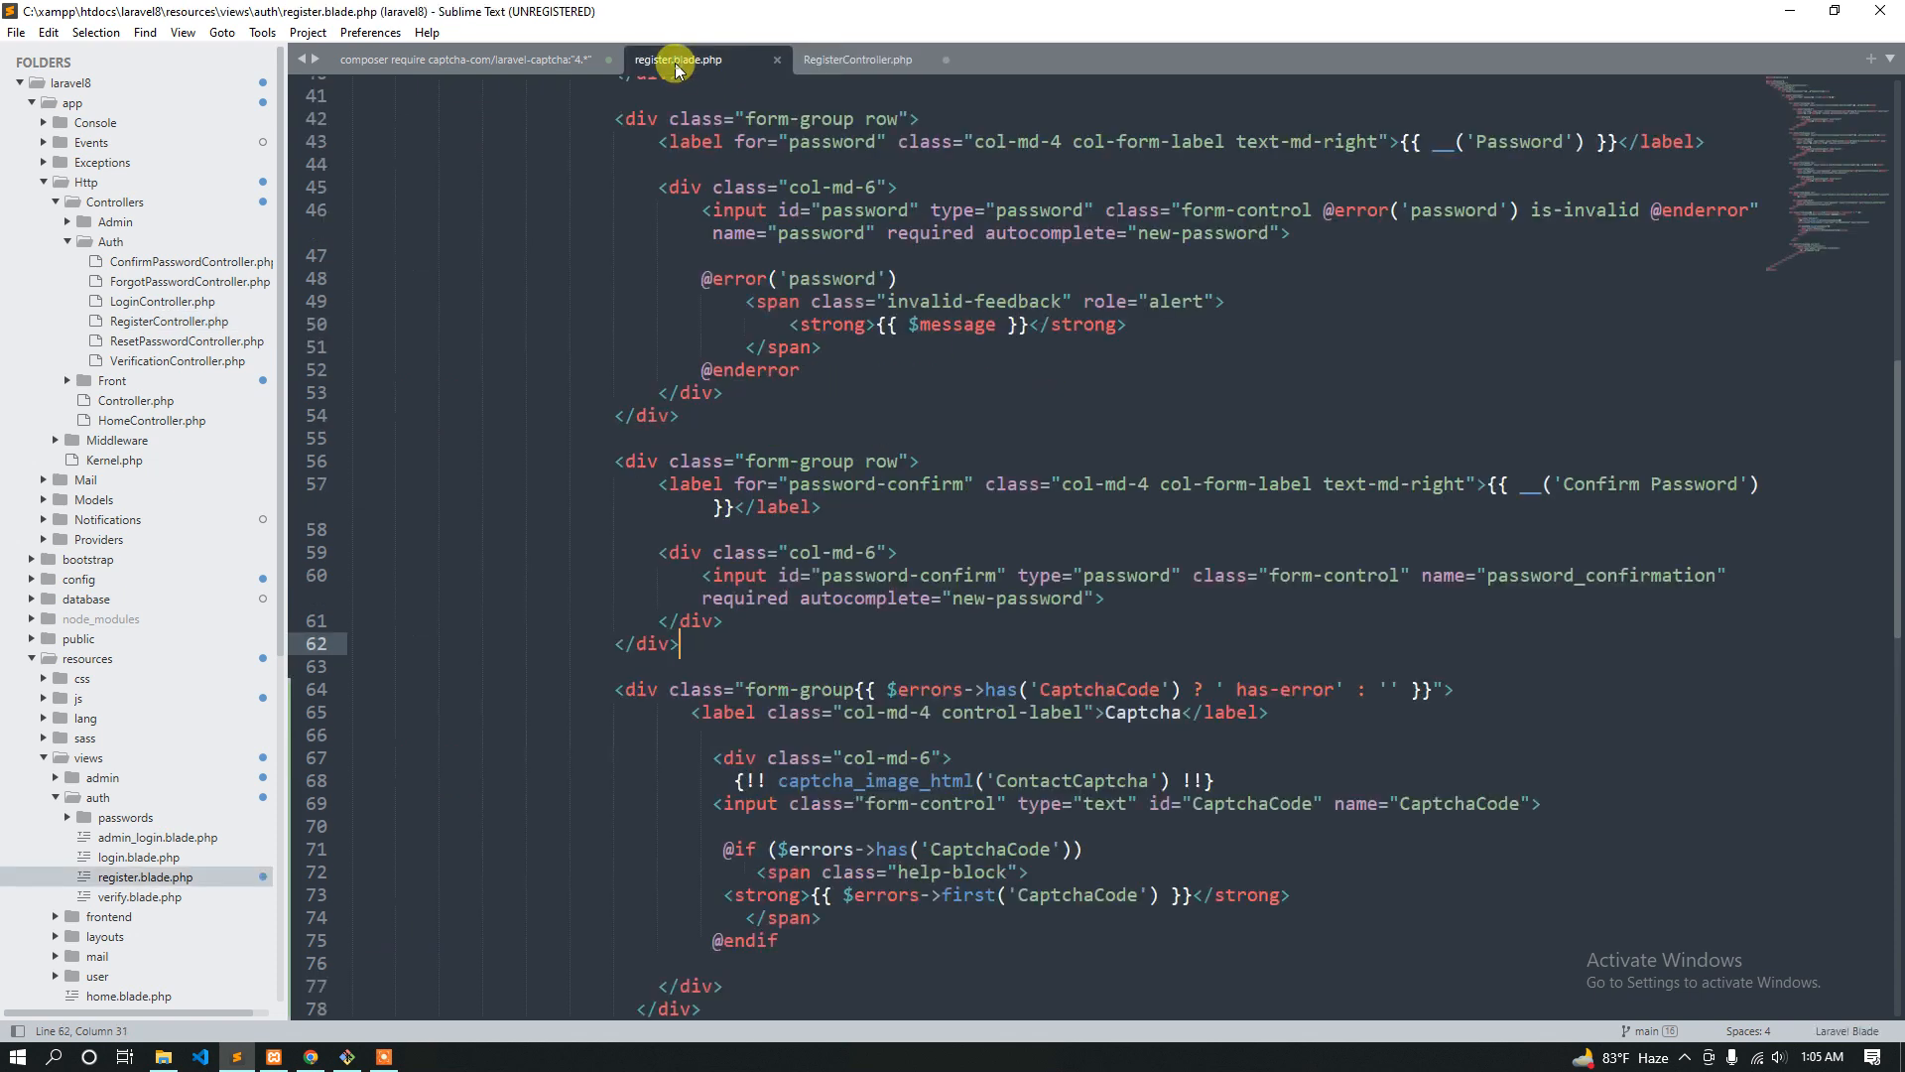
pyautogui.click(858, 60)
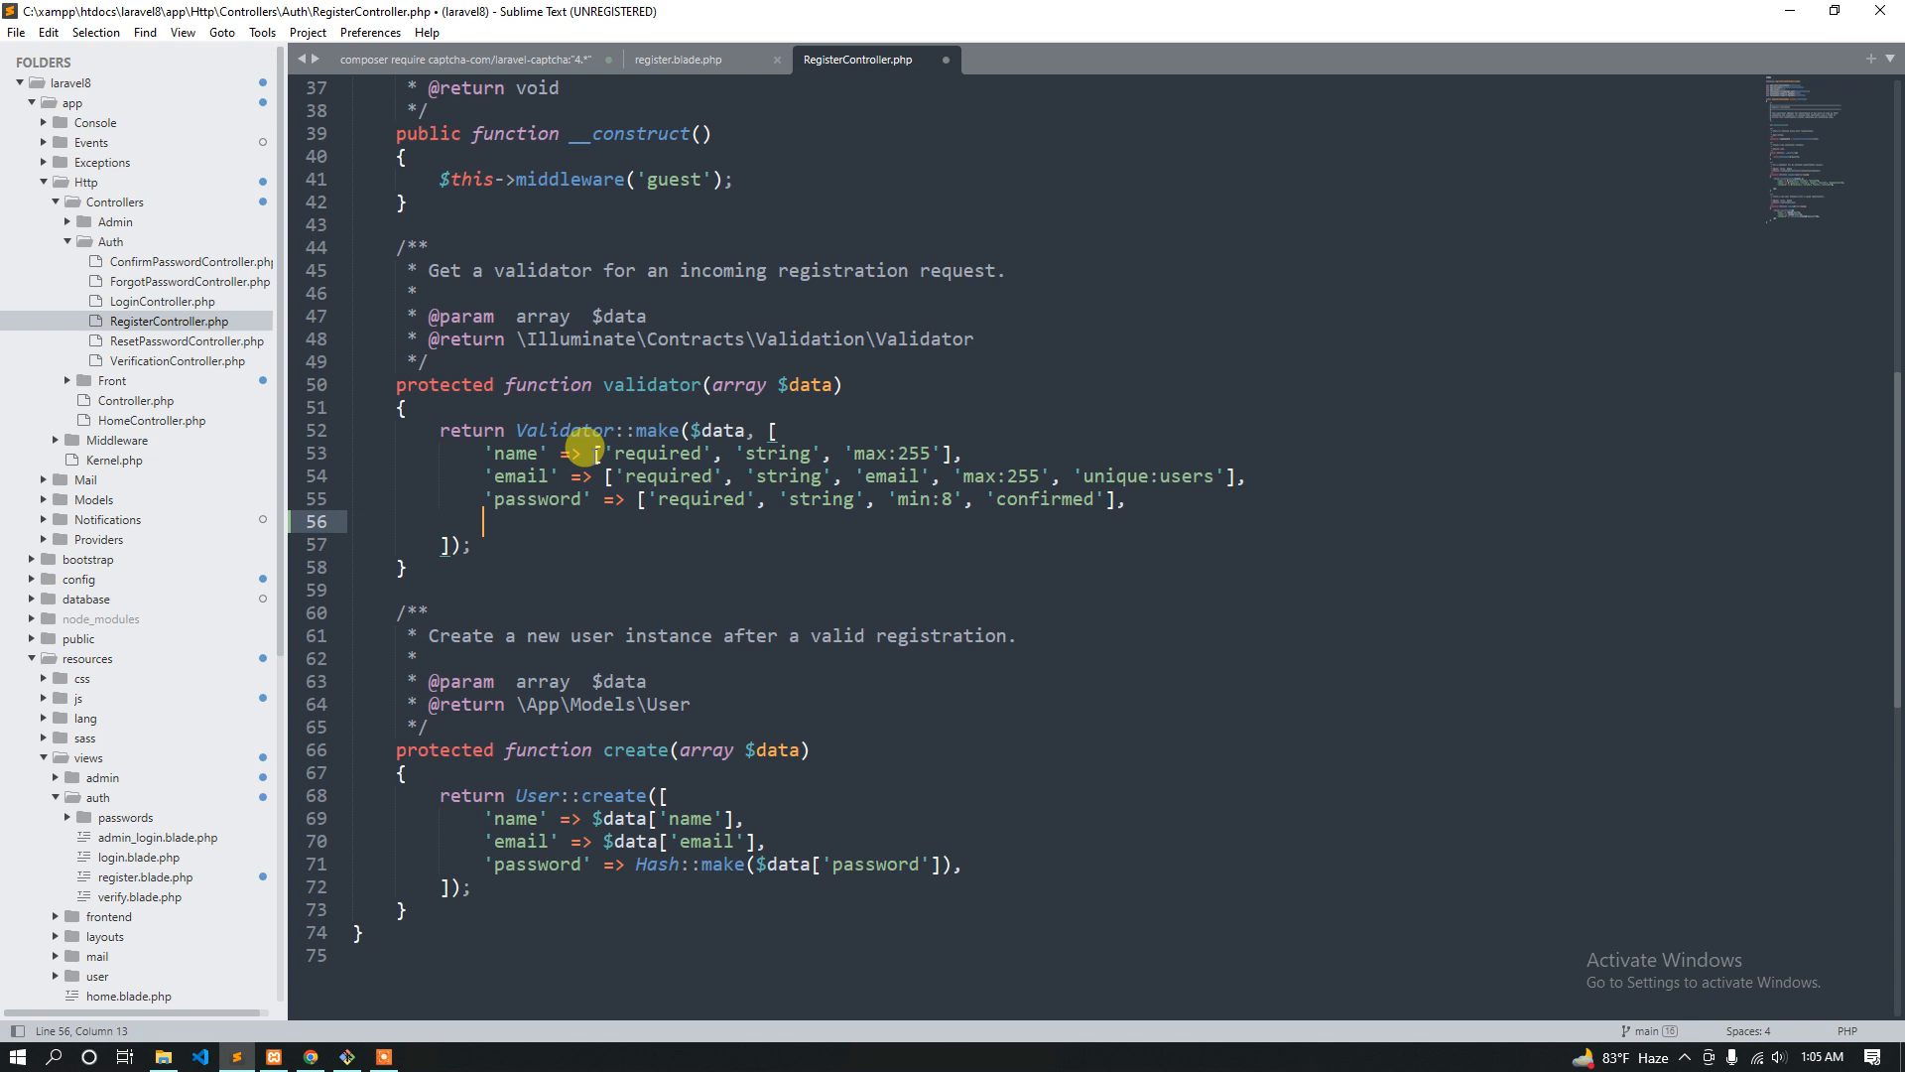
pyautogui.moveTo(105, 202)
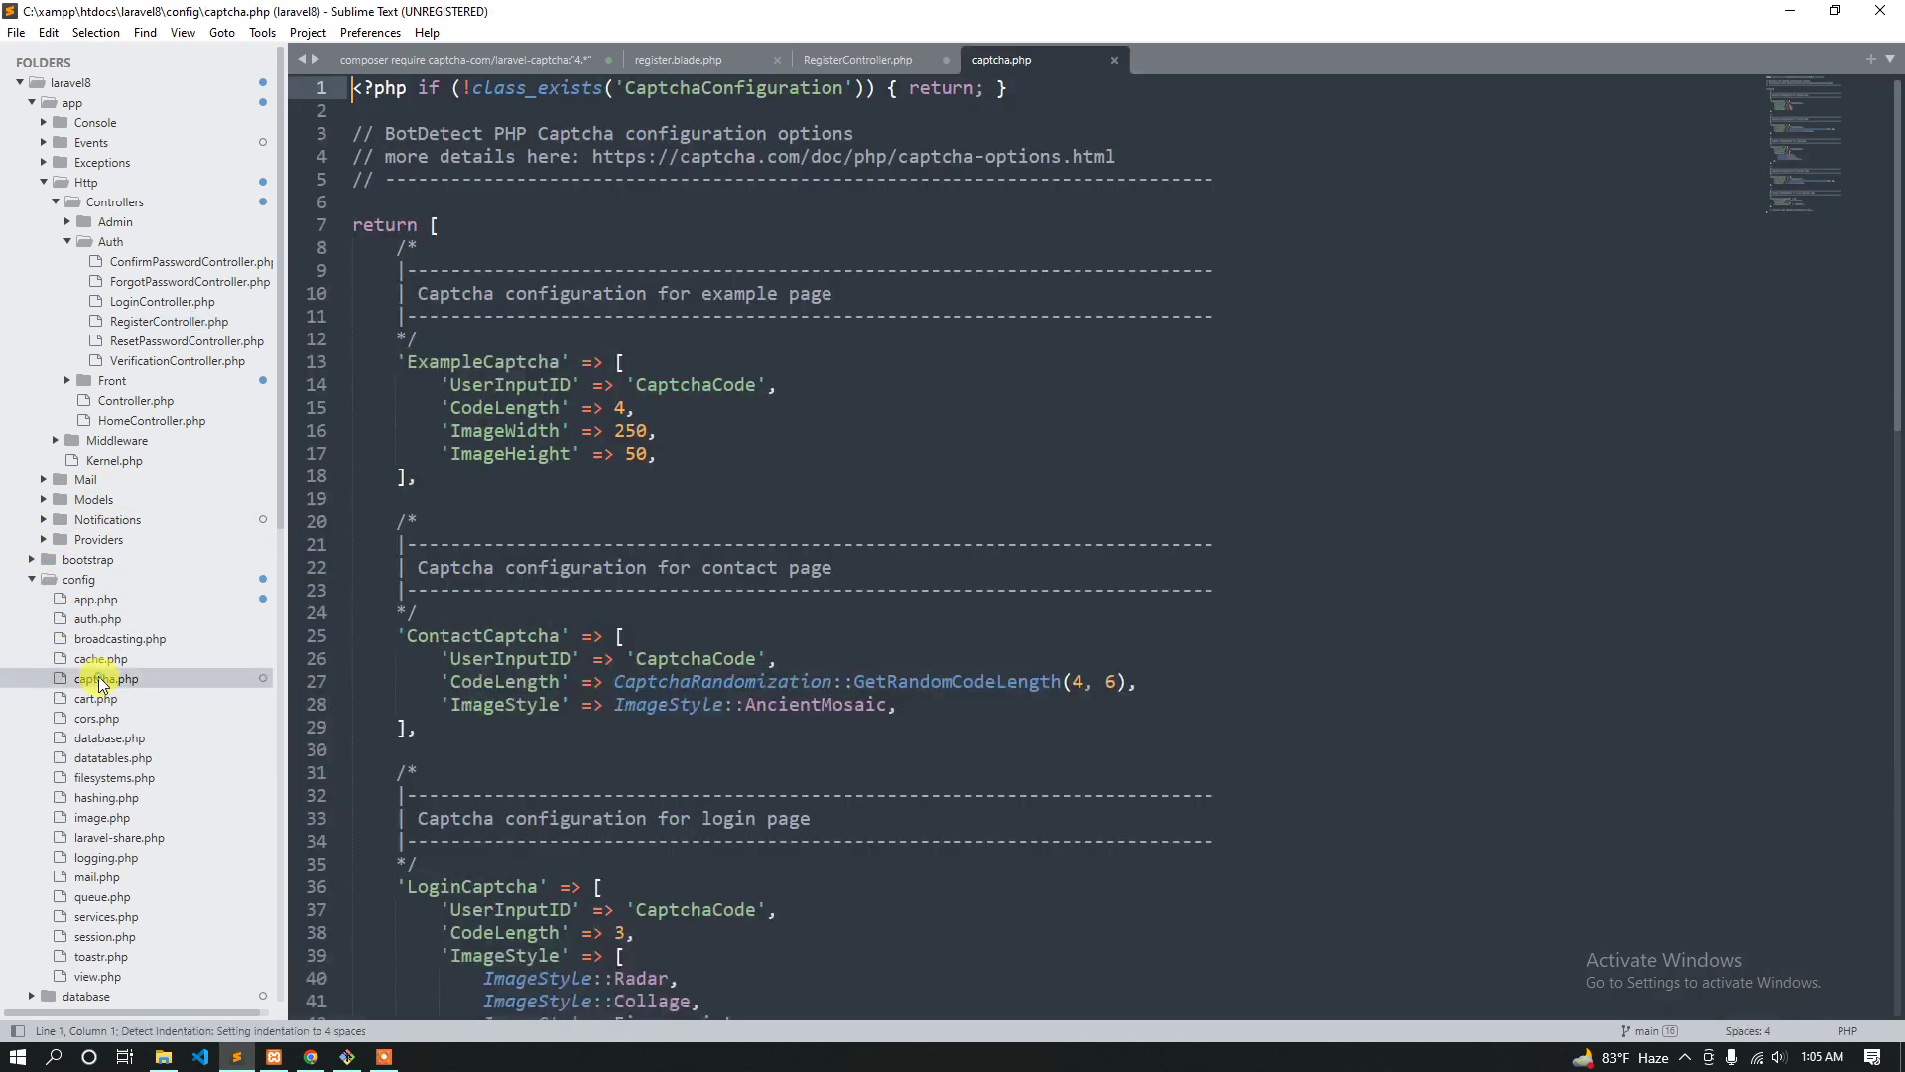
# - Copy the RegisterCaptcha name from the register block in captcha.php
pyautogui.scroll(-3)
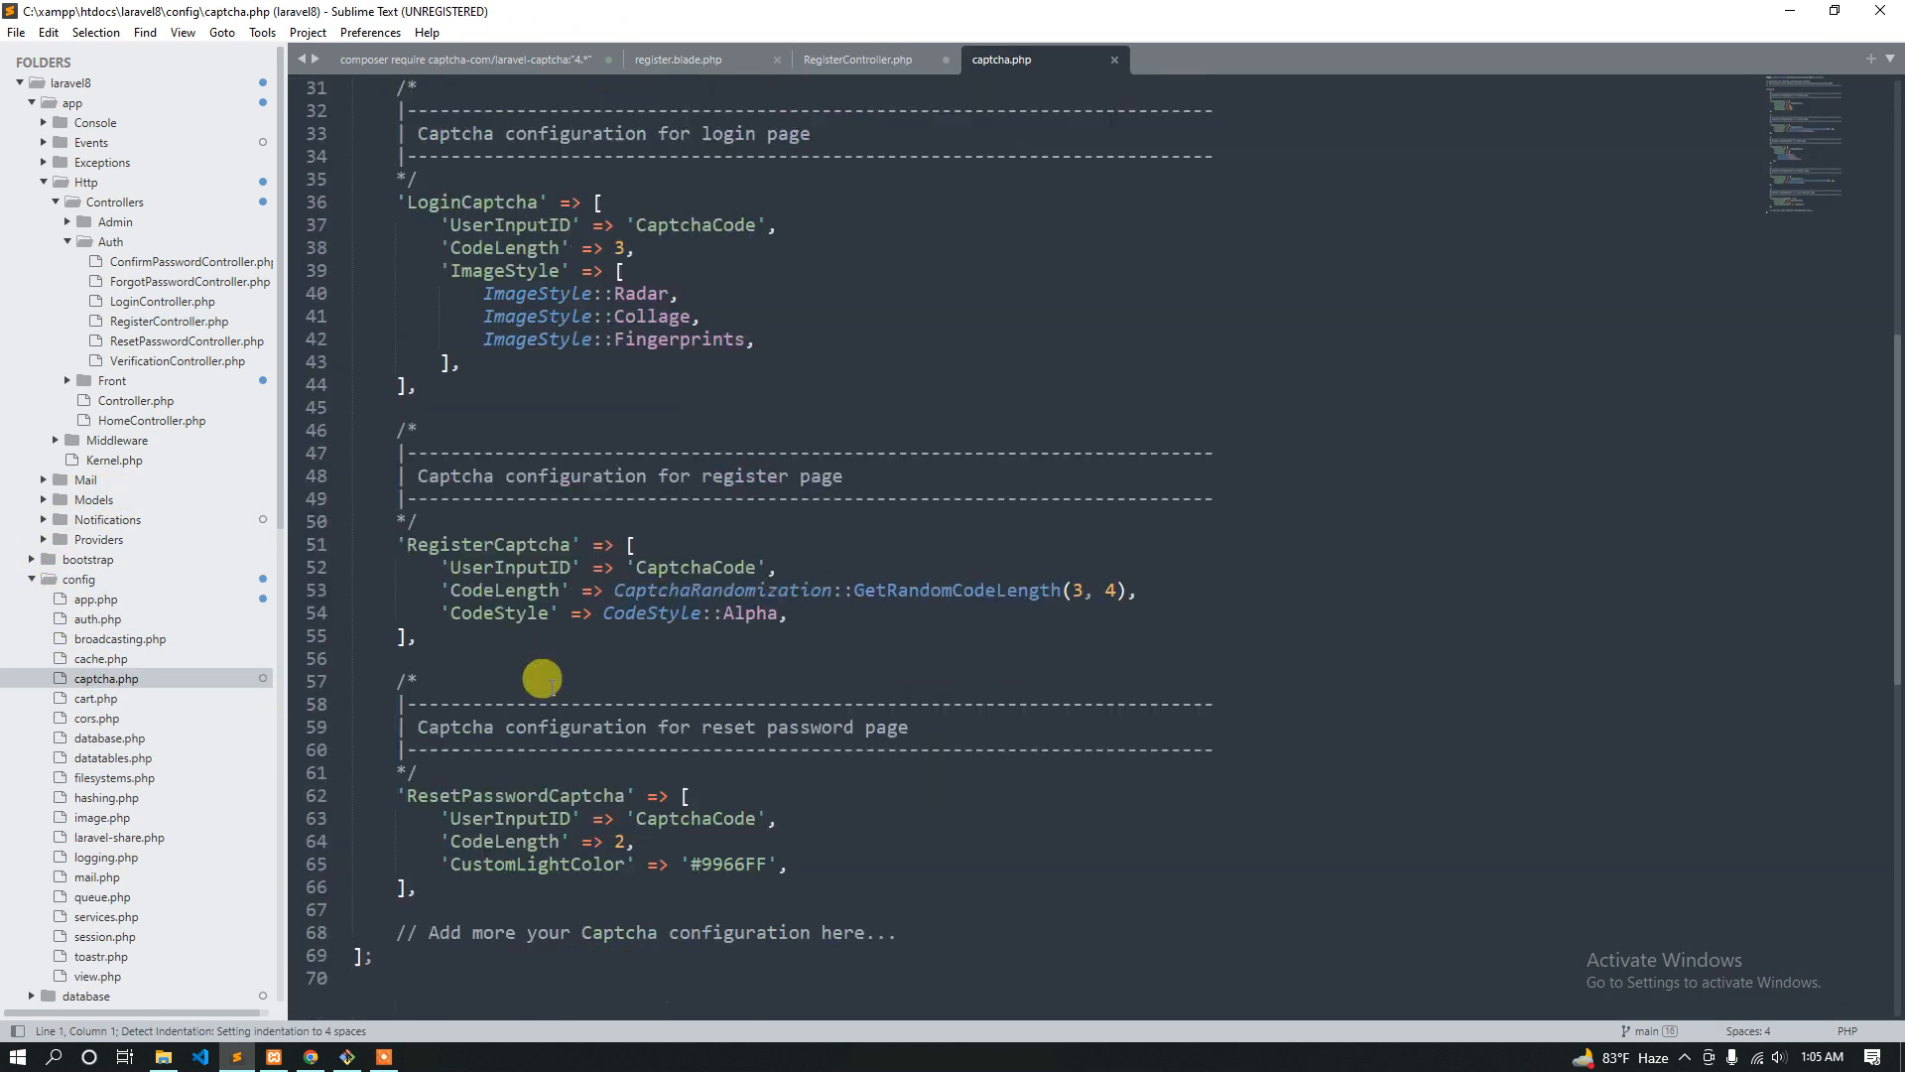
pyautogui.doubleClick(486, 543)
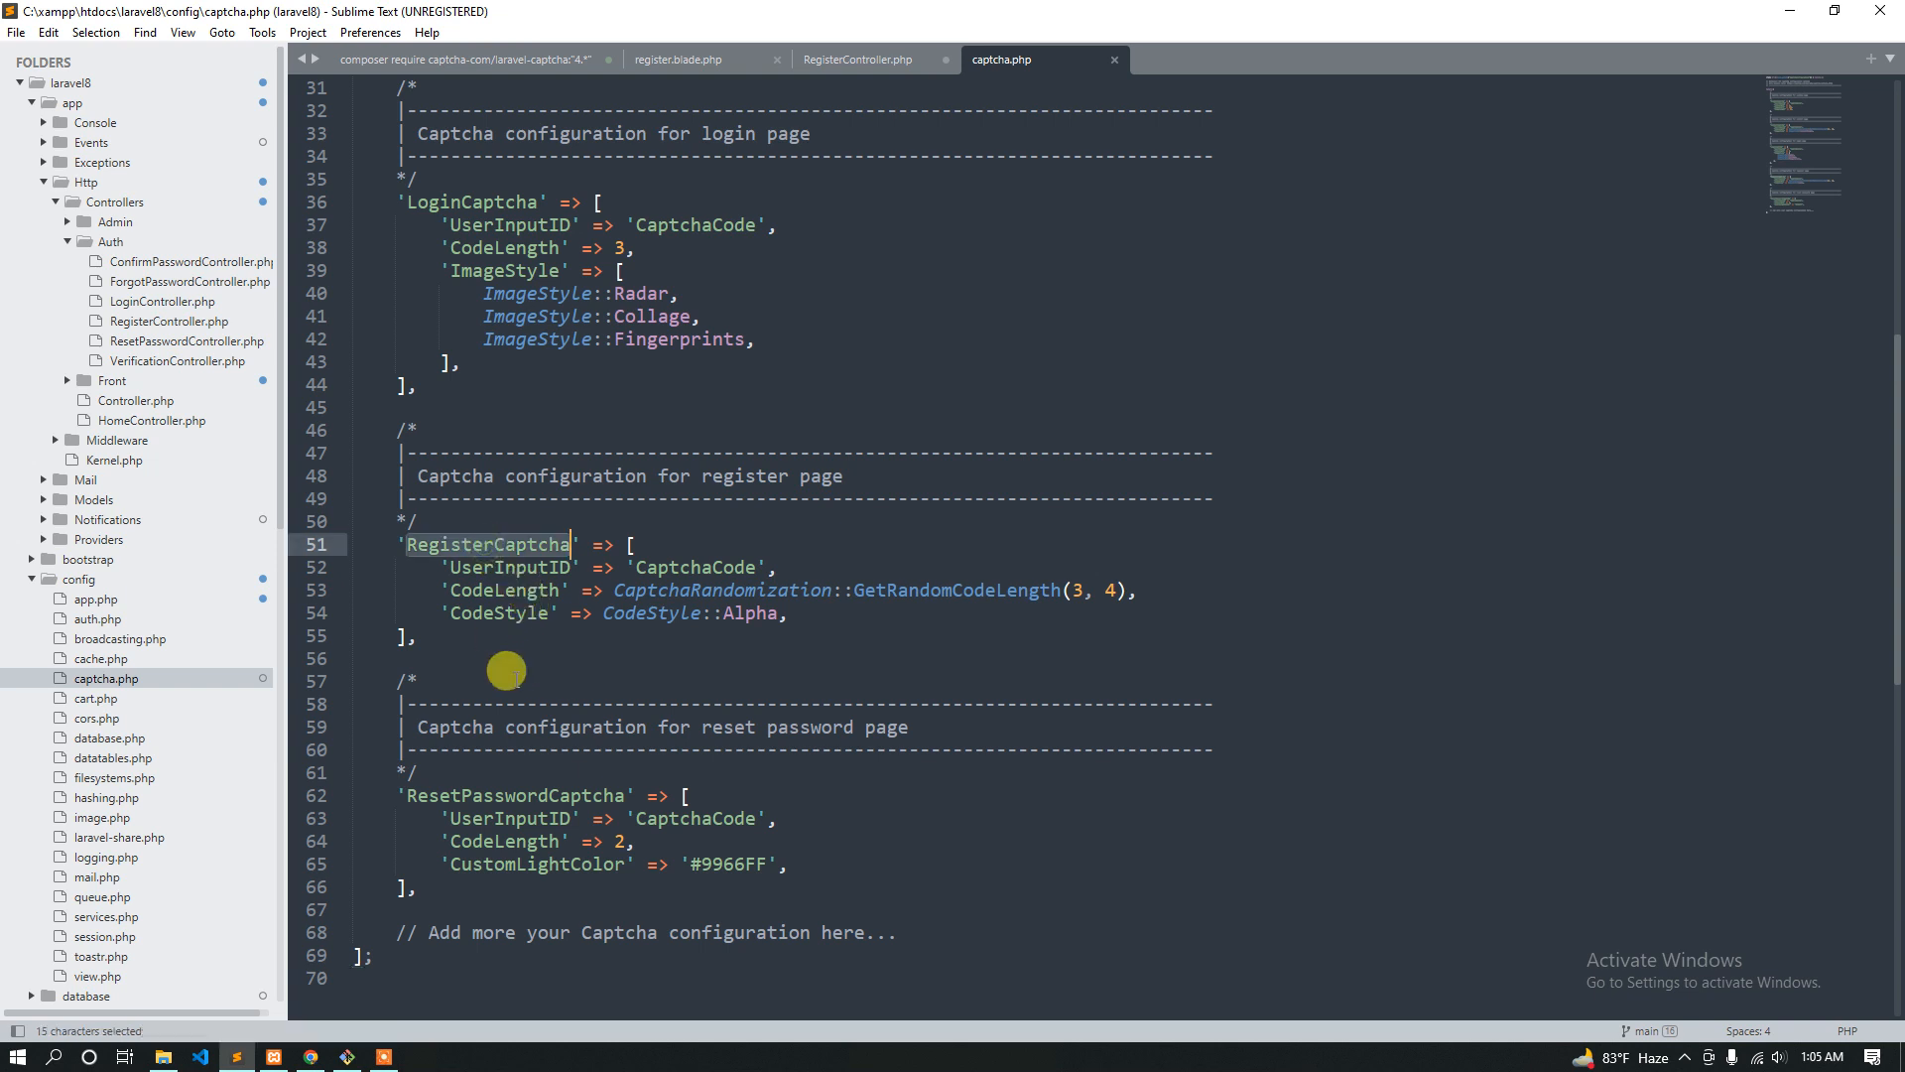
pyautogui.moveTo(785, 647)
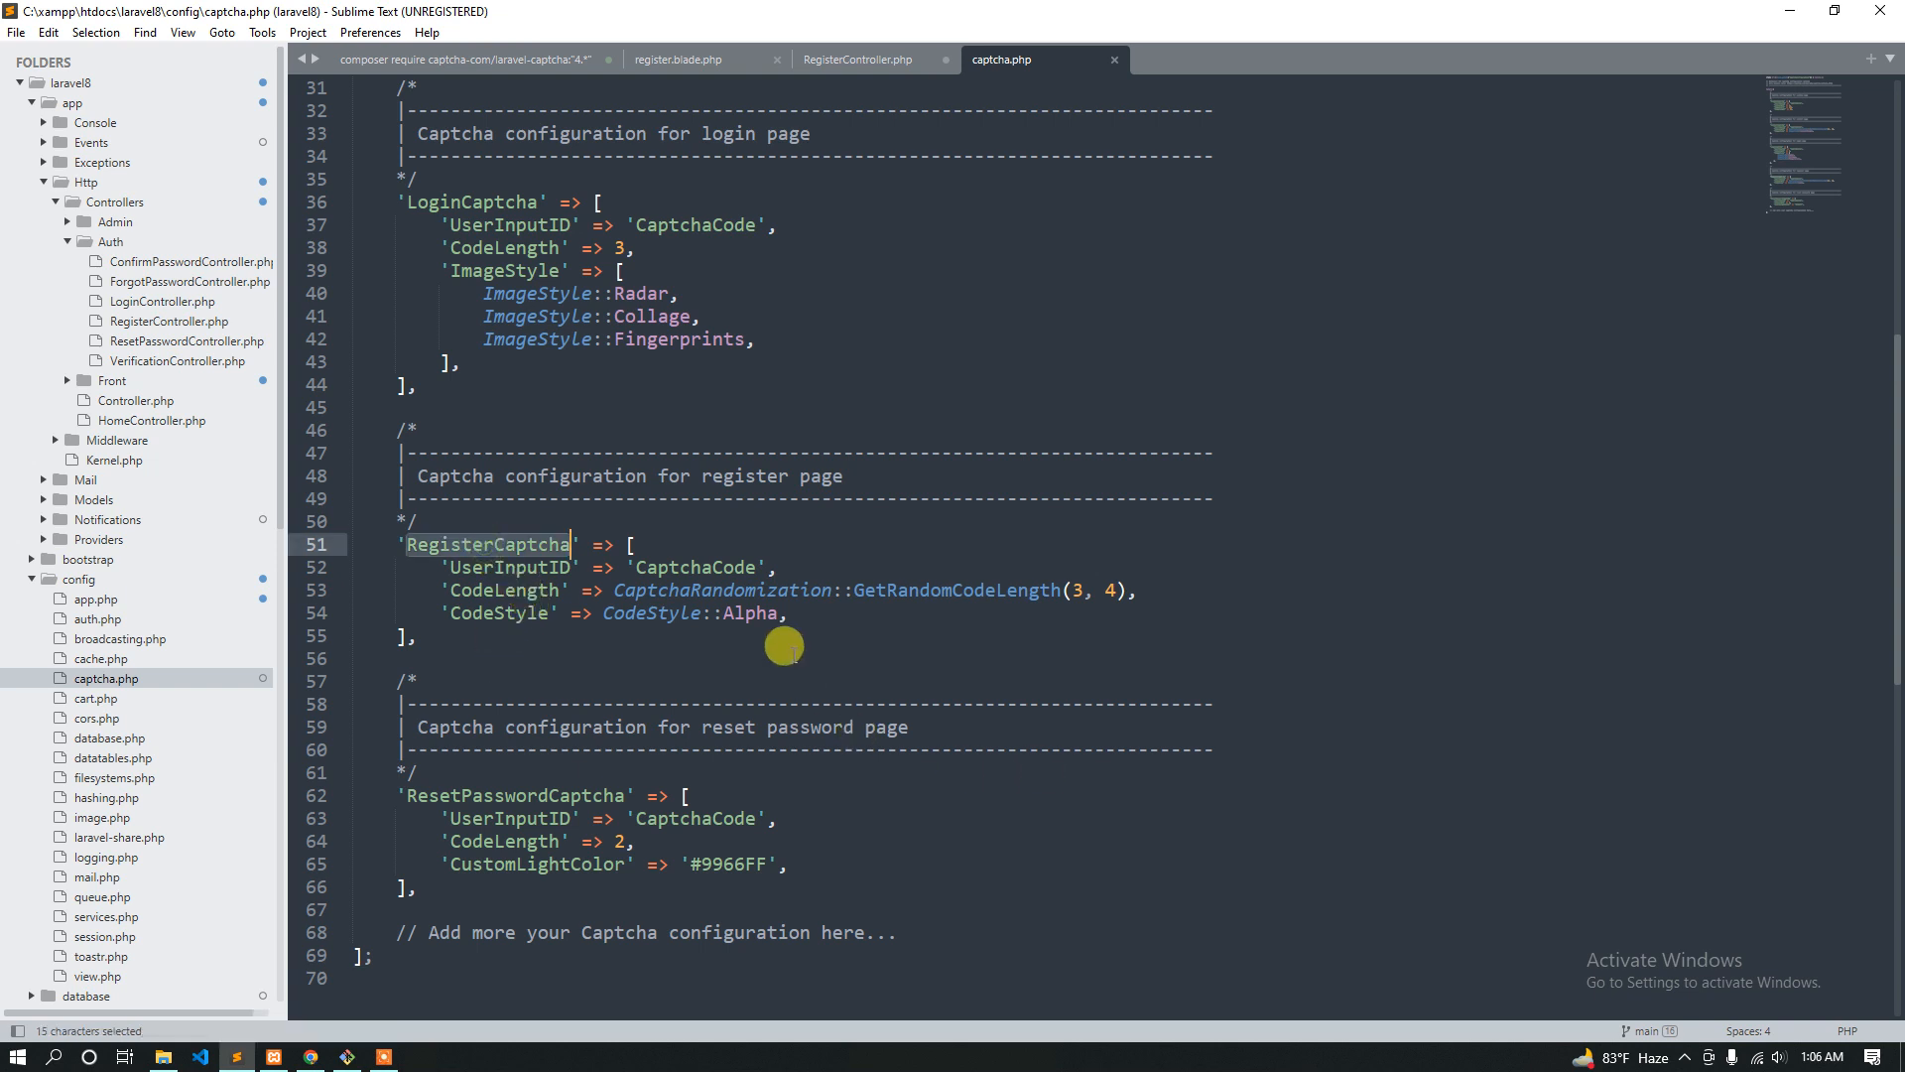
pyautogui.press('ctrl+c')
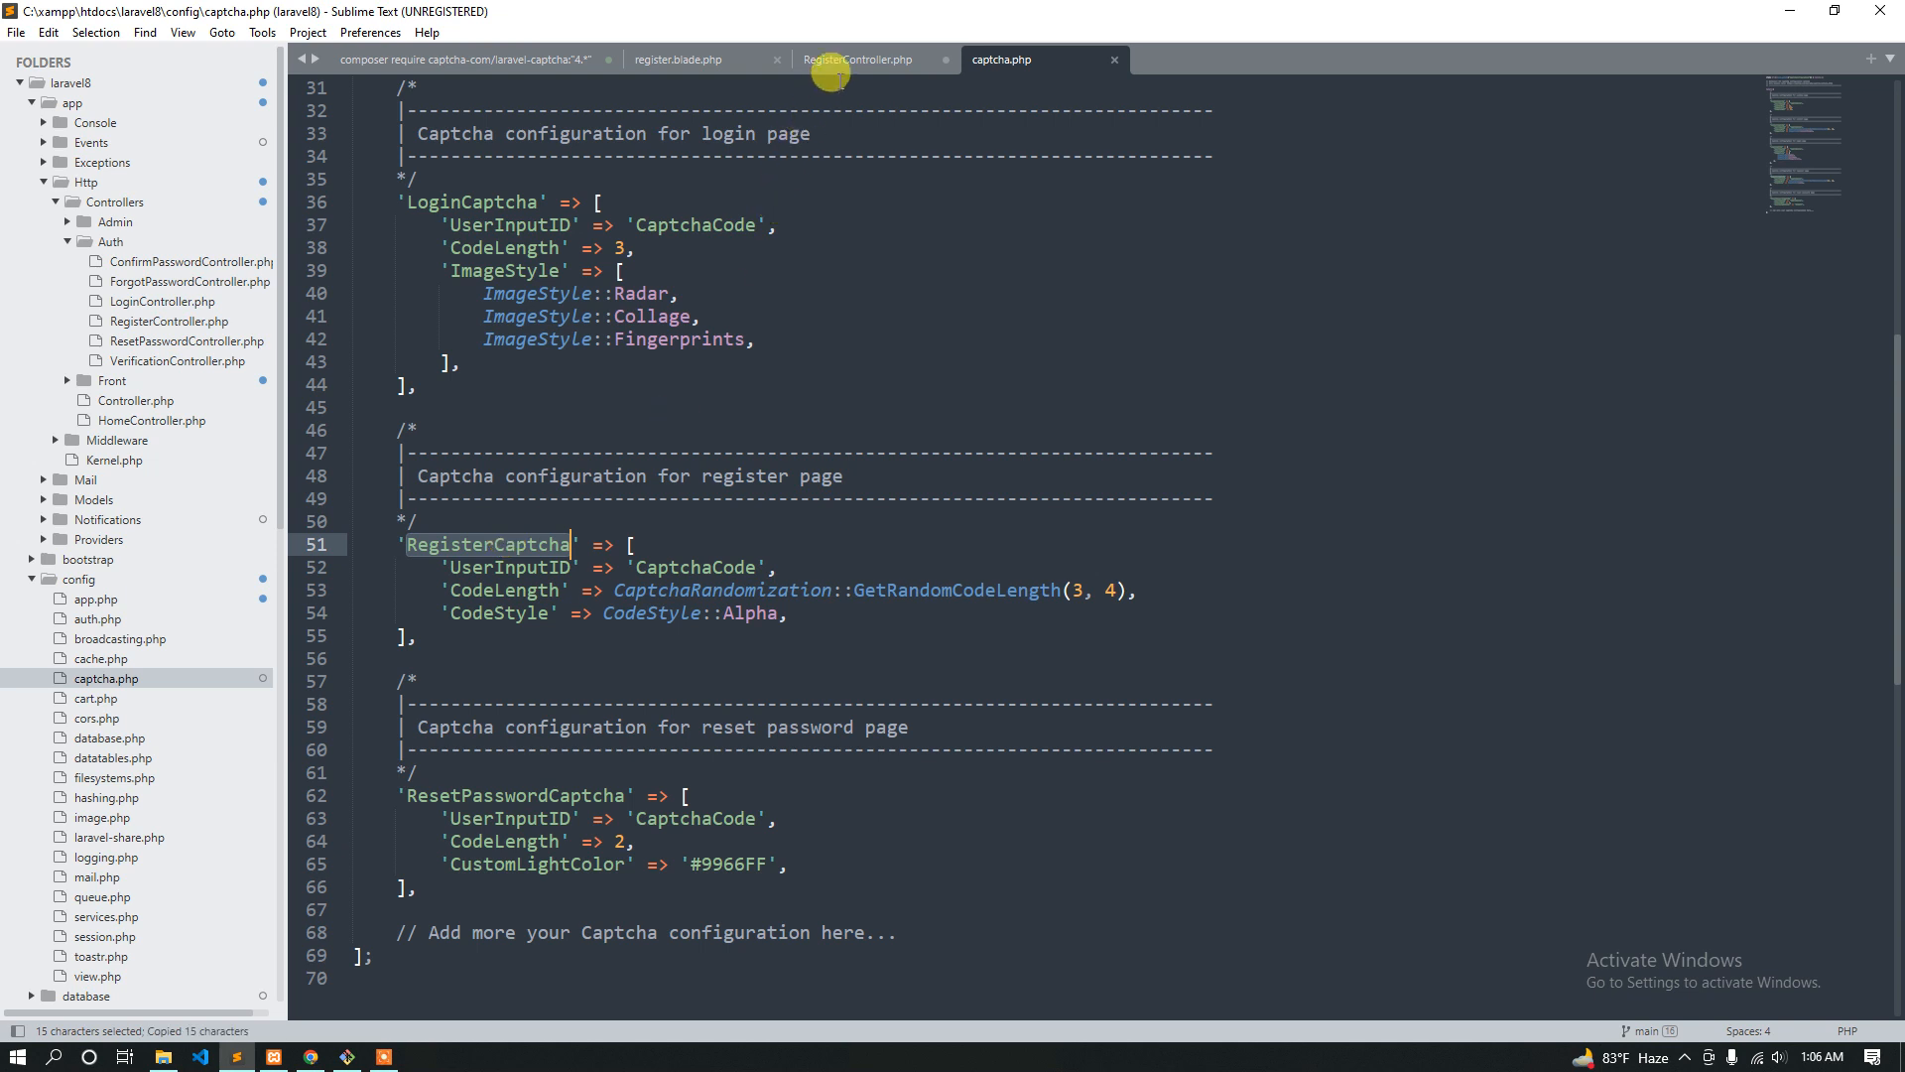
pyautogui.click(860, 60)
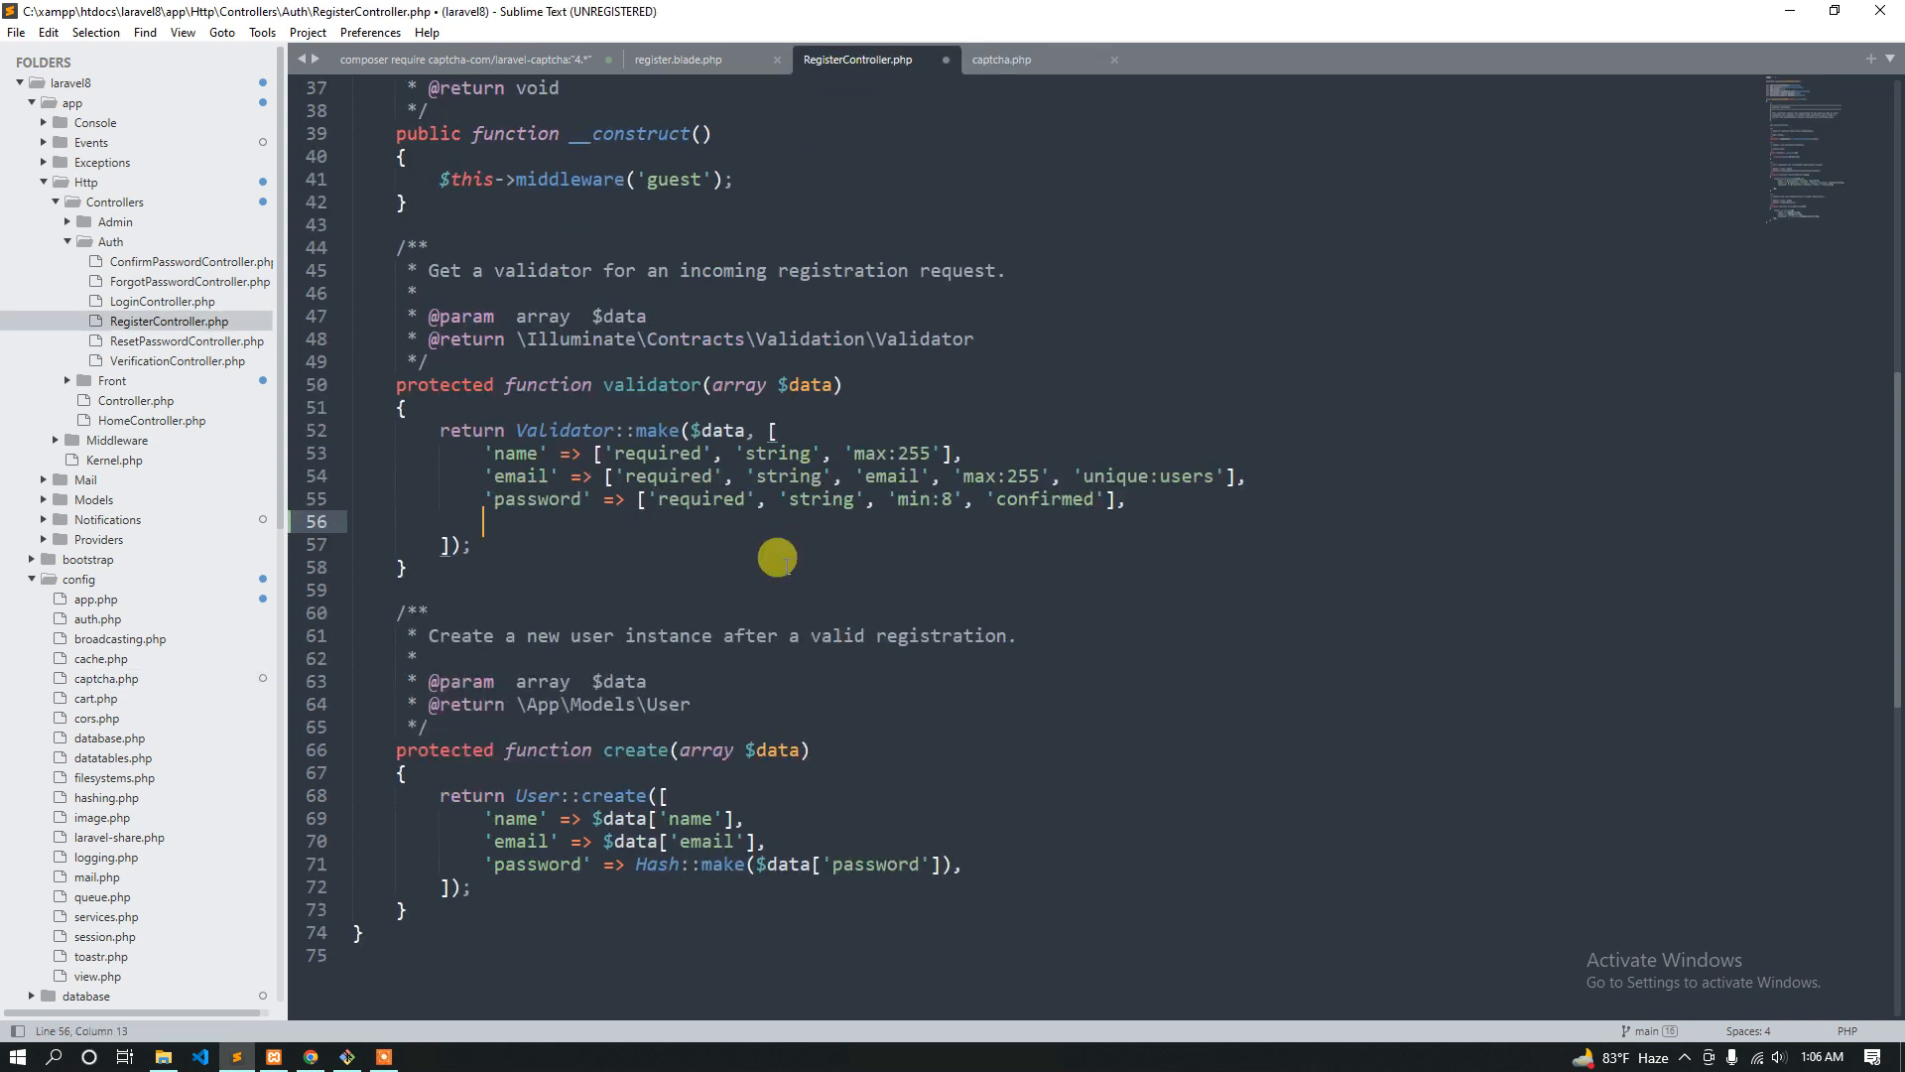
pyautogui.moveTo(696, 550)
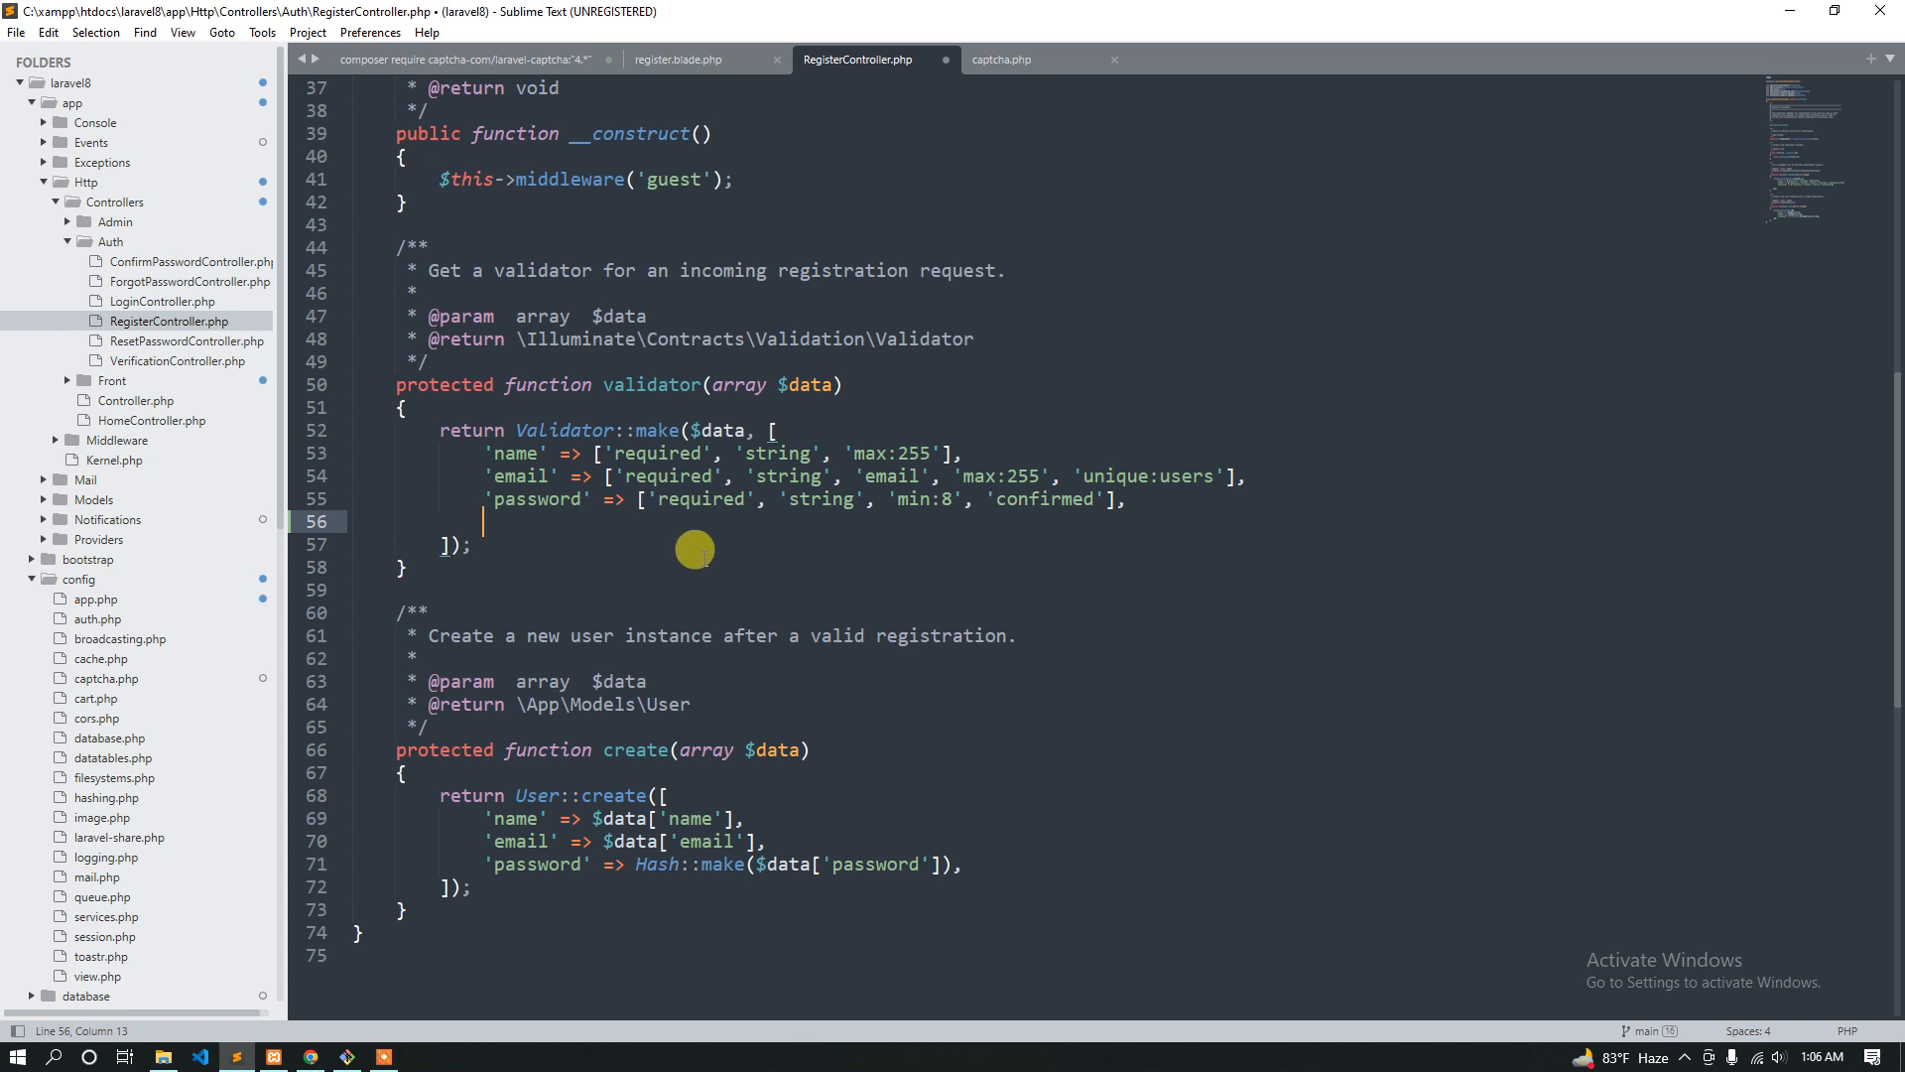
pyautogui.click(1000, 60)
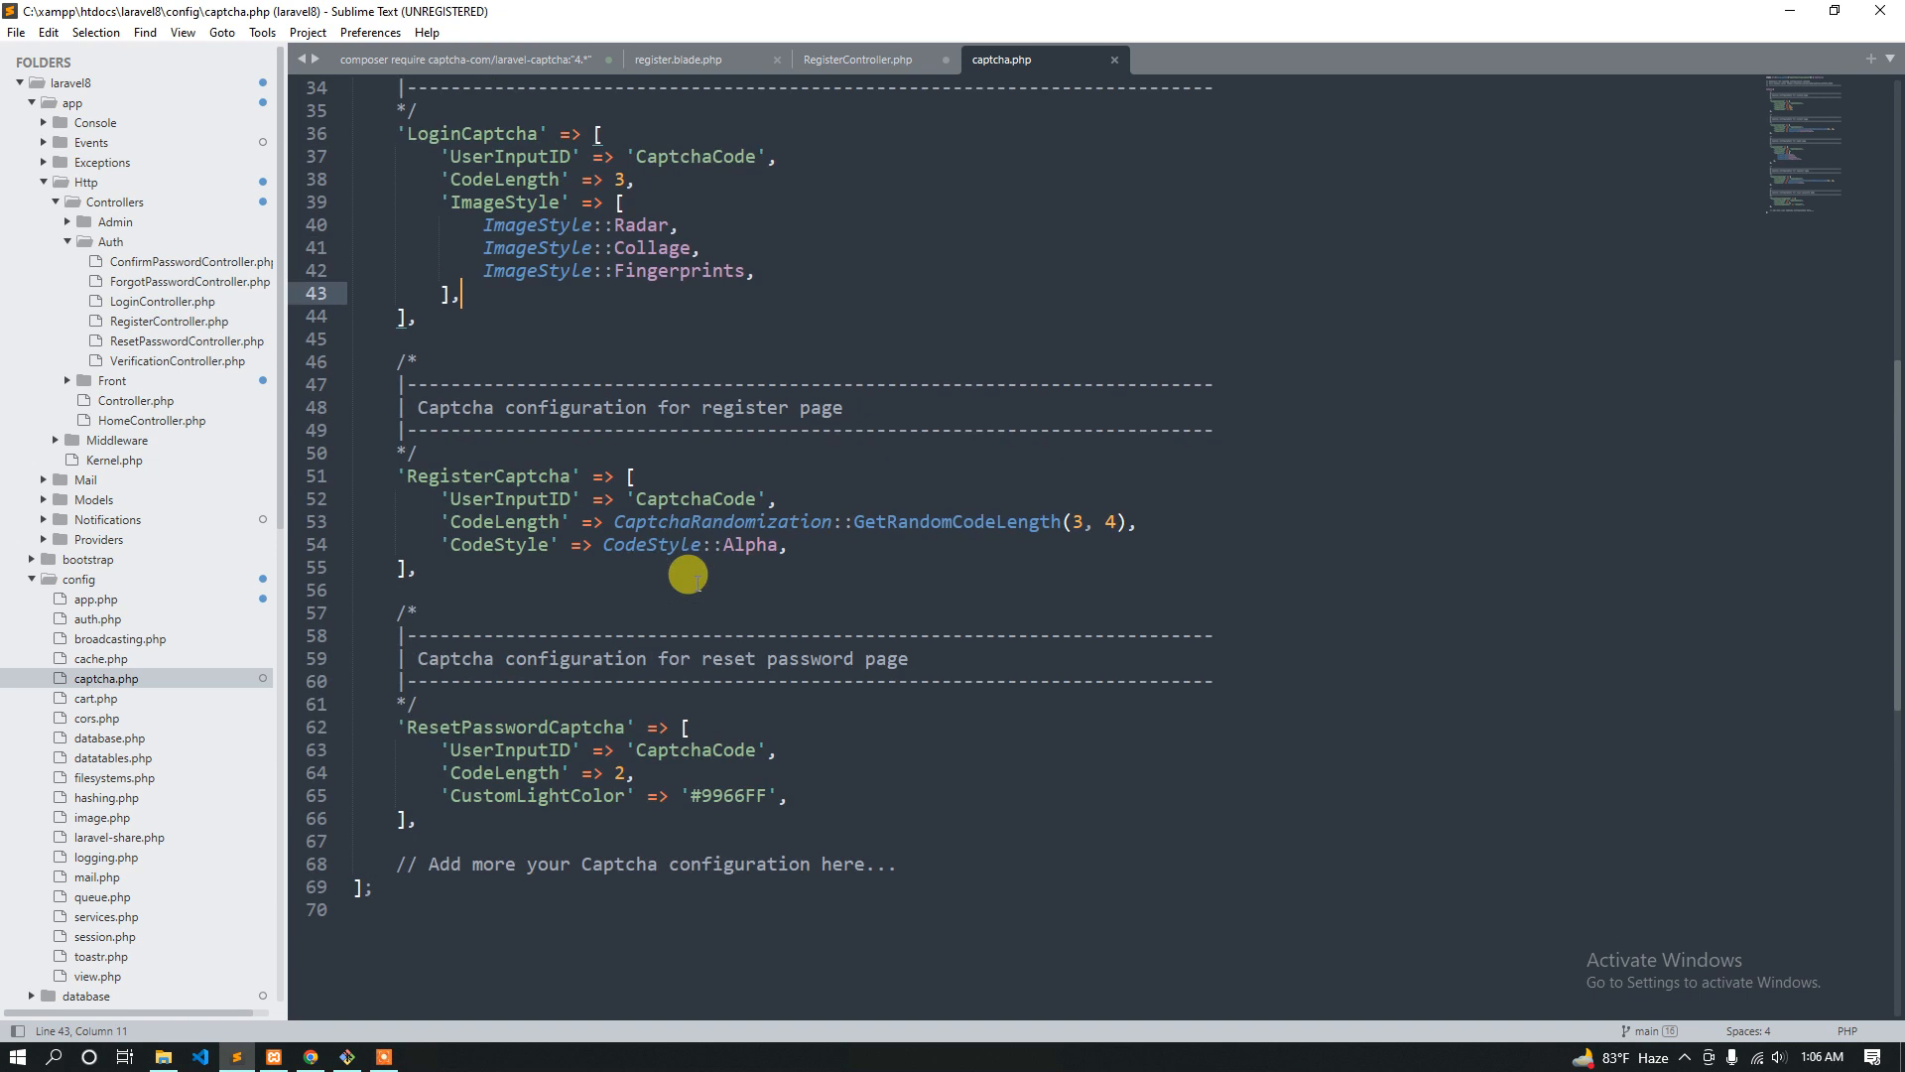
pyautogui.scroll(3)
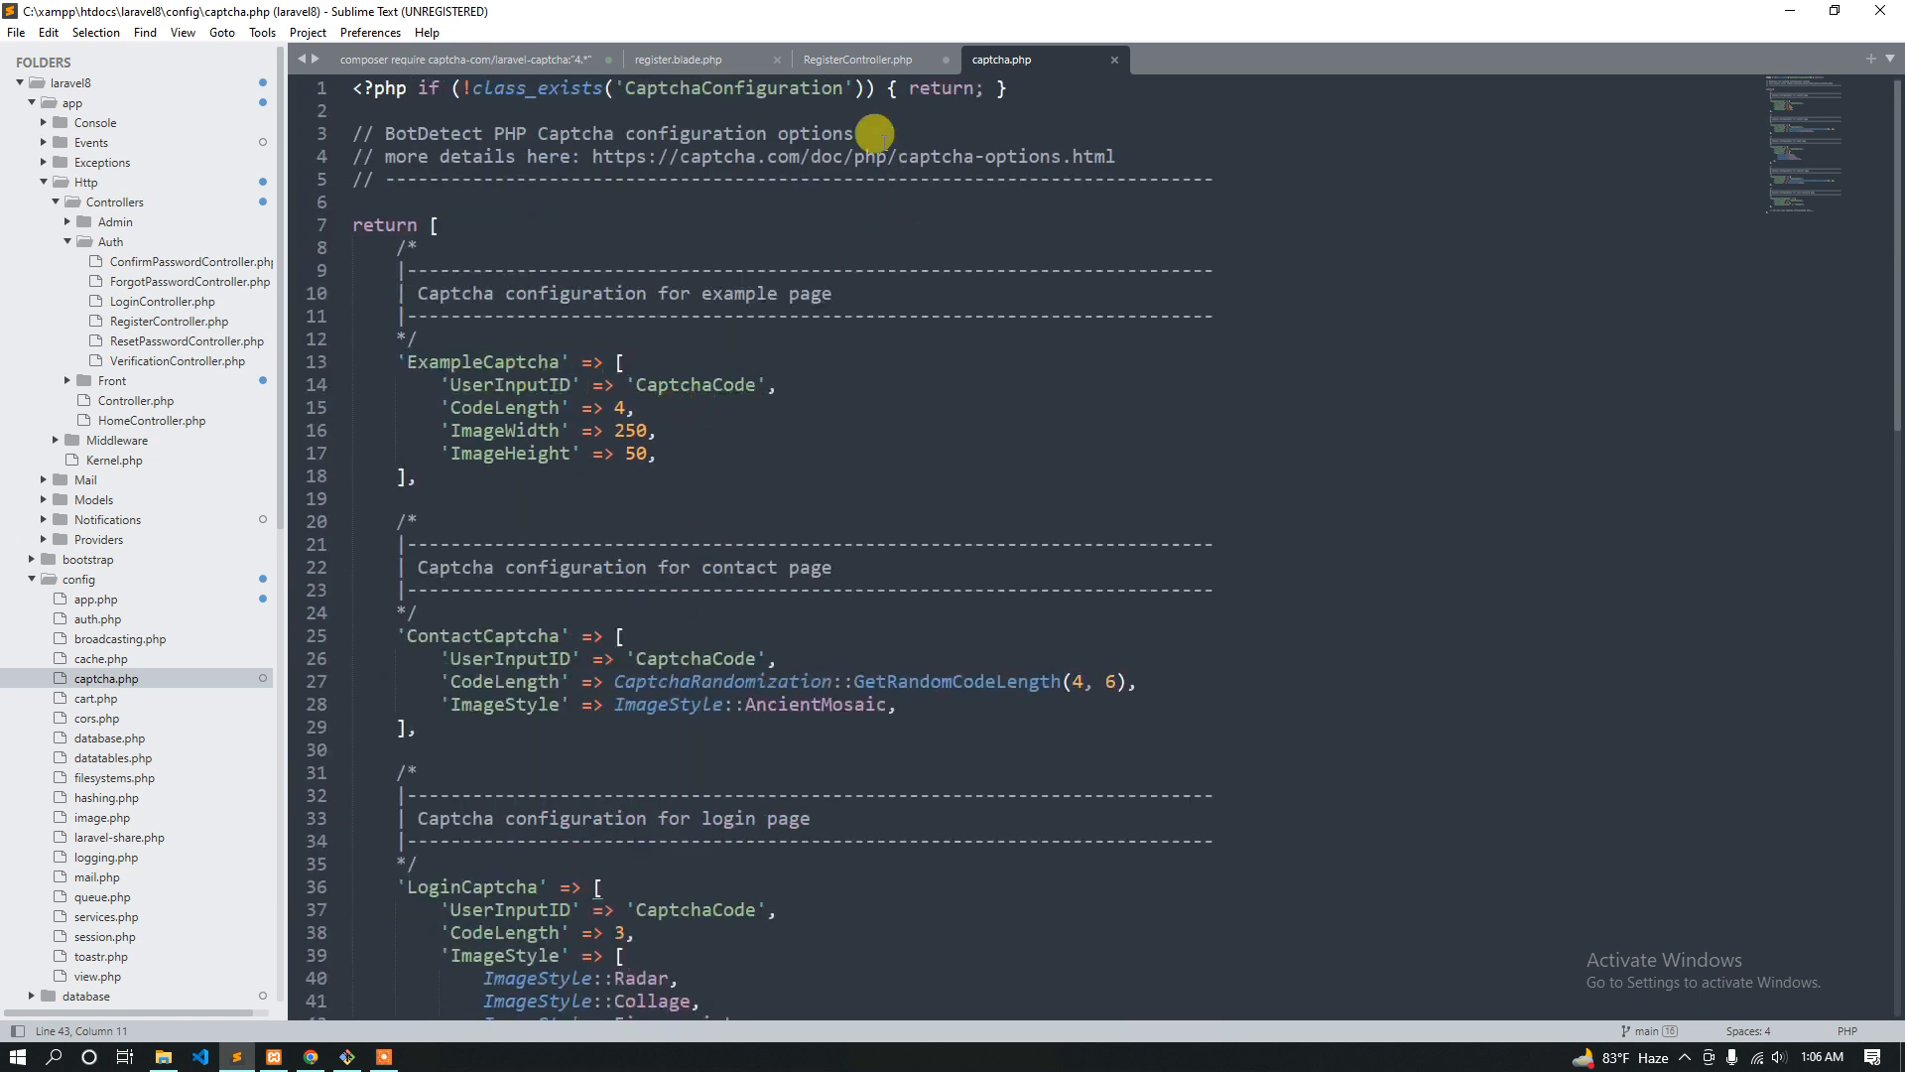
# - Add 'CaptchaCode' => 'required|valid_captcha' to the RegisterController validator and save the file
pyautogui.click(857, 59)
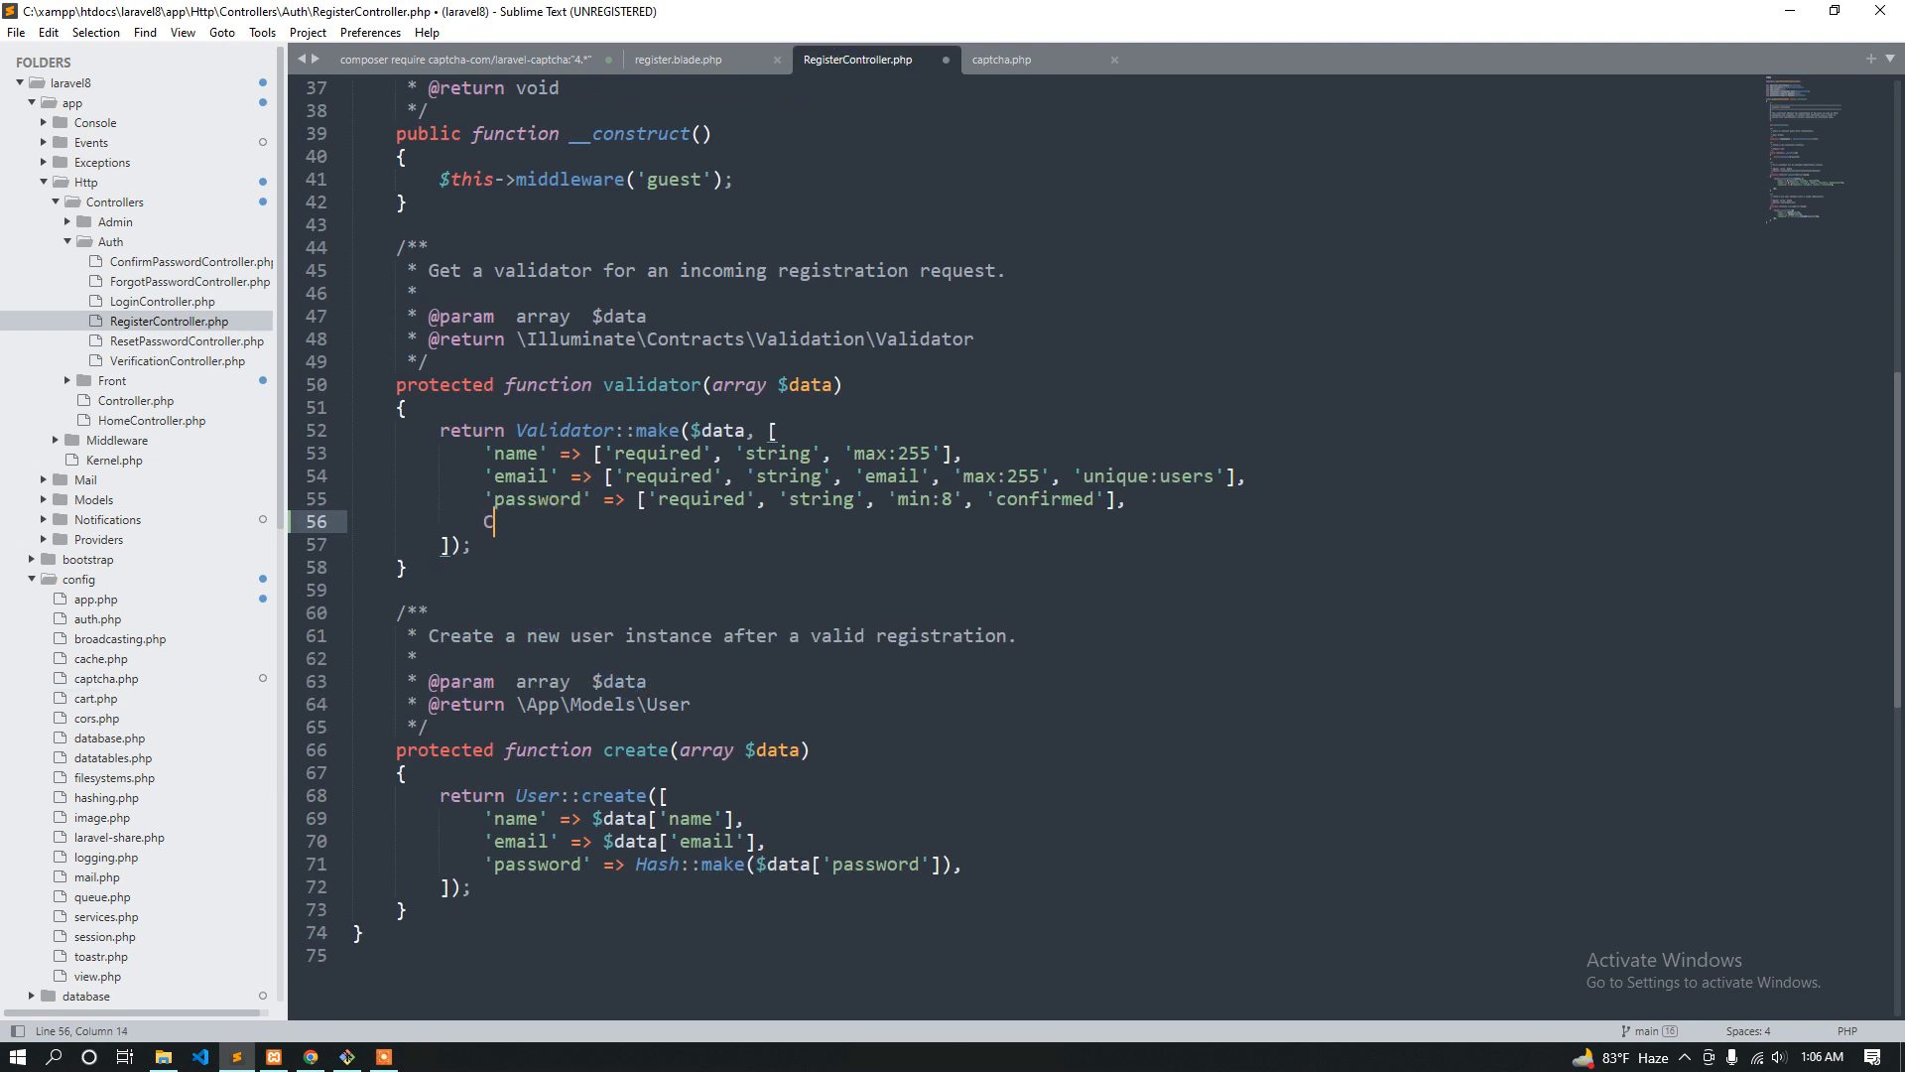
pyautogui.write('Cap')
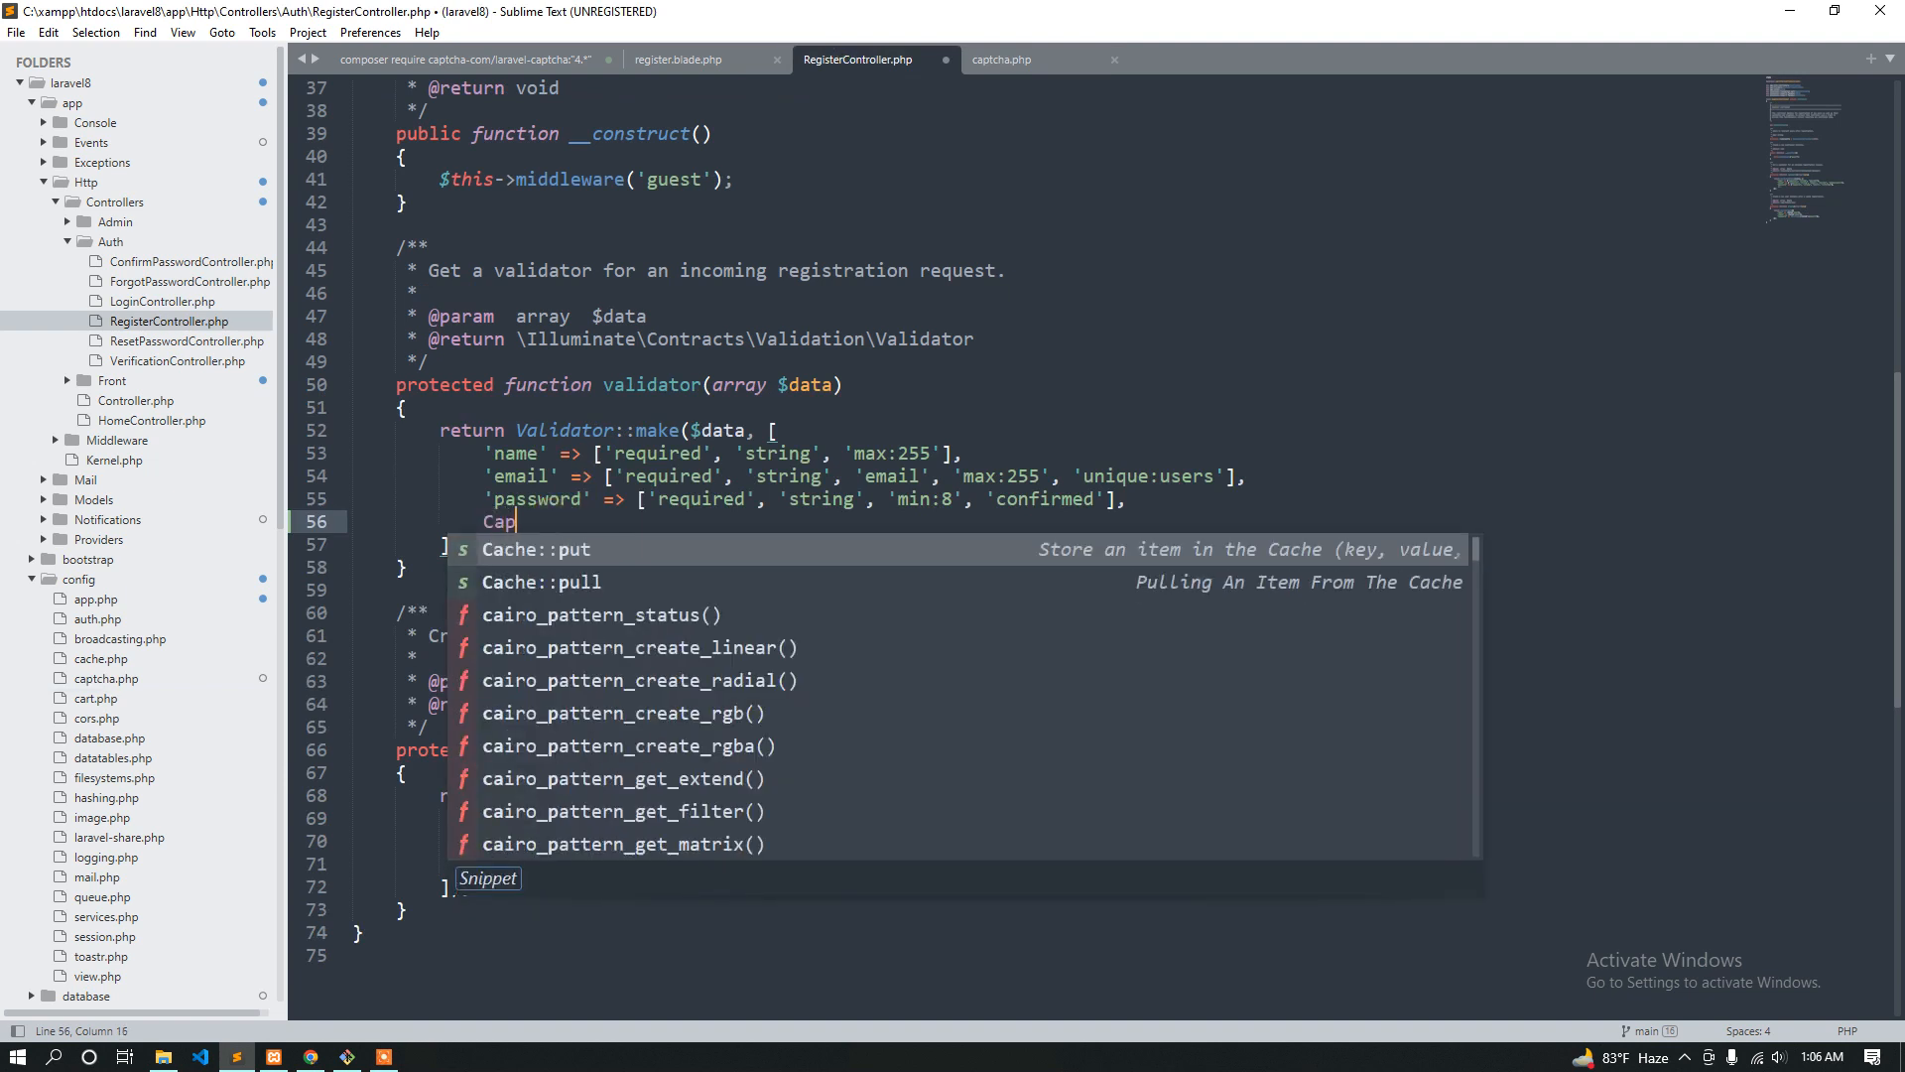
pyautogui.write('tchaCod')
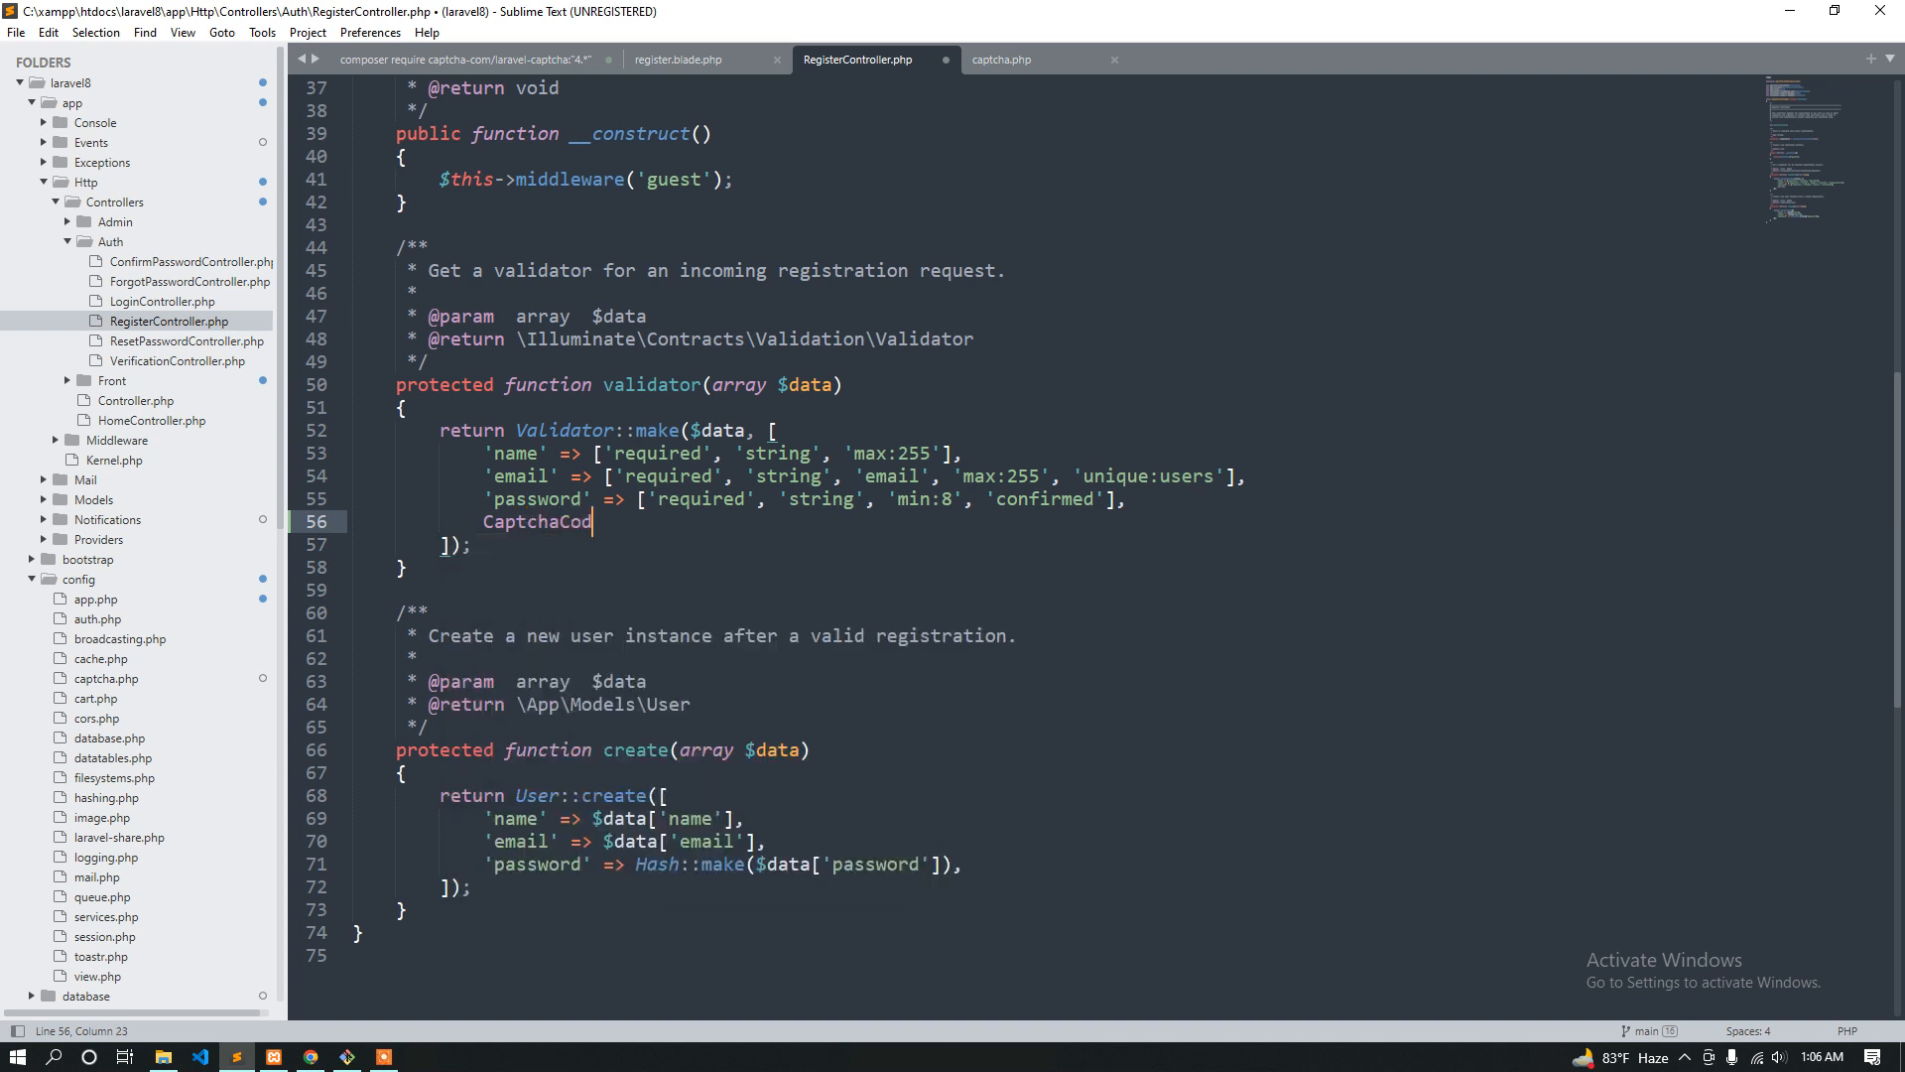
pyautogui.write("e'")
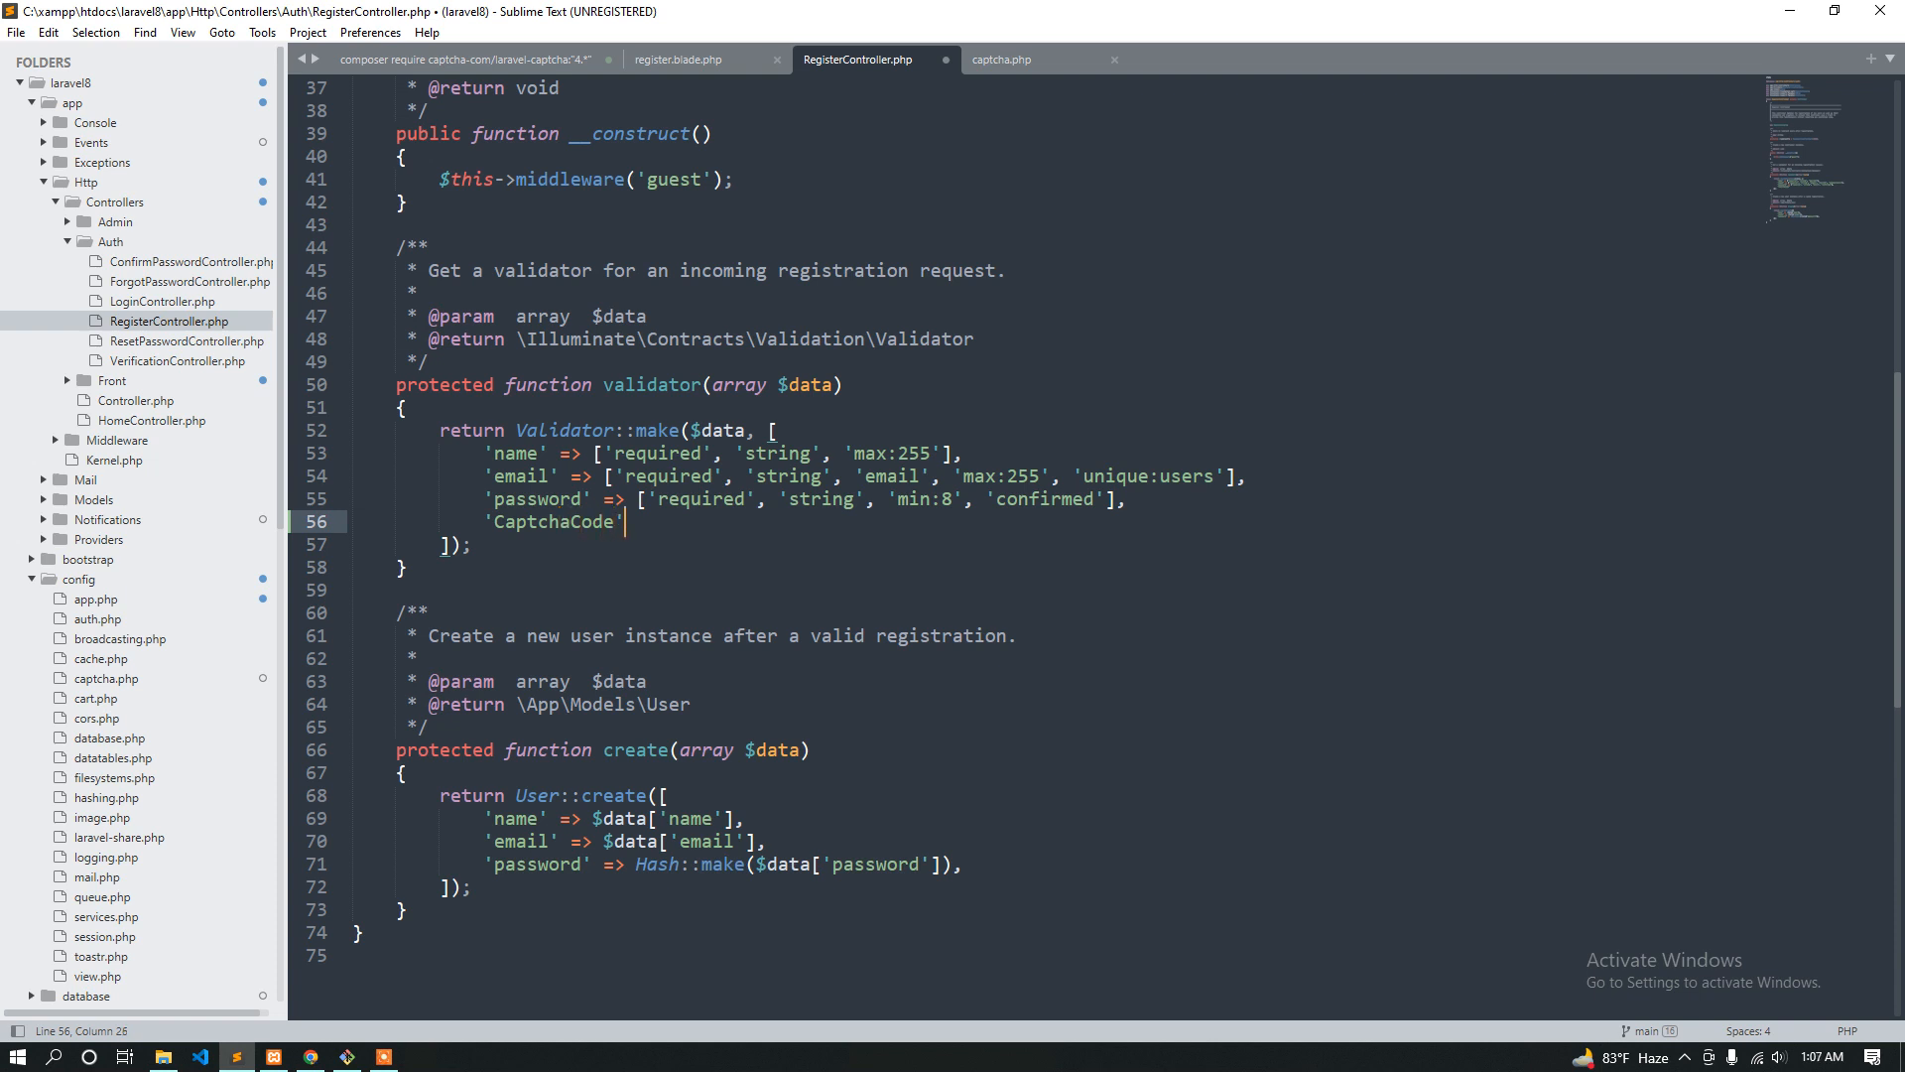
pyautogui.write('=>')
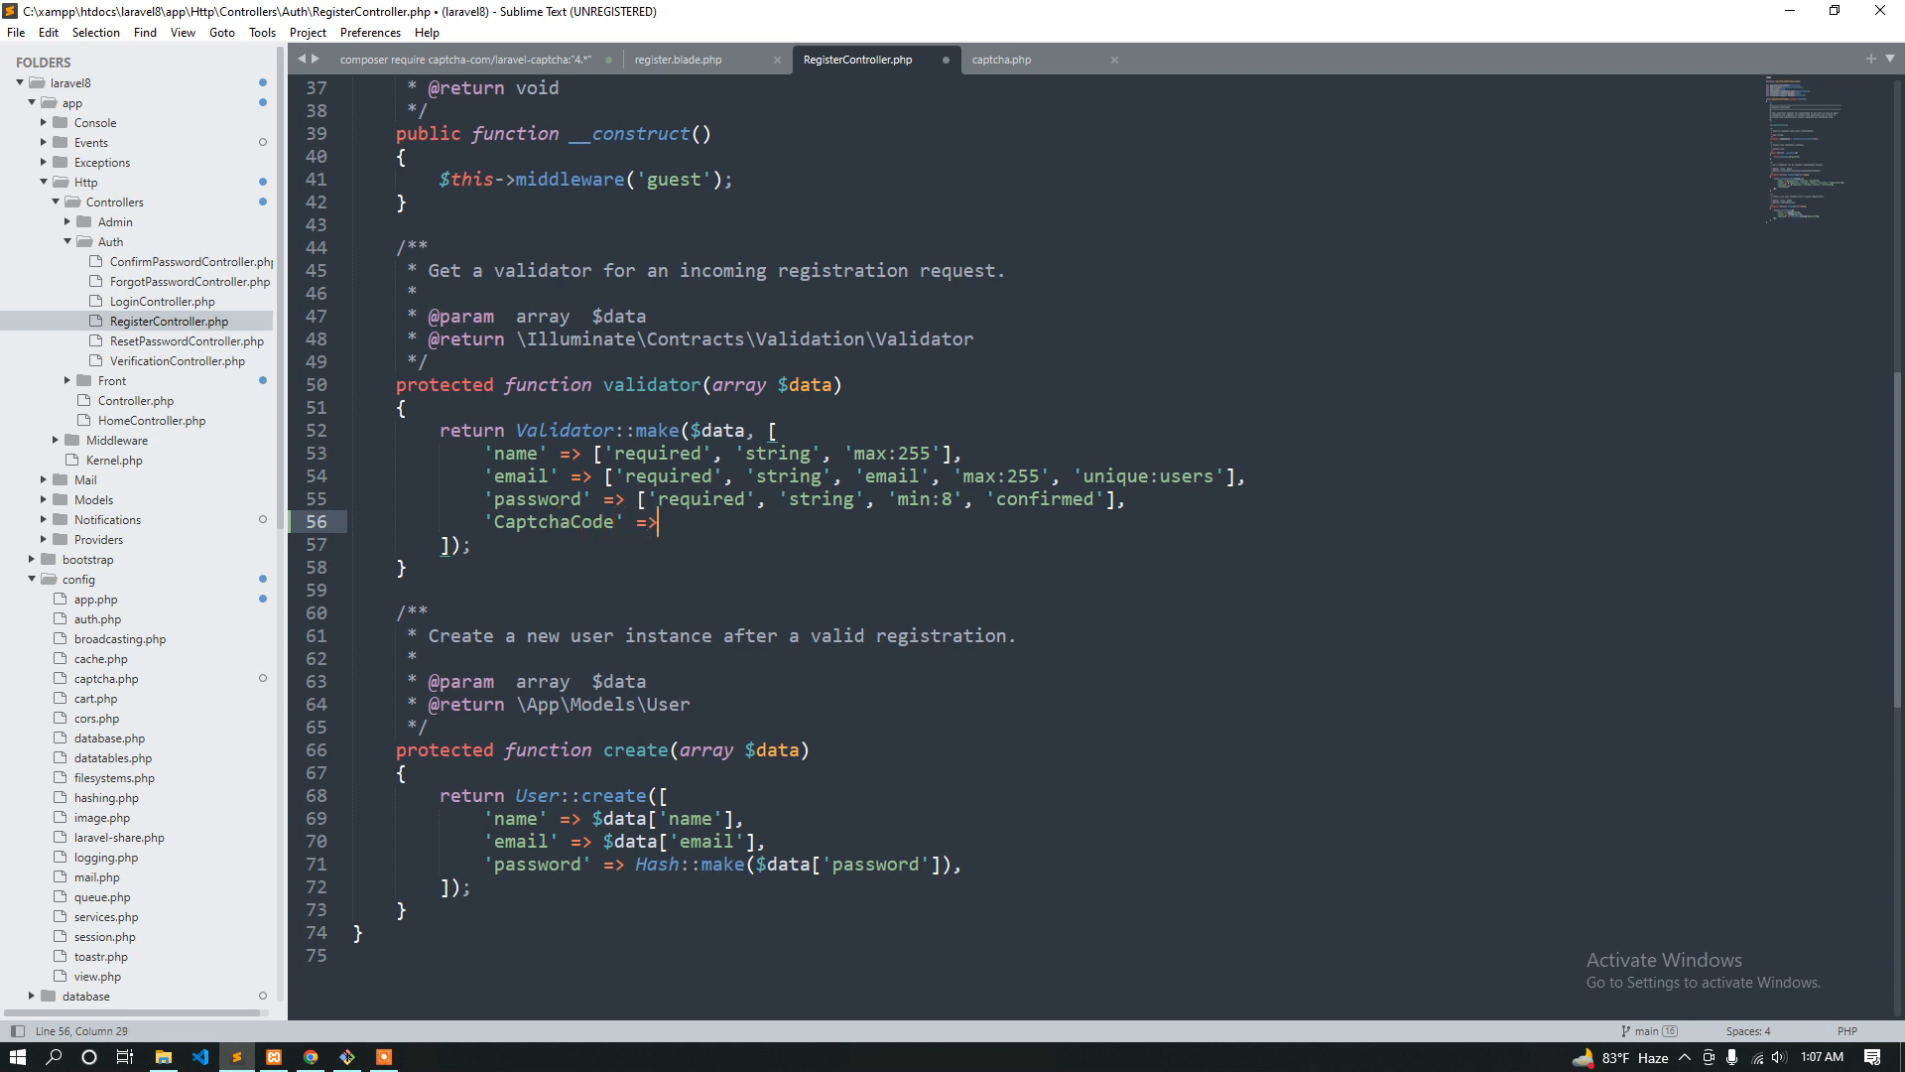
pyautogui.write("'required|")
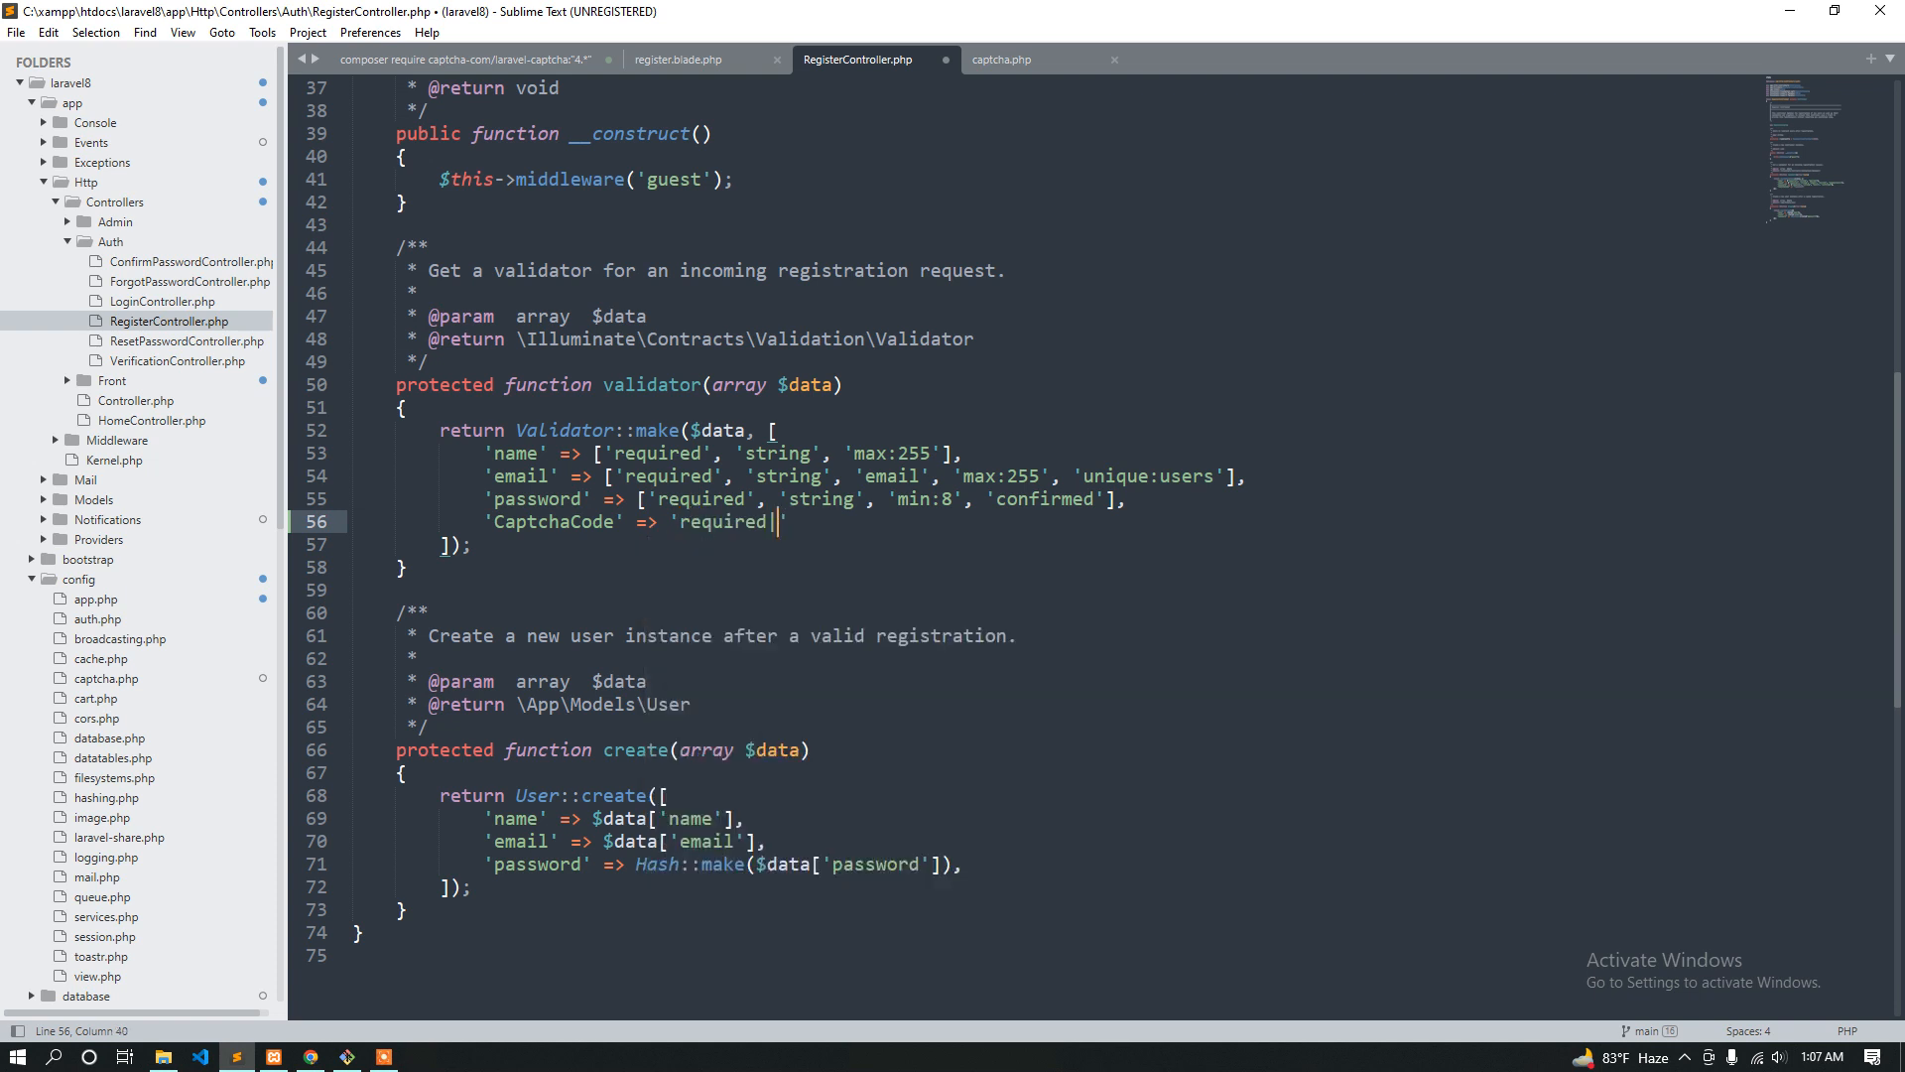
pyautogui.write('valid')
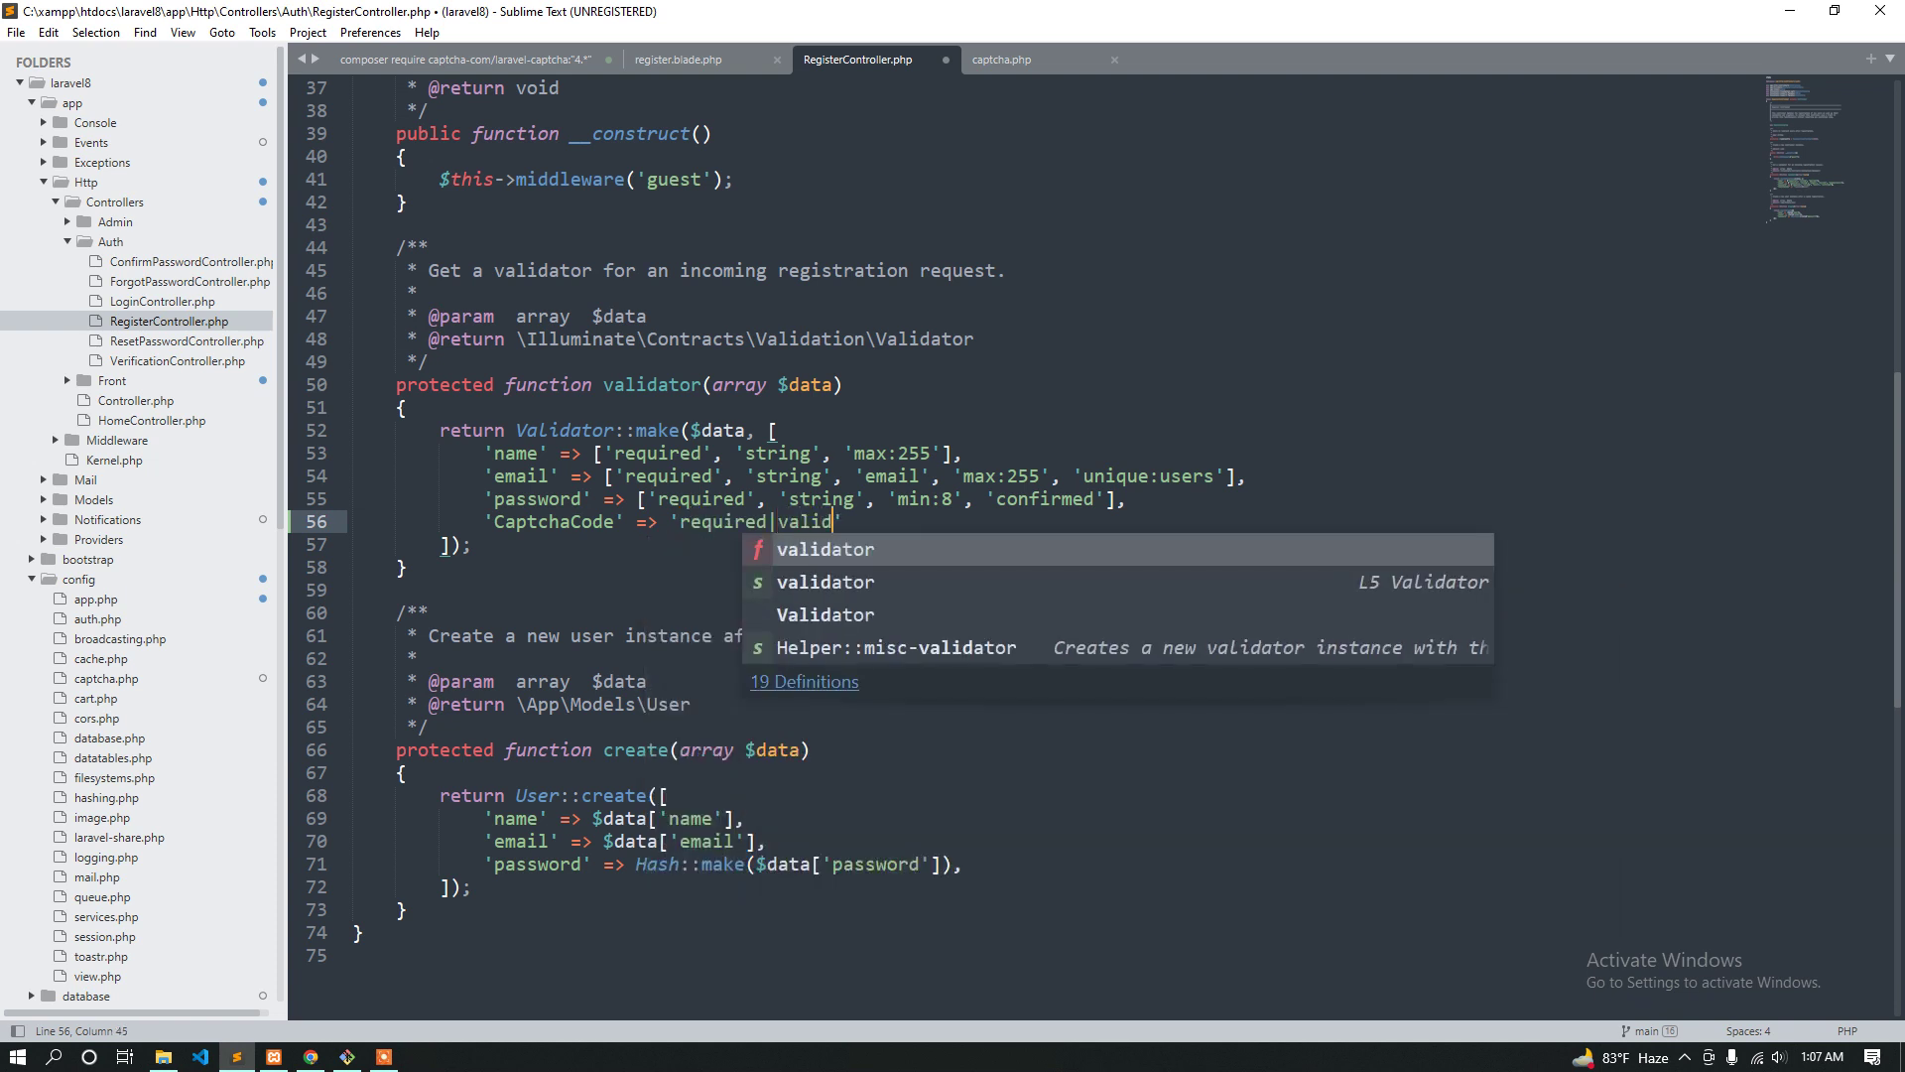
pyautogui.write('_')
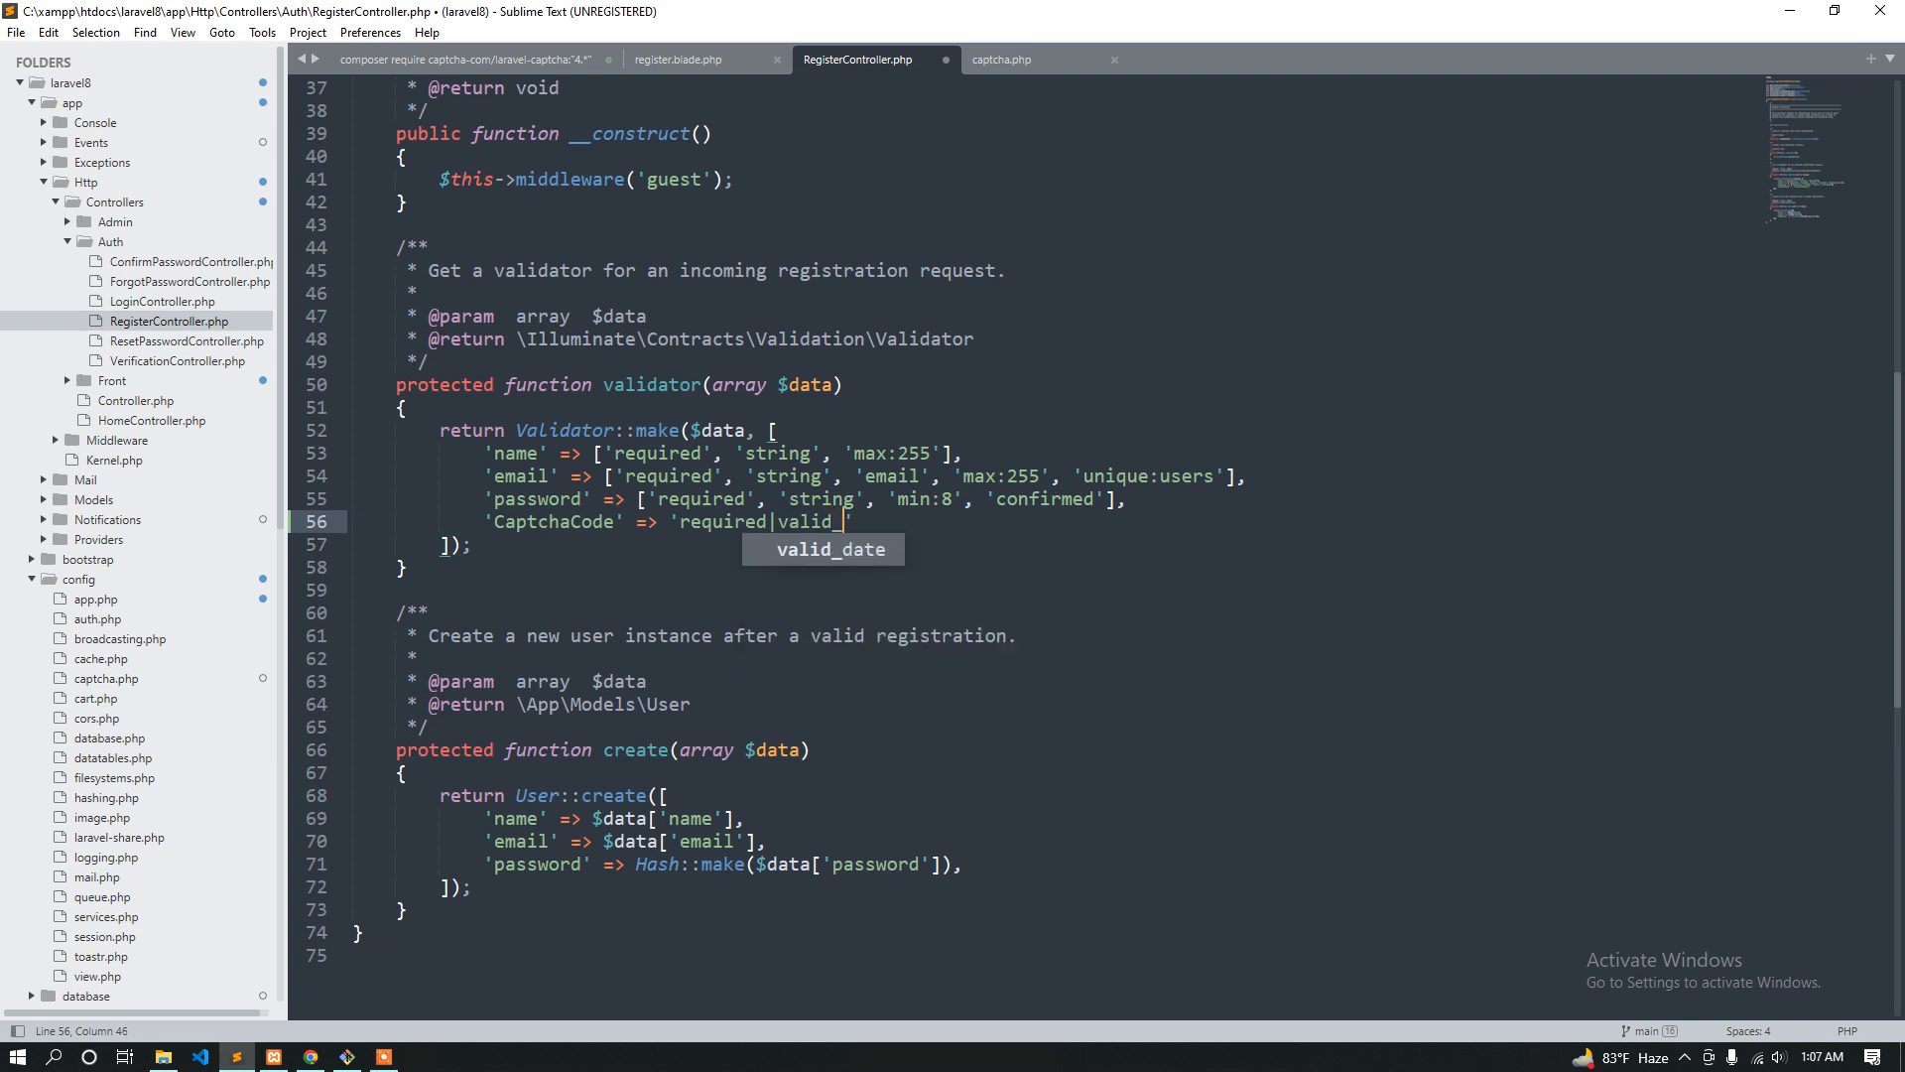
pyautogui.write('captcha')
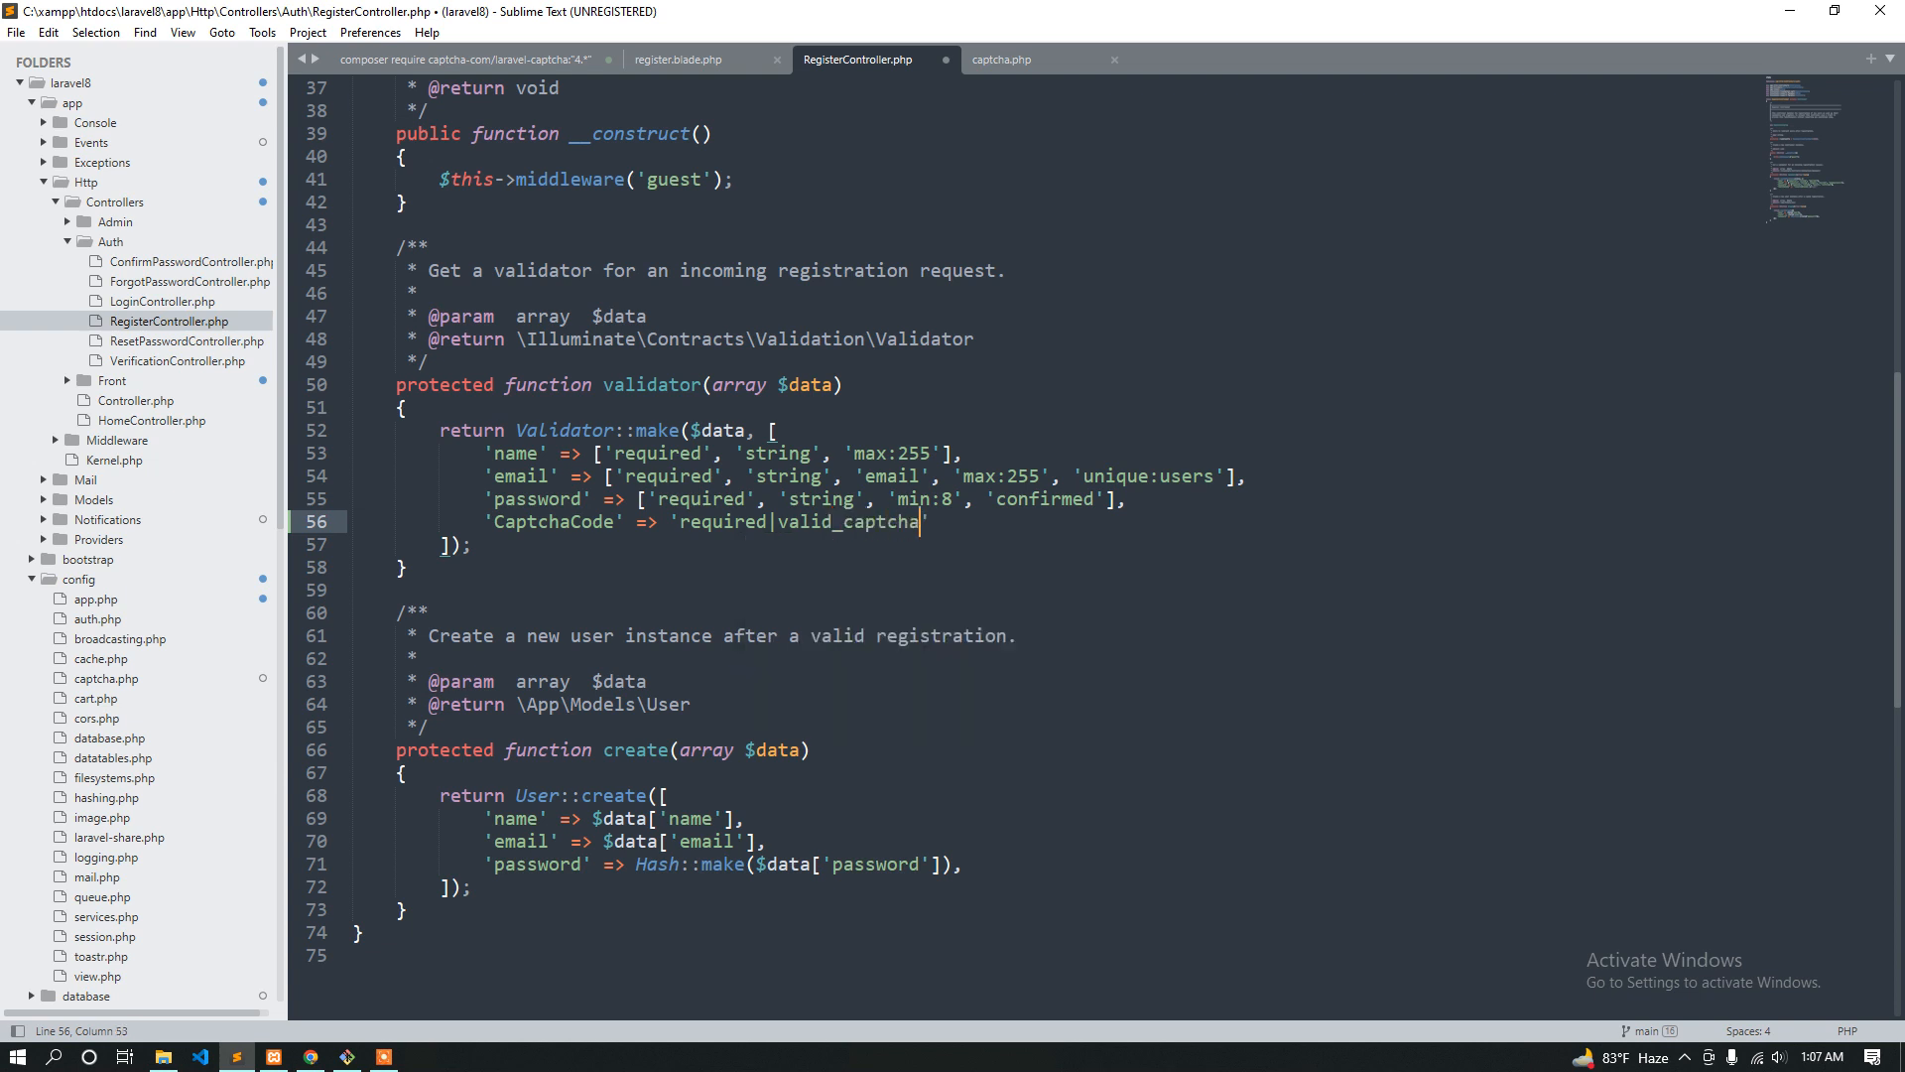
pyautogui.doubleClick(721, 522)
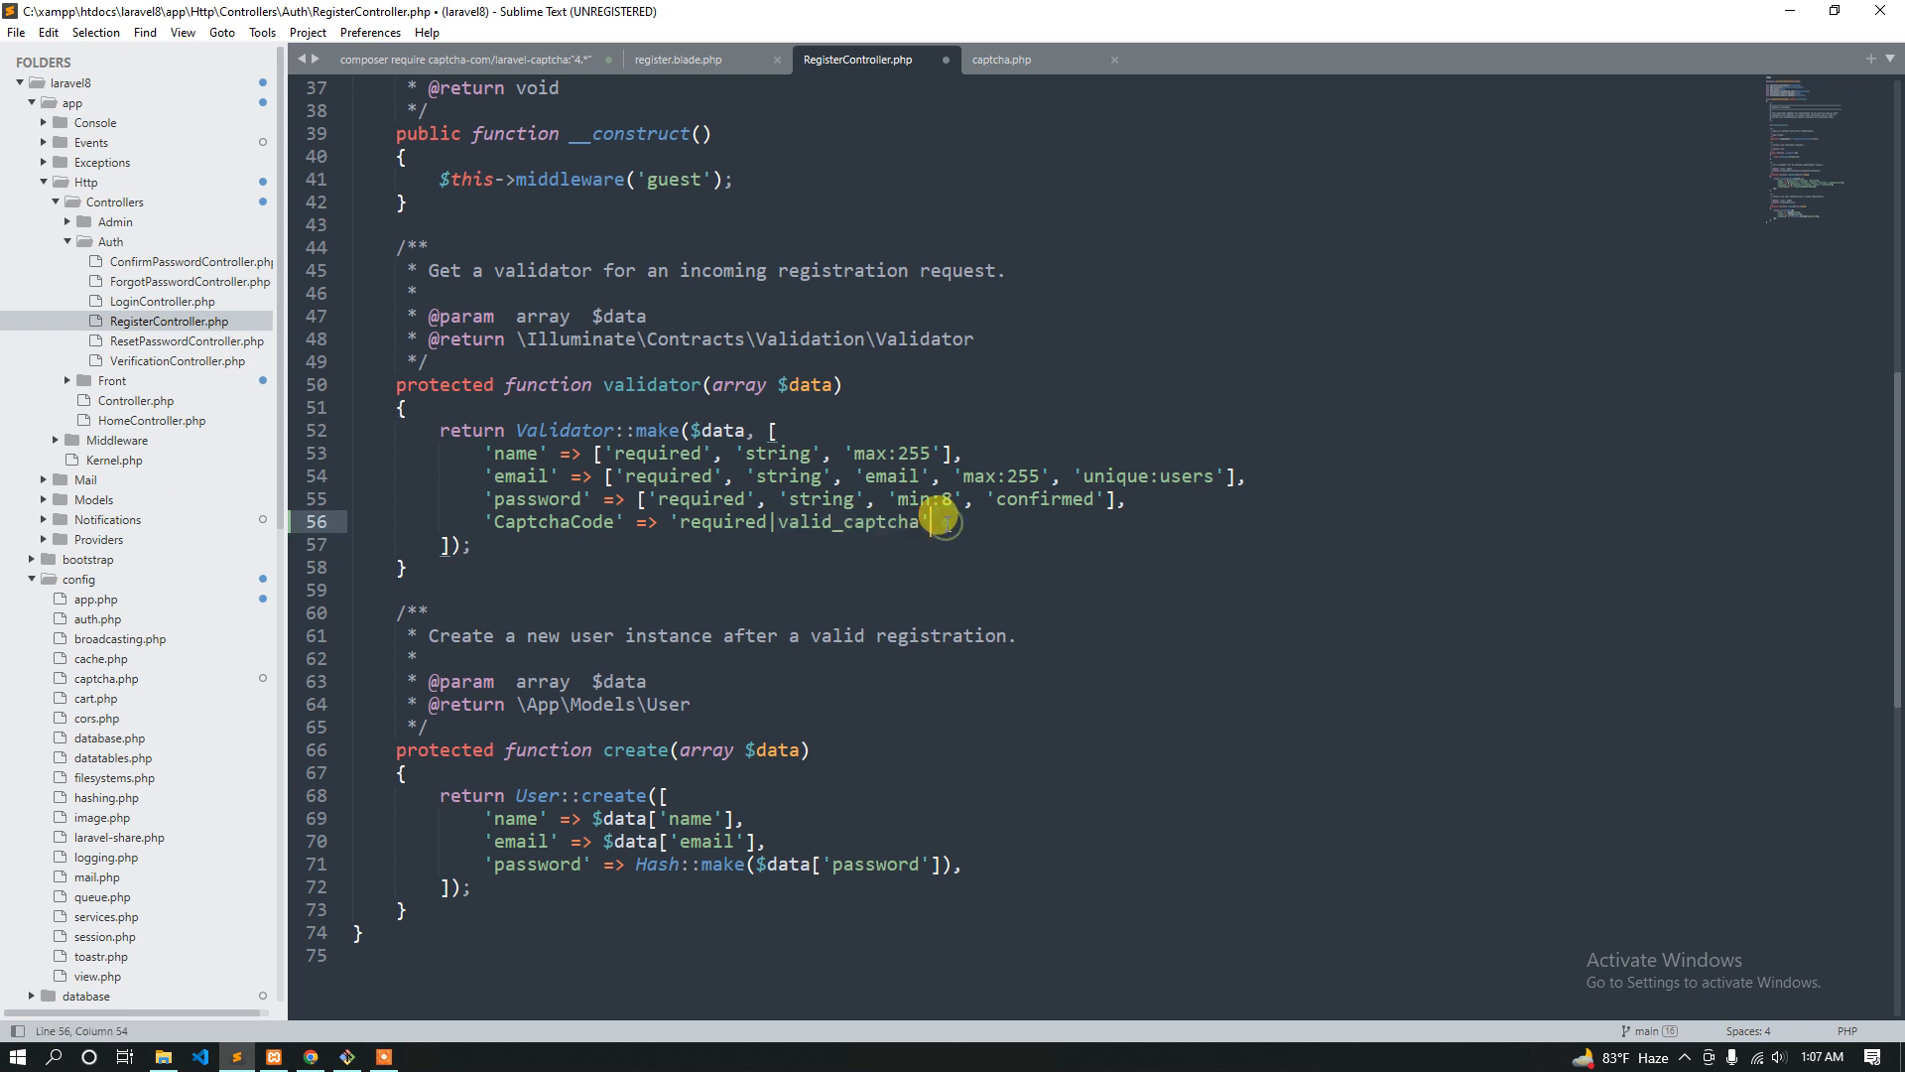
pyautogui.write(',')
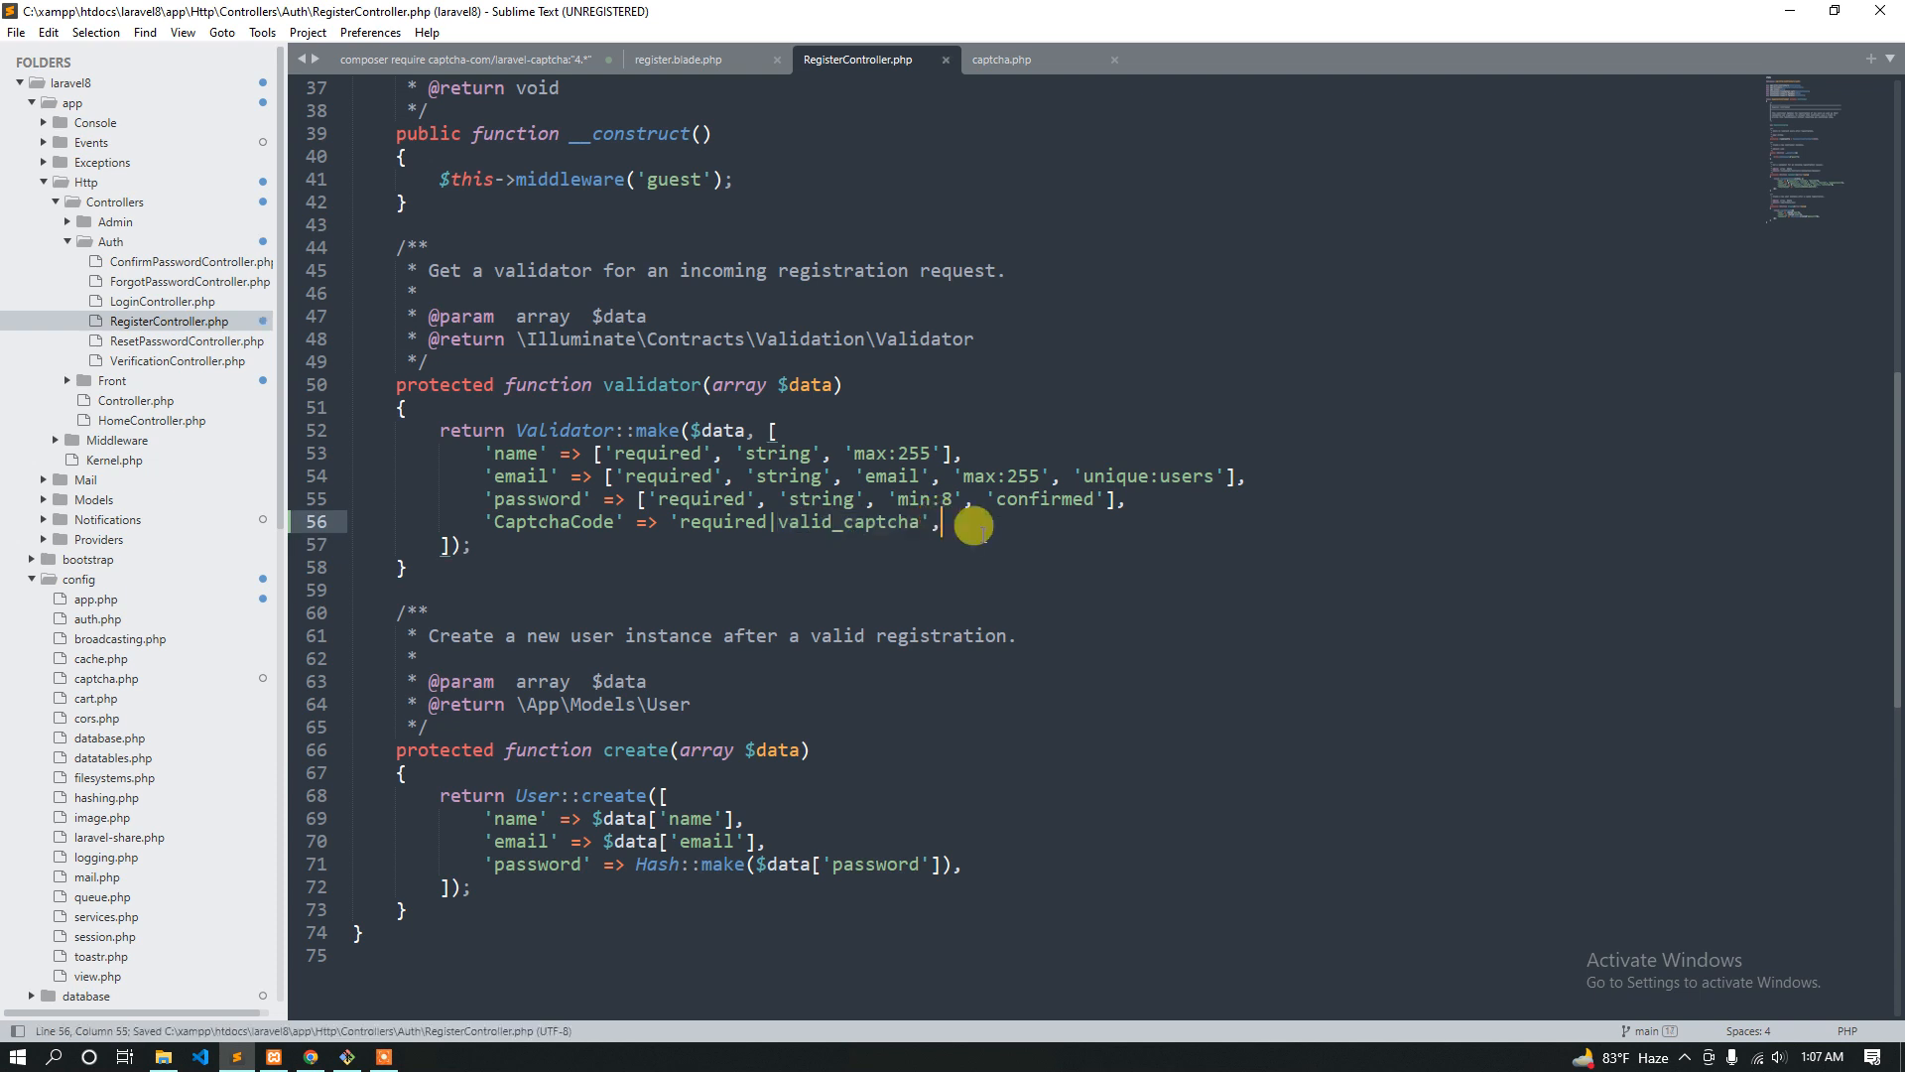
pyautogui.moveTo(815, 222)
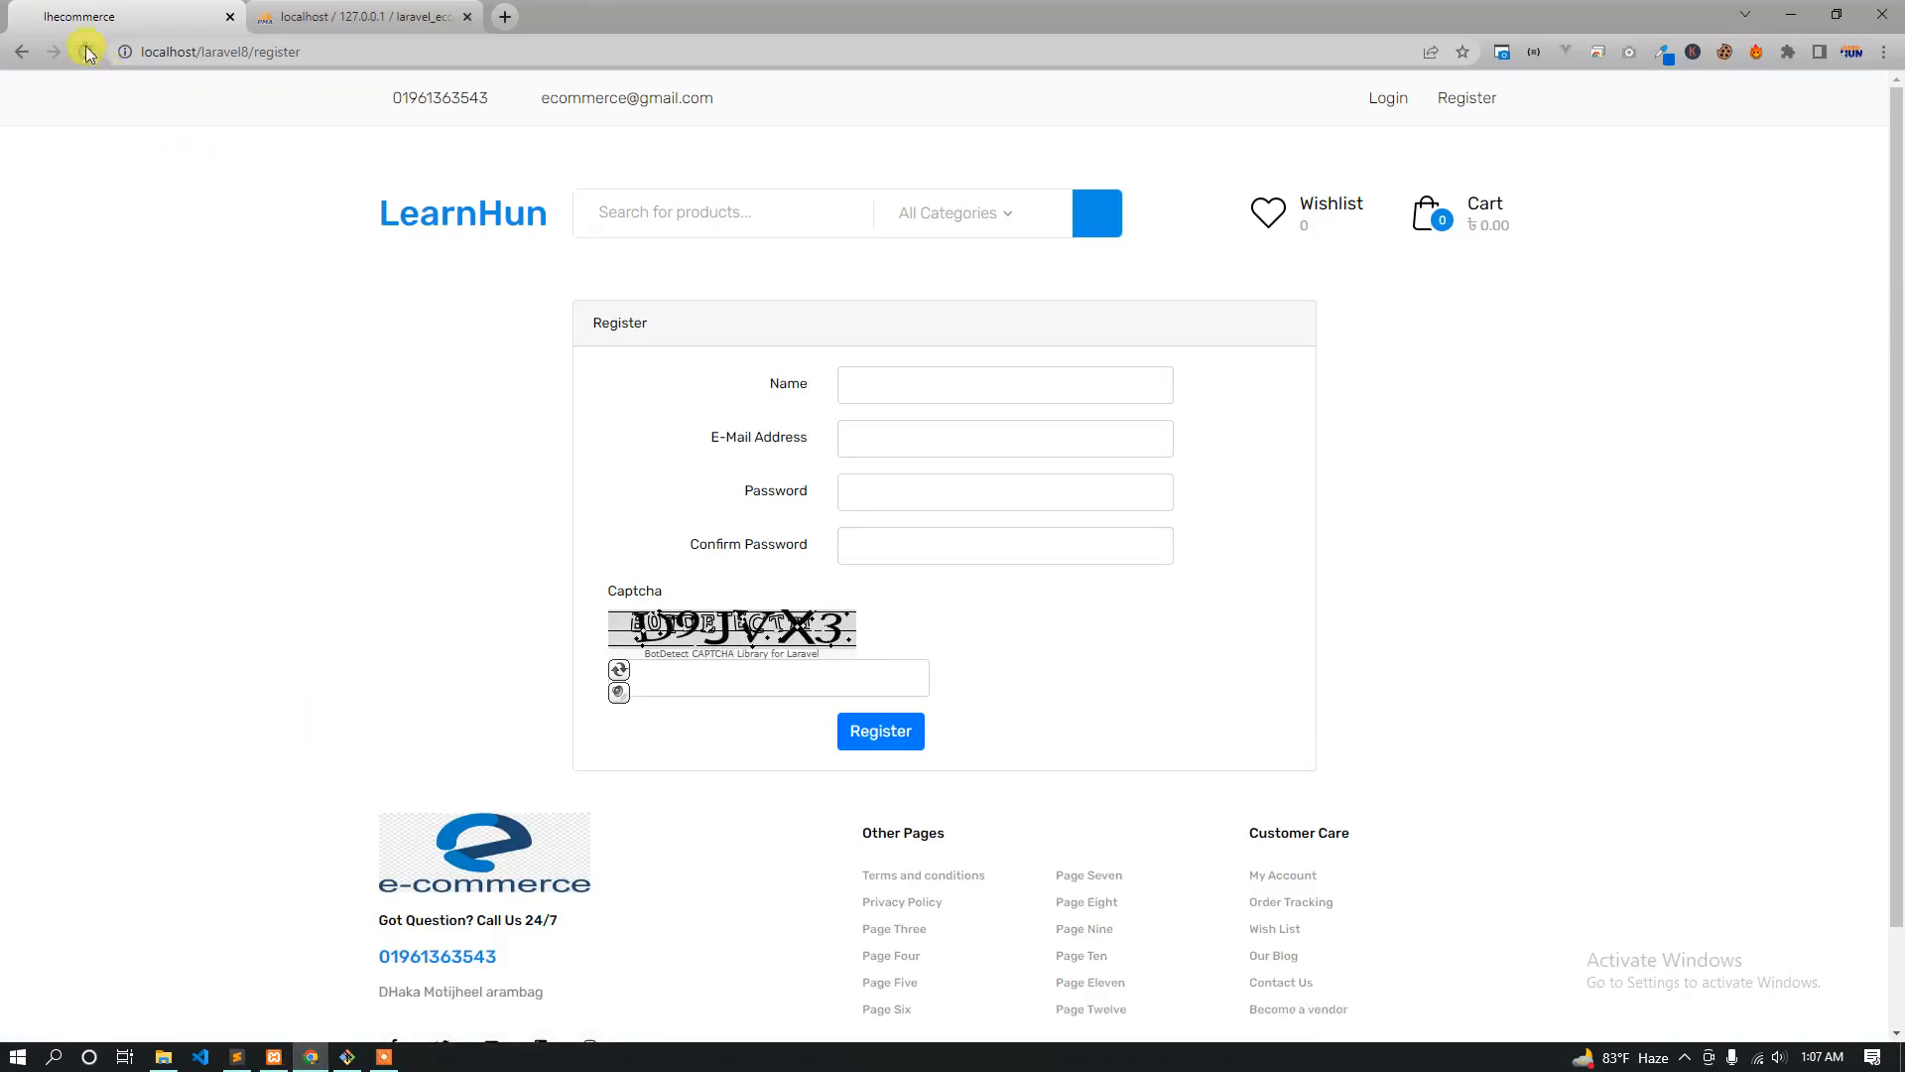
# - Fill the register form for Example with a wrong captcha 'DAS' and submit it
pyautogui.click(963, 385)
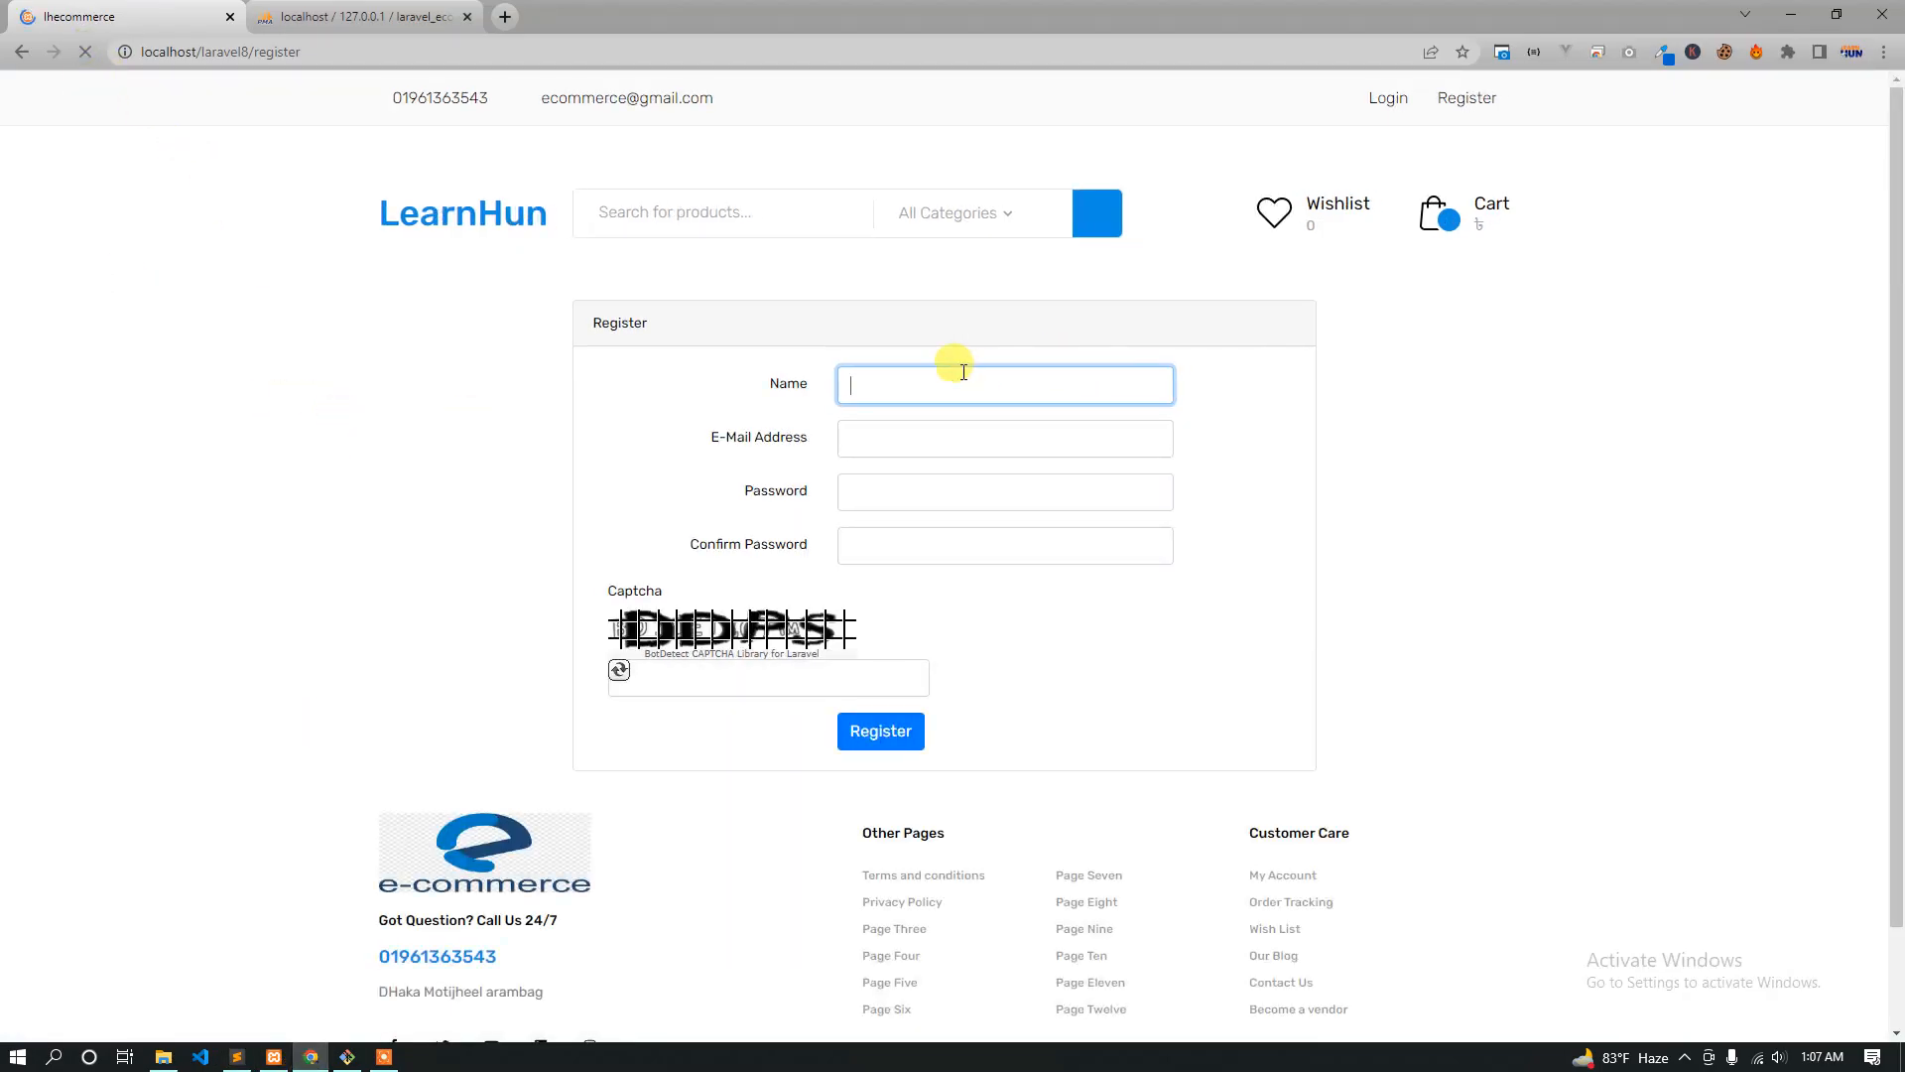
pyautogui.write('example@gmail.com')
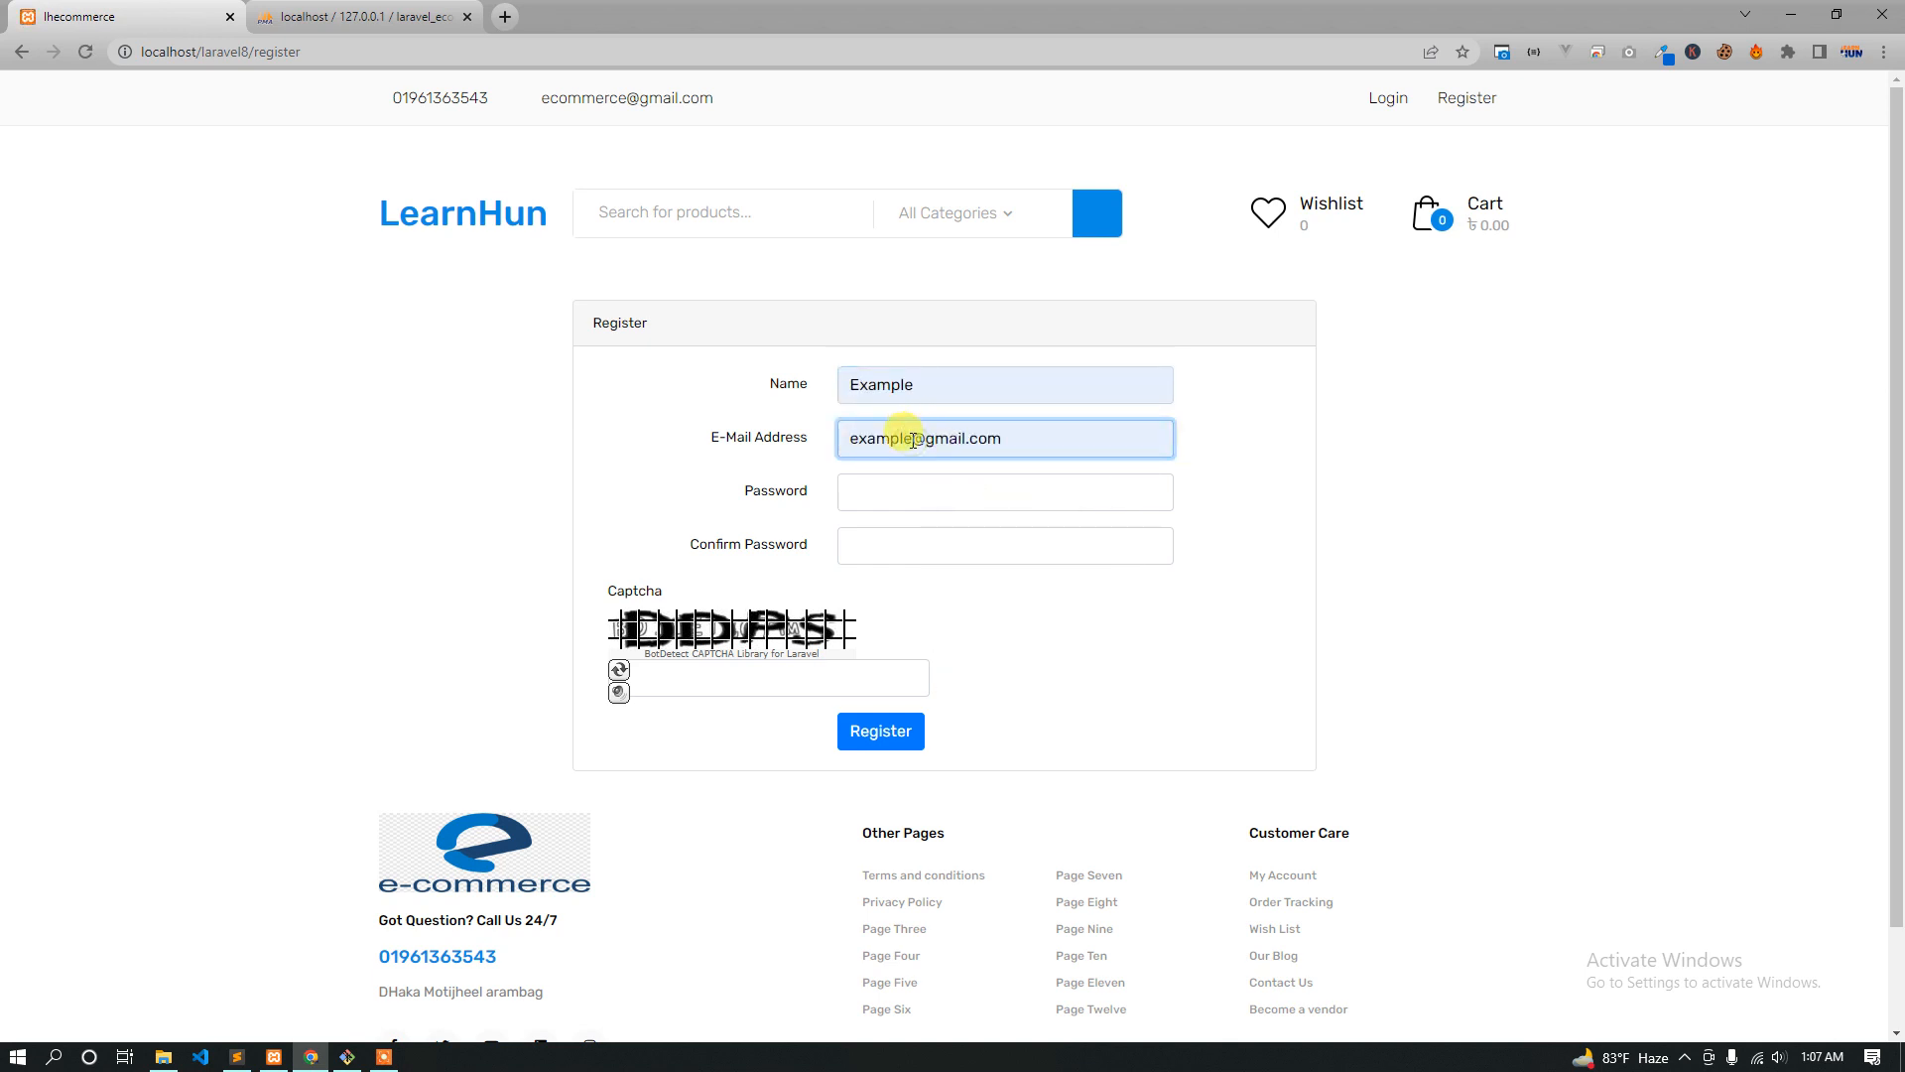
pyautogui.click(1006, 491)
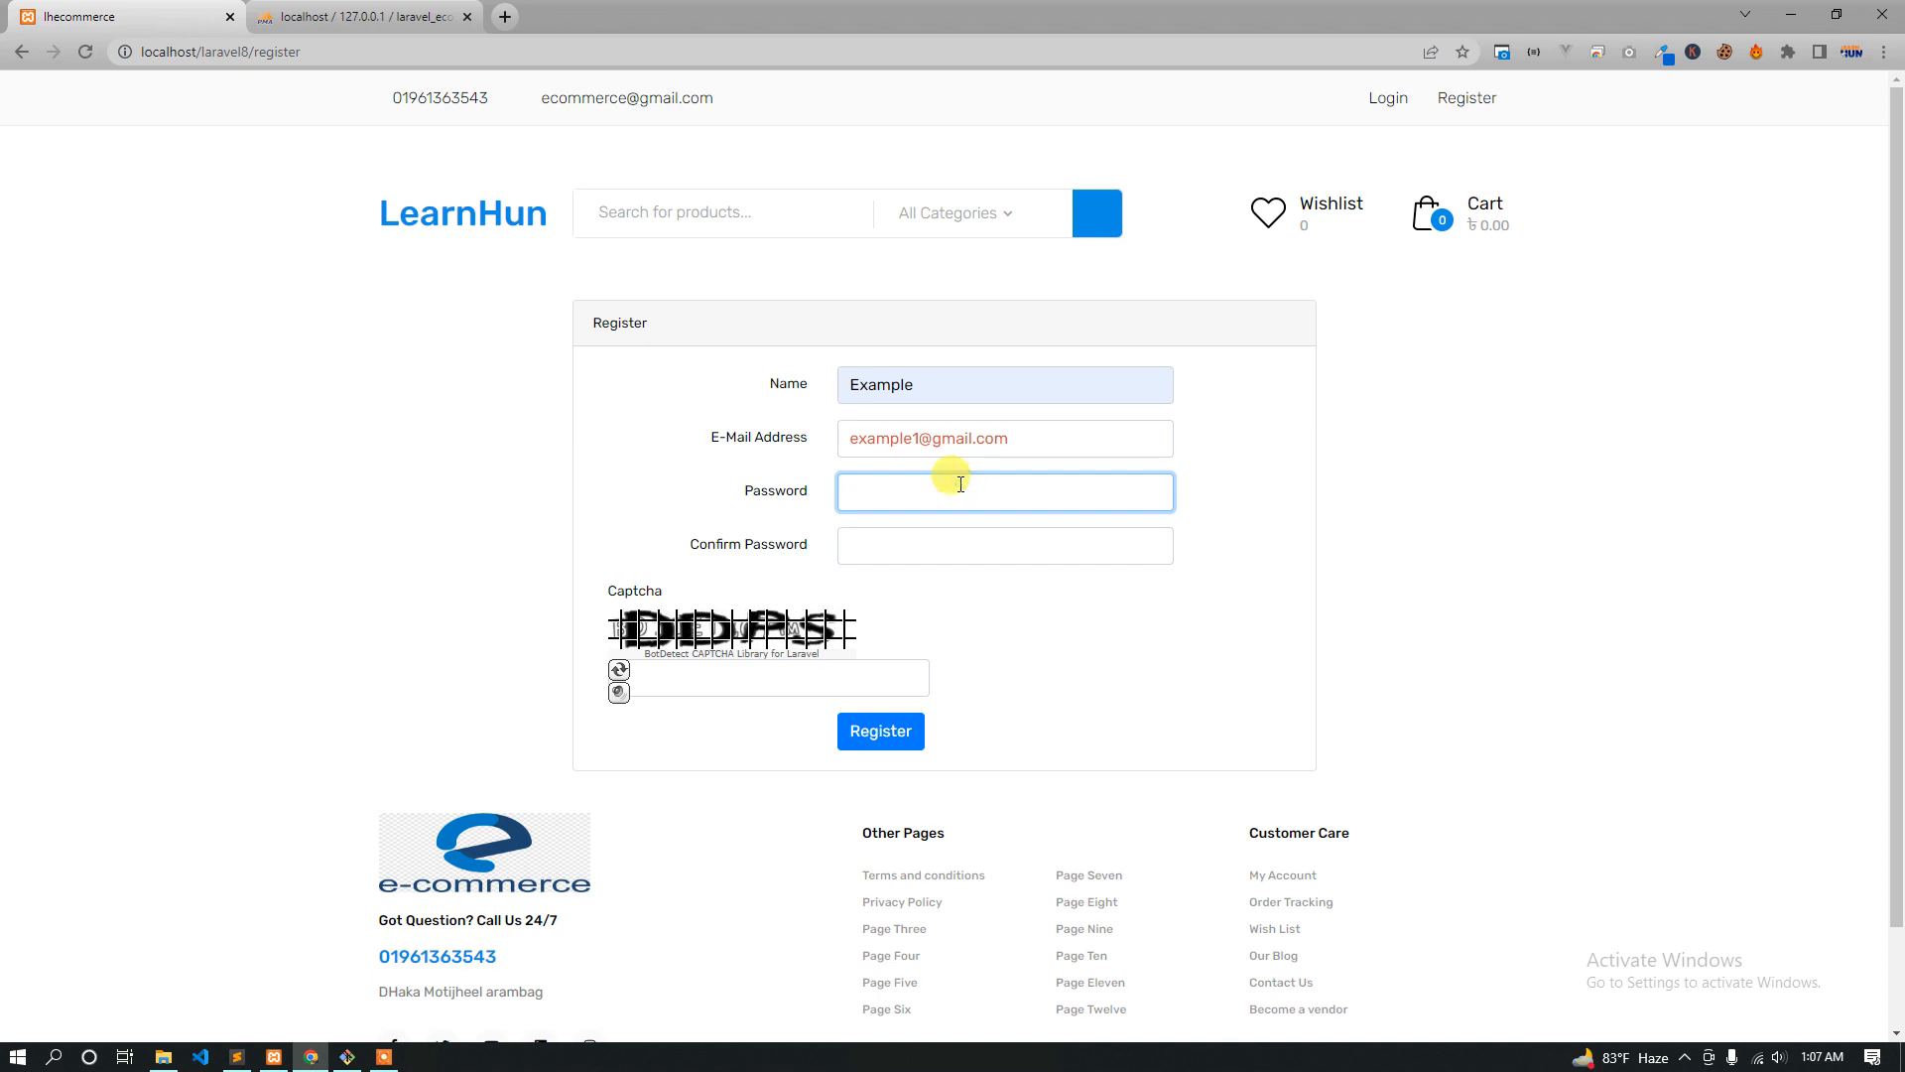
pyautogui.write('password')
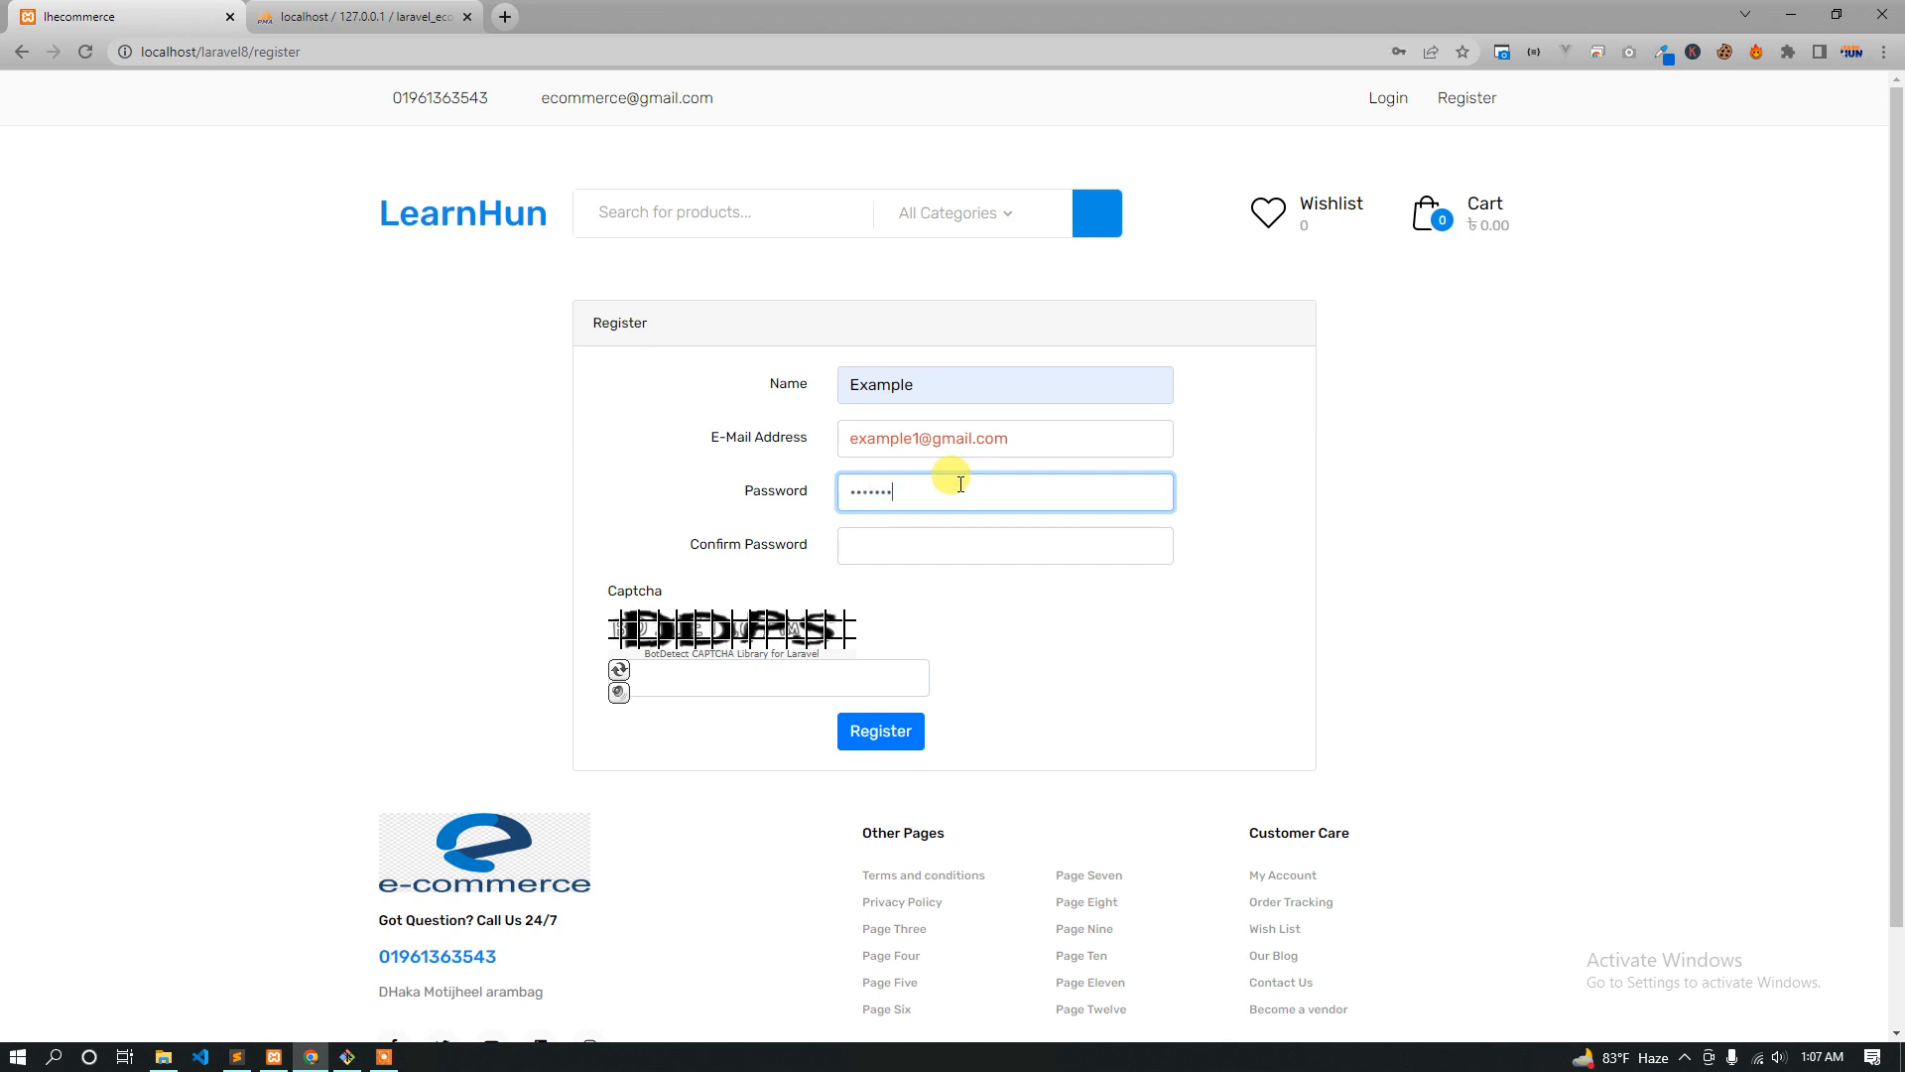
pyautogui.write('•••••')
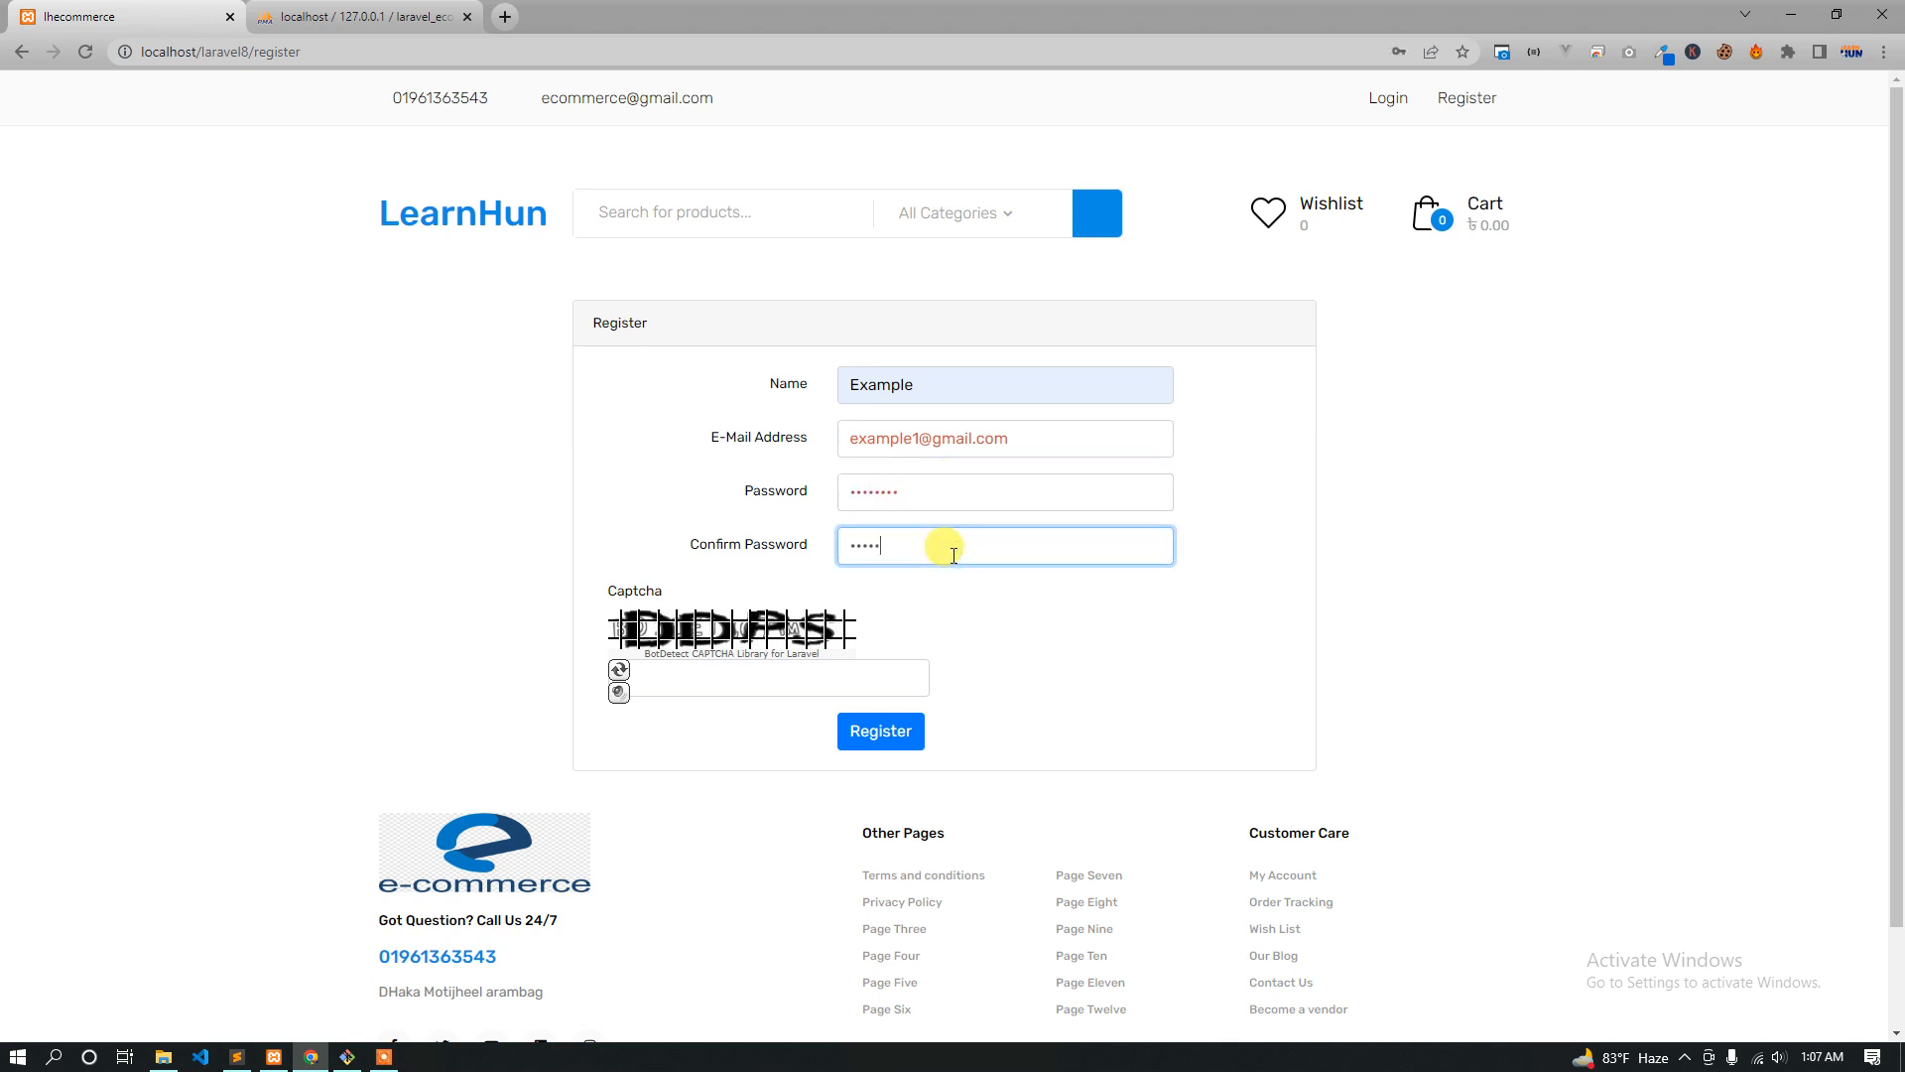
pyautogui.write('DASDASDASDA')
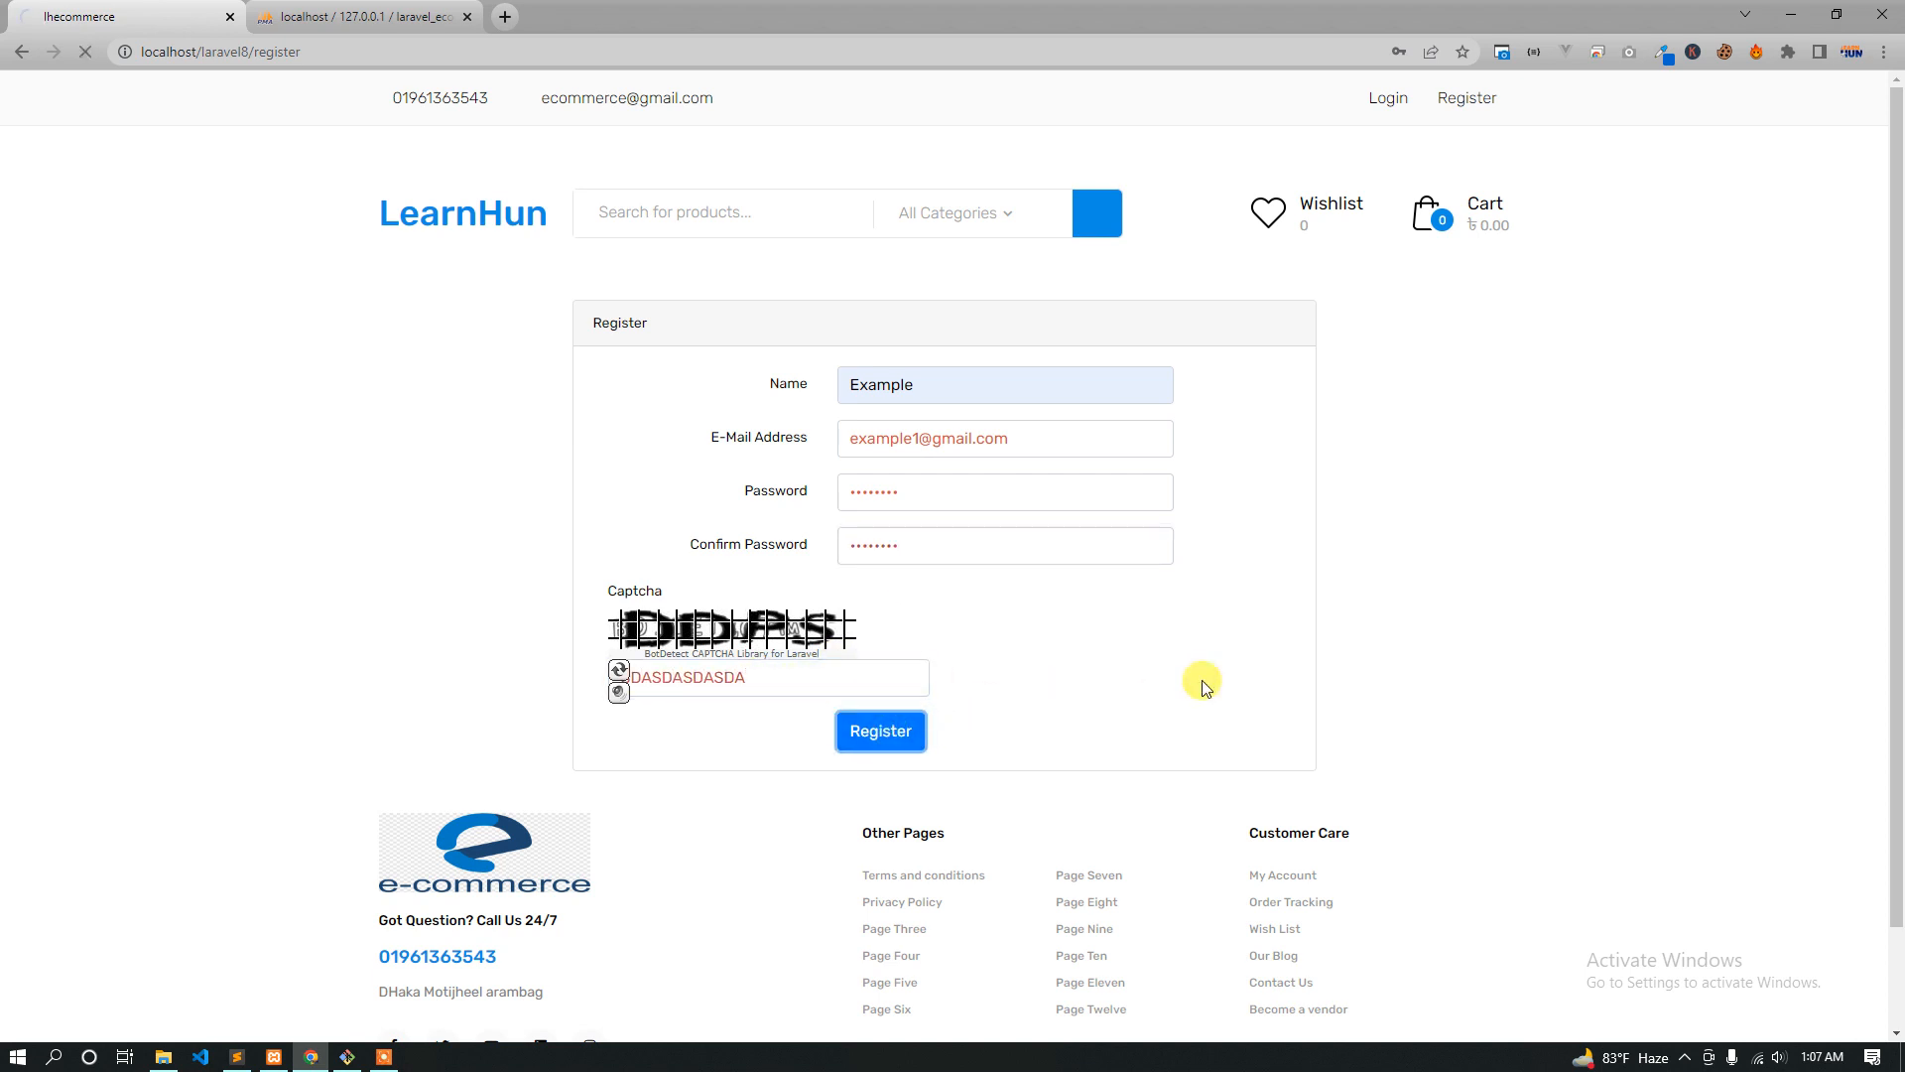
pyautogui.click(881, 730)
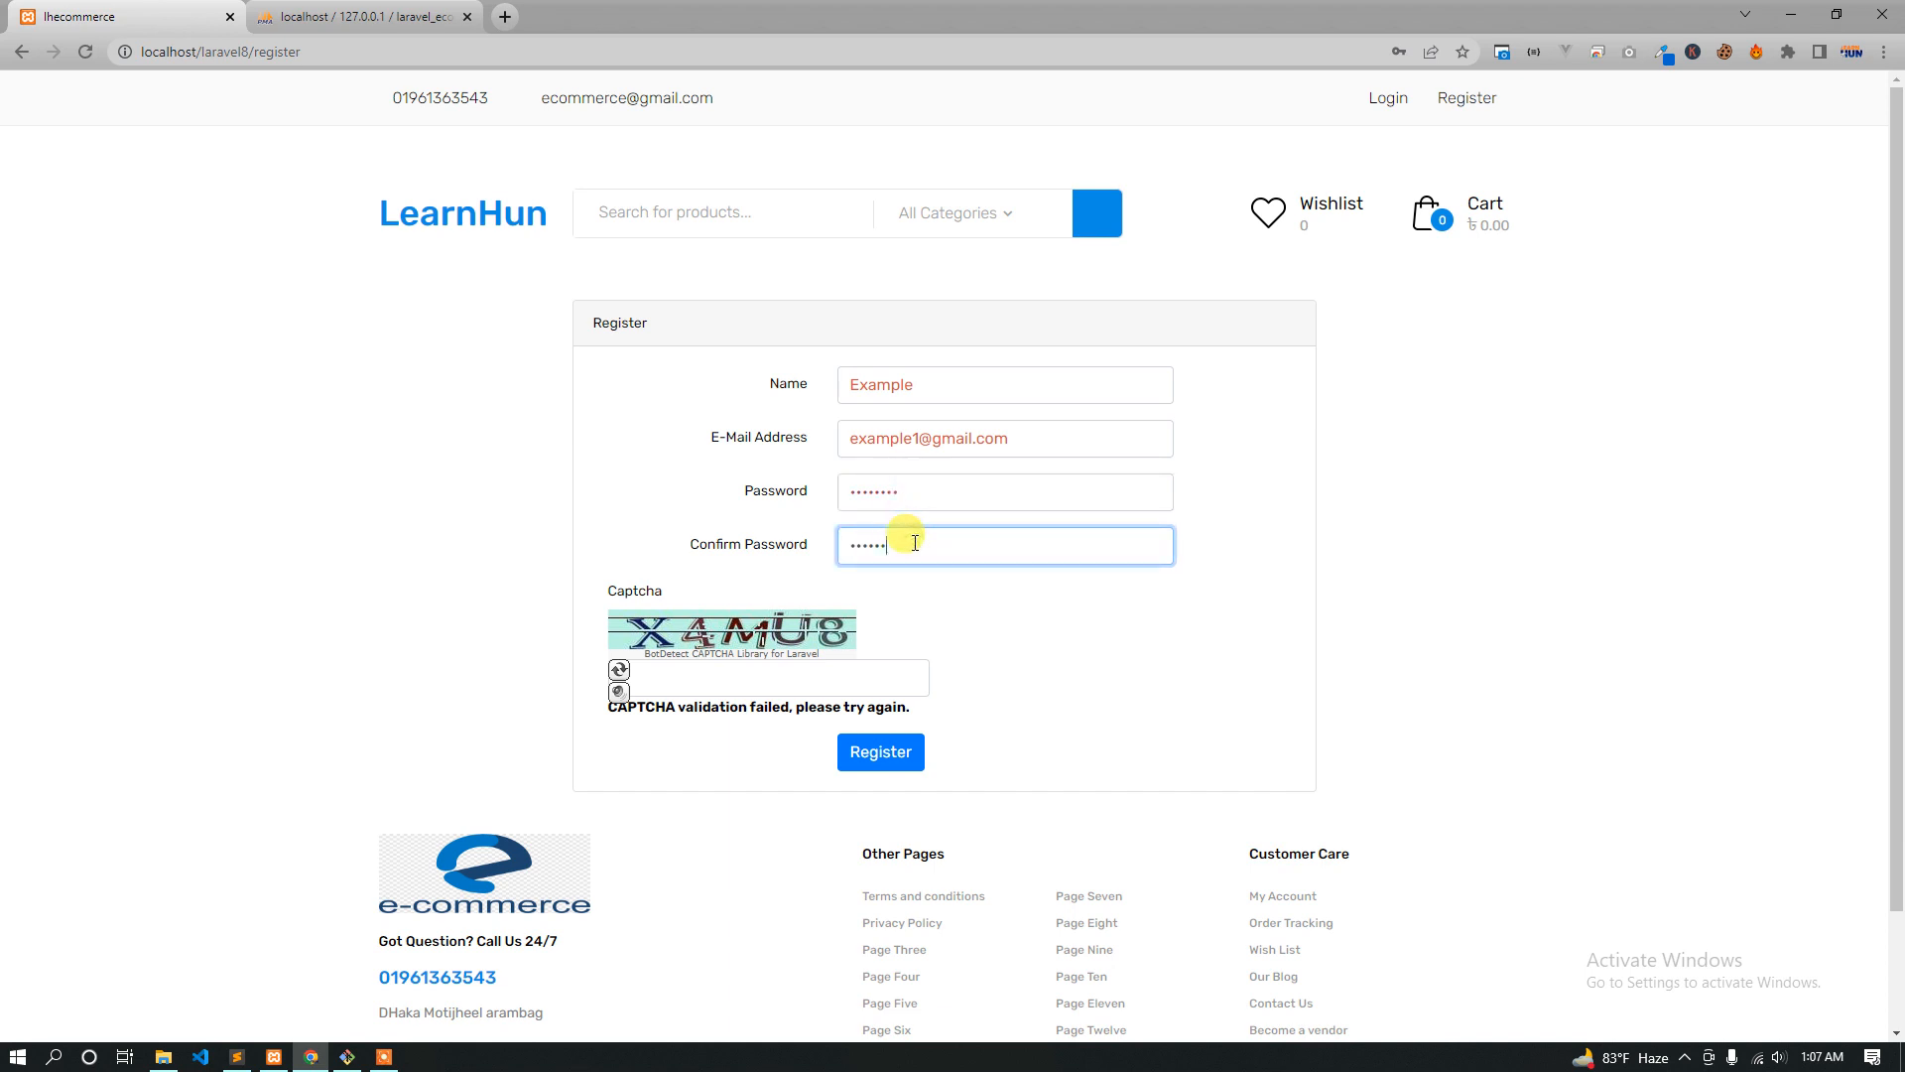
# - Enter captcha '4MU8' and resubmit the registration
pyautogui.click(777, 678)
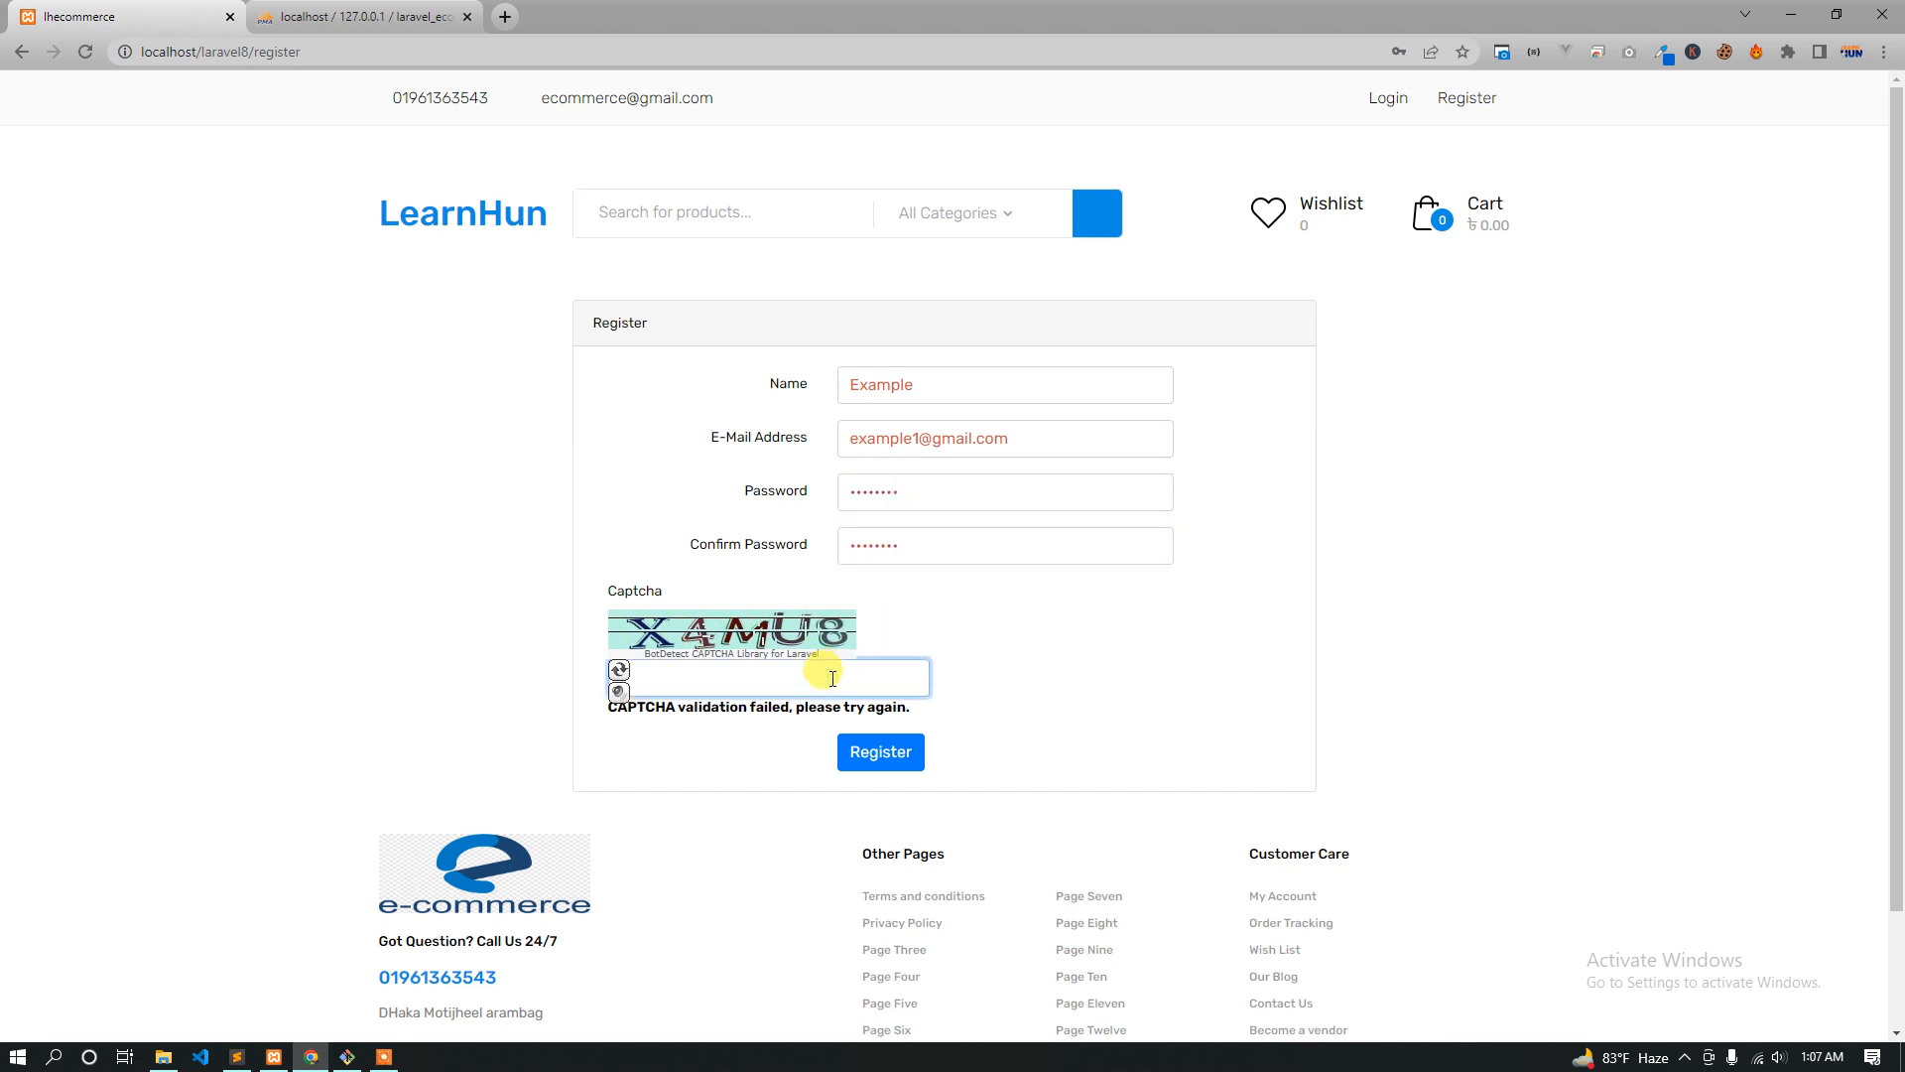
pyautogui.write('4')
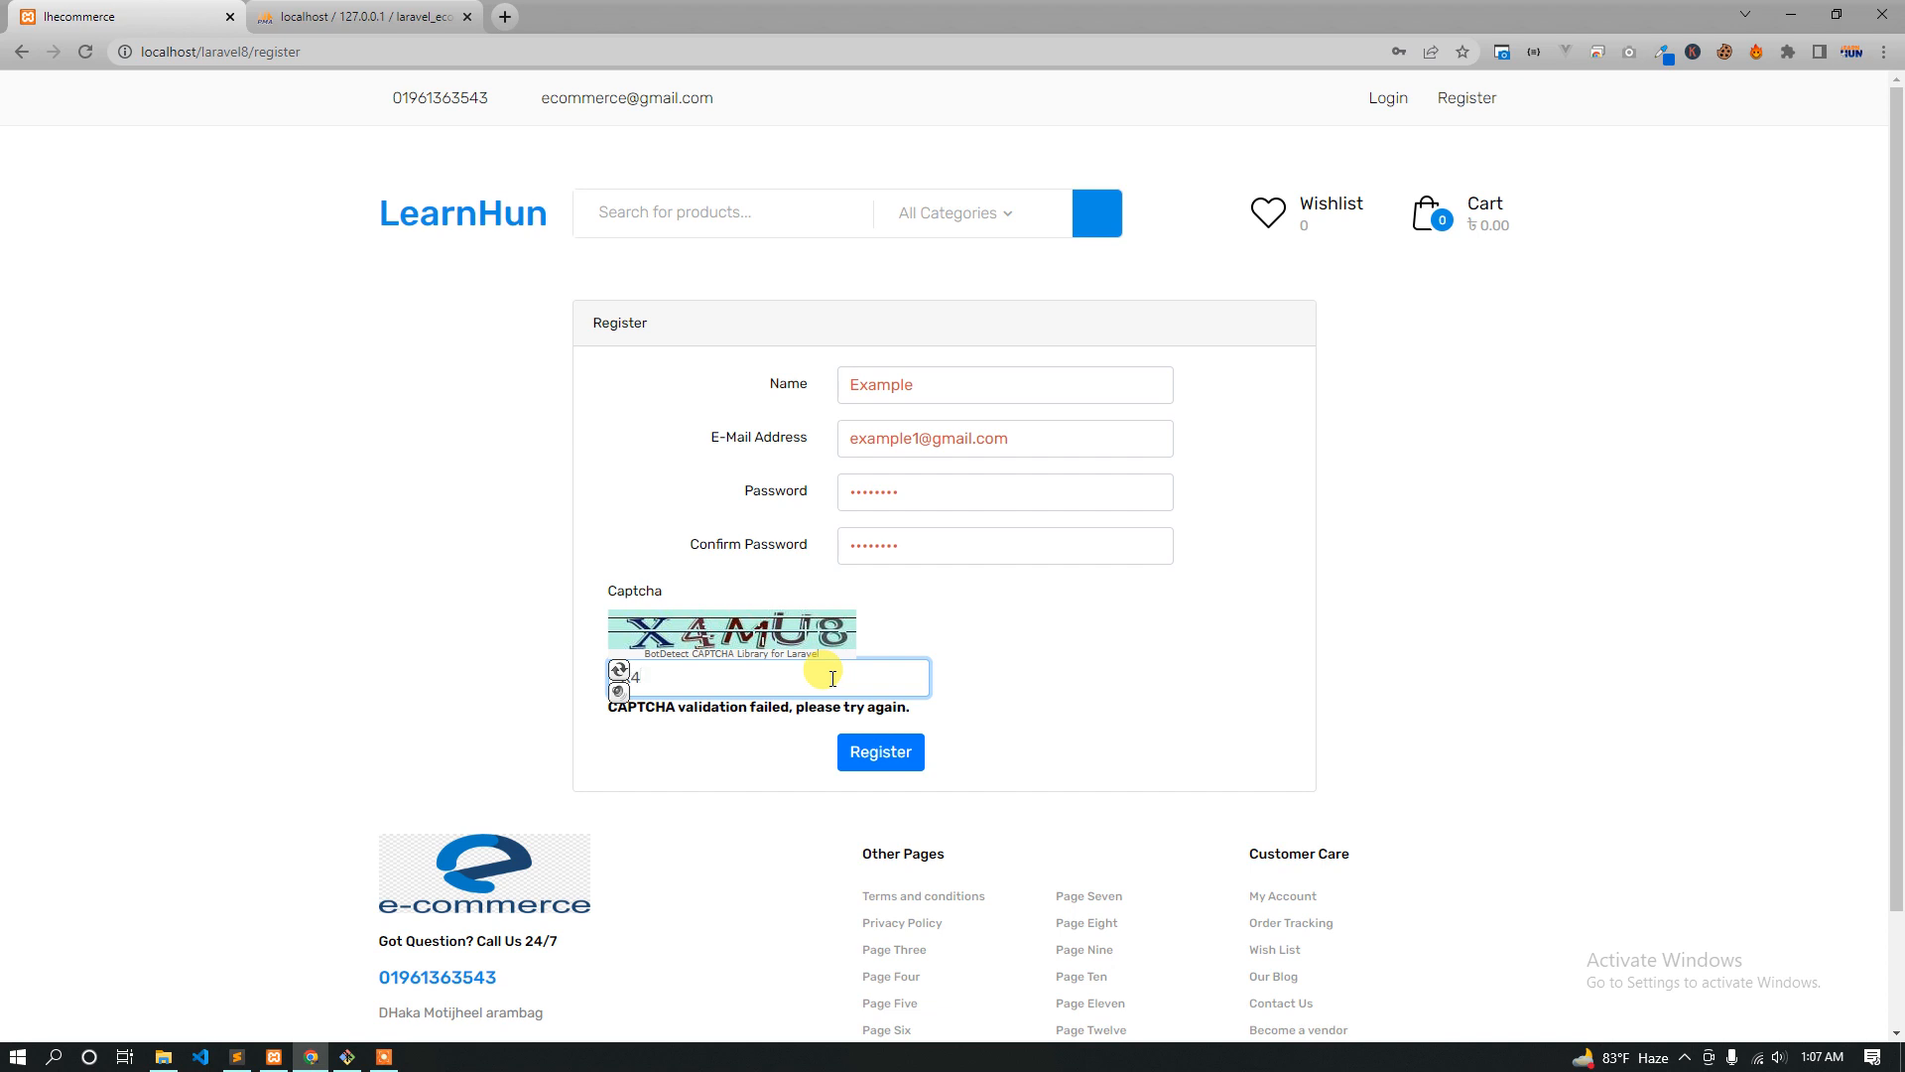
pyautogui.write('MU')
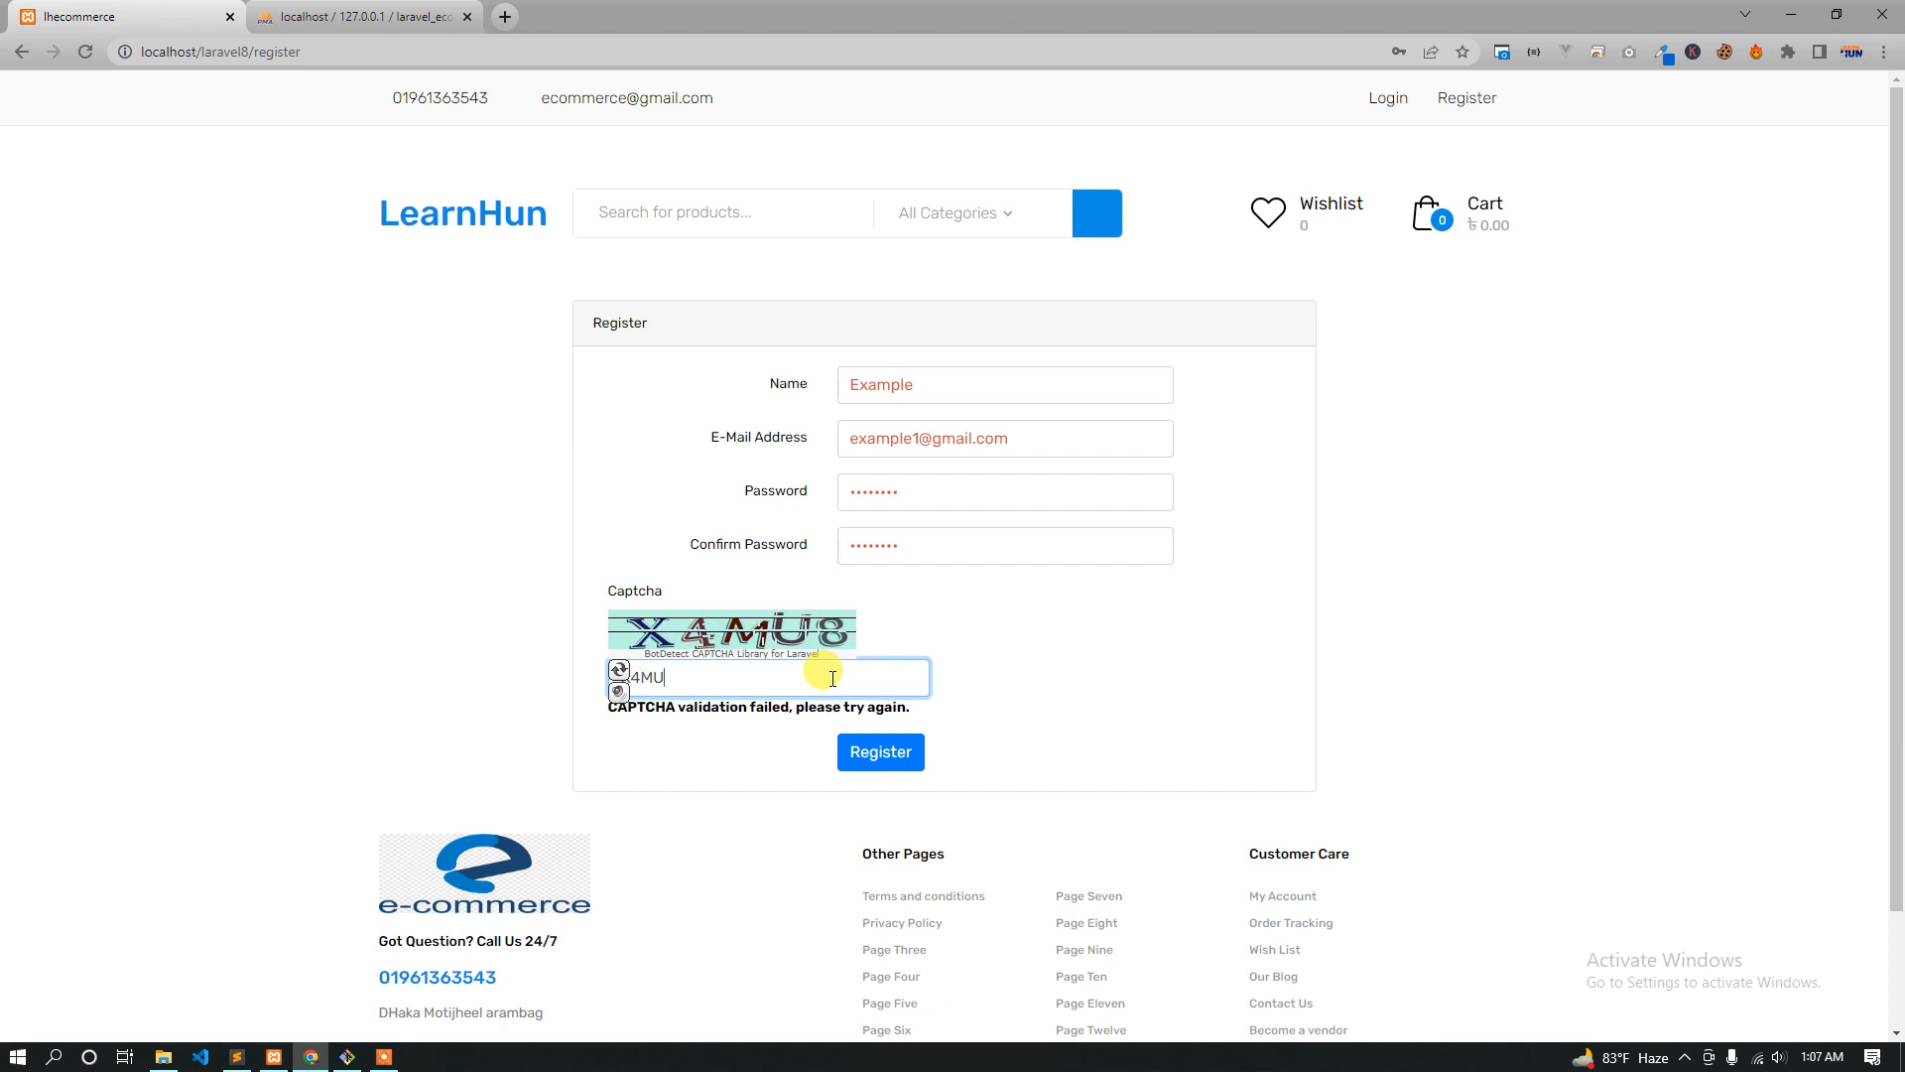
pyautogui.write('8')
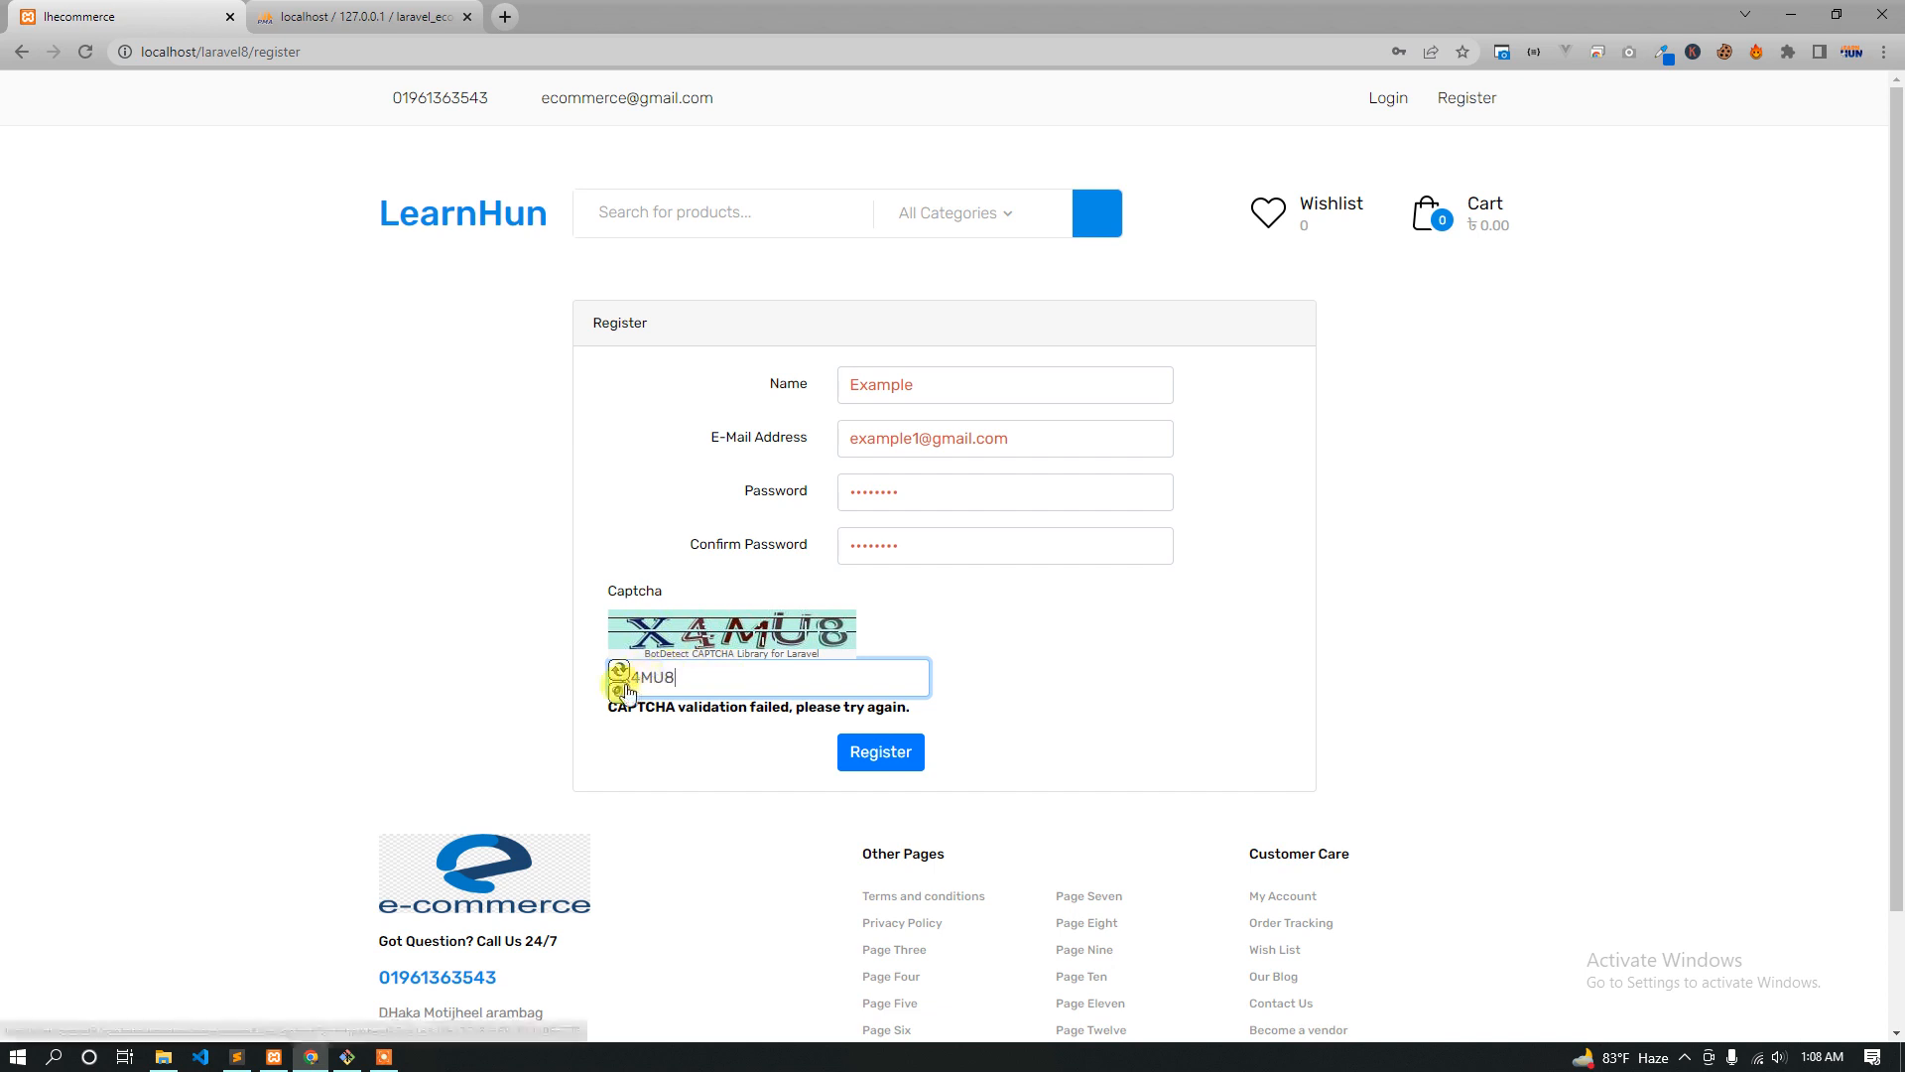
pyautogui.moveTo(712, 676)
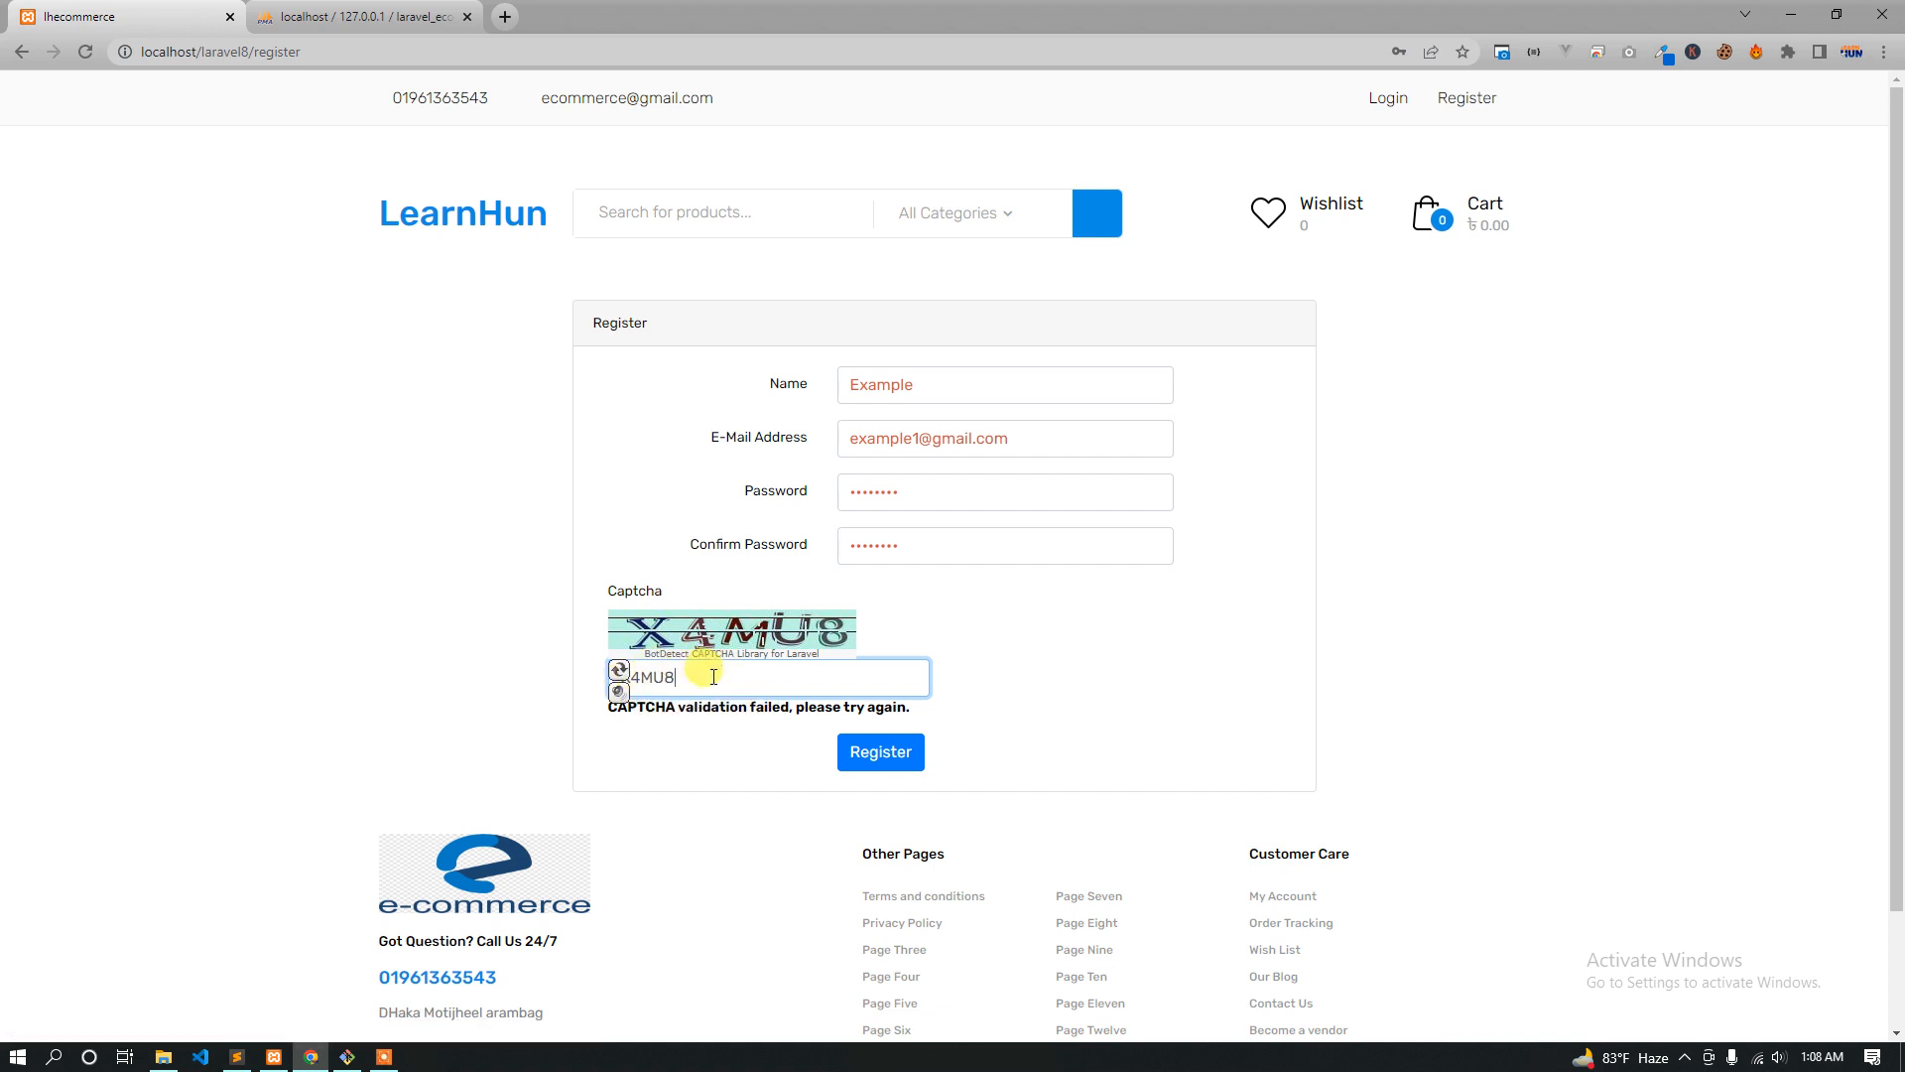
pyautogui.moveTo(1098, 674)
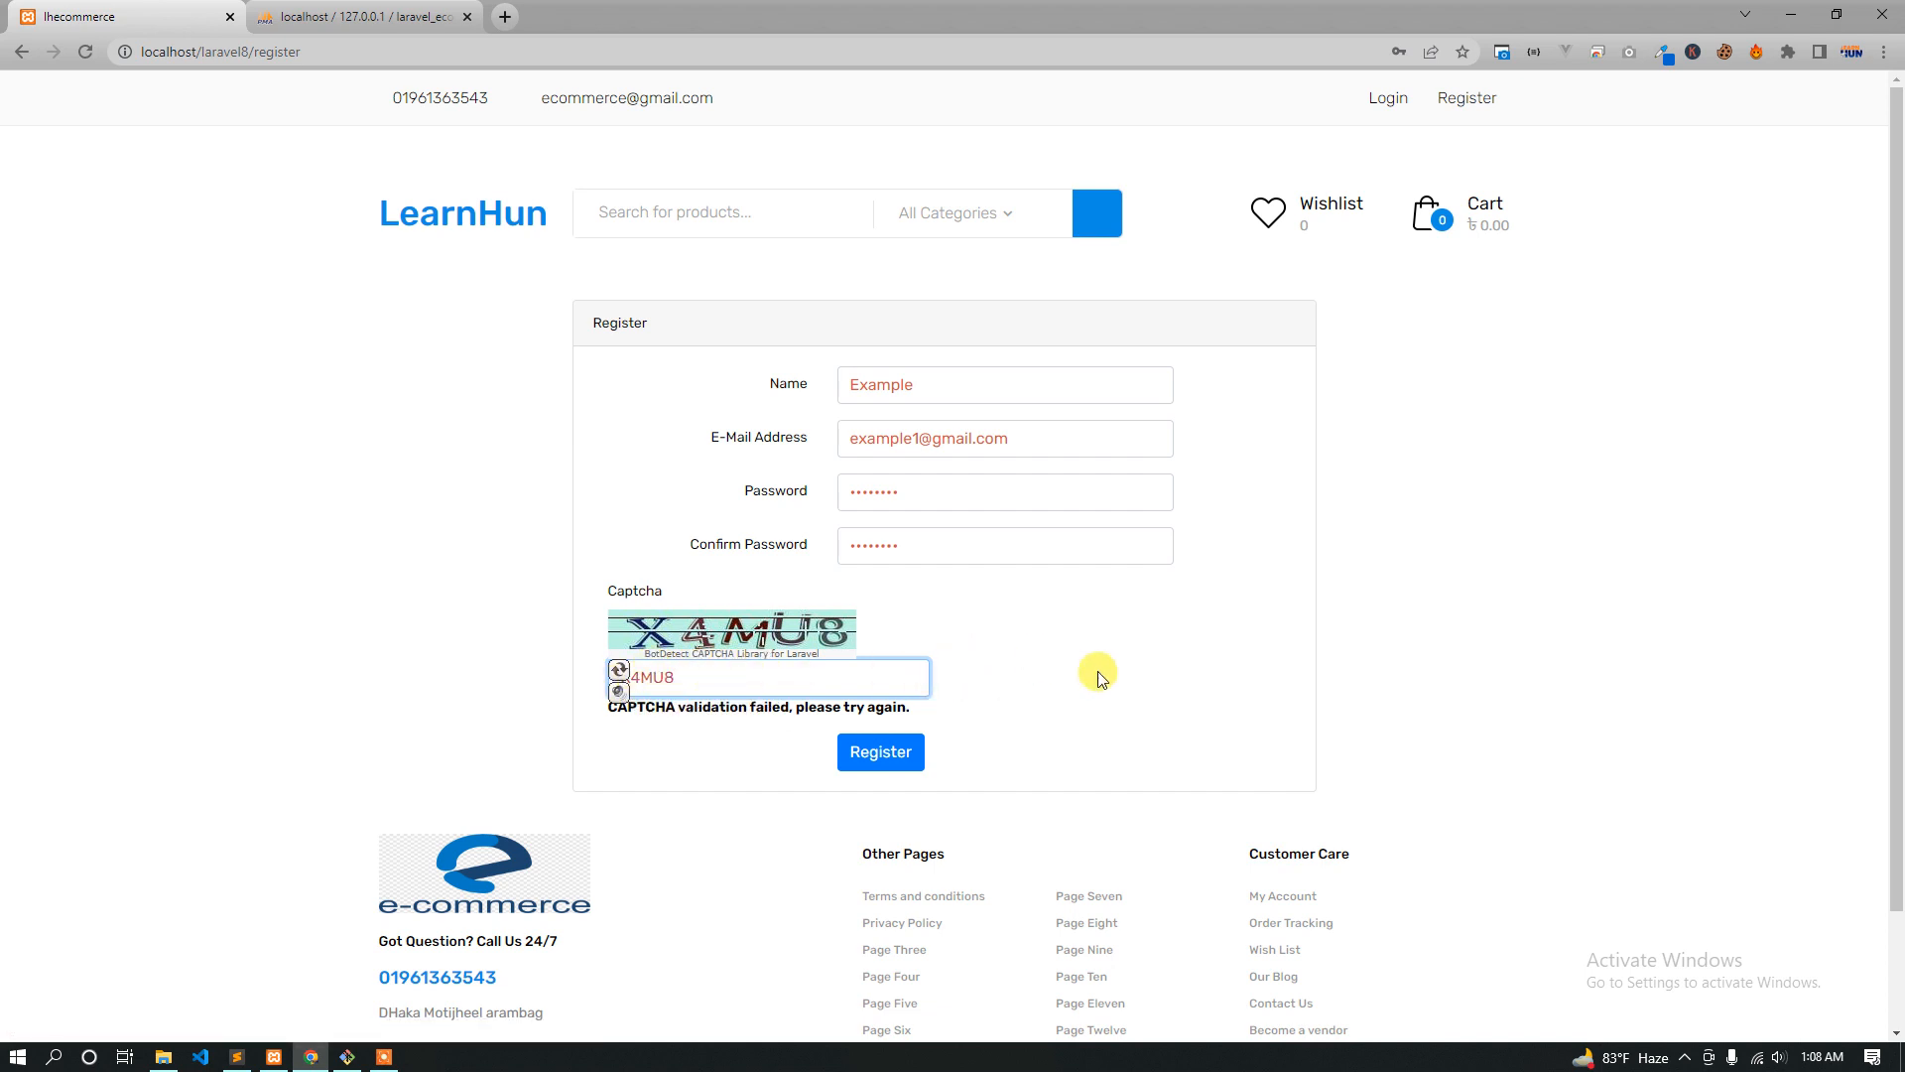
pyautogui.click(880, 751)
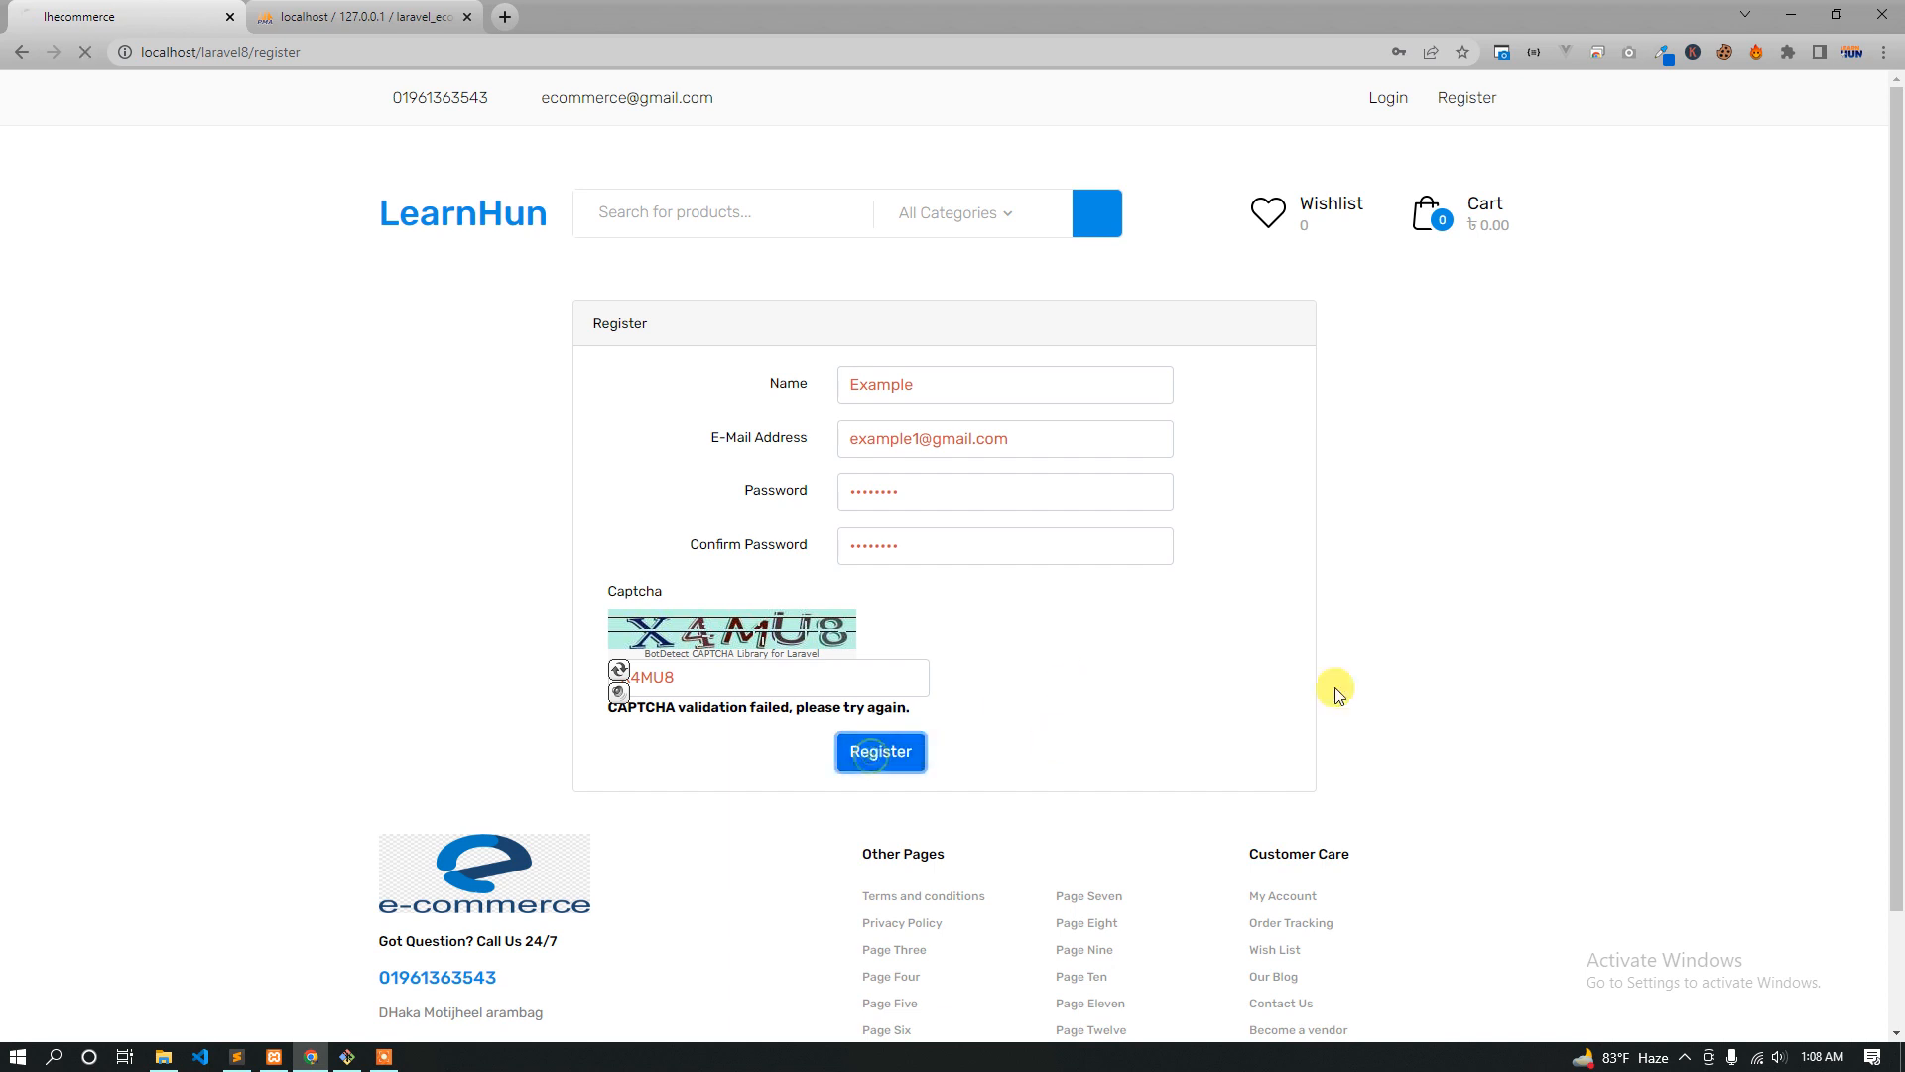
pyautogui.click(882, 752)
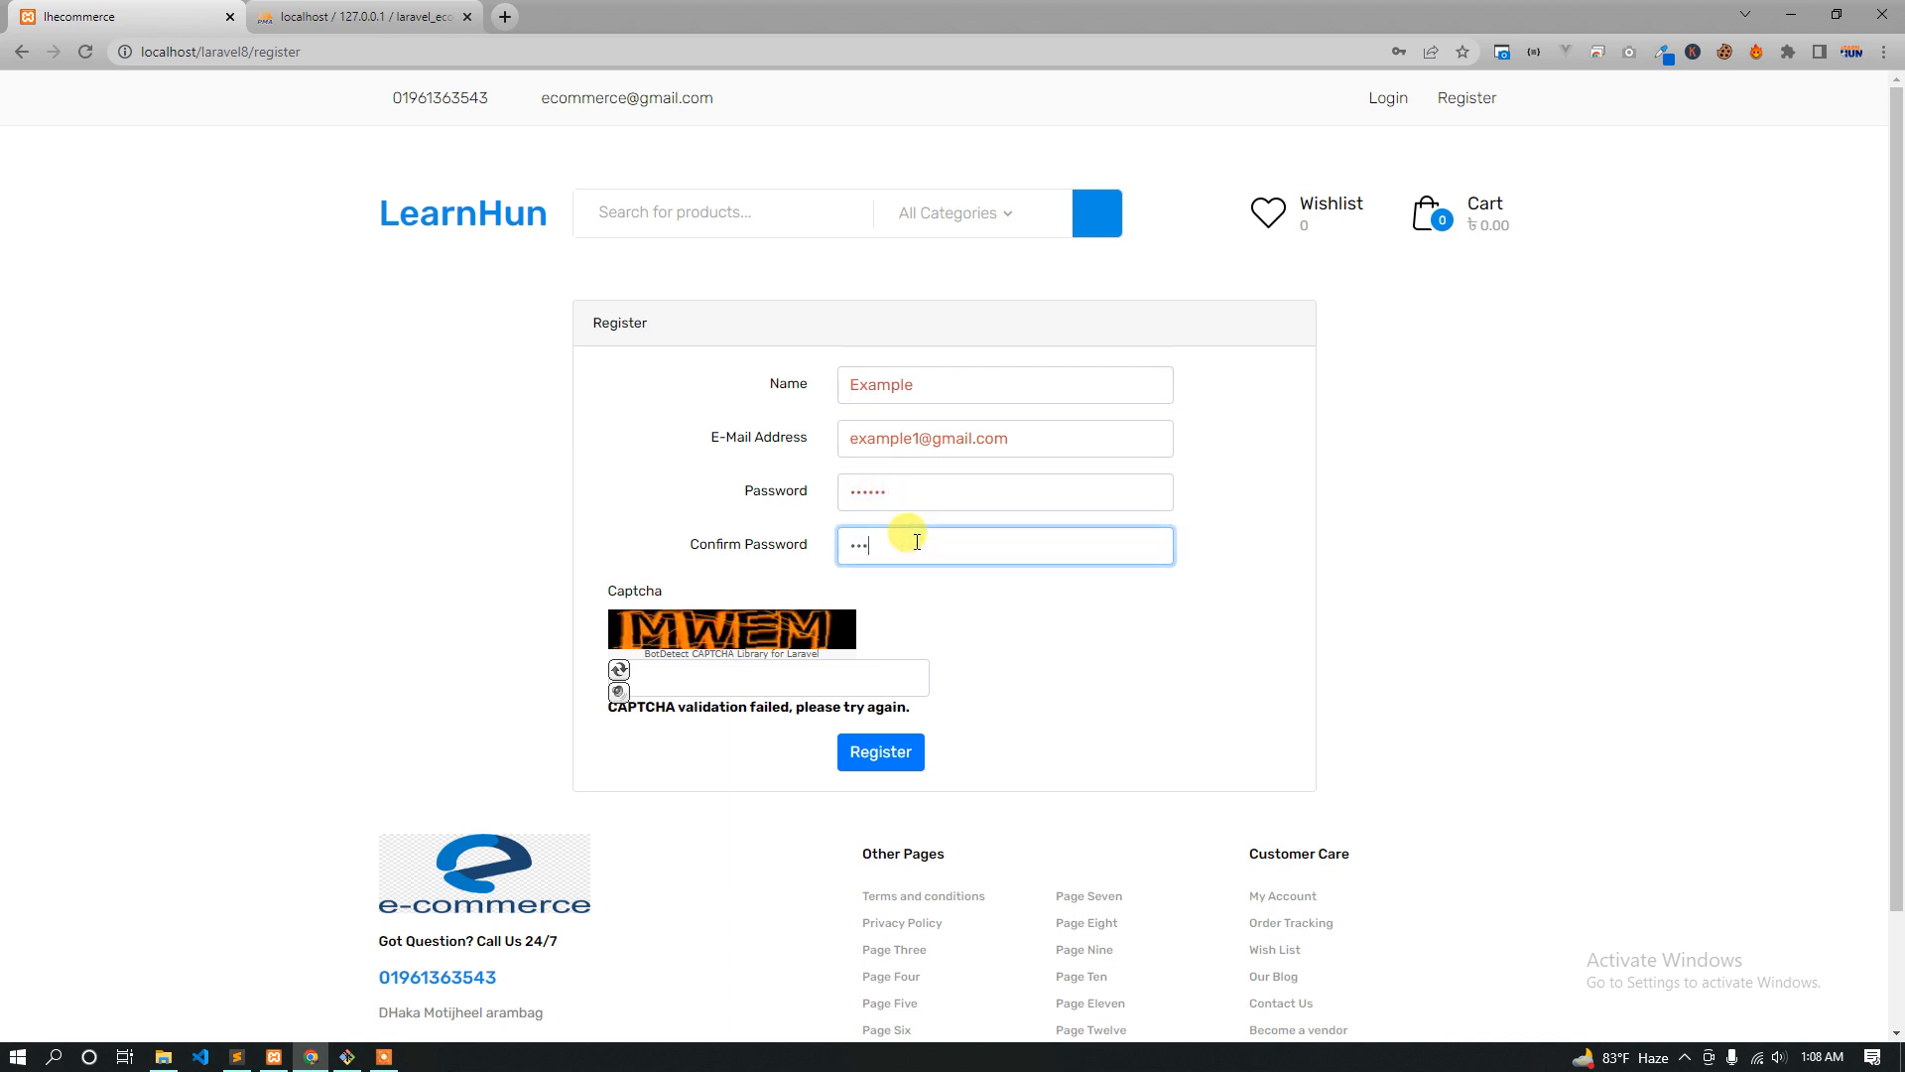
# - Enter the new captcha characters 'WEM' and submit the form again
pyautogui.click(761, 678)
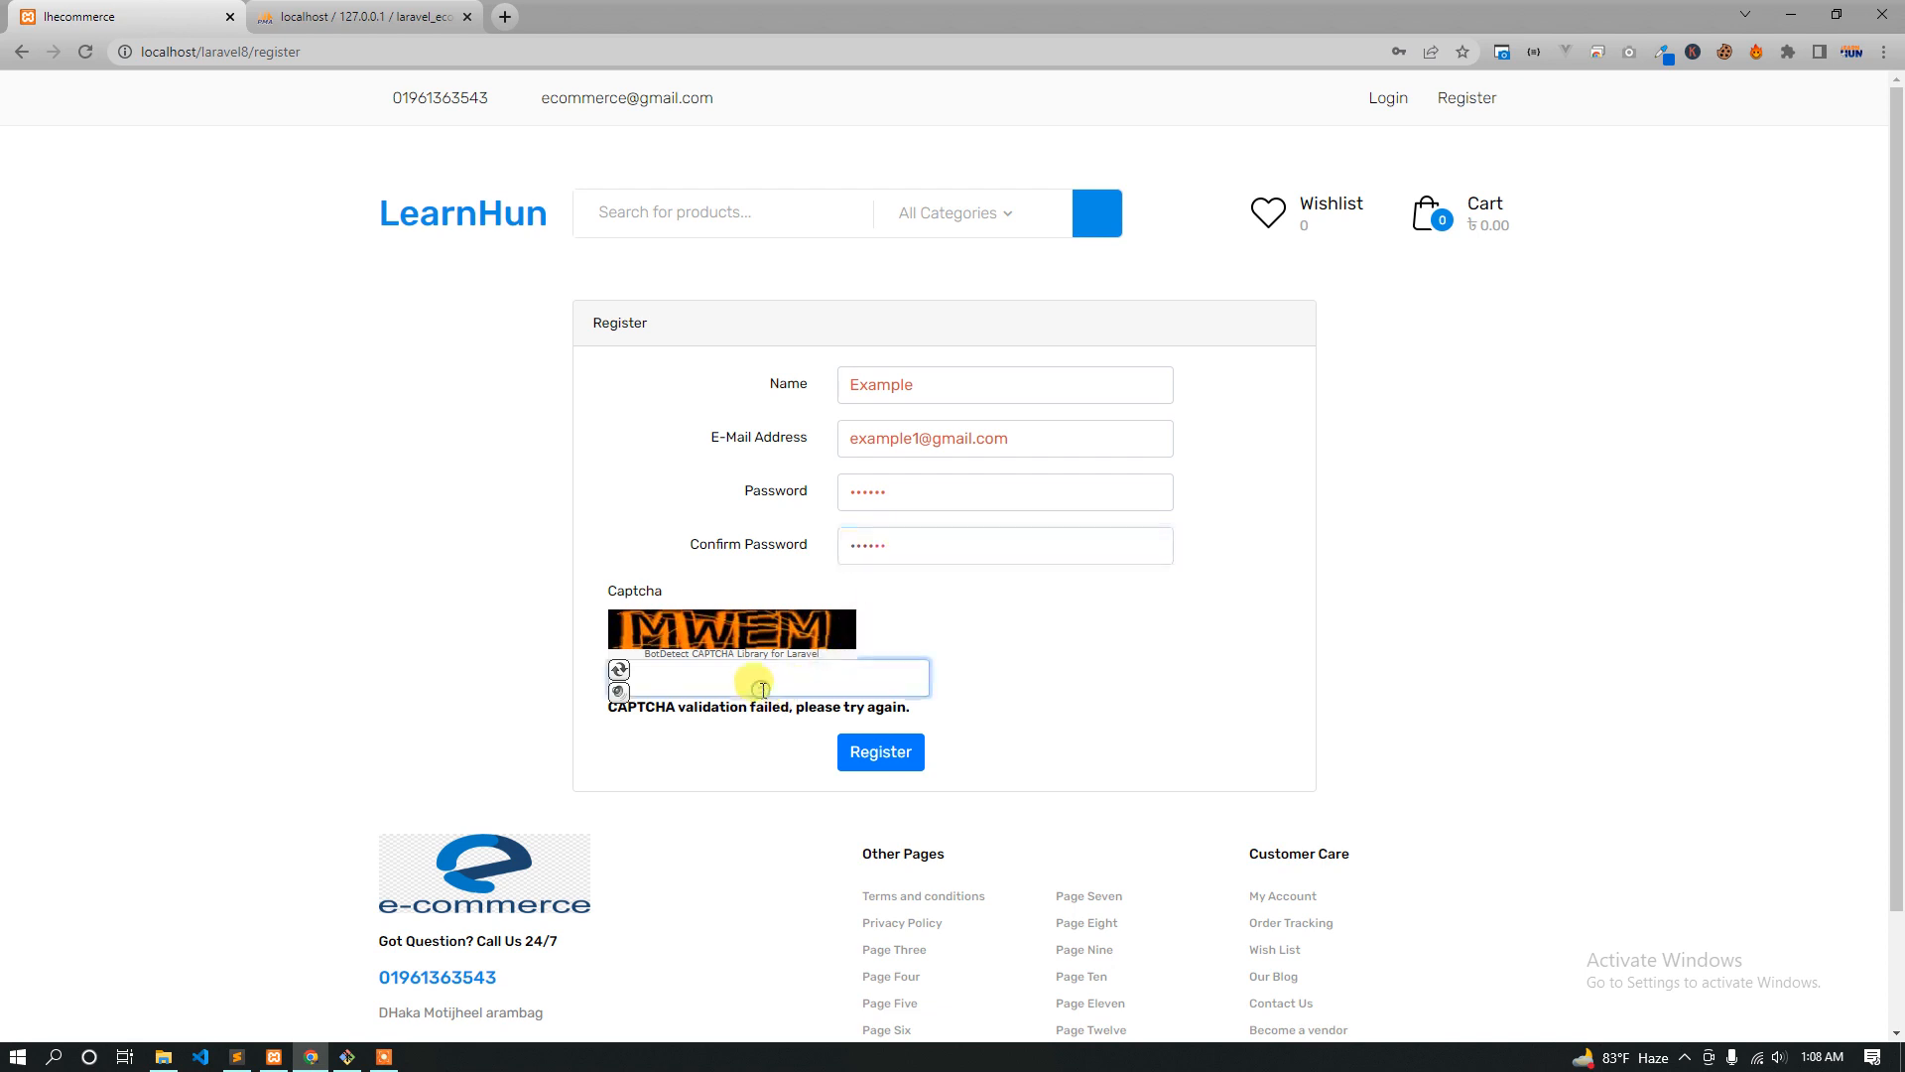
pyautogui.write('W')
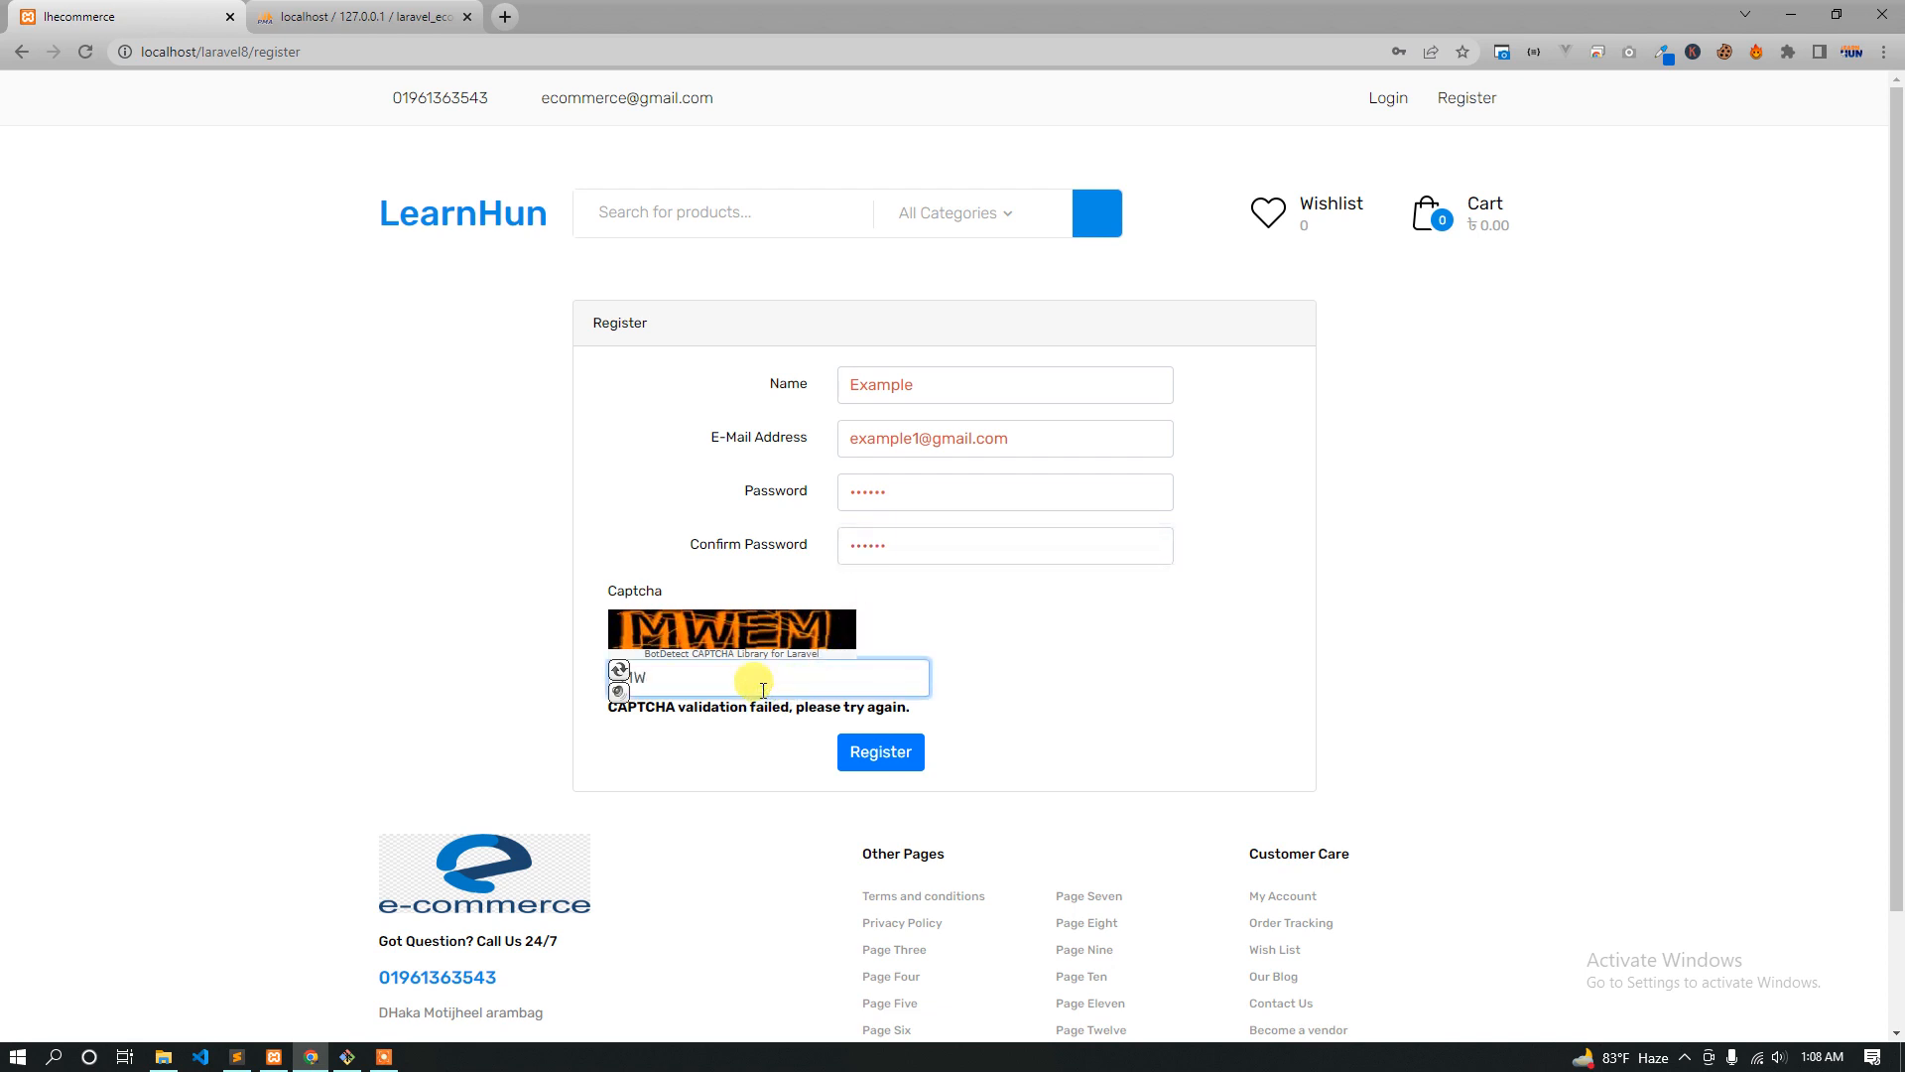
pyautogui.write('EM')
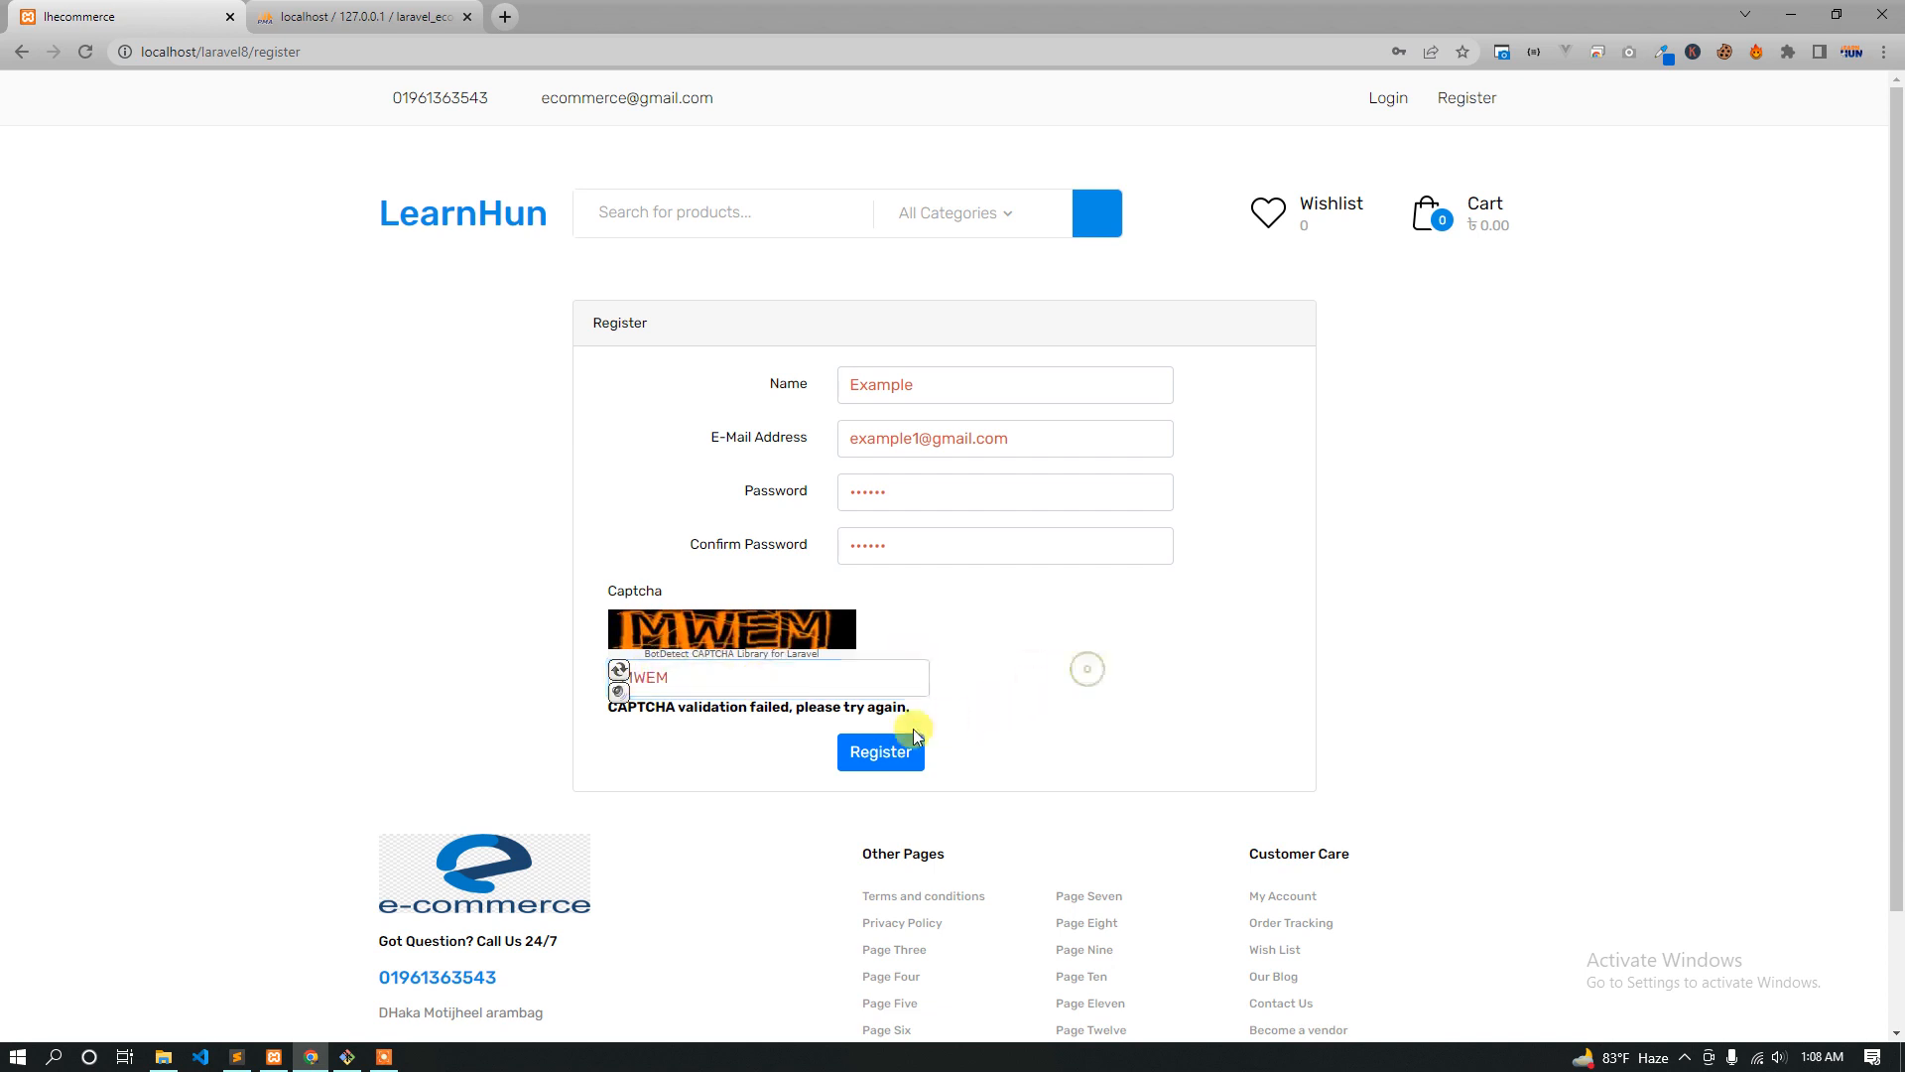
pyautogui.click(880, 751)
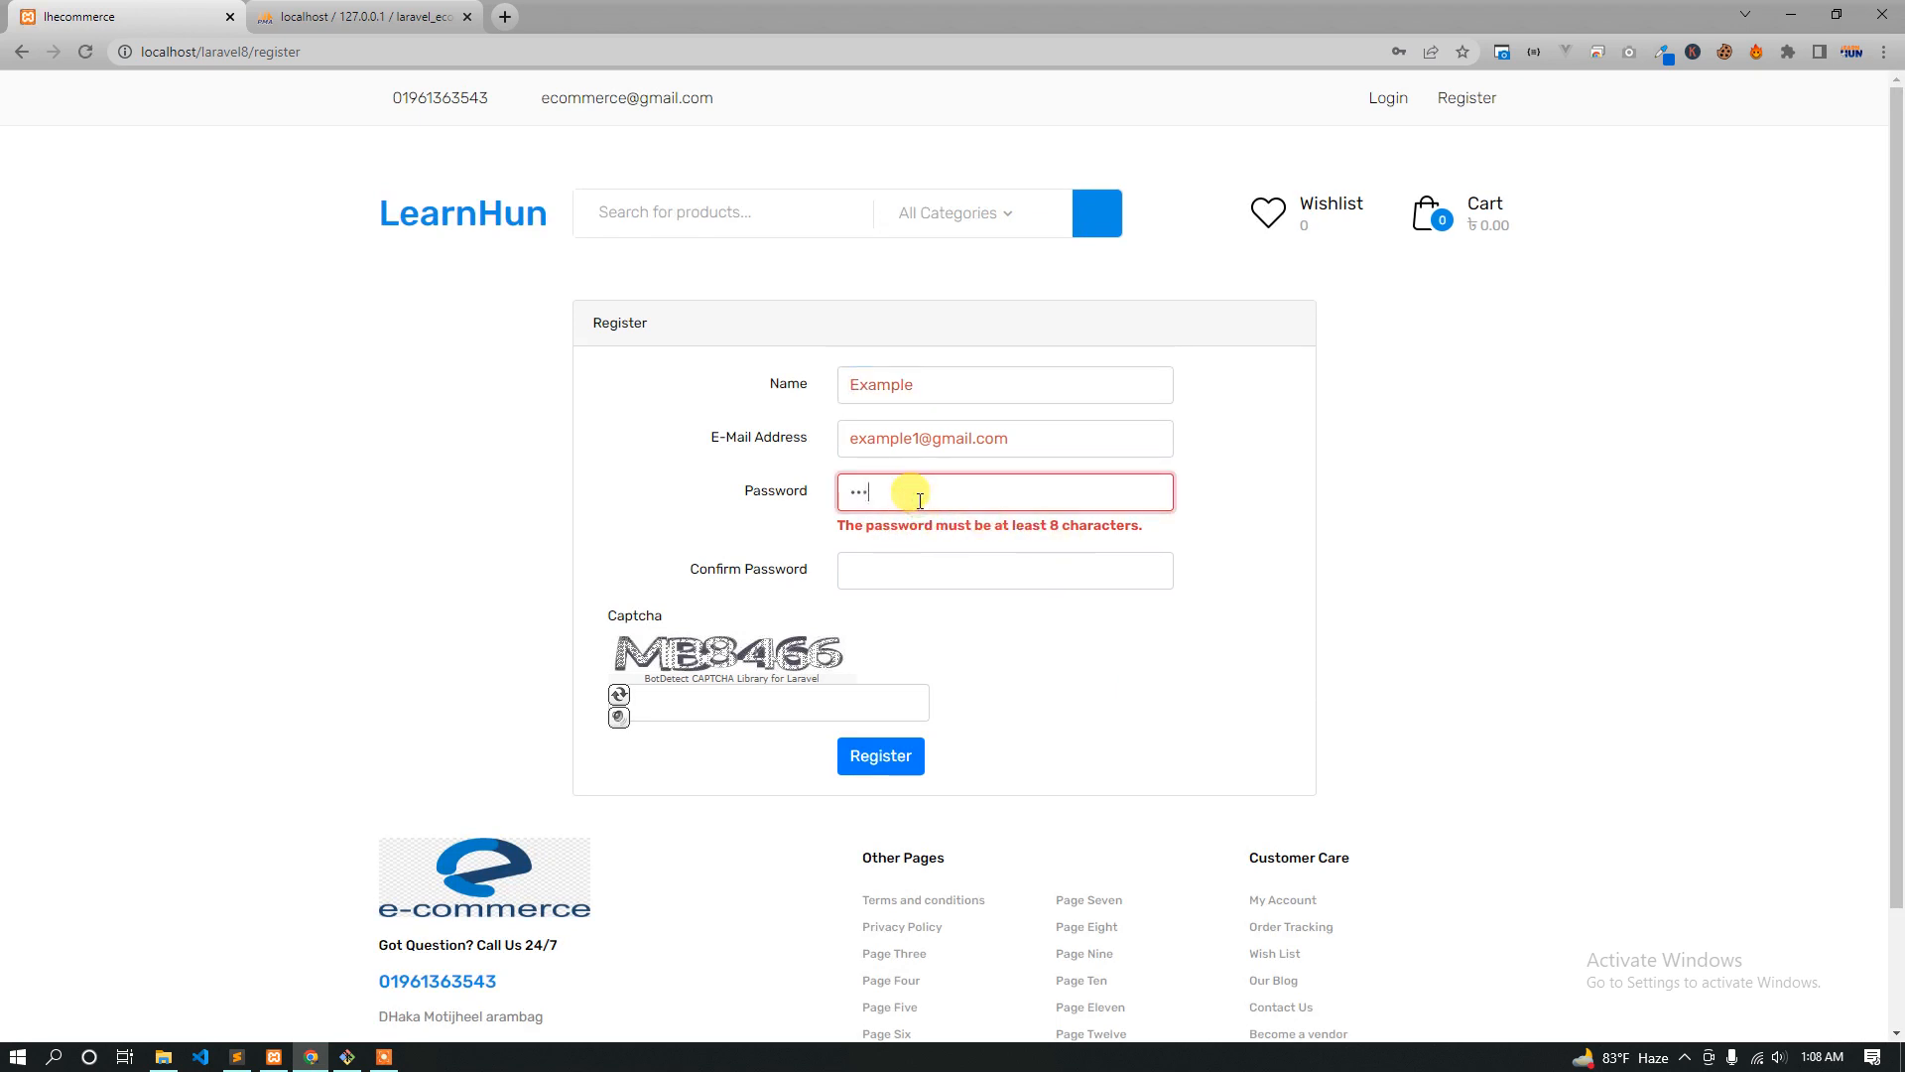
# - Re-enter an 8-character password, type captcha MB8466, and register Example successfully
pyautogui.click(1005, 570)
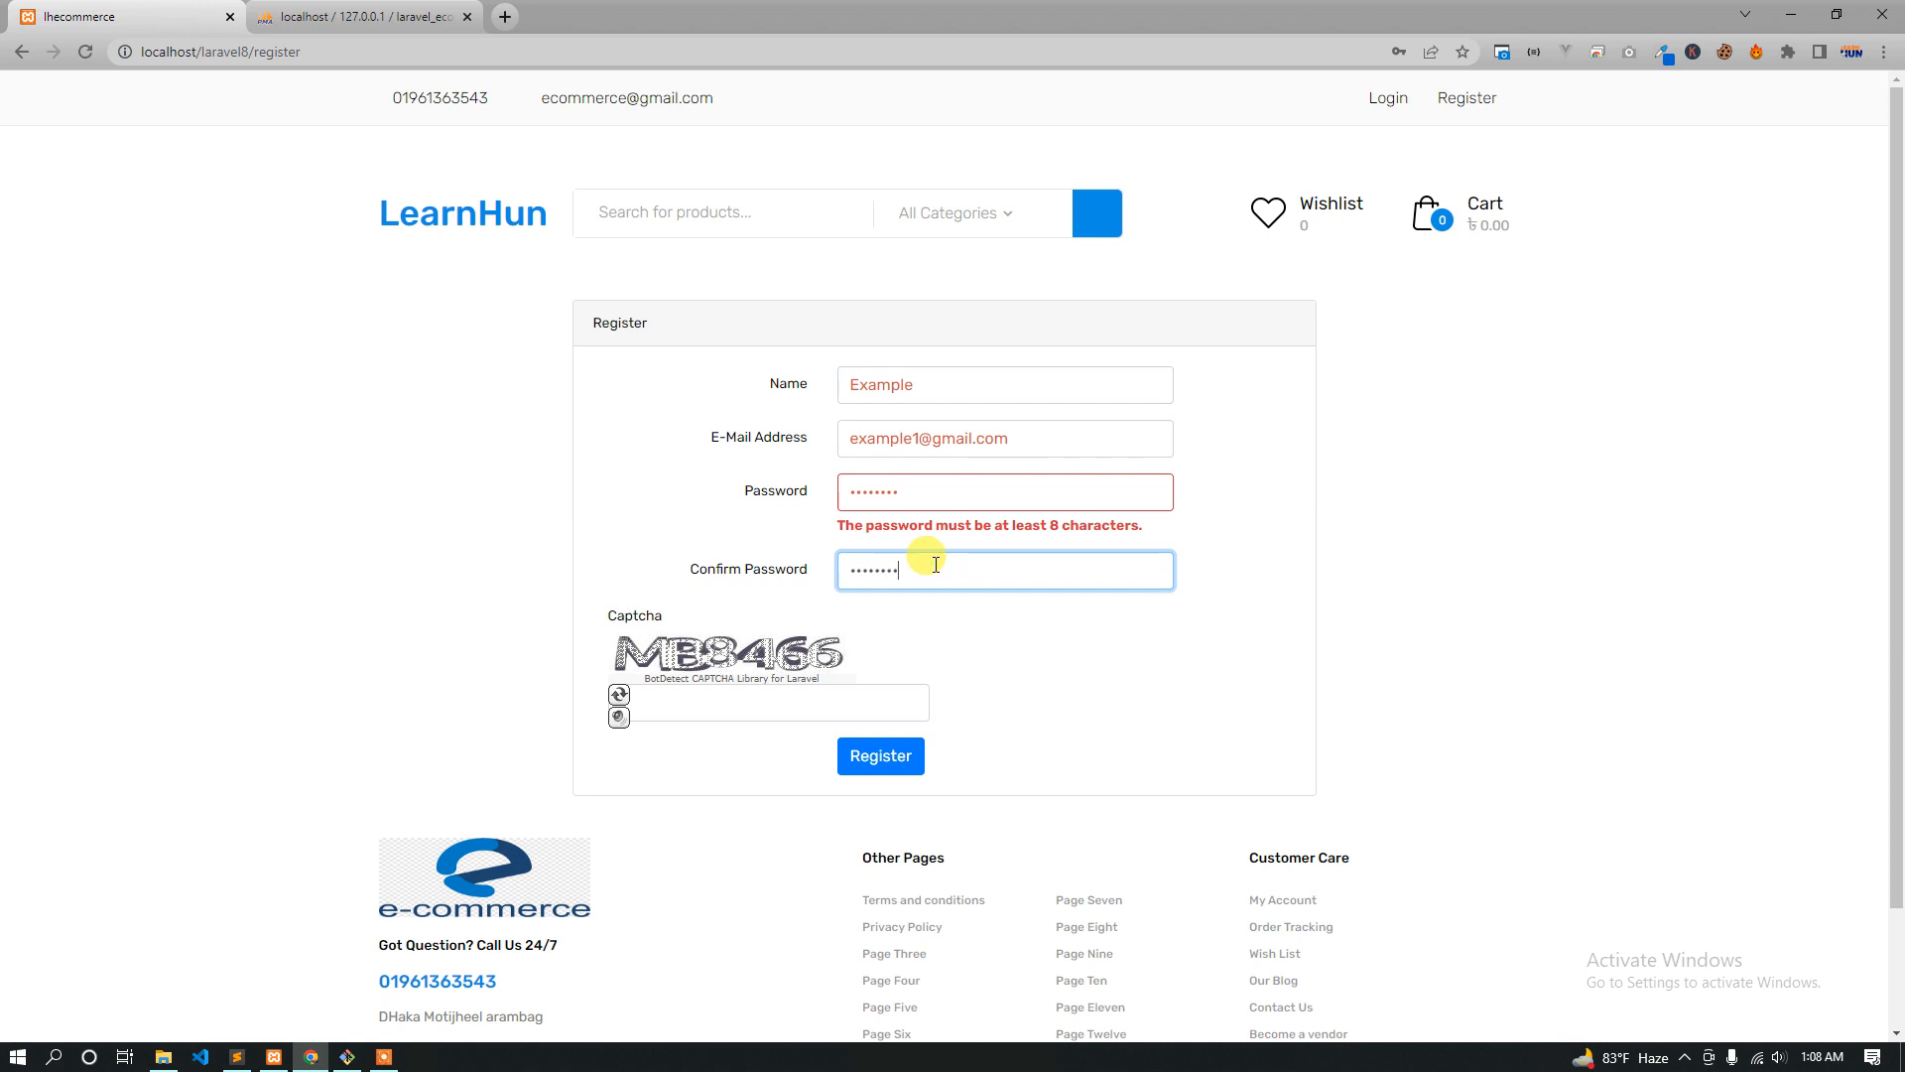
pyautogui.click(777, 702)
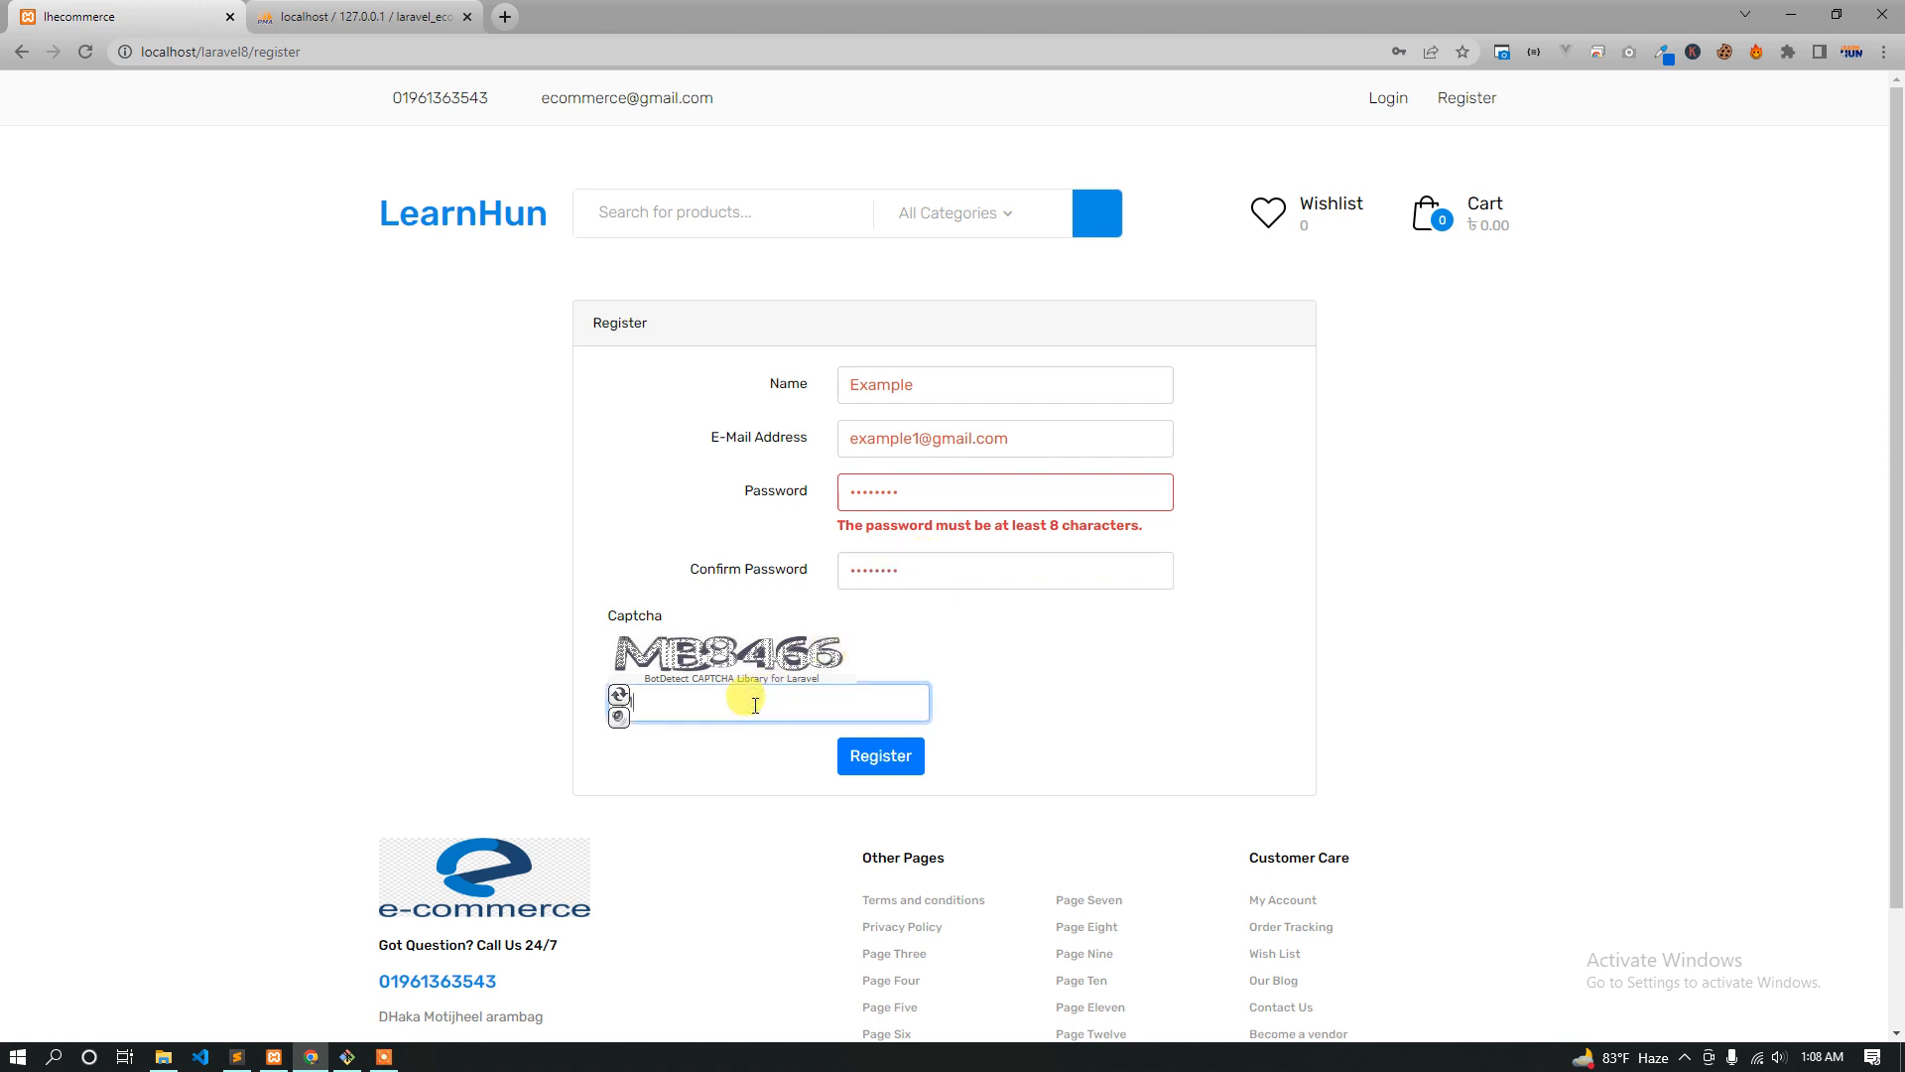
pyautogui.write('MB8466')
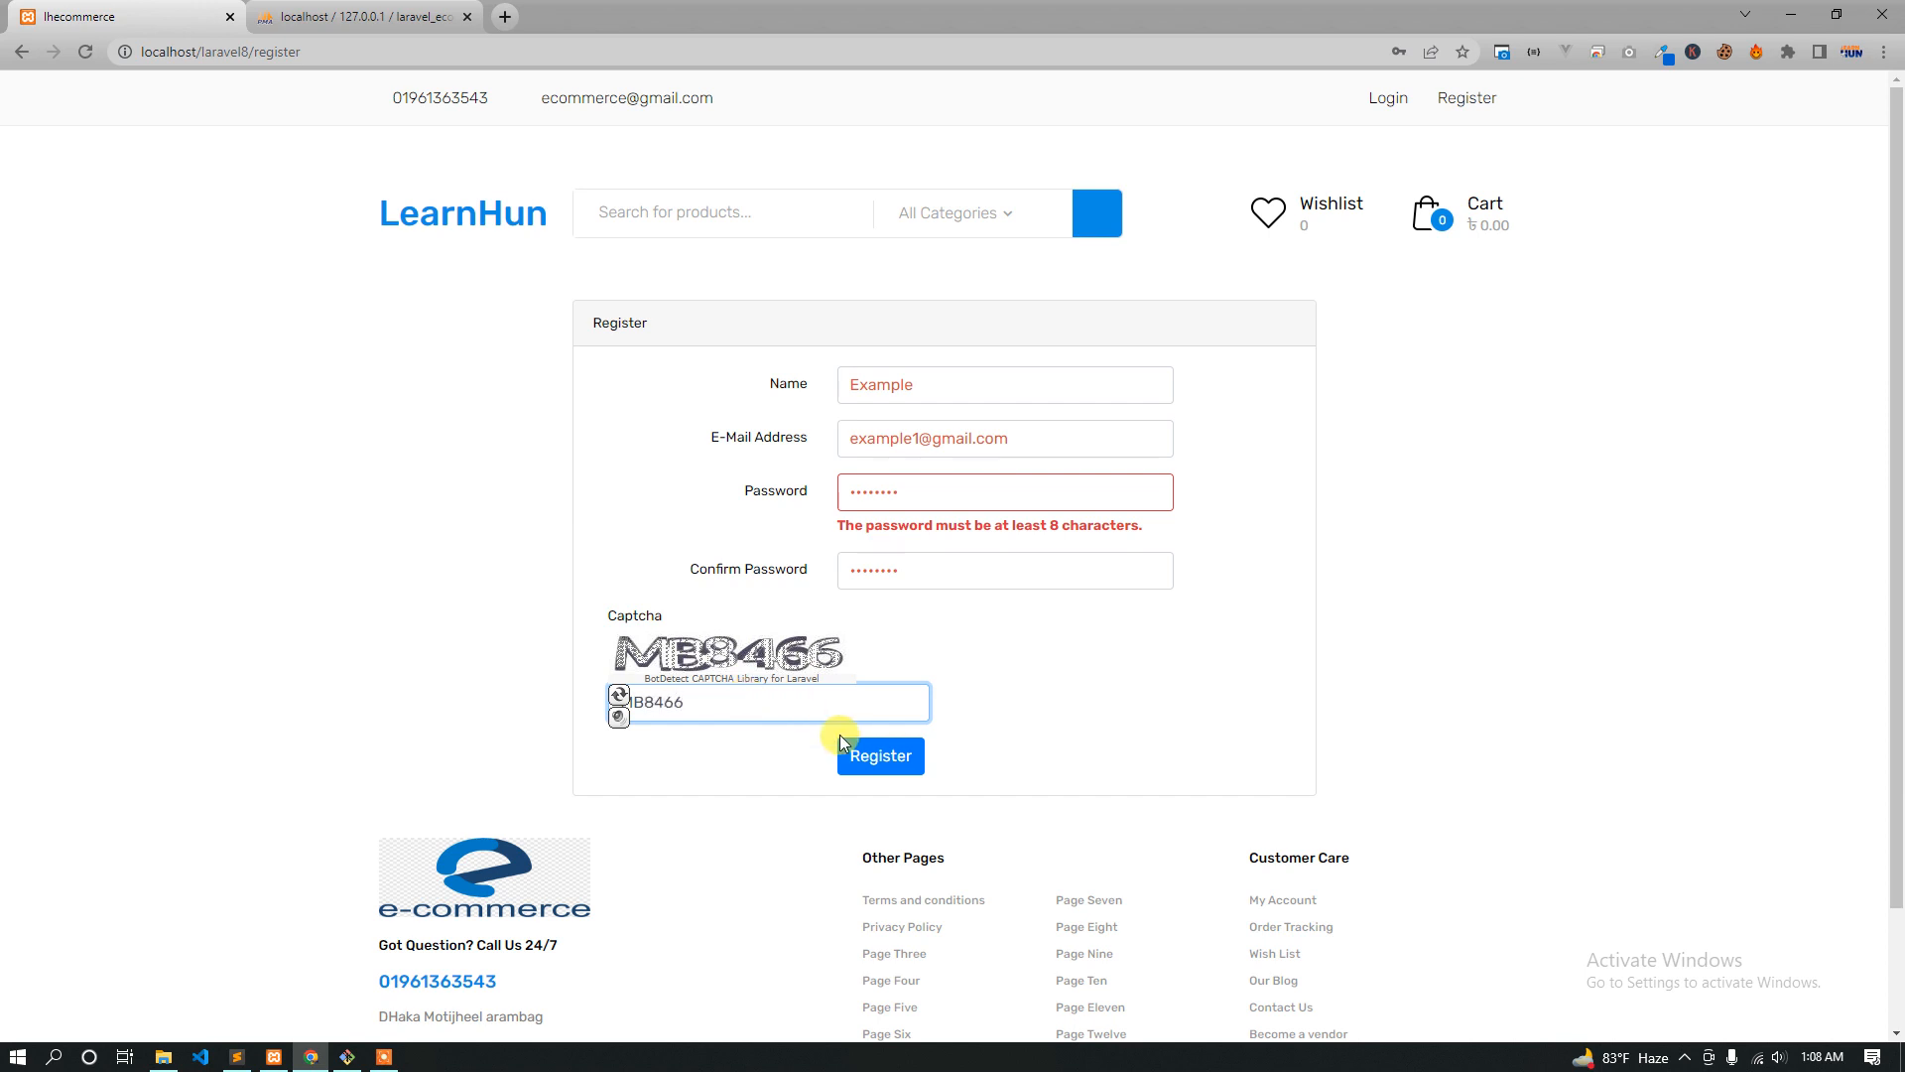
pyautogui.click(881, 755)
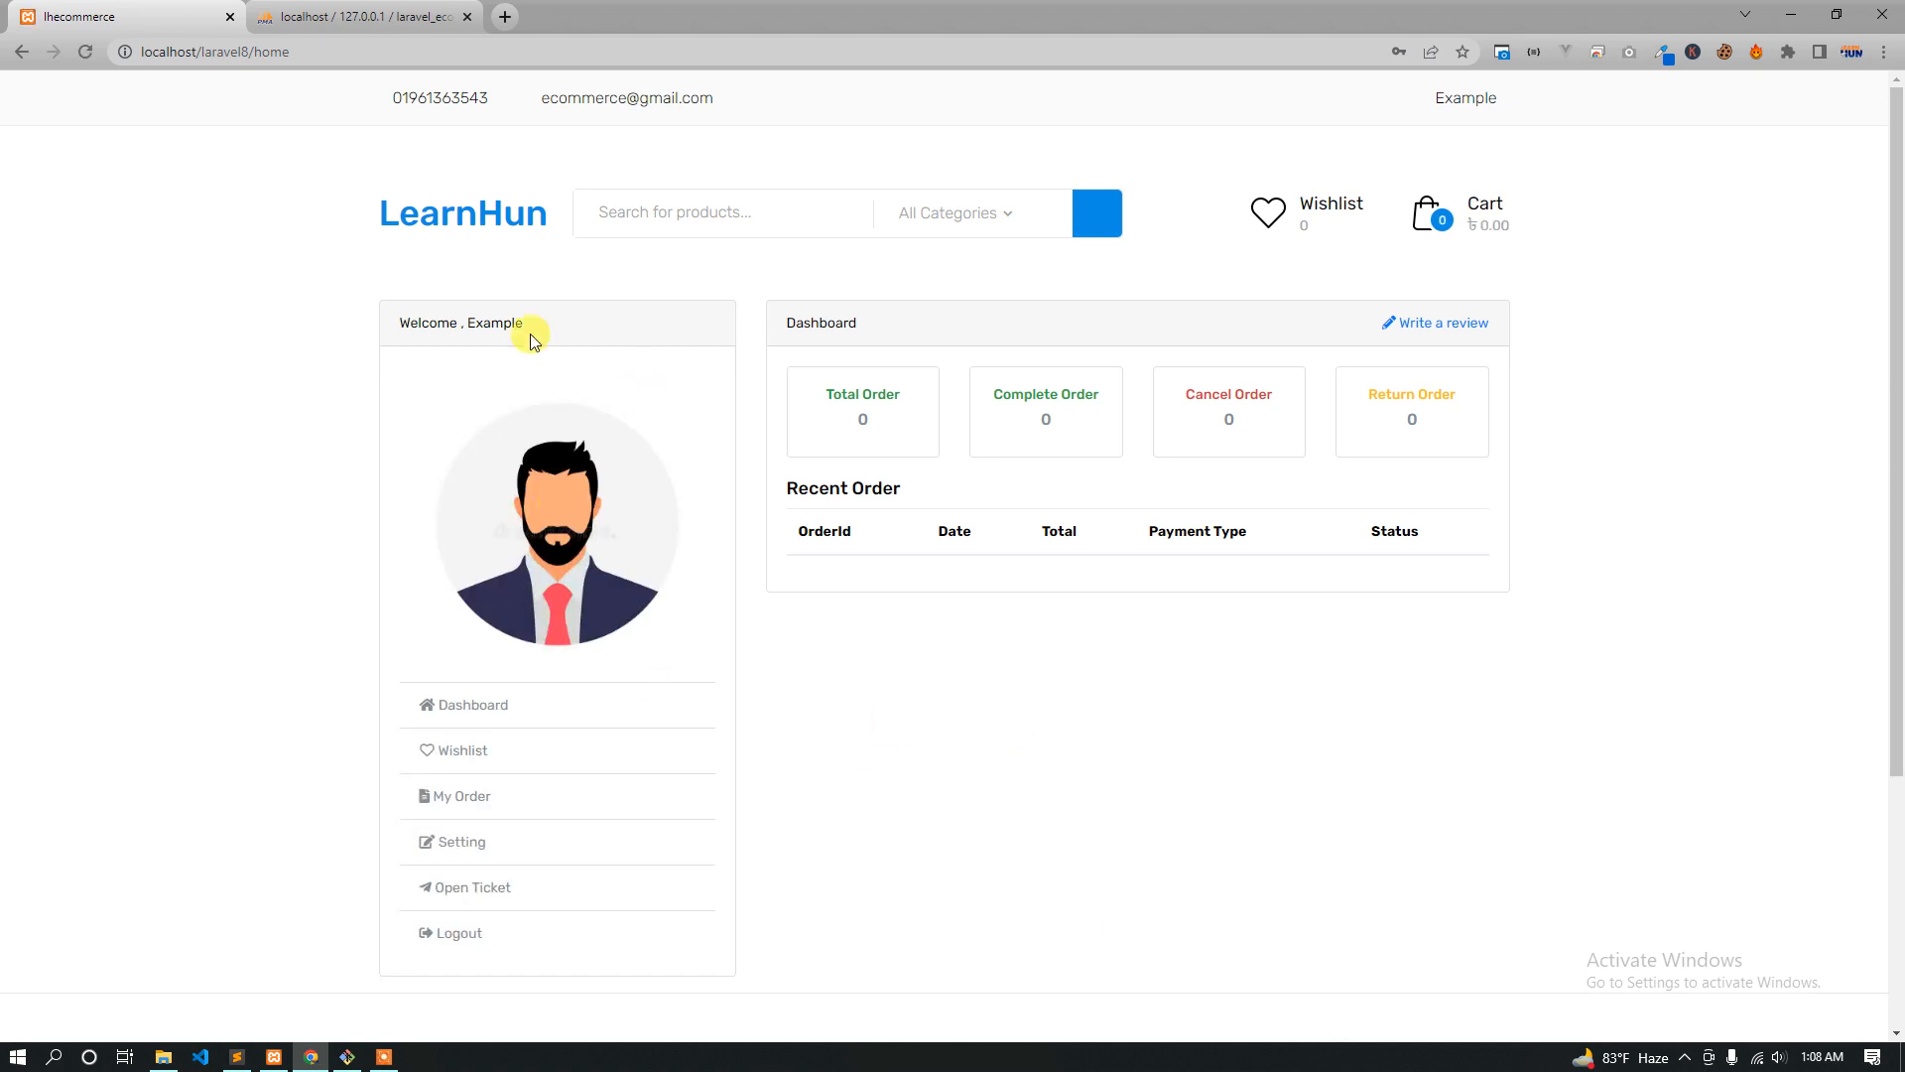
pyautogui.click(371, 16)
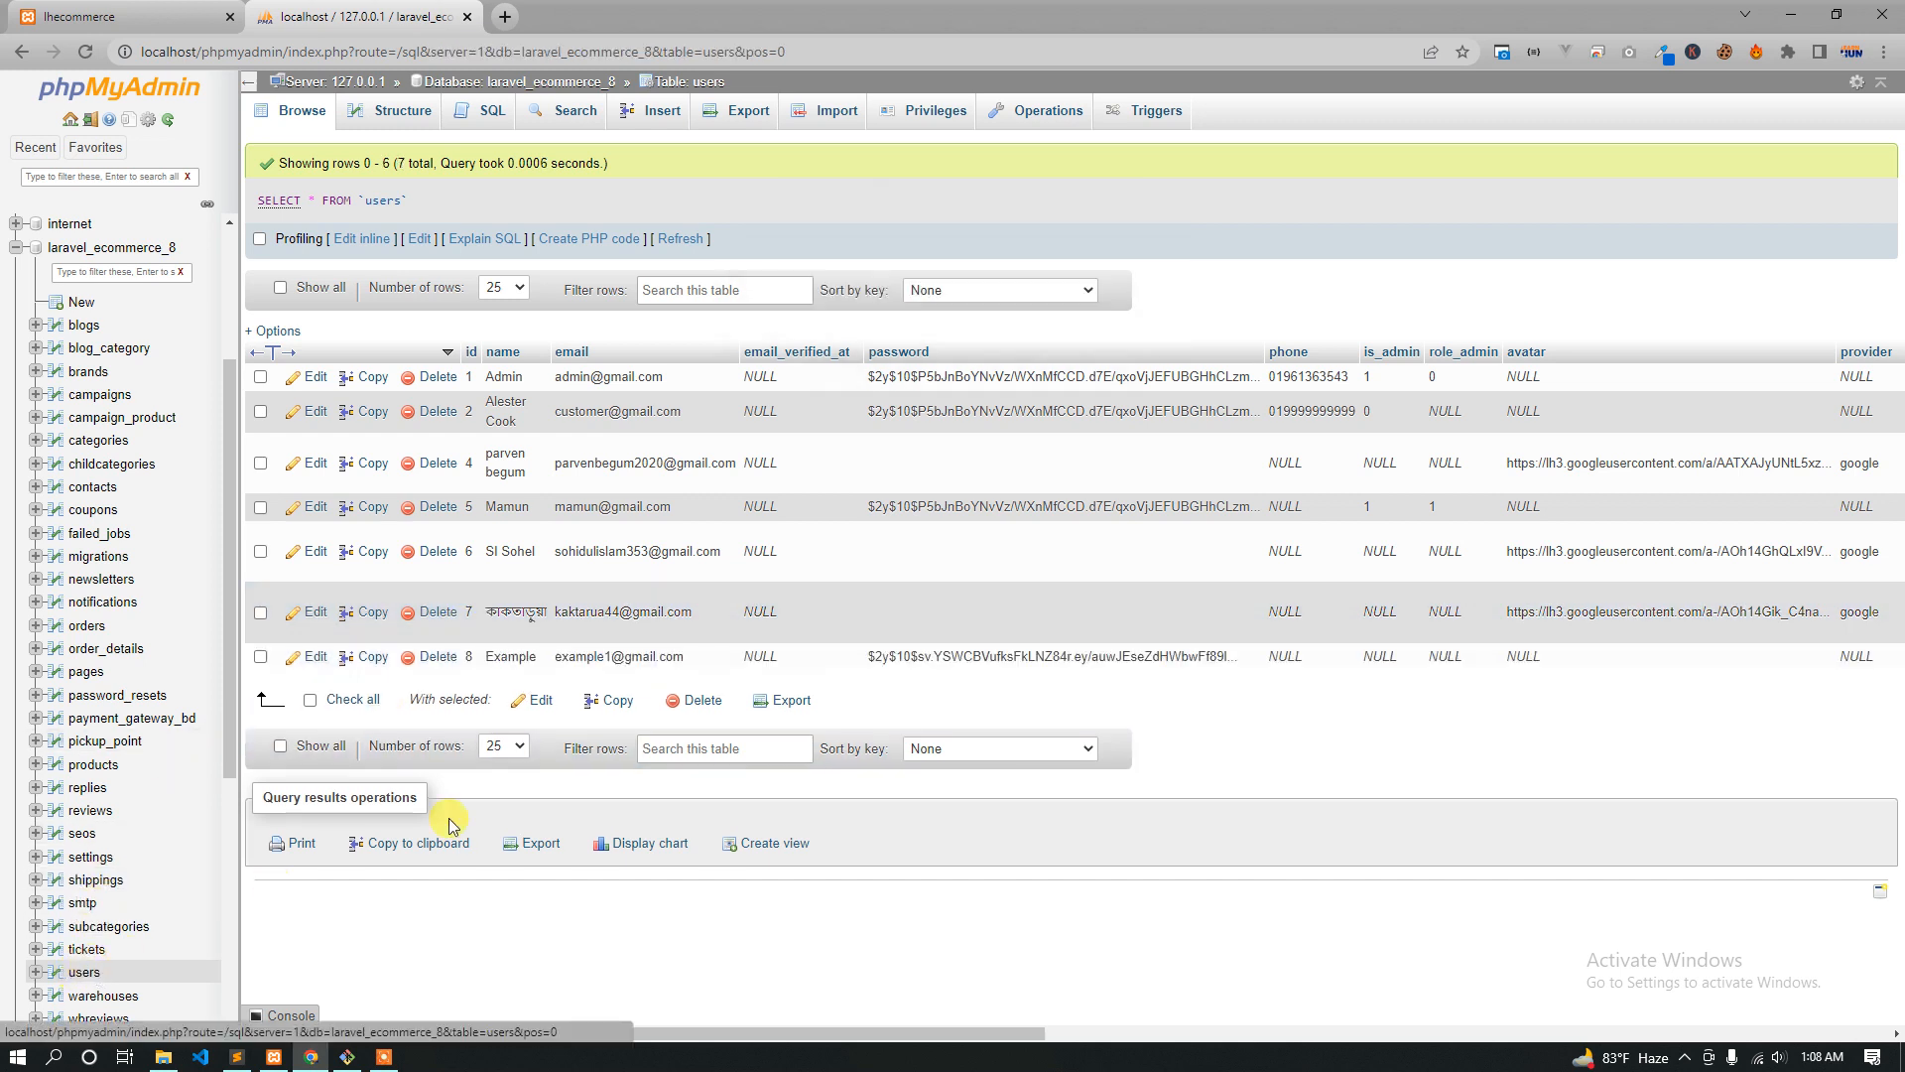
pyautogui.moveTo(988, 672)
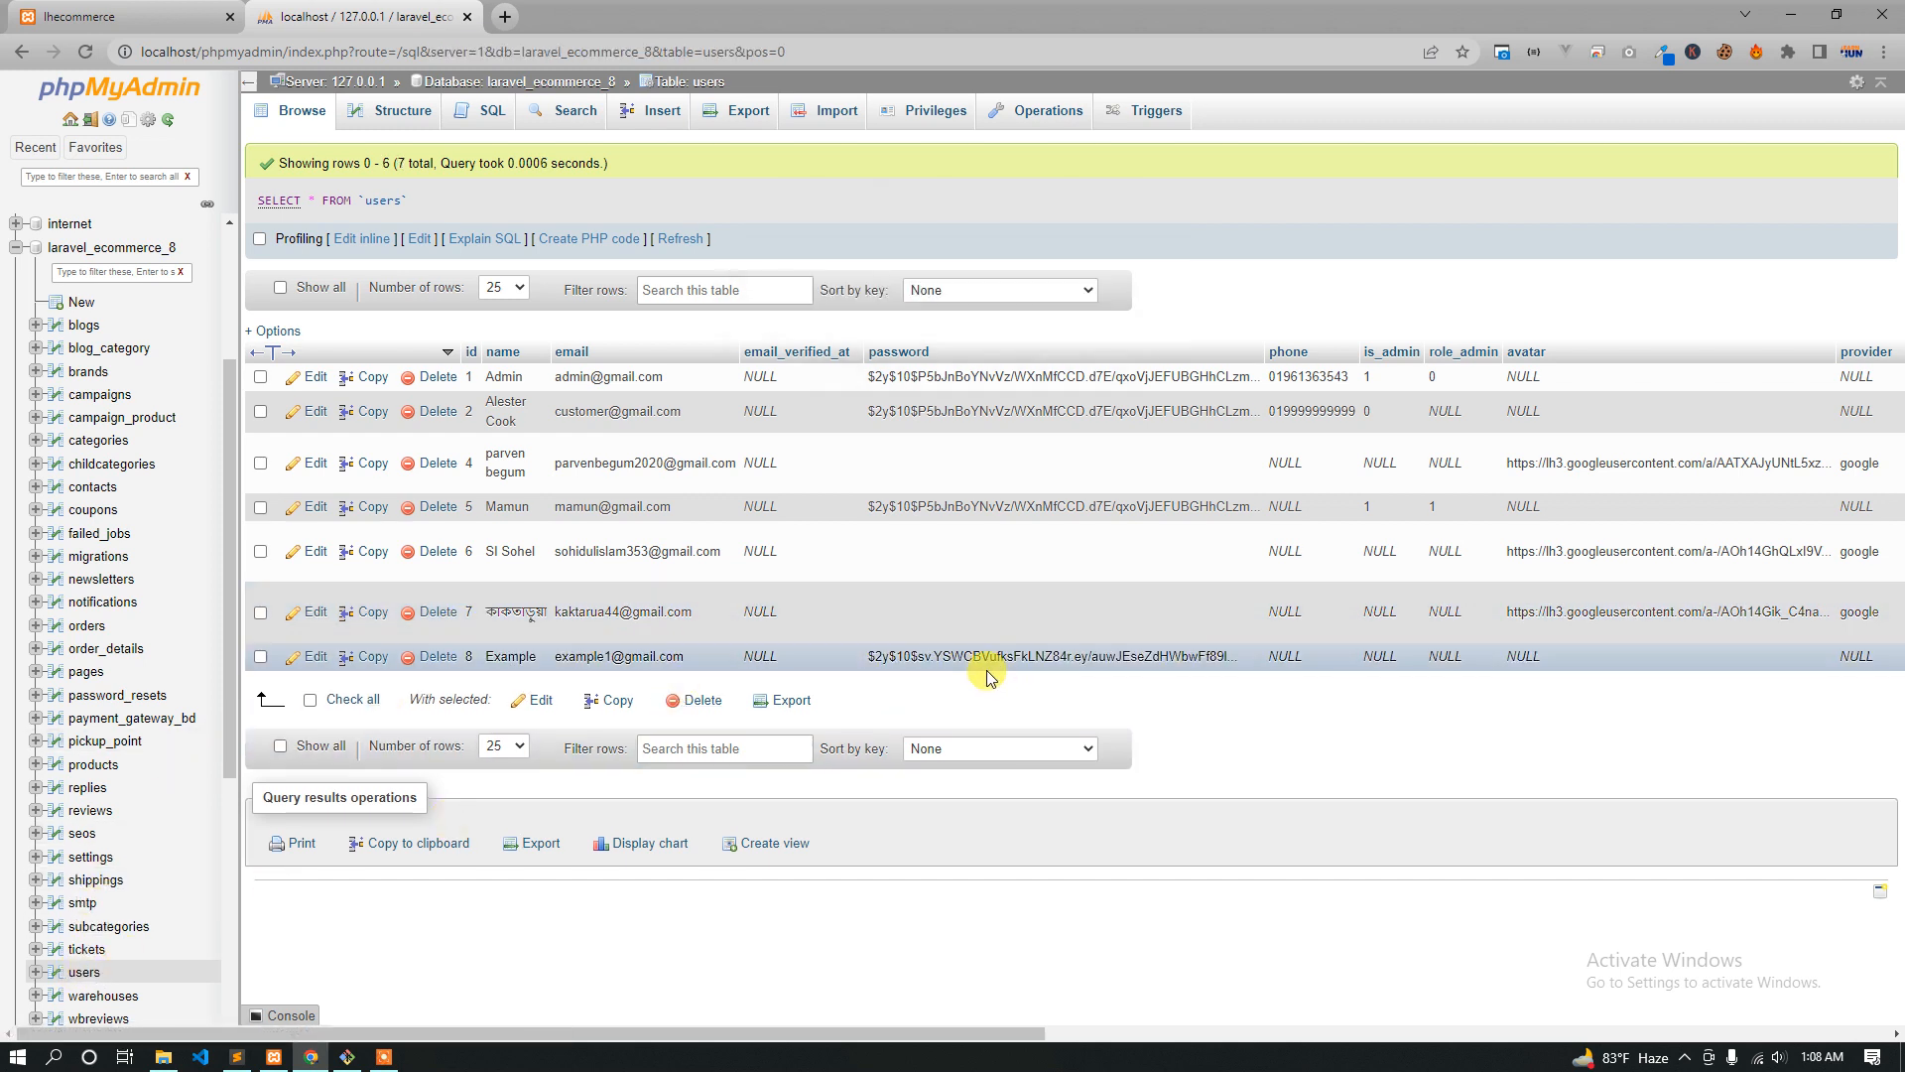
pyautogui.moveTo(1125, 616)
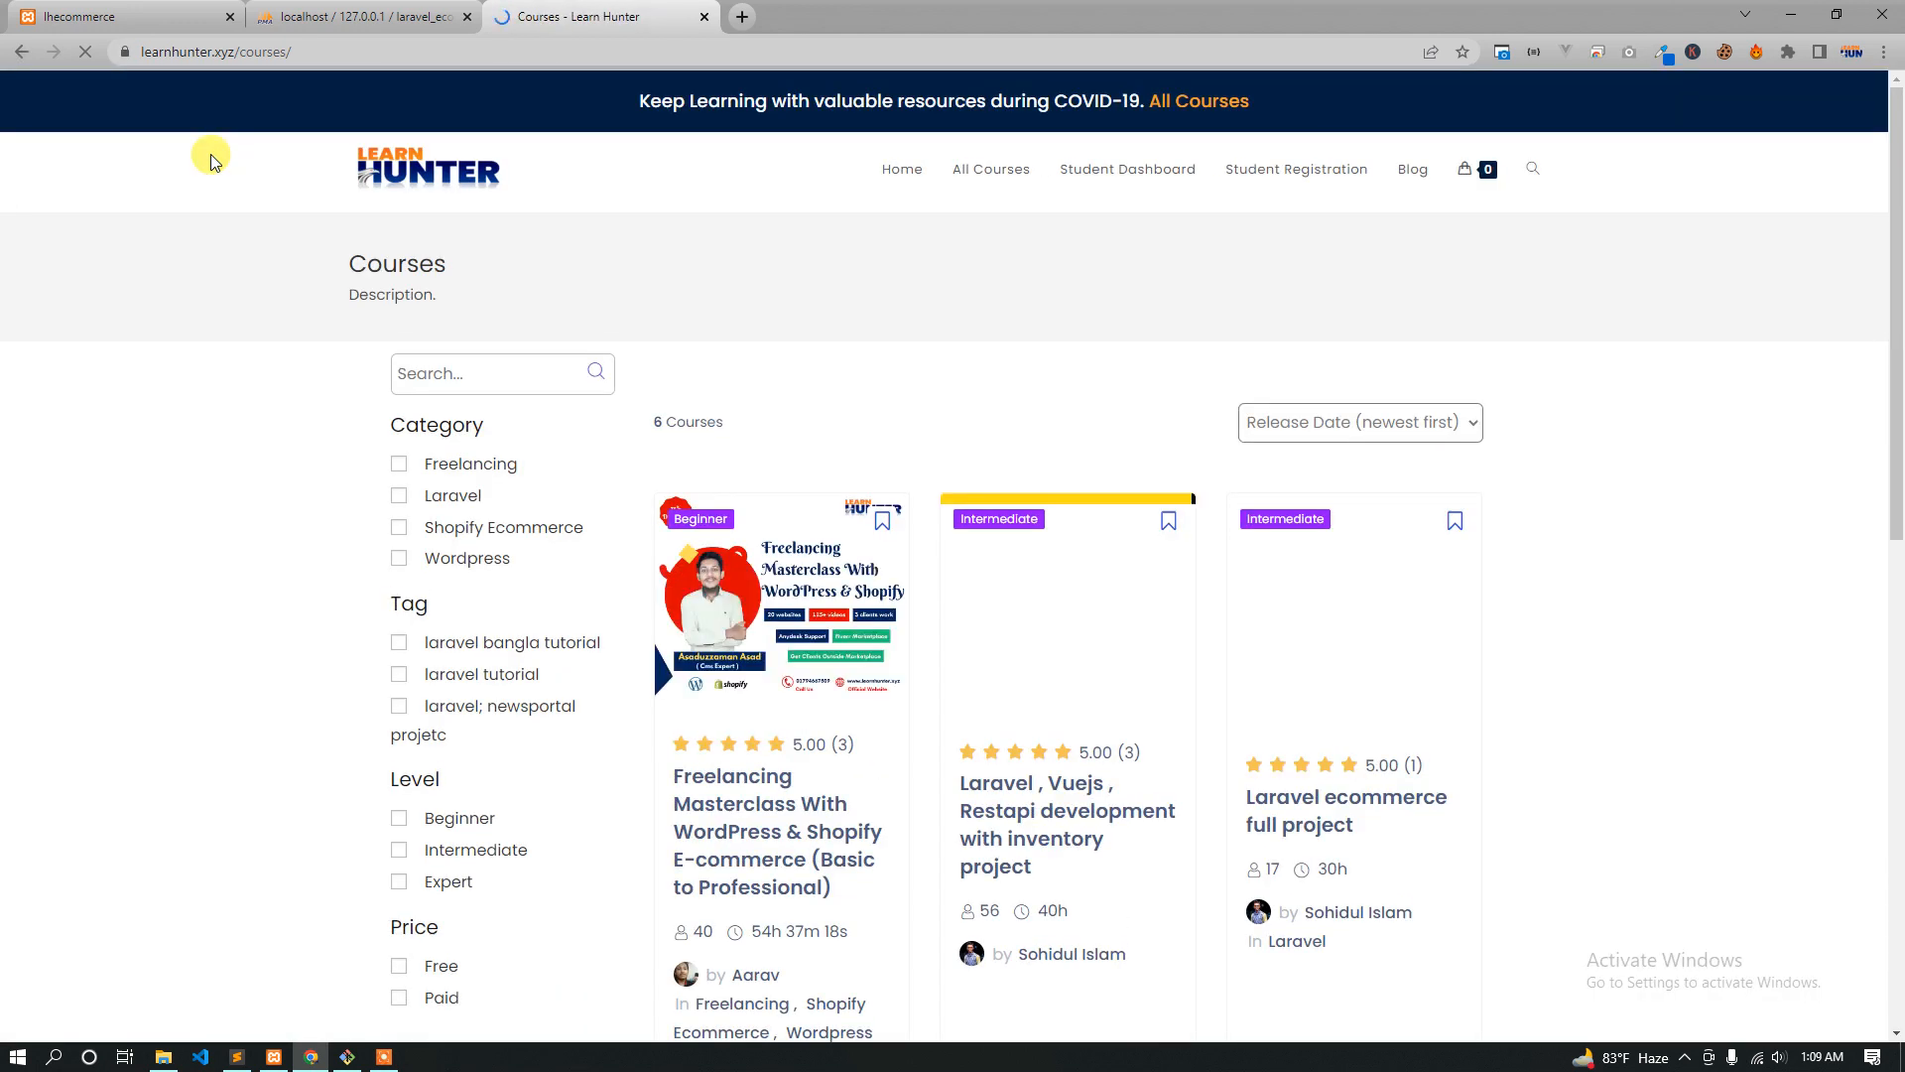
# - Scroll down the Learn Hunter courses page to view all six priced course cards
pyautogui.scroll(-3)
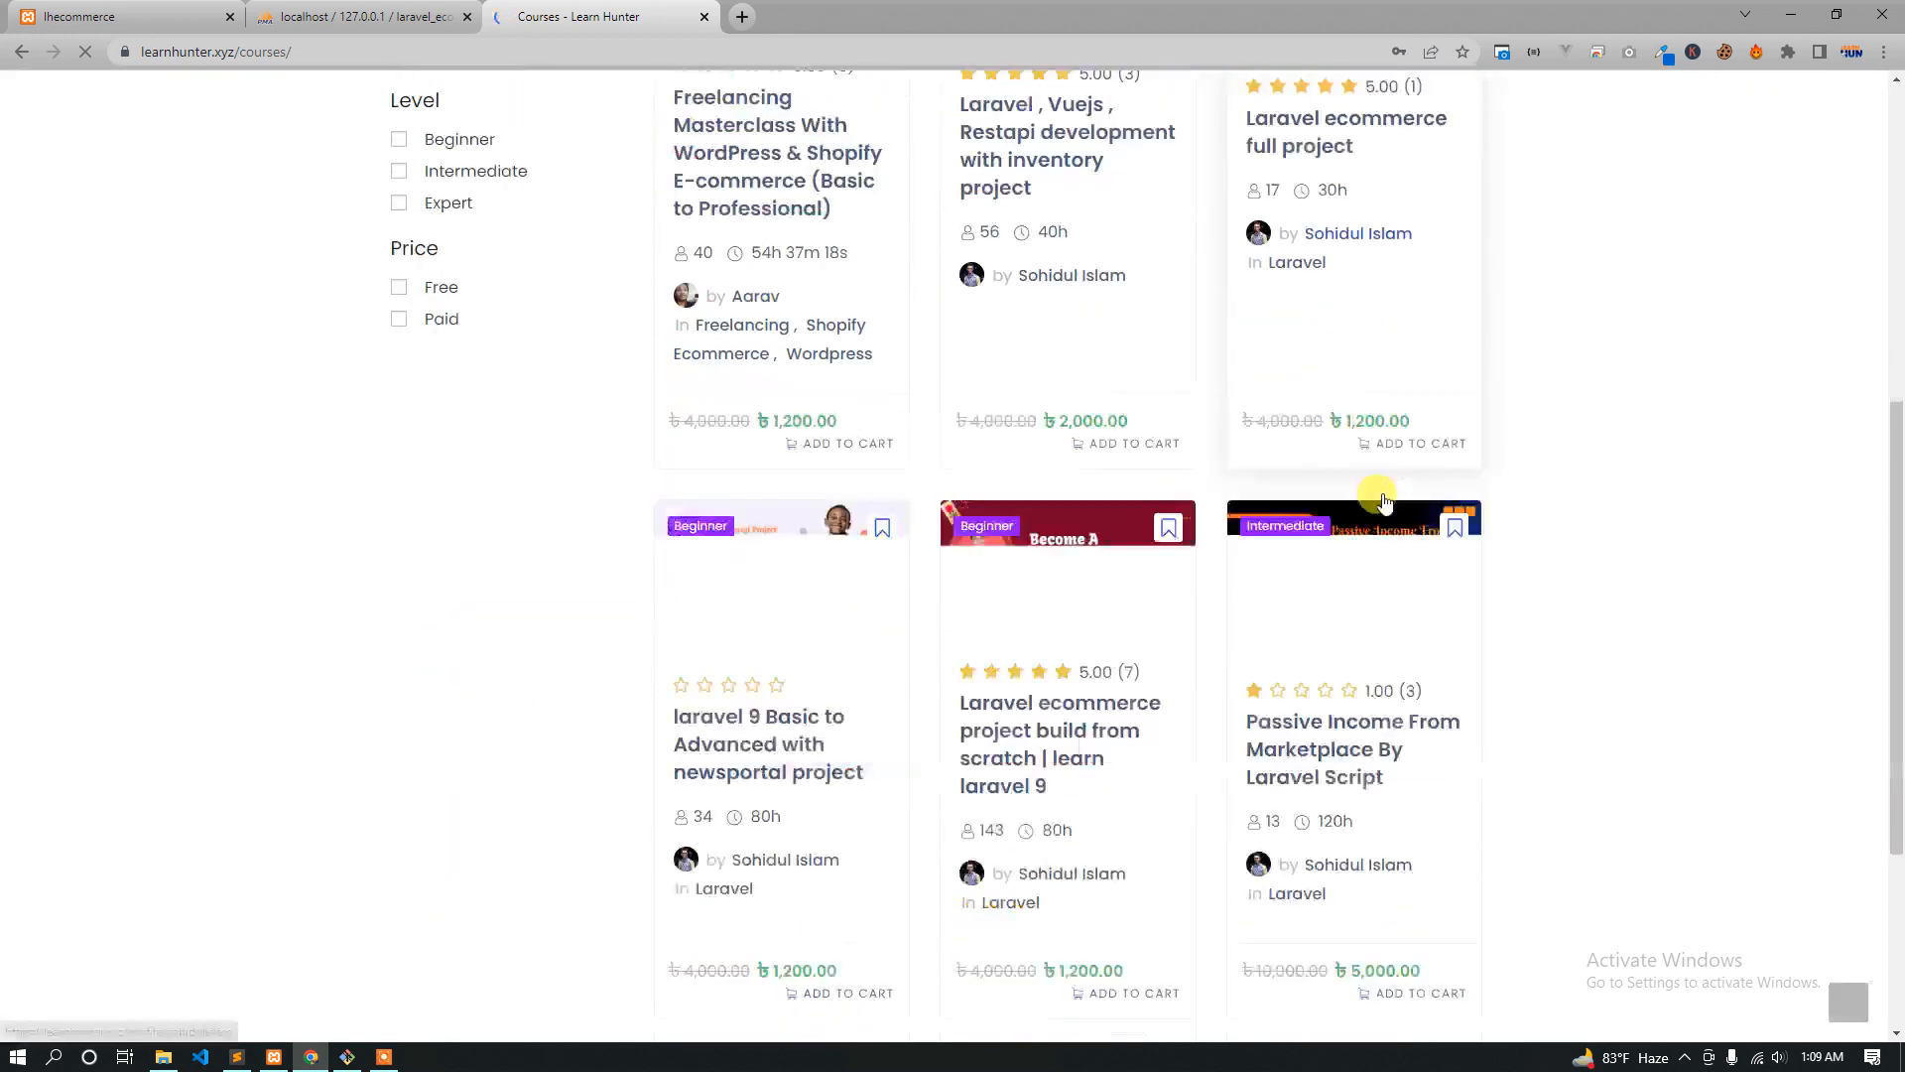
pyautogui.scroll(-3)
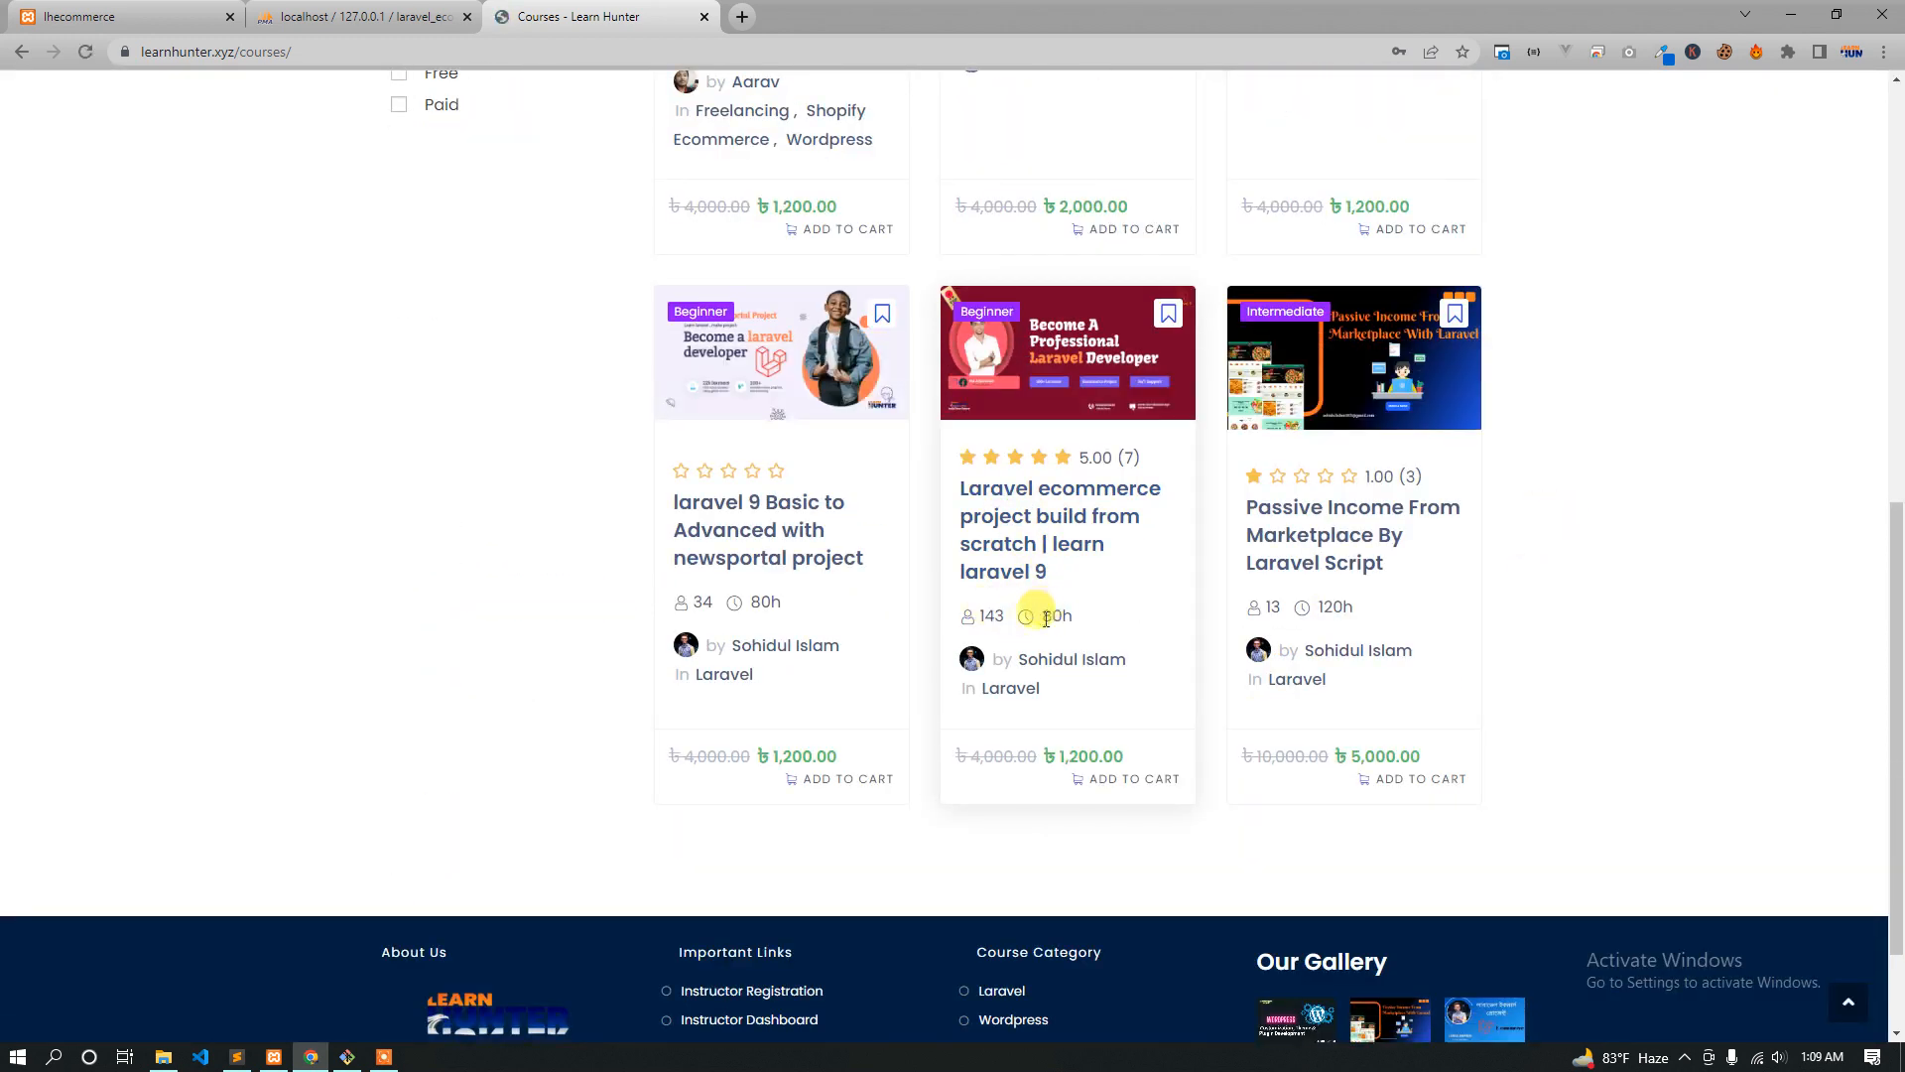
pyautogui.moveTo(1079, 520)
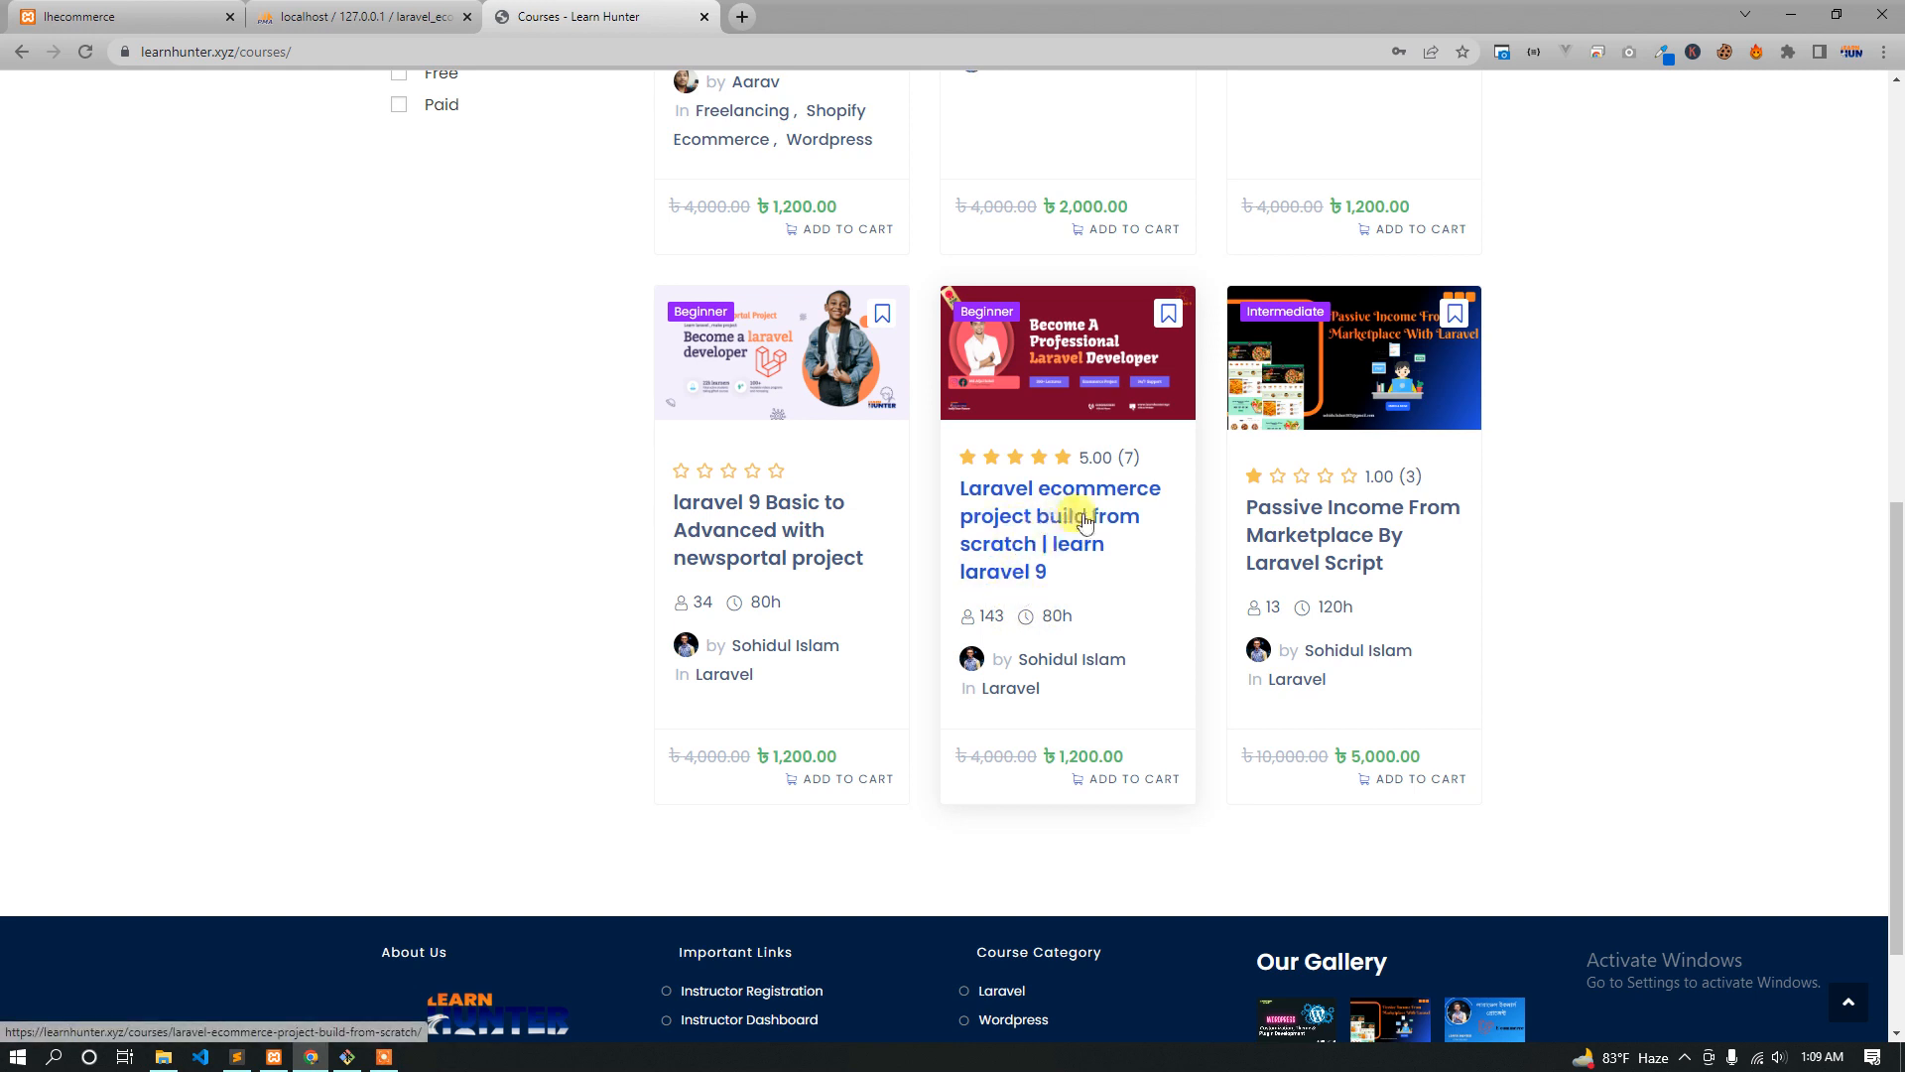